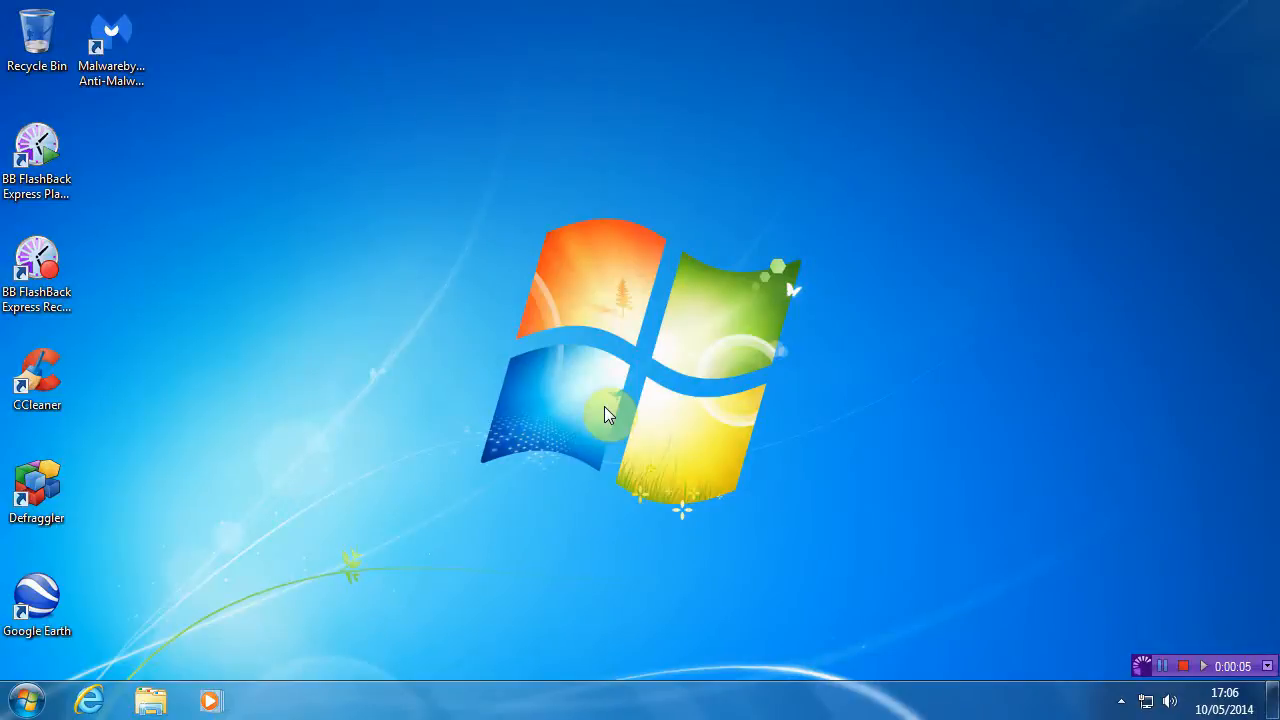
mouse_move(624, 440)
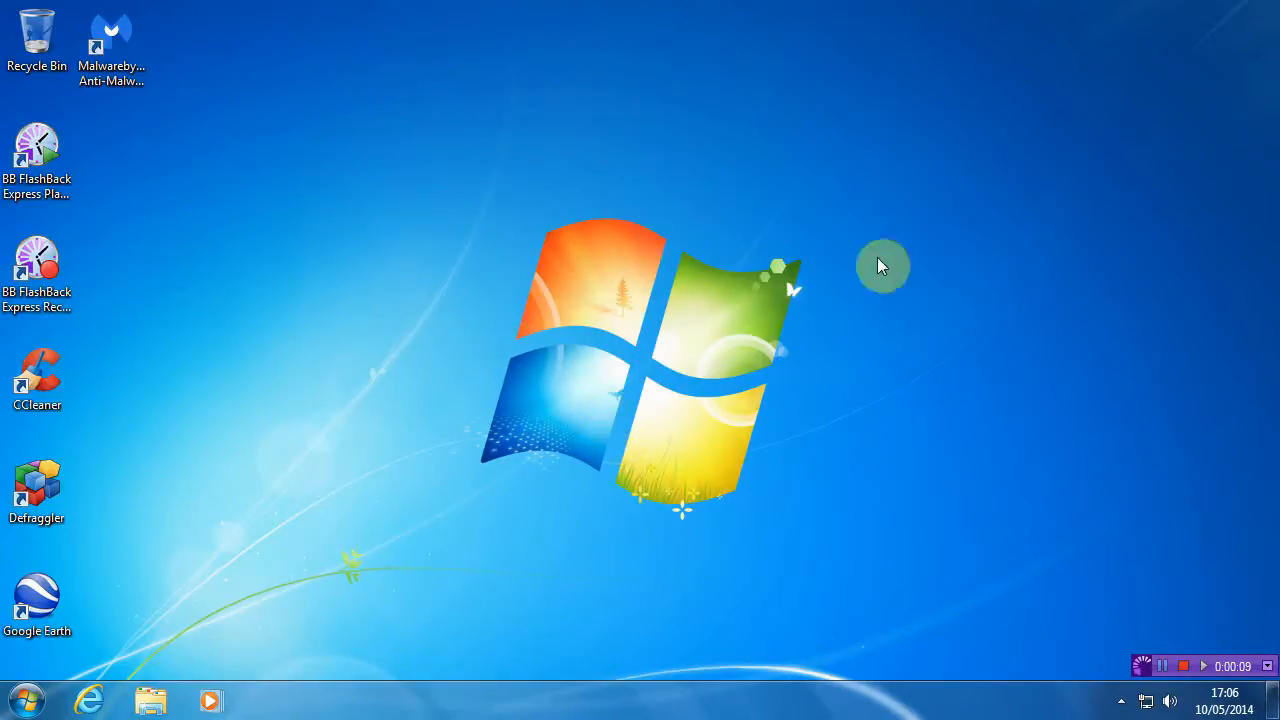
mouse_move(632, 696)
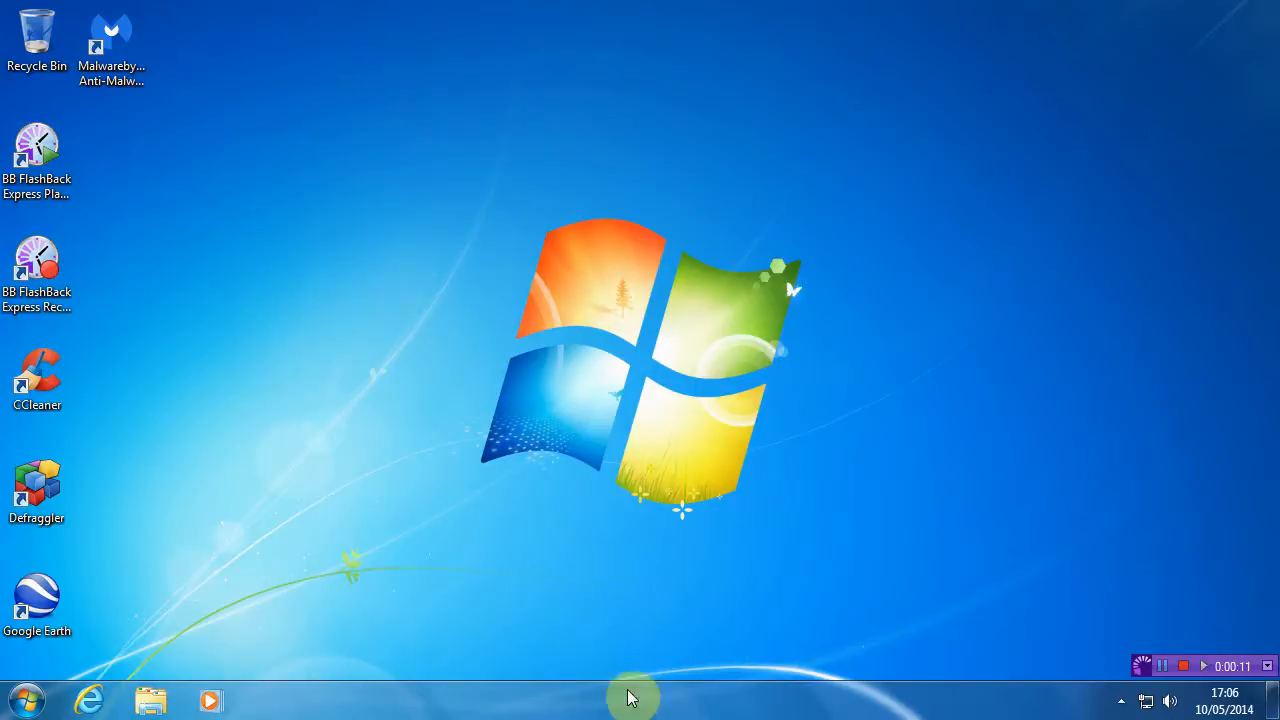
mouse_move(664, 590)
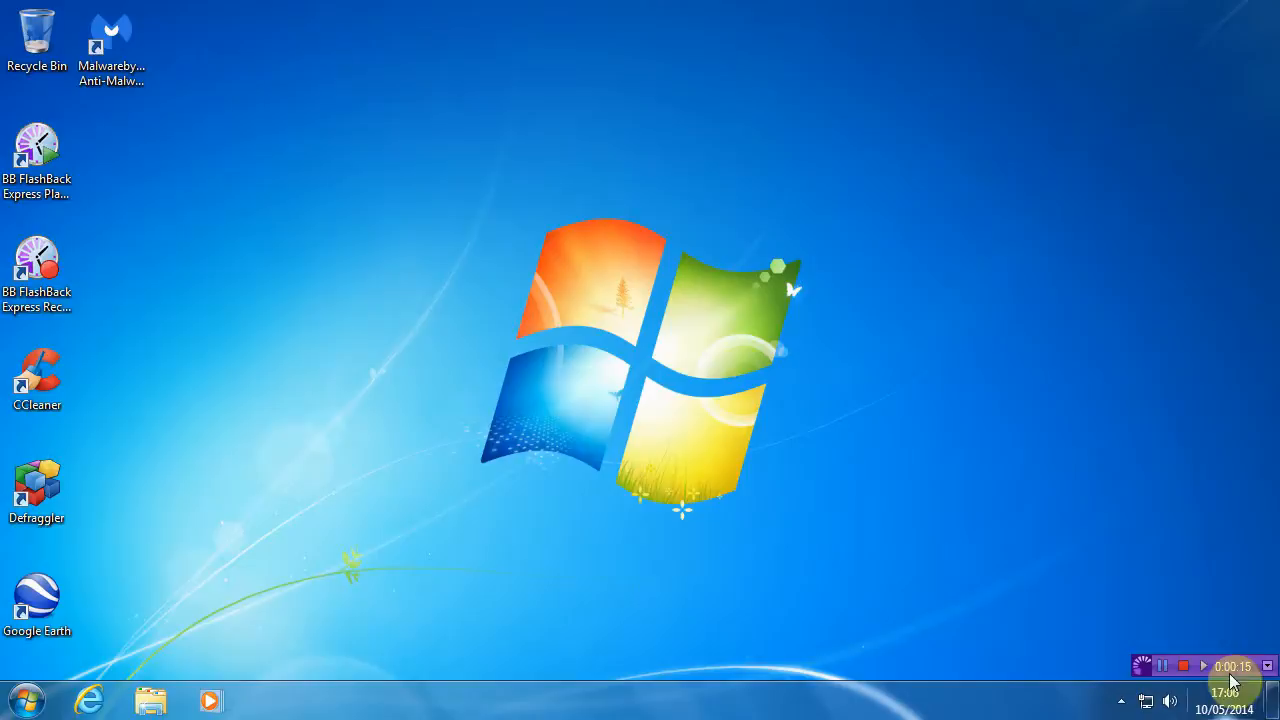
mouse_move(708, 482)
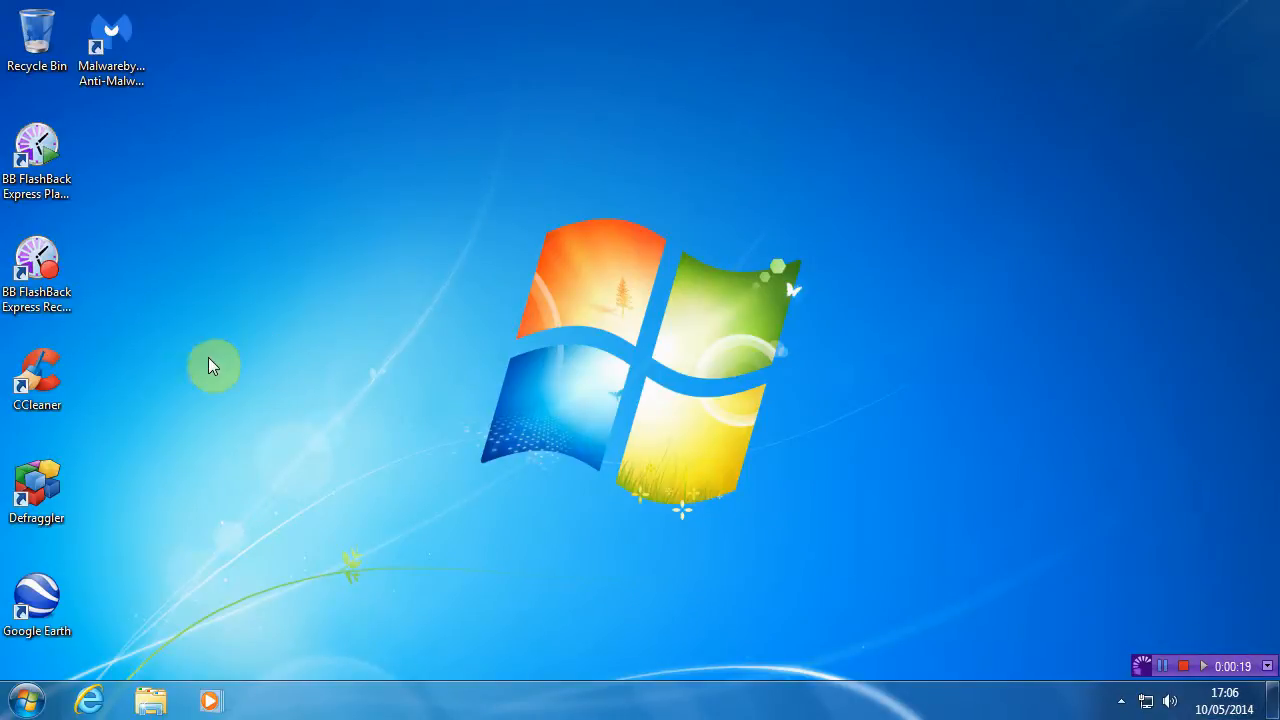
mouse_move(568, 572)
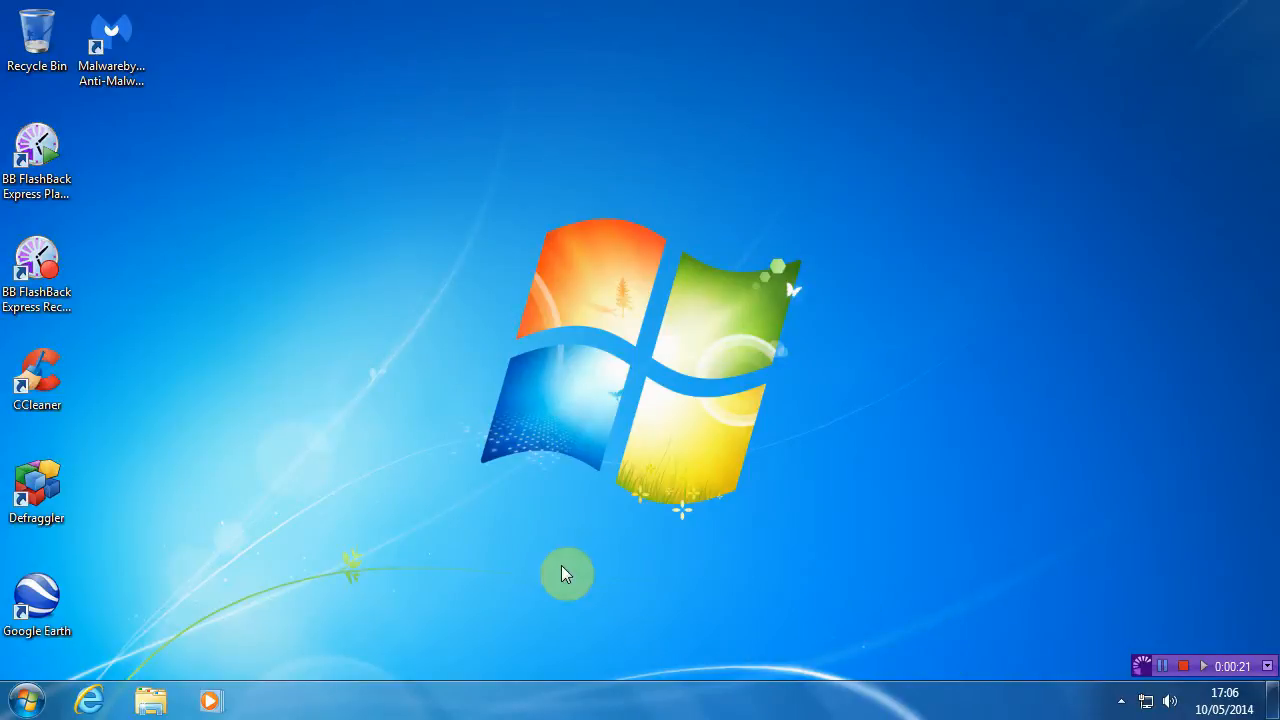
mouse_move(576, 508)
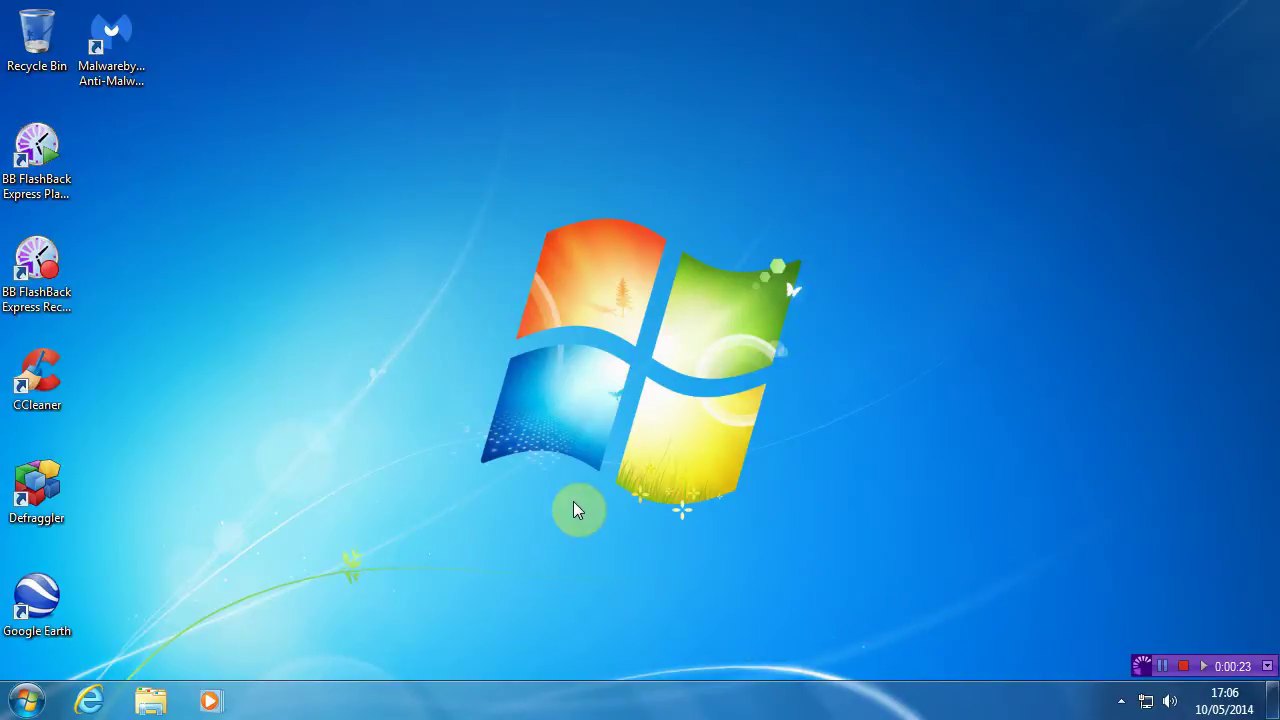
mouse_move(580, 512)
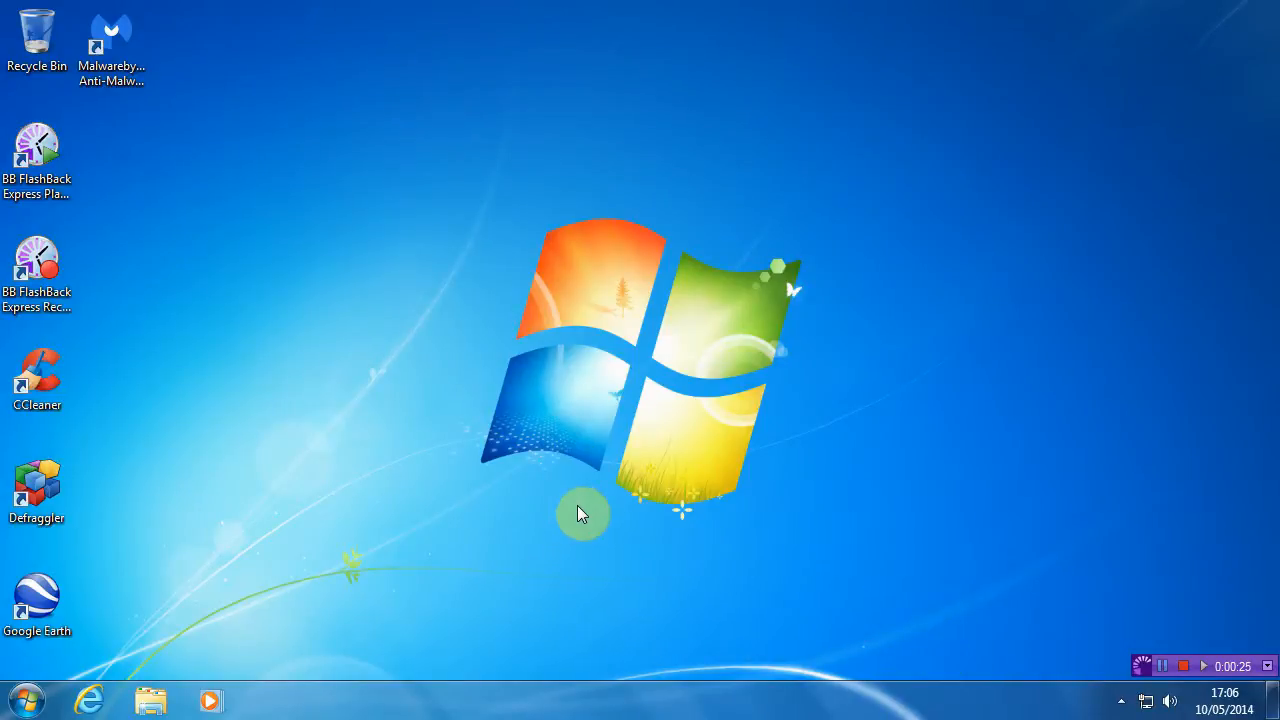
mouse_move(582, 506)
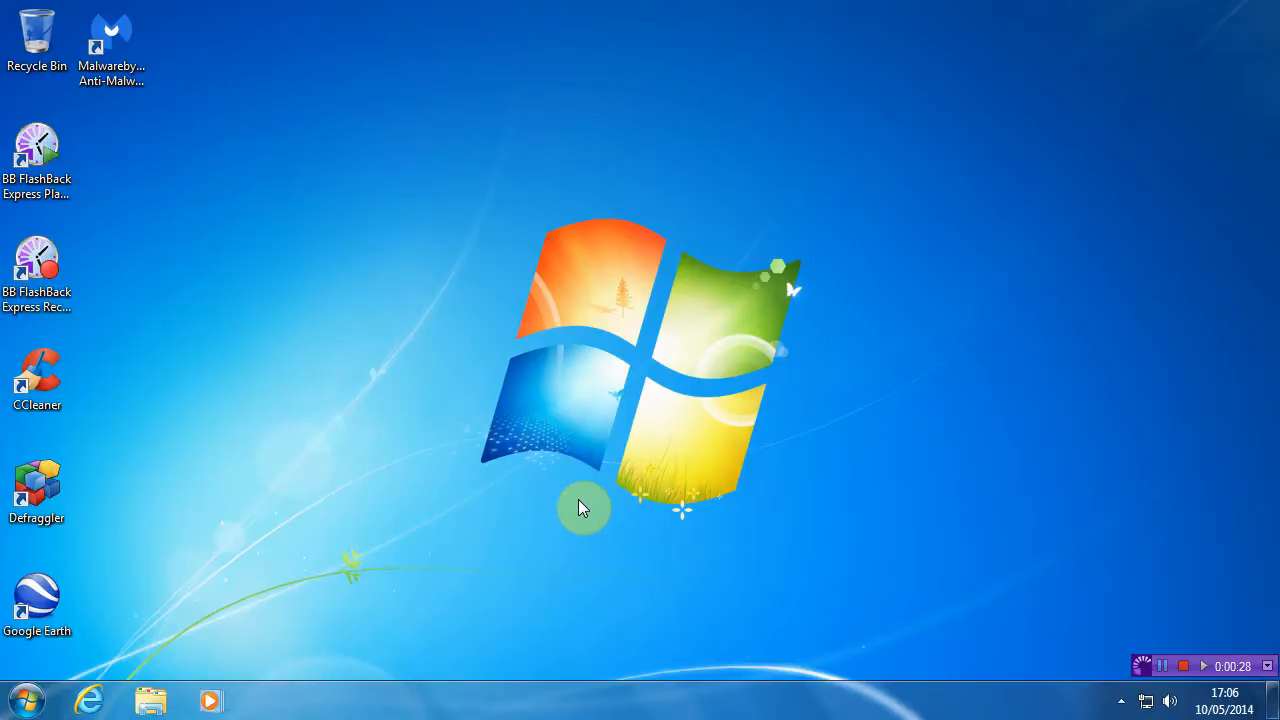
mouse_move(452, 432)
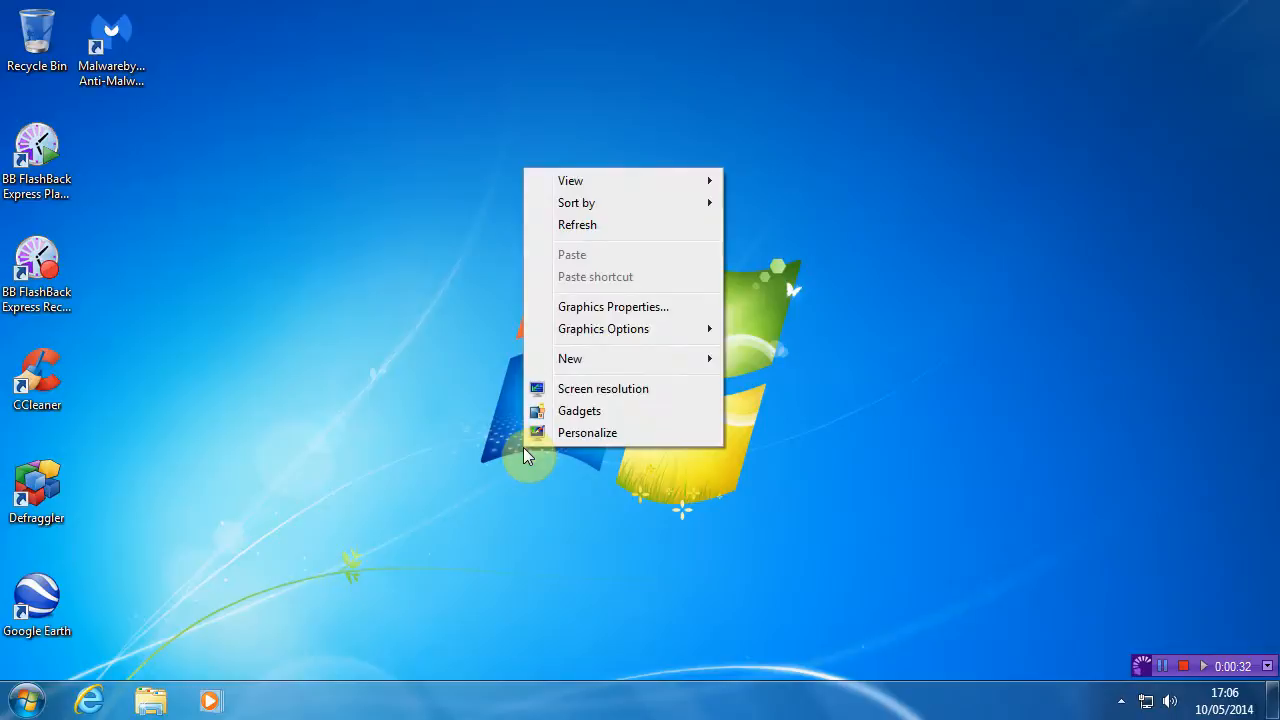
mouse_move(588, 436)
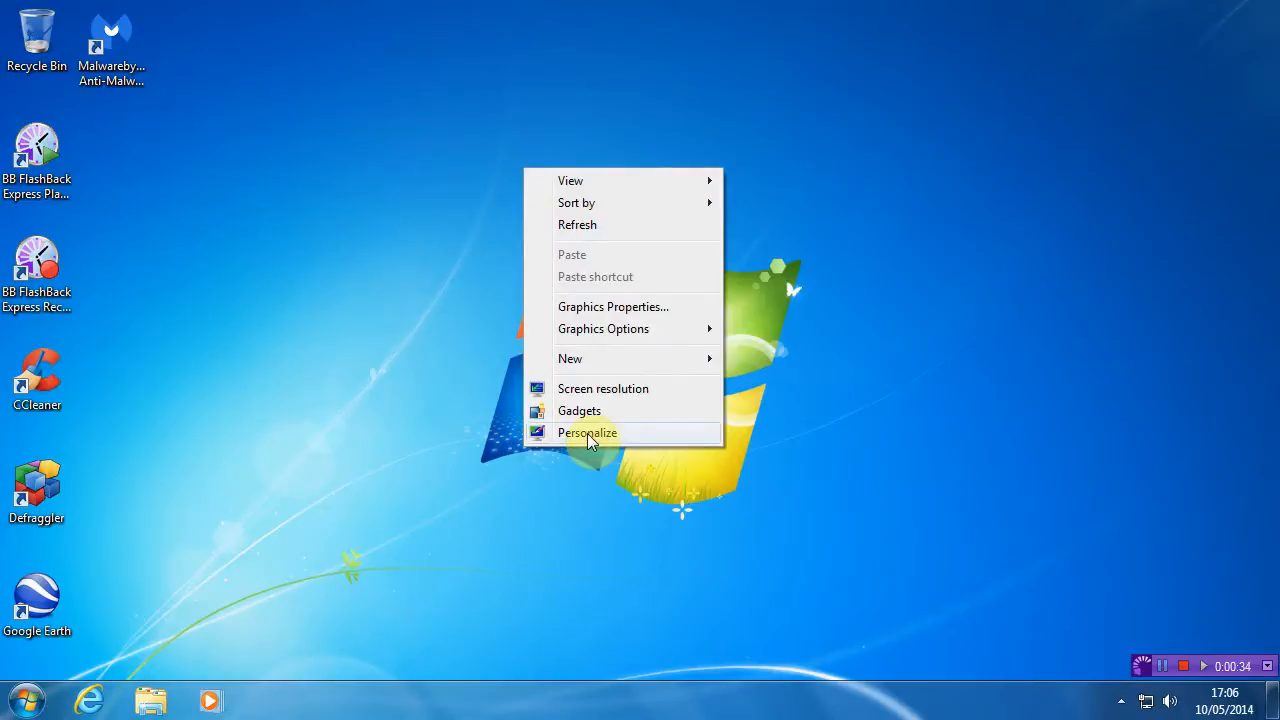
Close Personalization and reach Control Panel again from the Start menu.
left_click(588, 432)
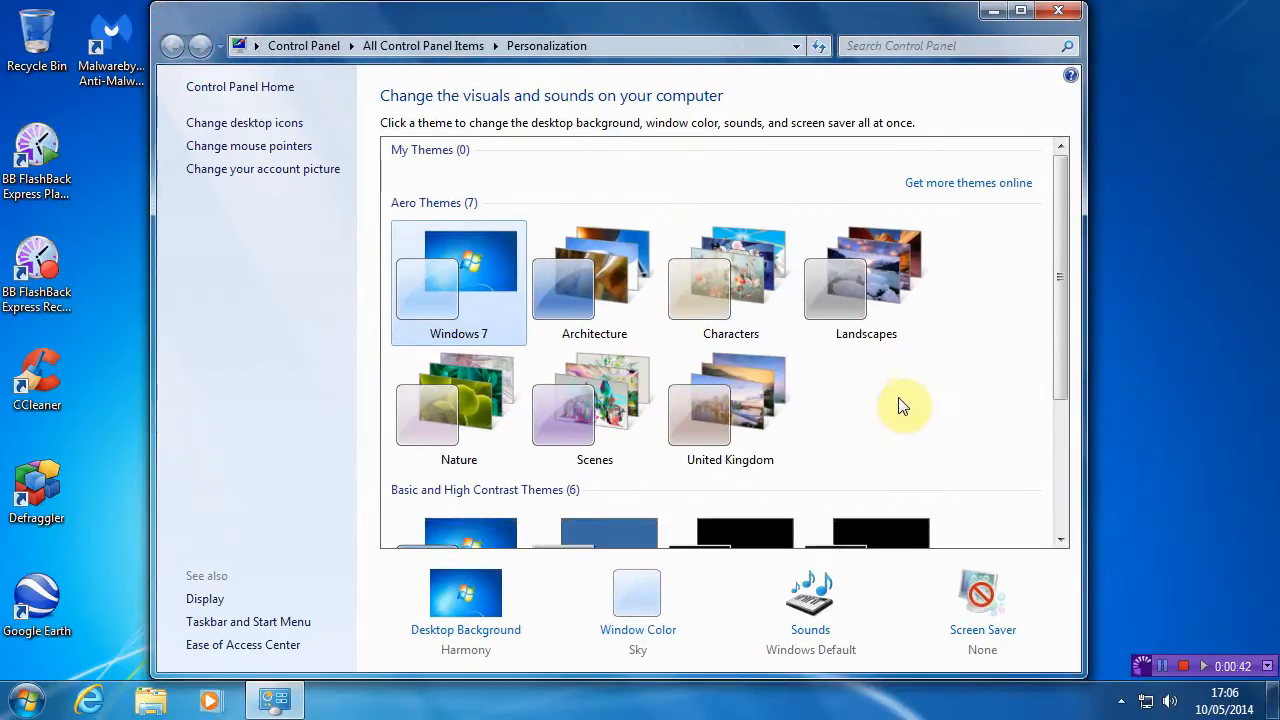
mouse_move(1056, 16)
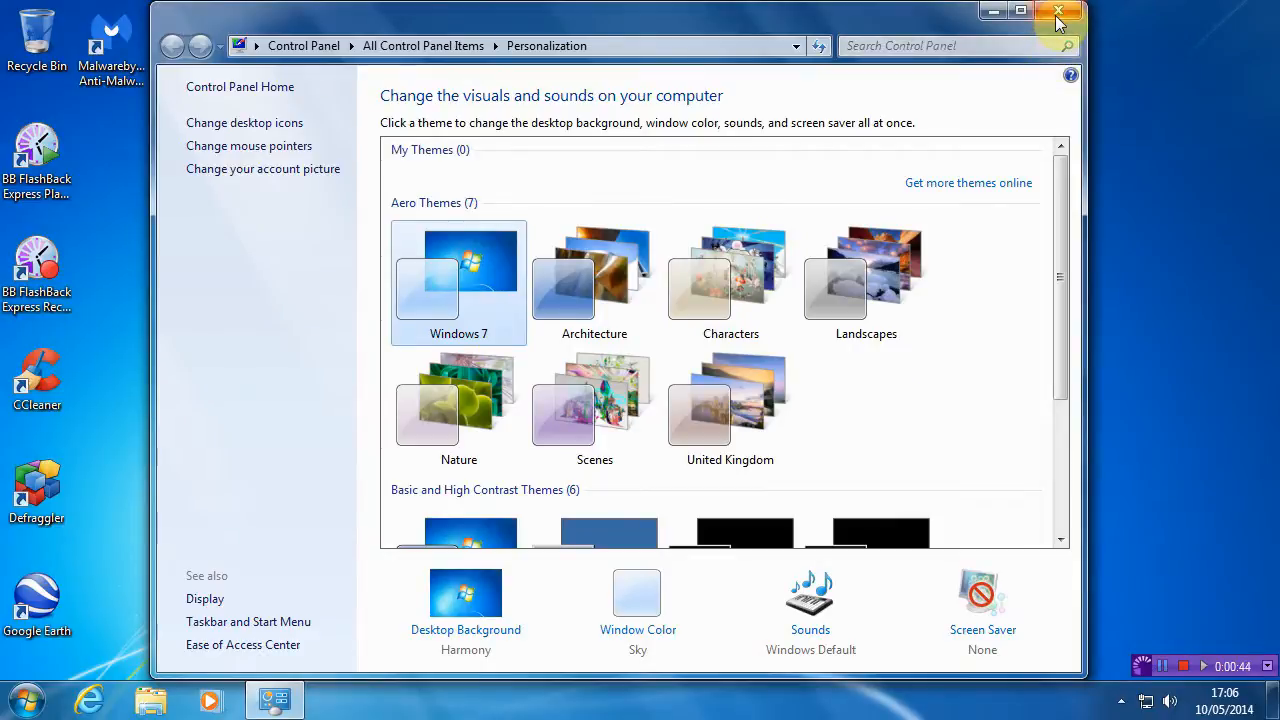
left_click(1056, 12)
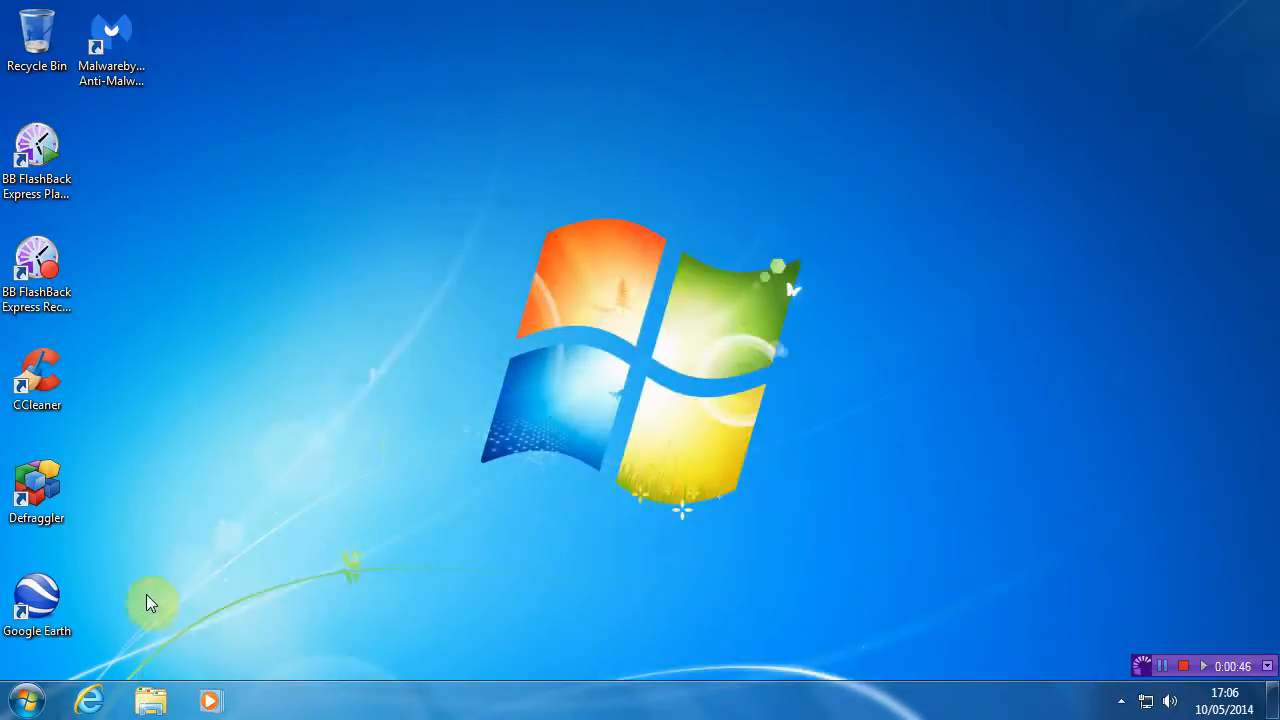
left_click(22, 696)
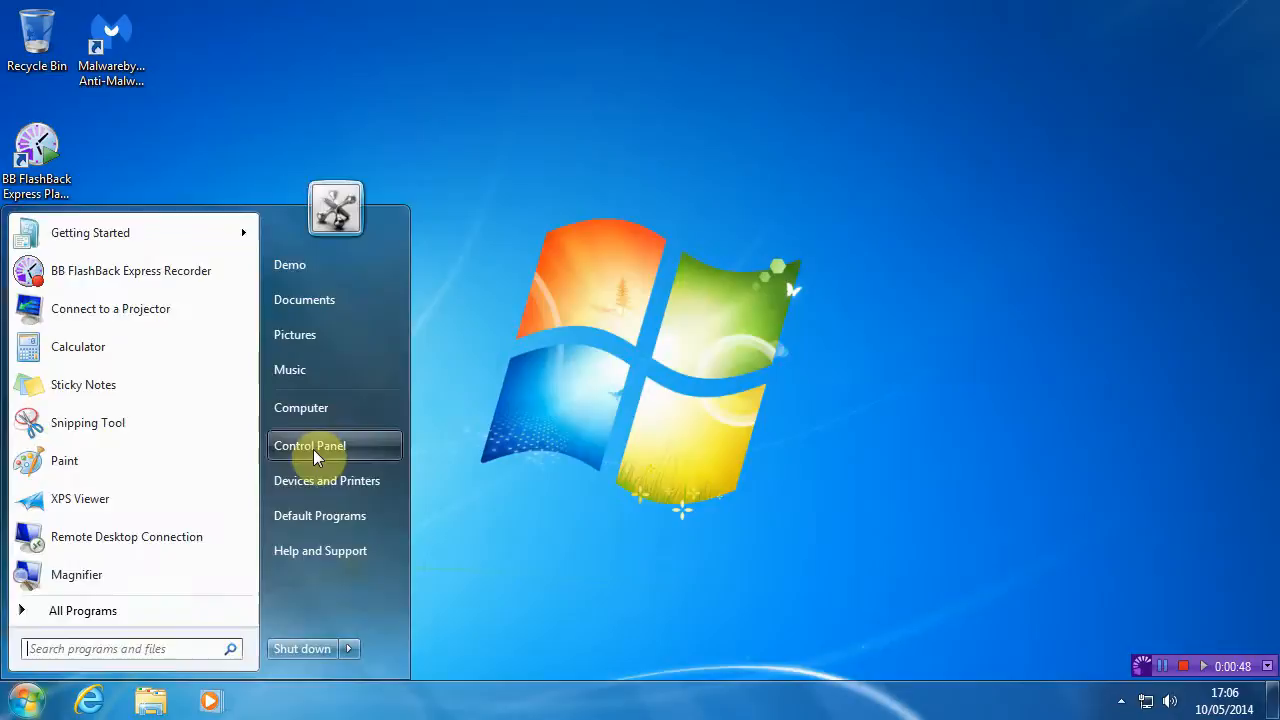
left_click(308, 444)
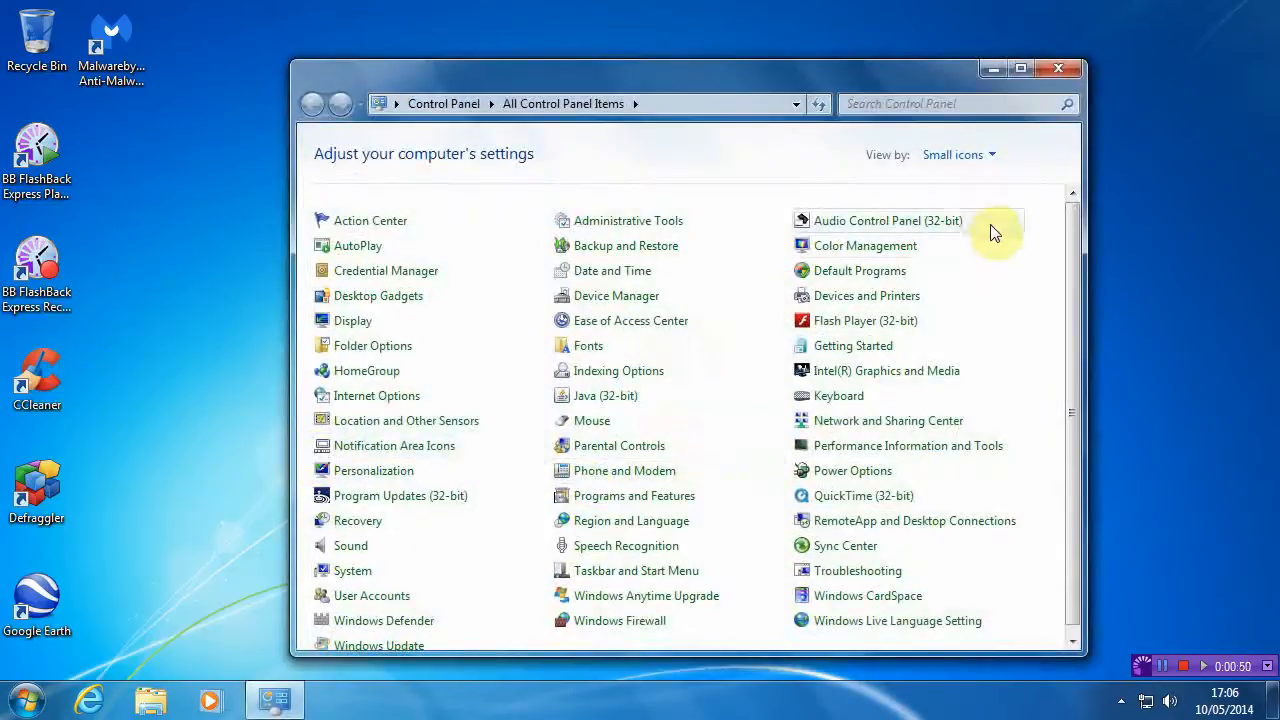
mouse_move(636, 224)
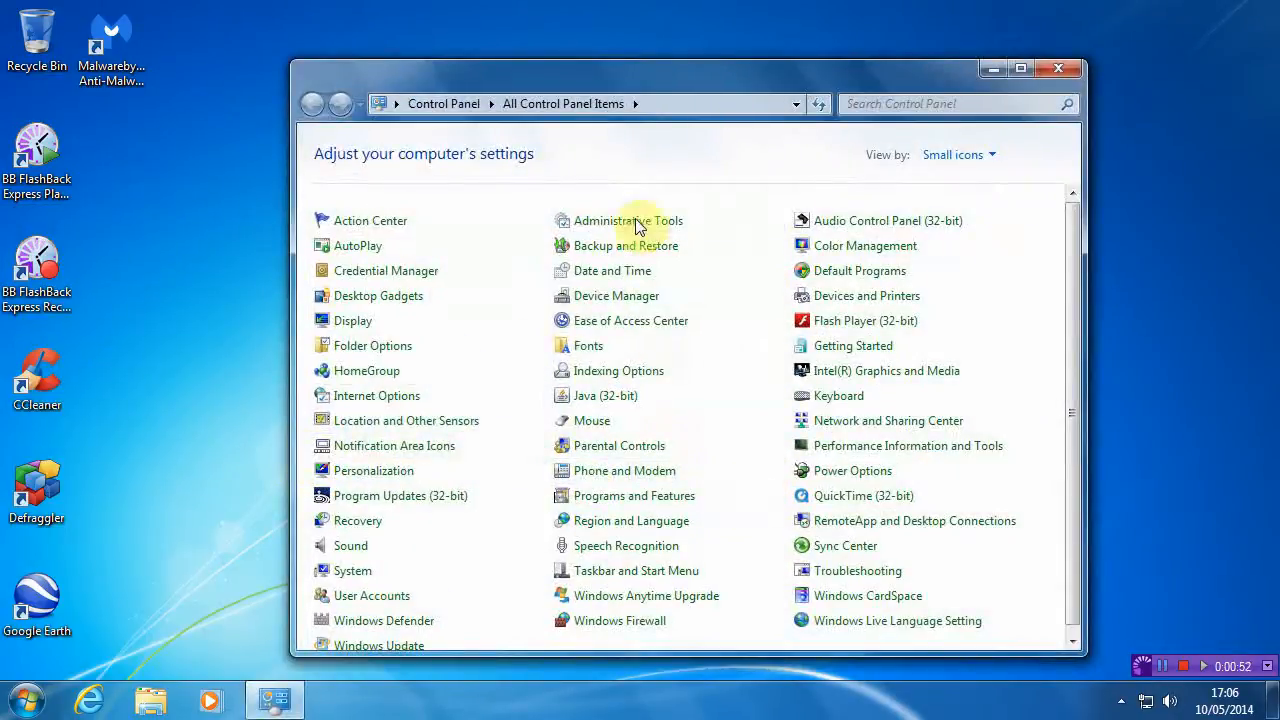
mouse_move(384, 482)
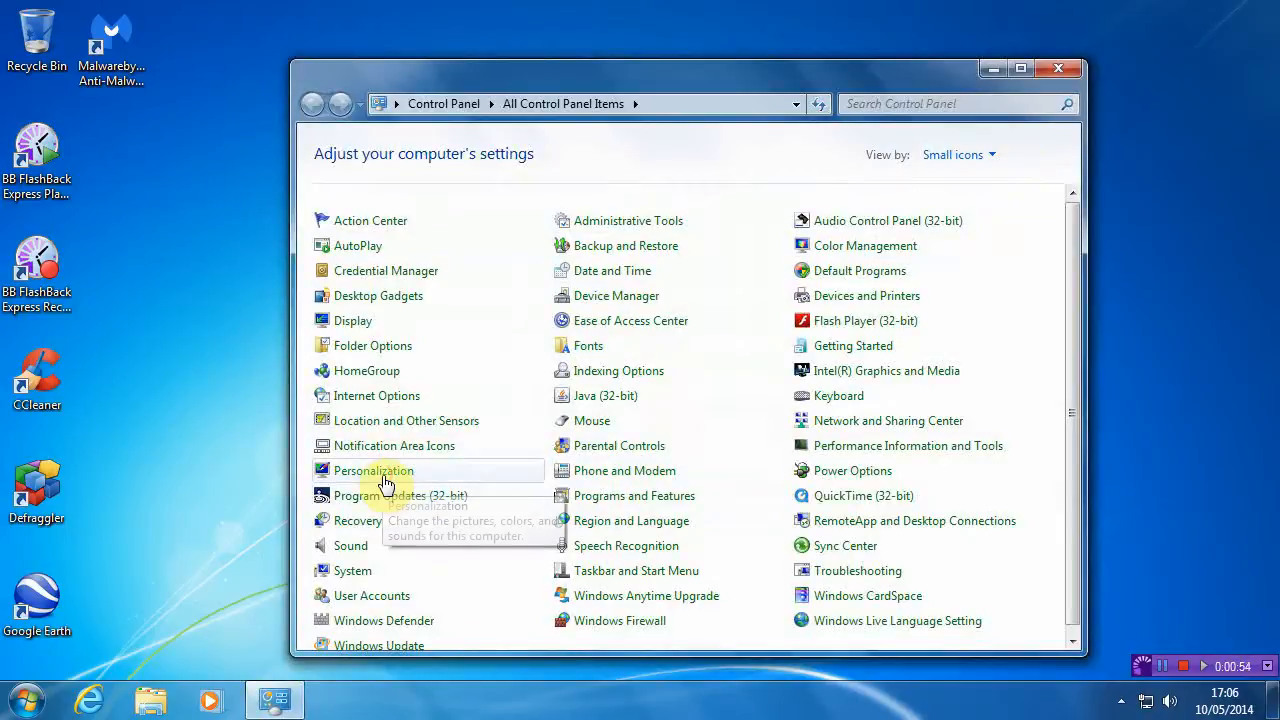
View Control Panel by Large icons, then by Category, and go to Change the theme under Appearance and Personalization.
left_click(372, 470)
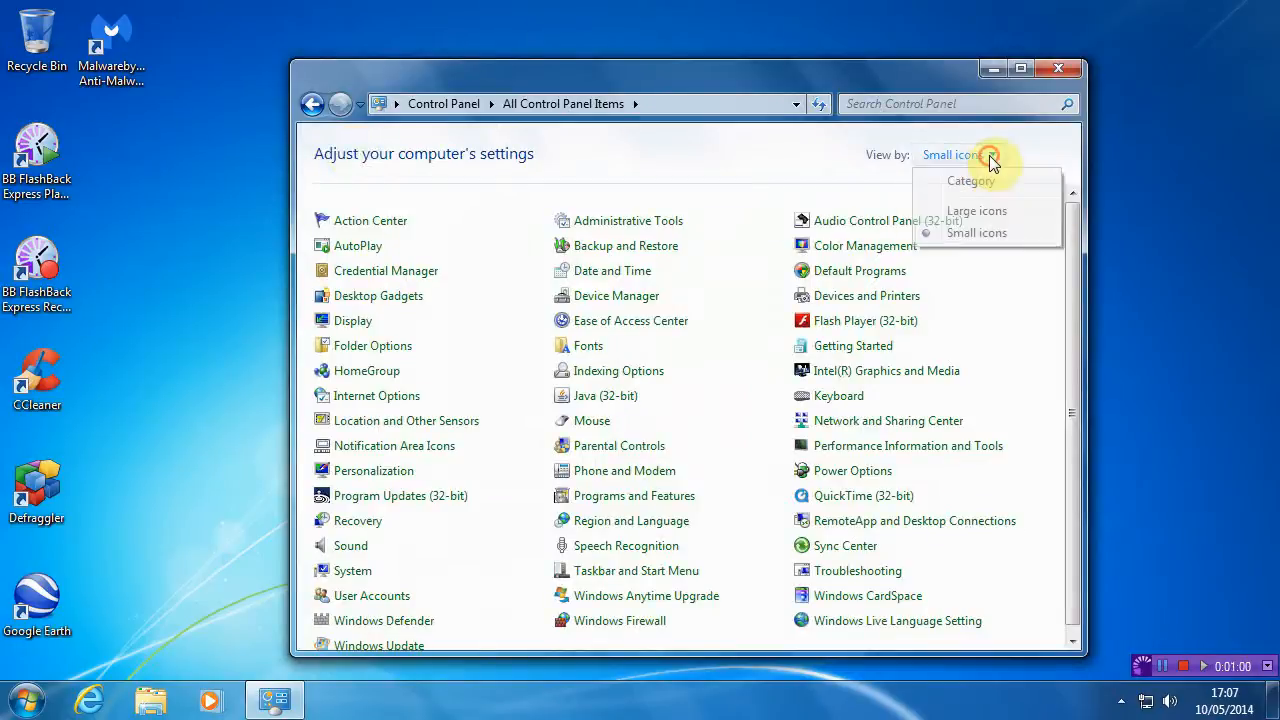
left_click(976, 210)
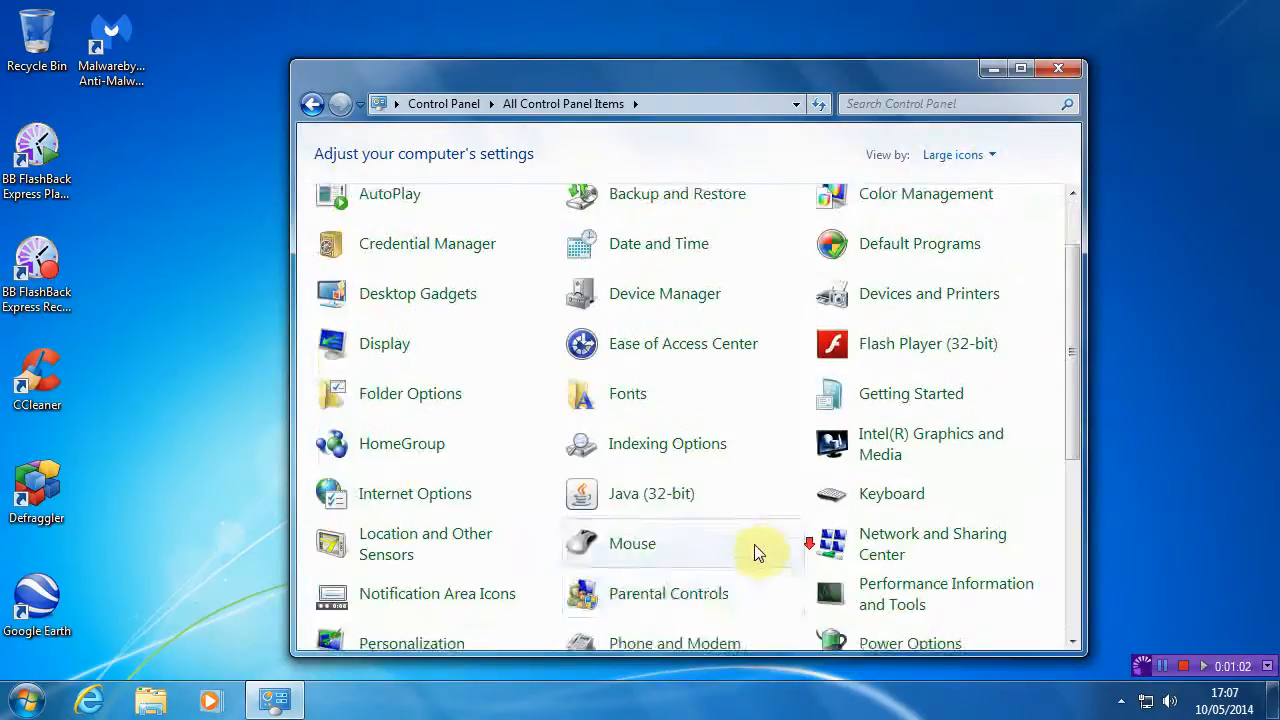
scroll("down", 3)
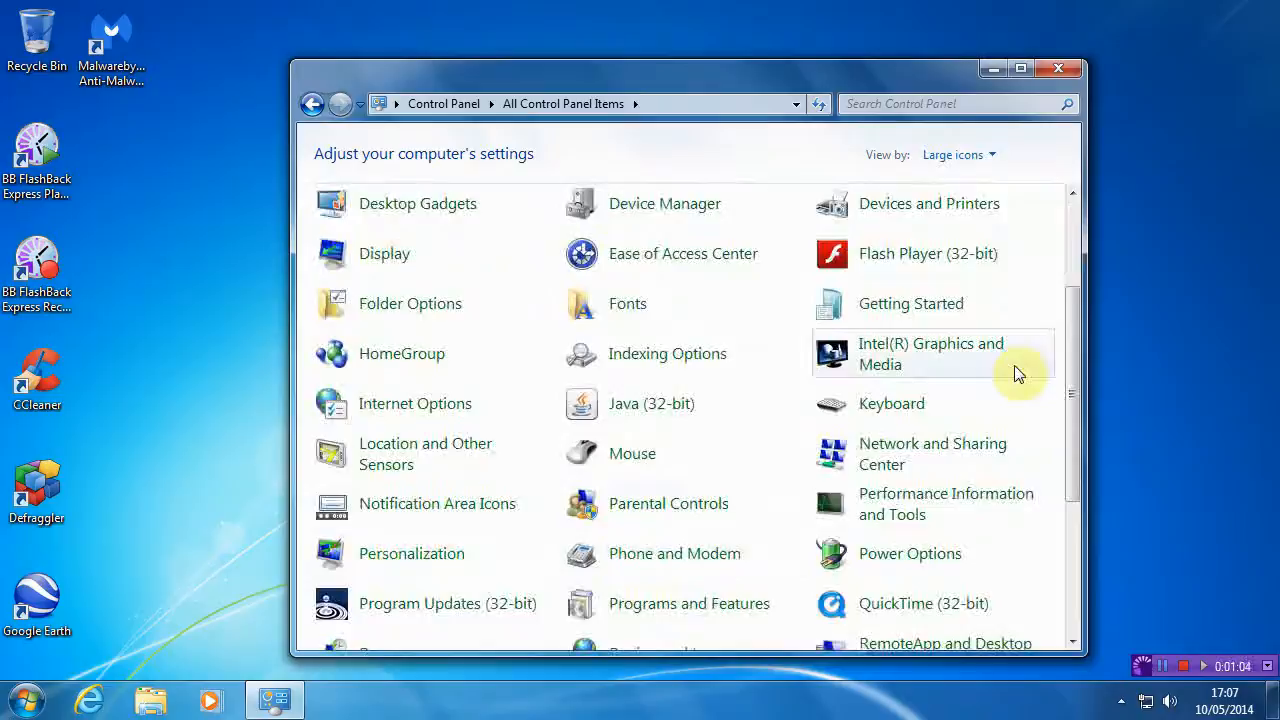
left_click(956, 154)
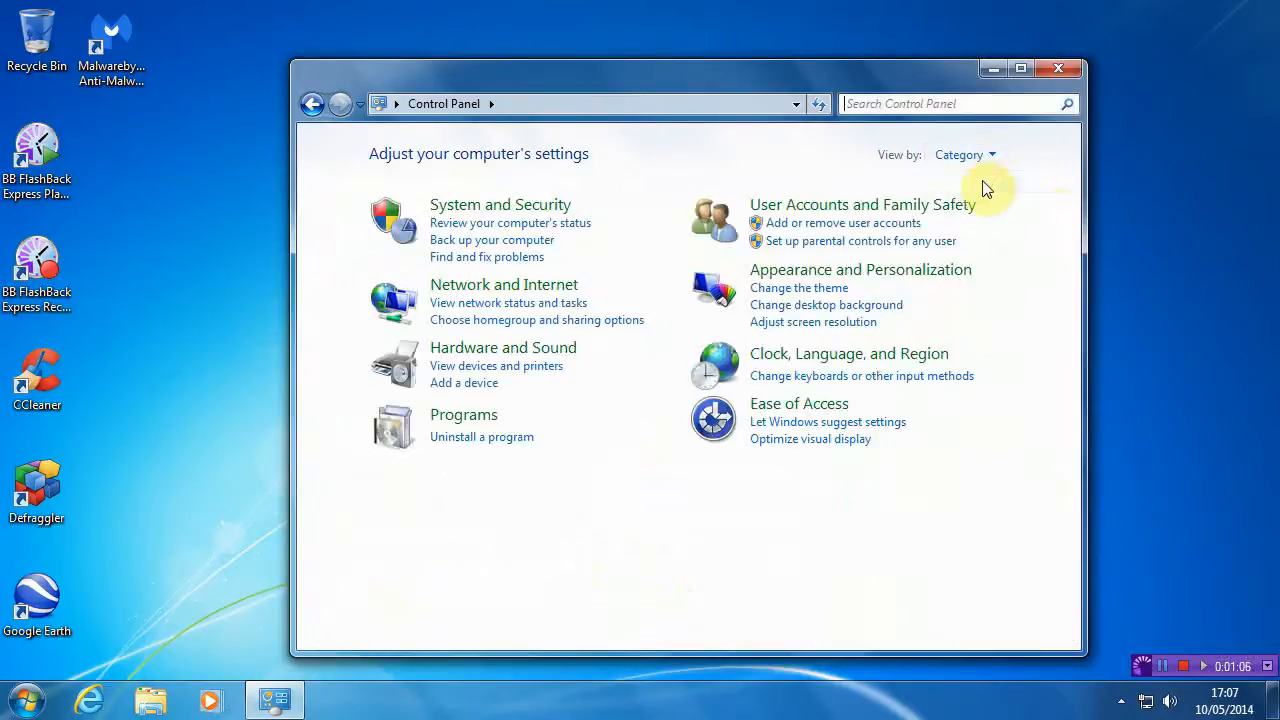
mouse_move(904, 276)
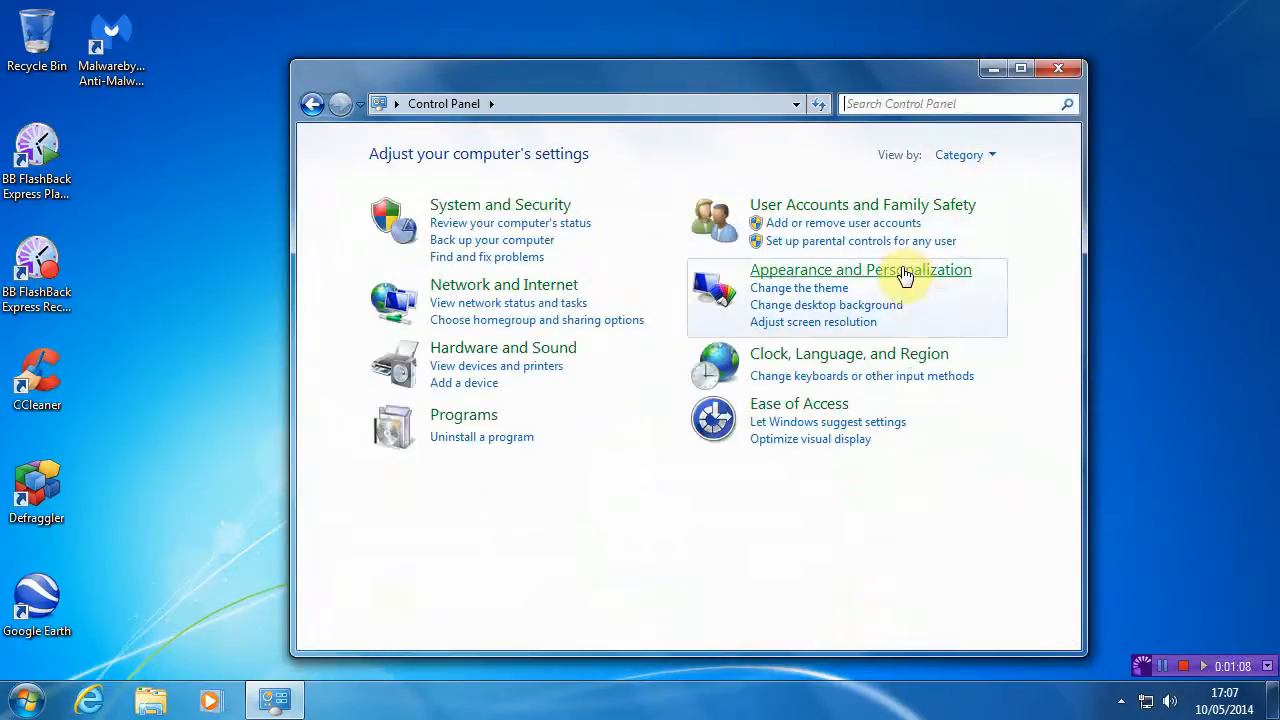
mouse_move(822, 296)
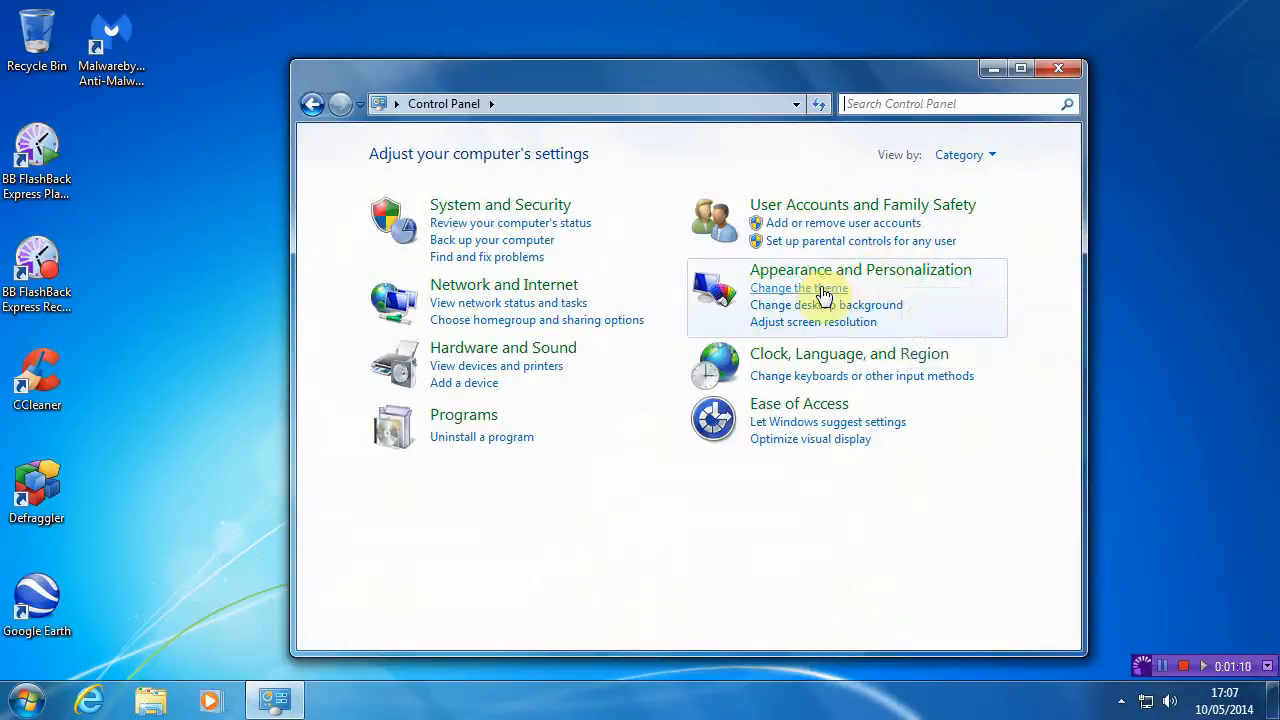
left_click(800, 288)
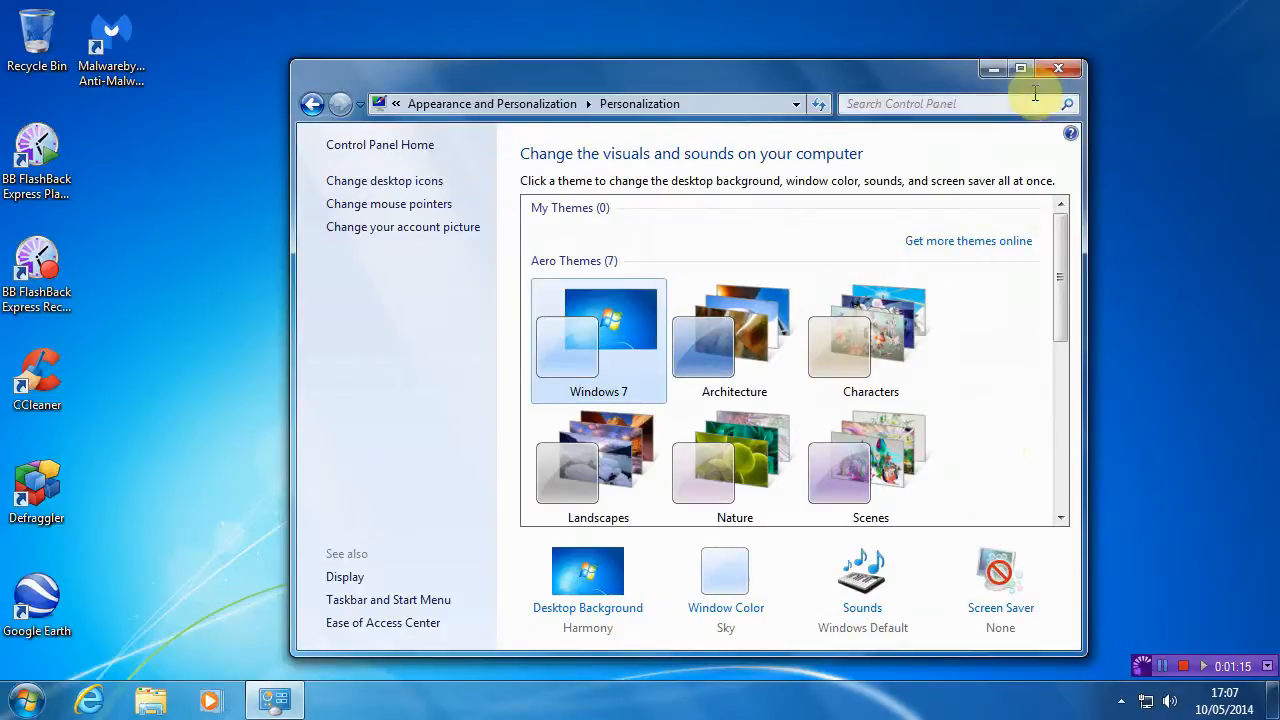
Maximize then restore the Personalization window and scroll to the Architecture theme under Aero Themes.
left_click(1022, 62)
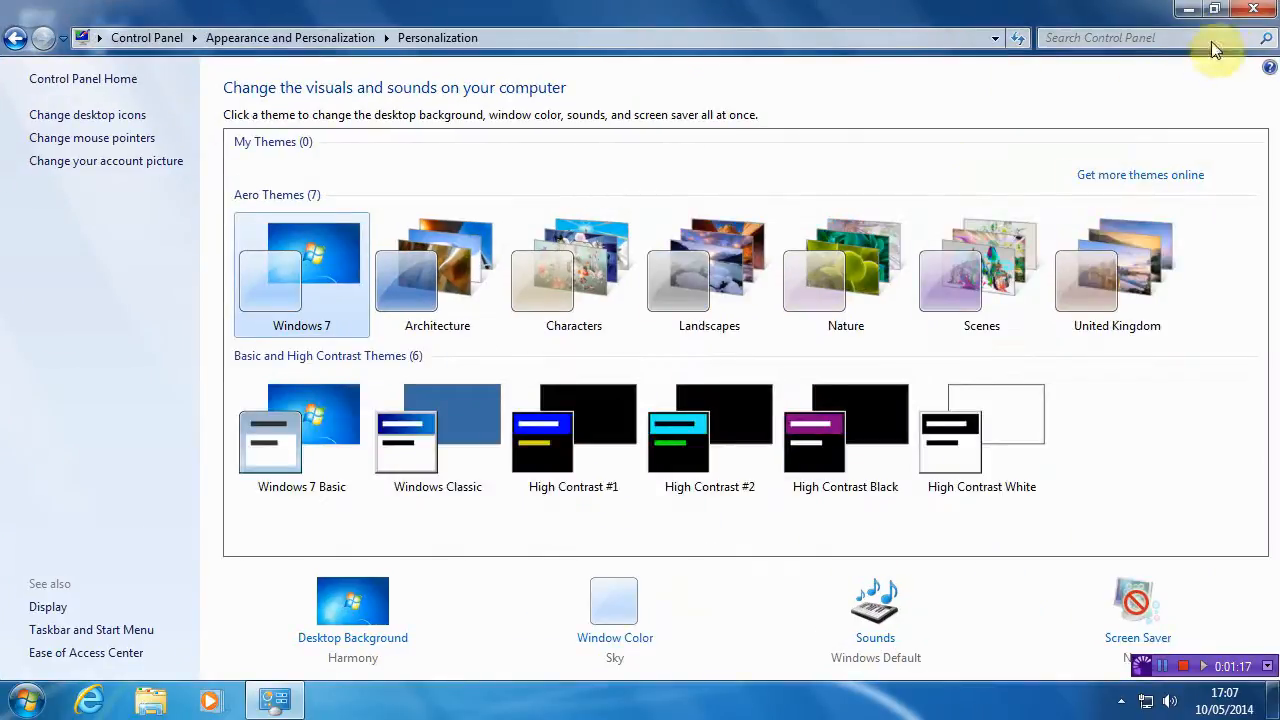
left_click(1236, 8)
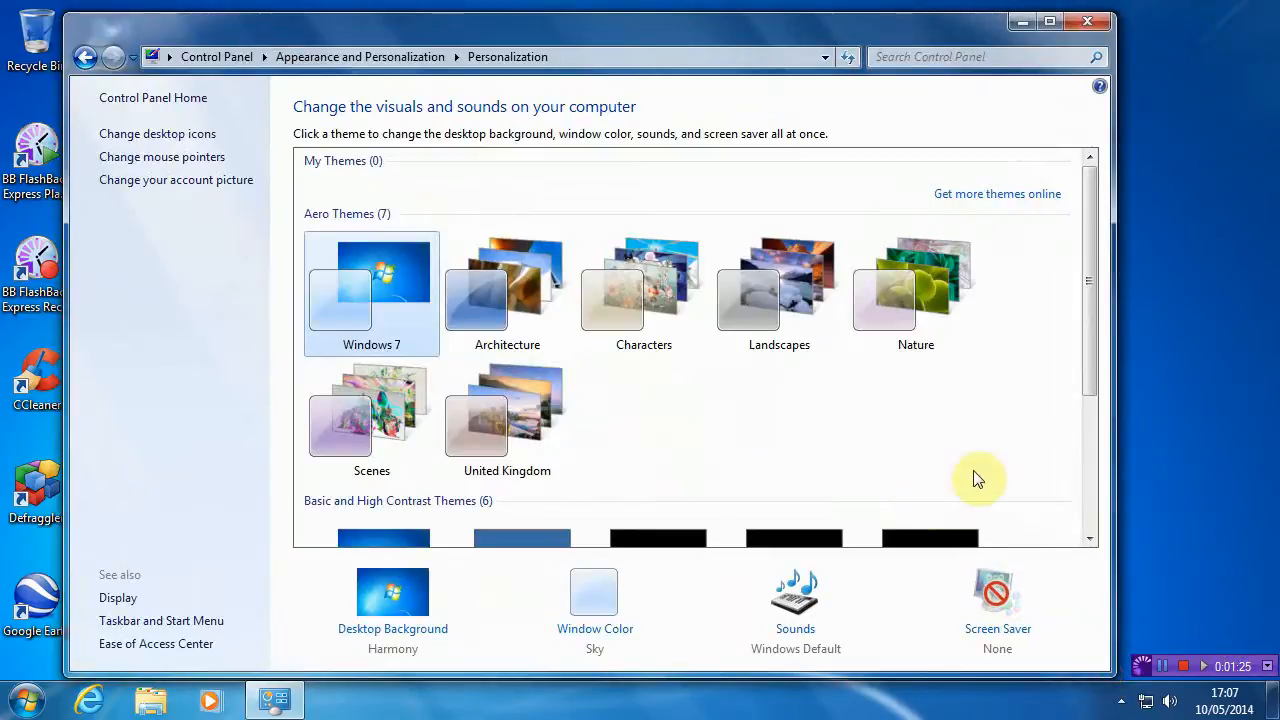
scroll("down", 3)
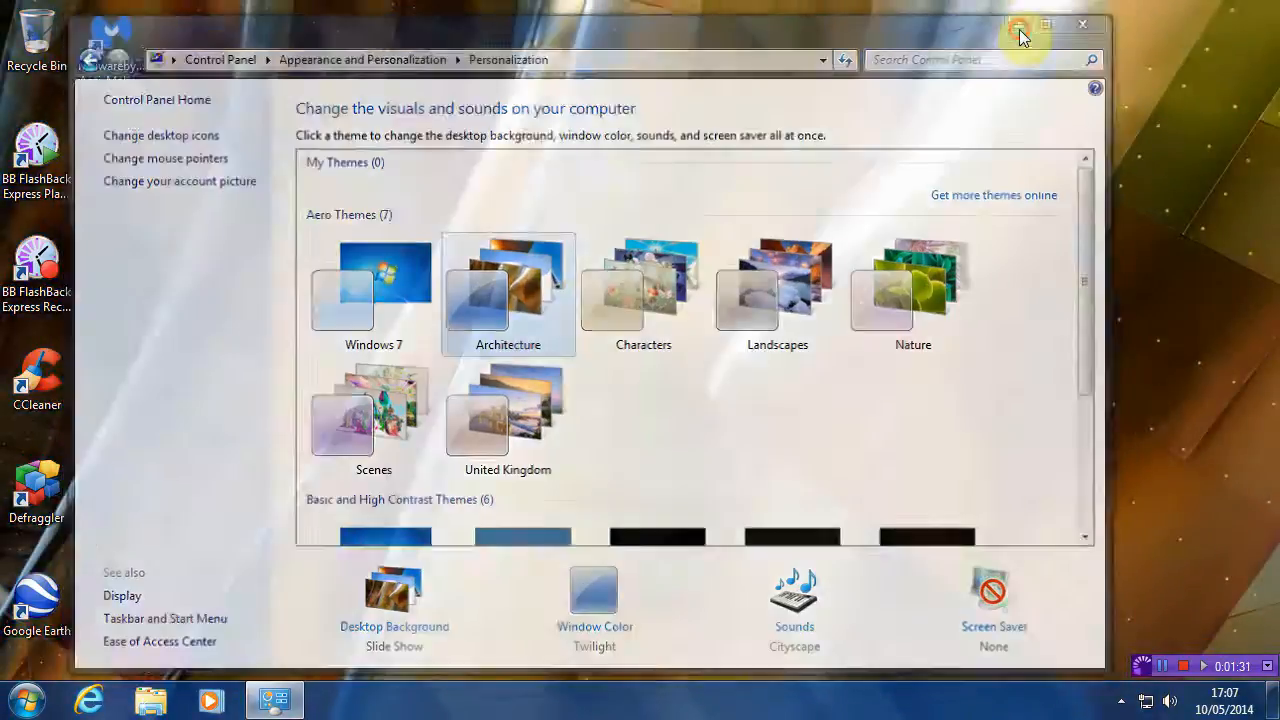
Bring Personalization back up, apply the Nature theme, and close the window.
left_click(1016, 24)
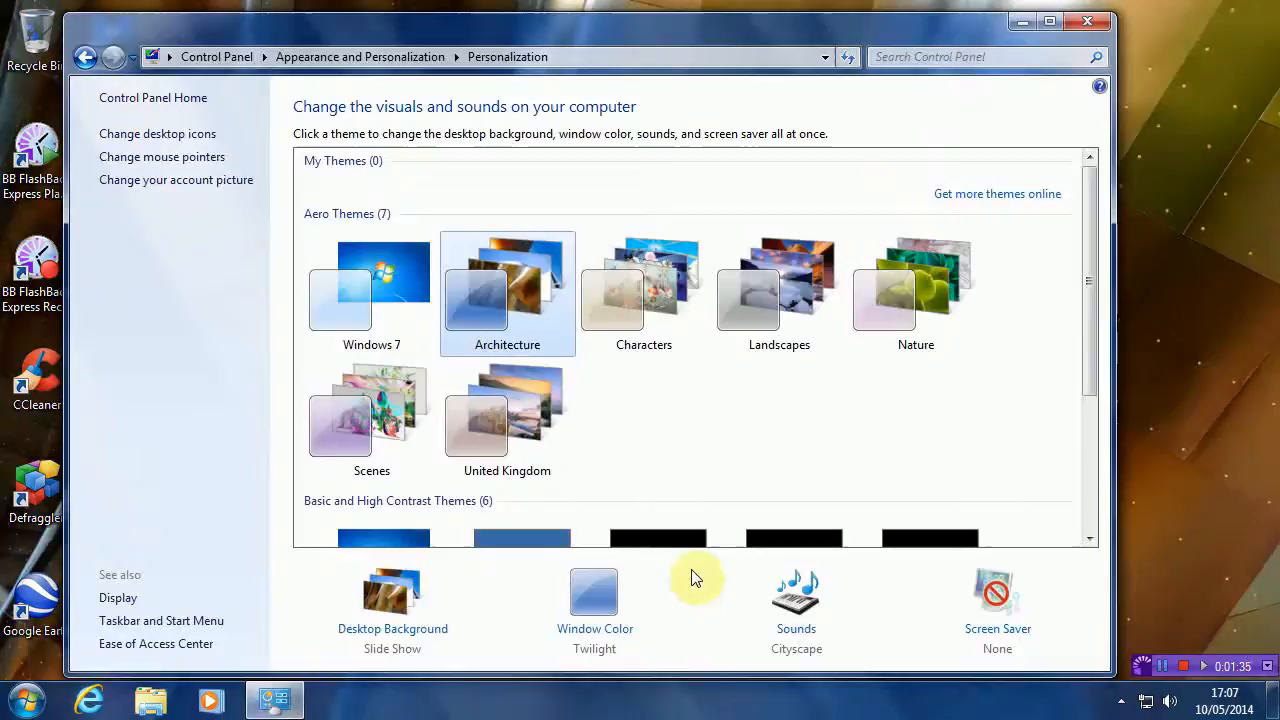
left_click(916, 290)
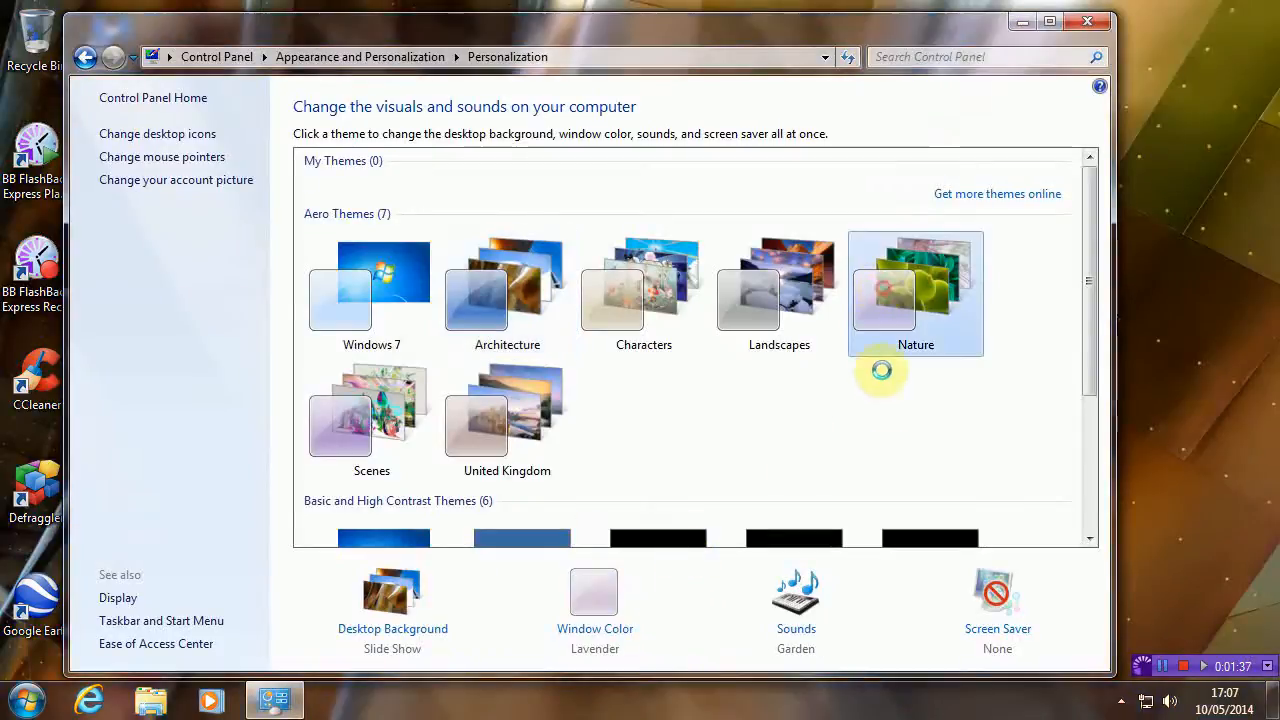
left_click(916, 290)
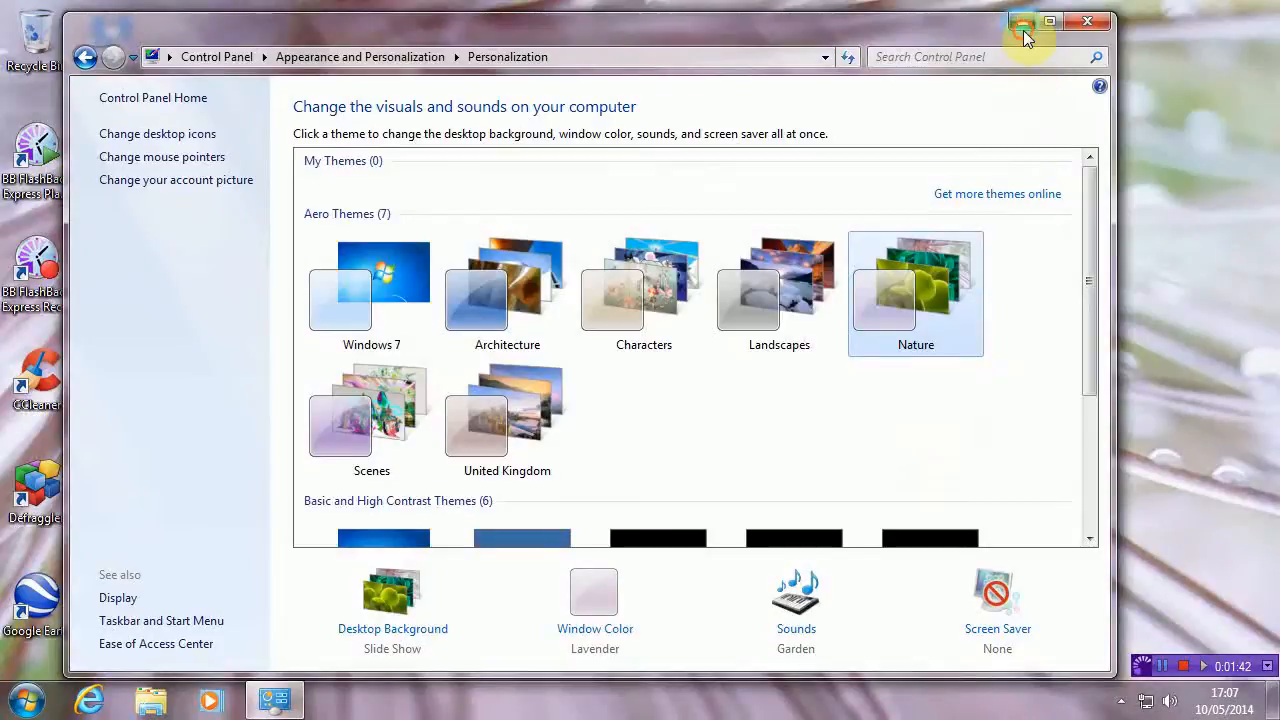
left_click(1016, 24)
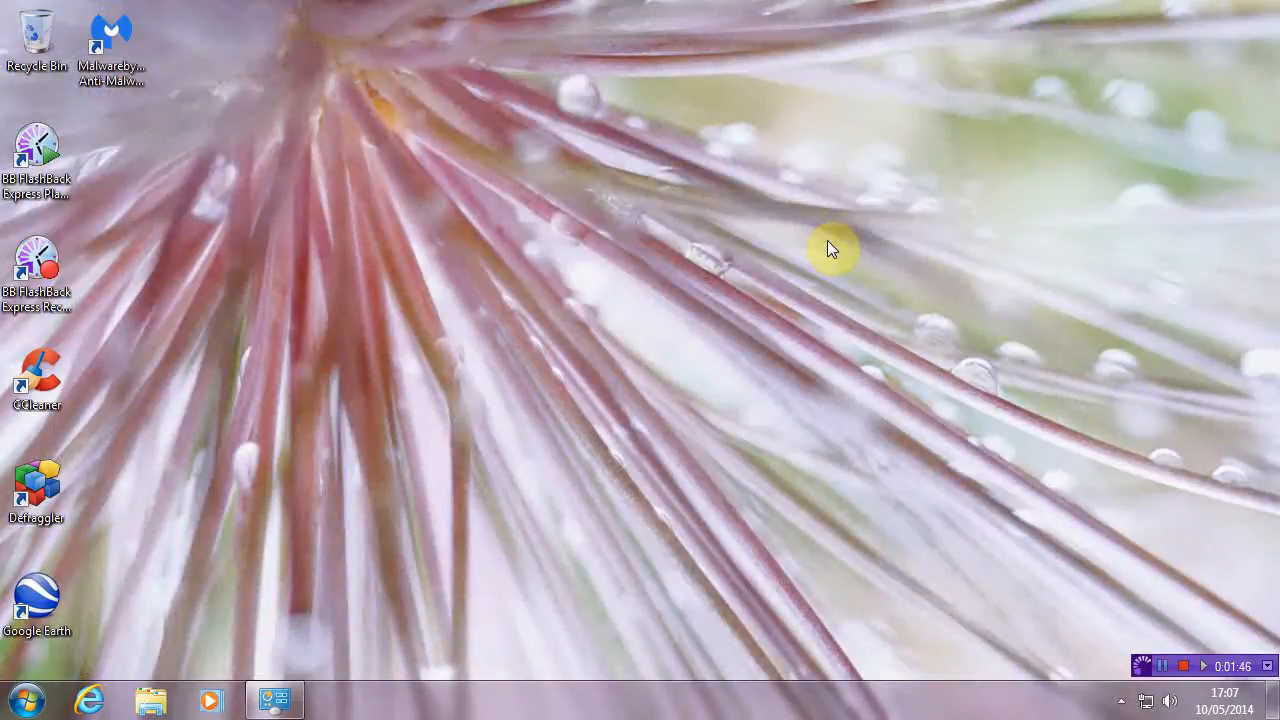
mouse_move(320, 670)
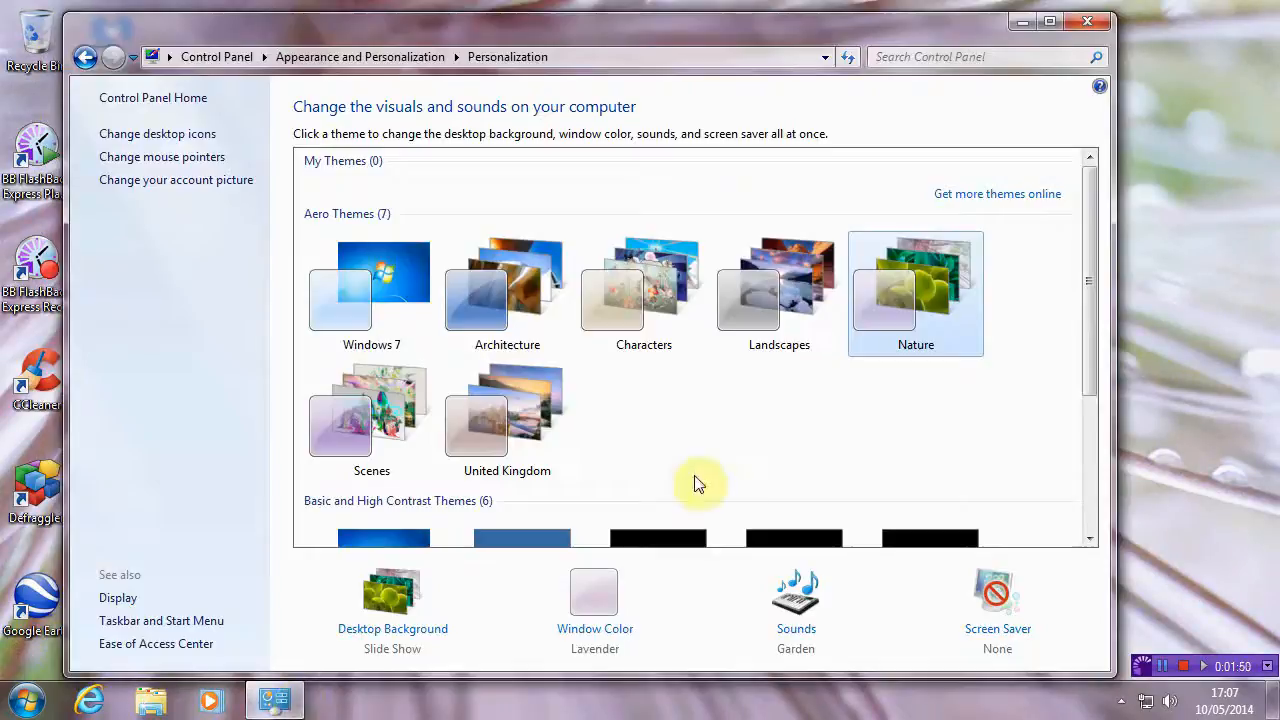
mouse_move(932, 524)
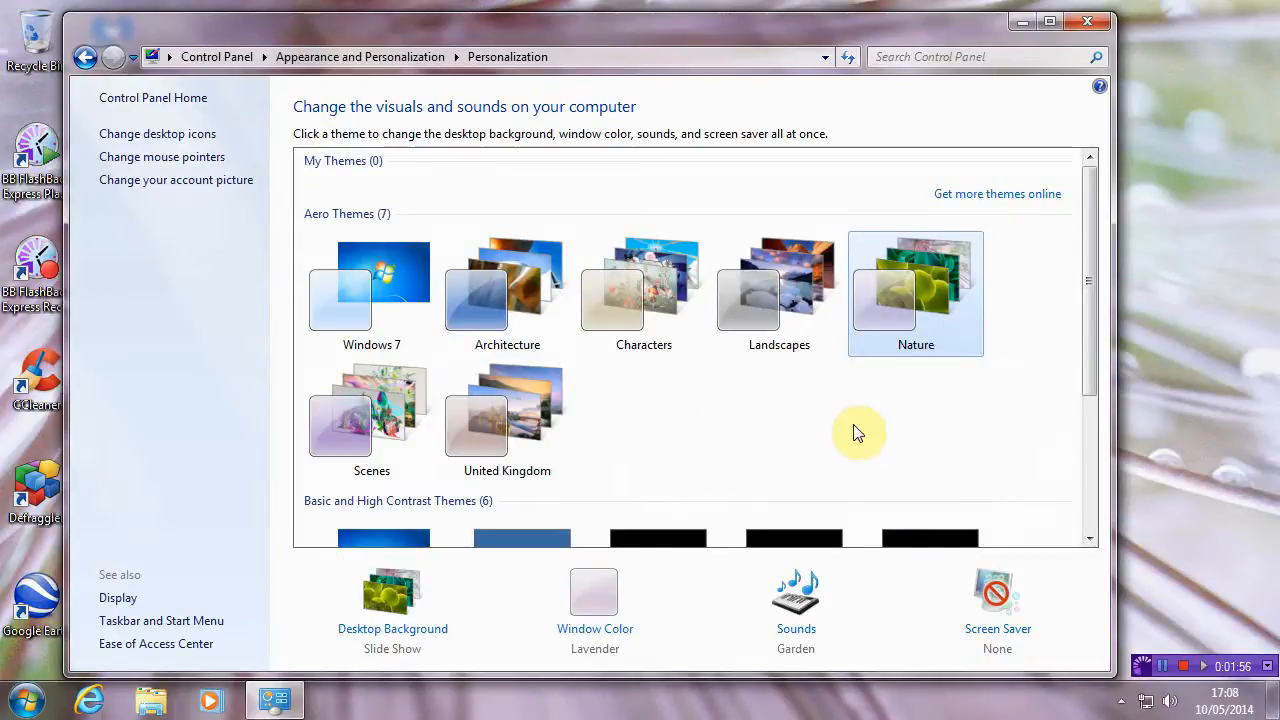
mouse_move(832, 442)
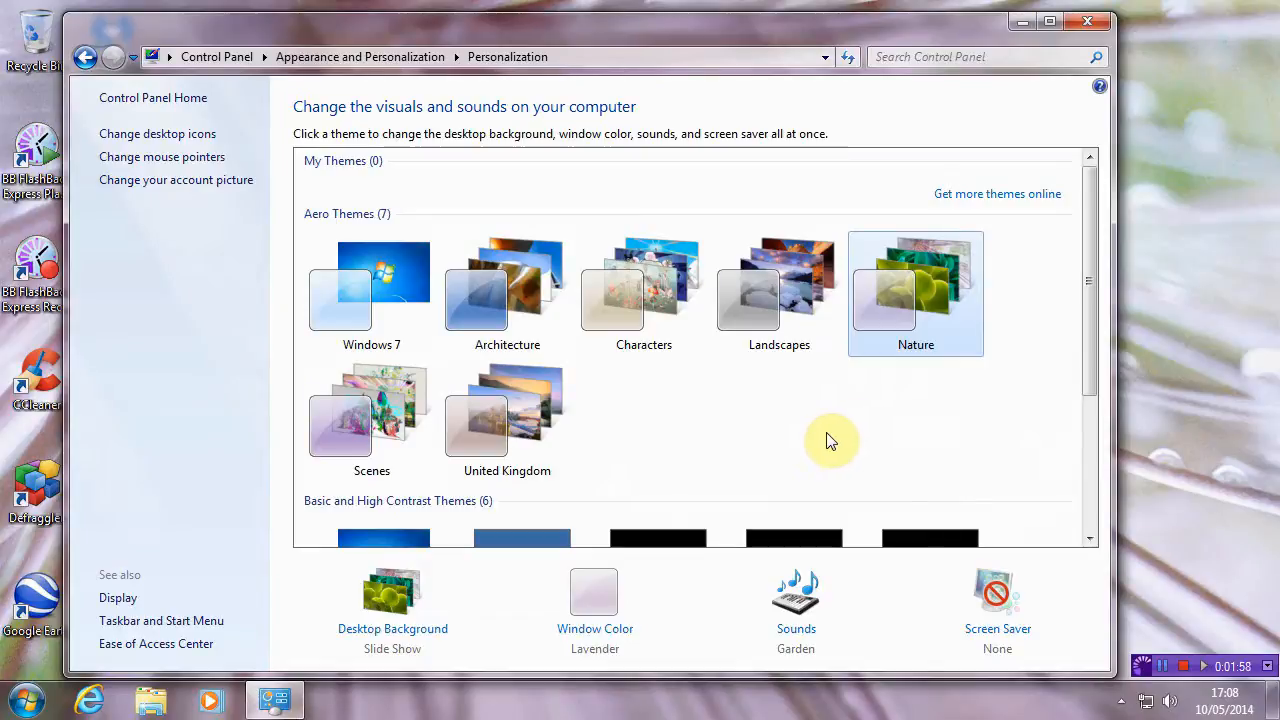
mouse_move(736, 444)
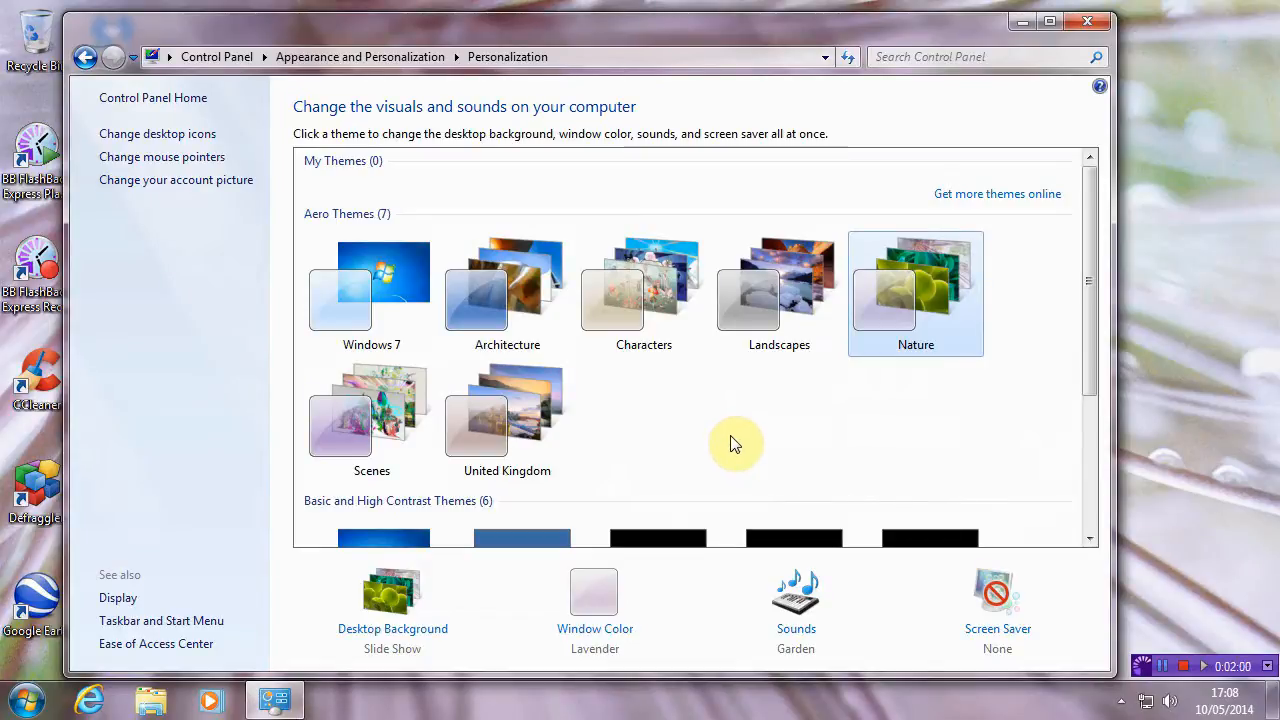
mouse_move(730, 440)
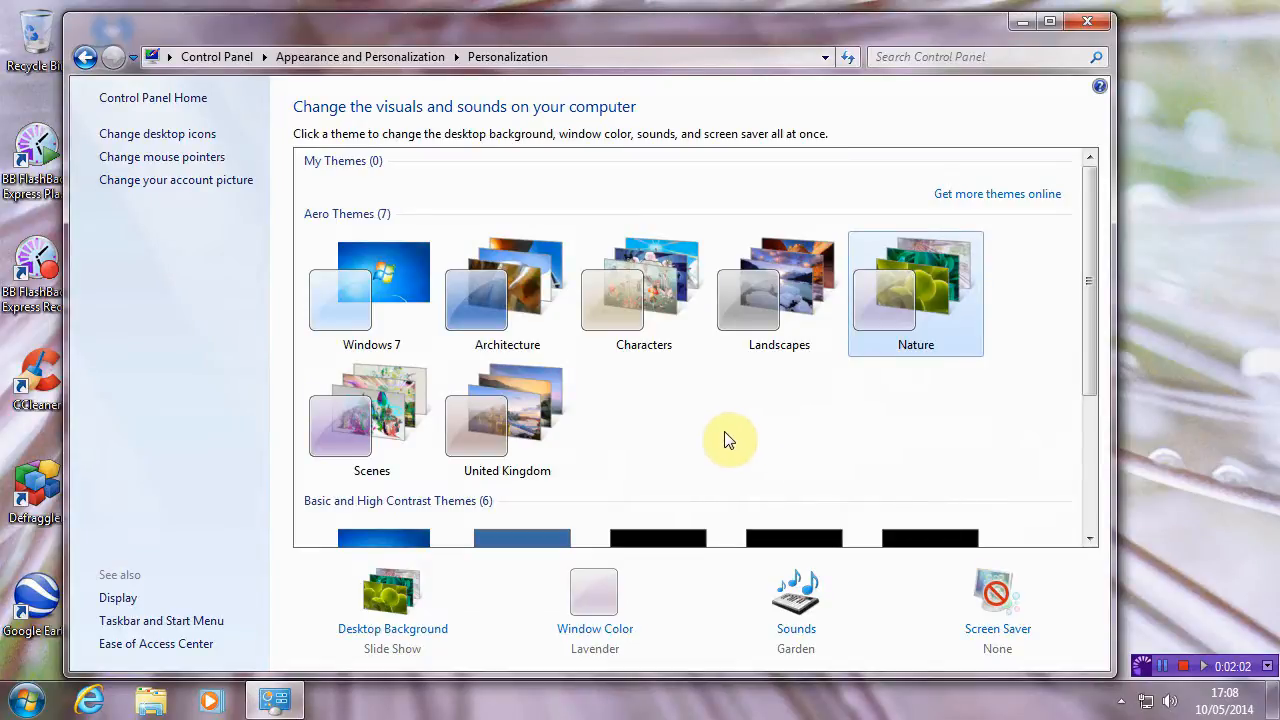
mouse_move(502, 564)
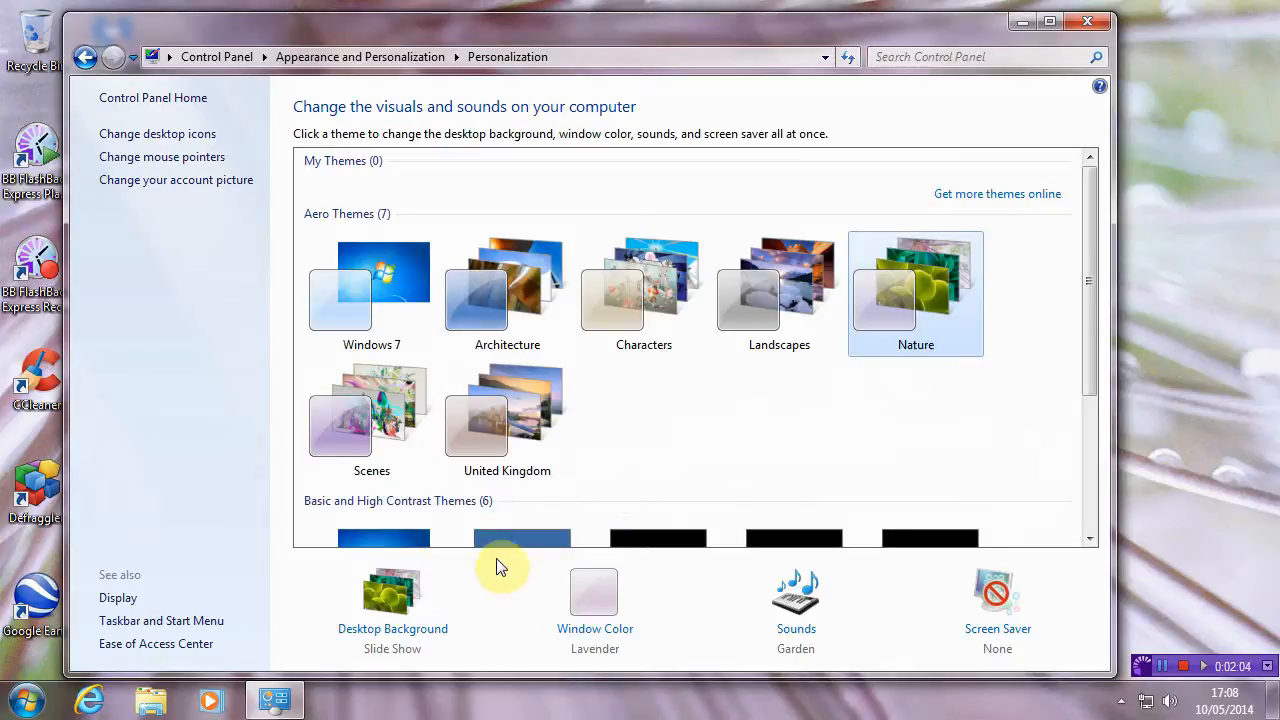
mouse_move(392, 628)
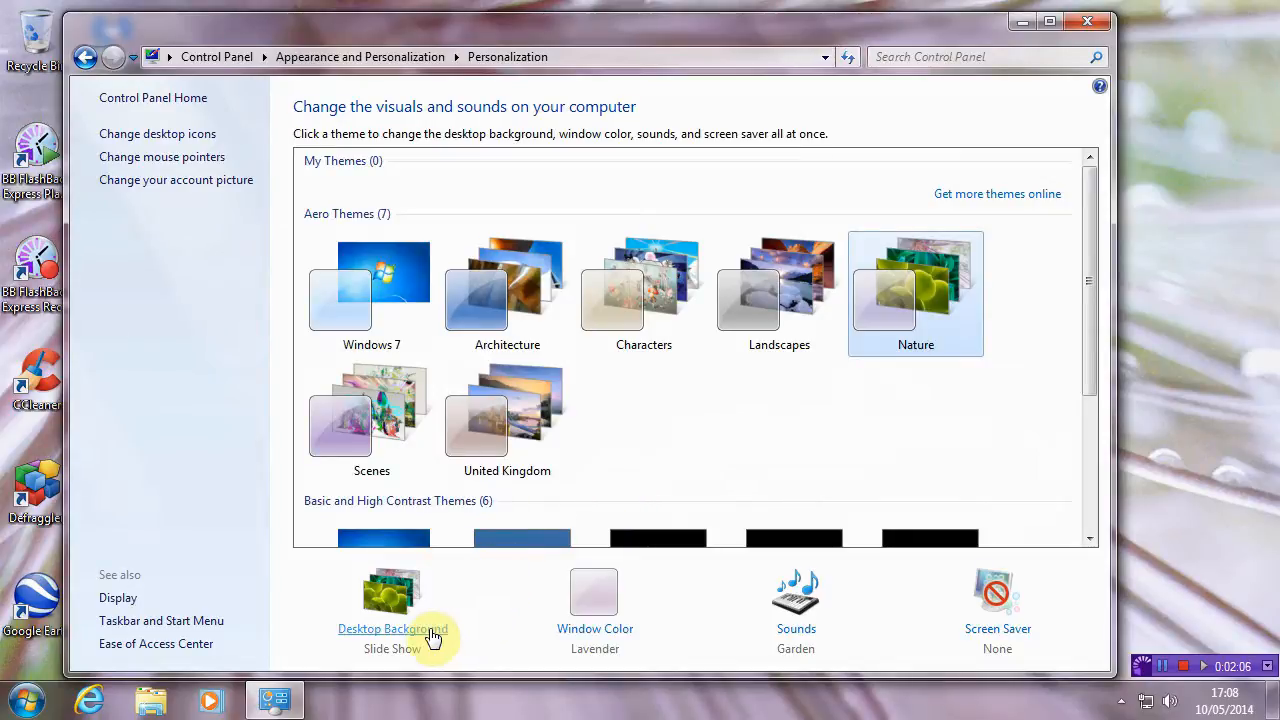
Go to the Desktop Background page from the Personalization window.
left_click(392, 628)
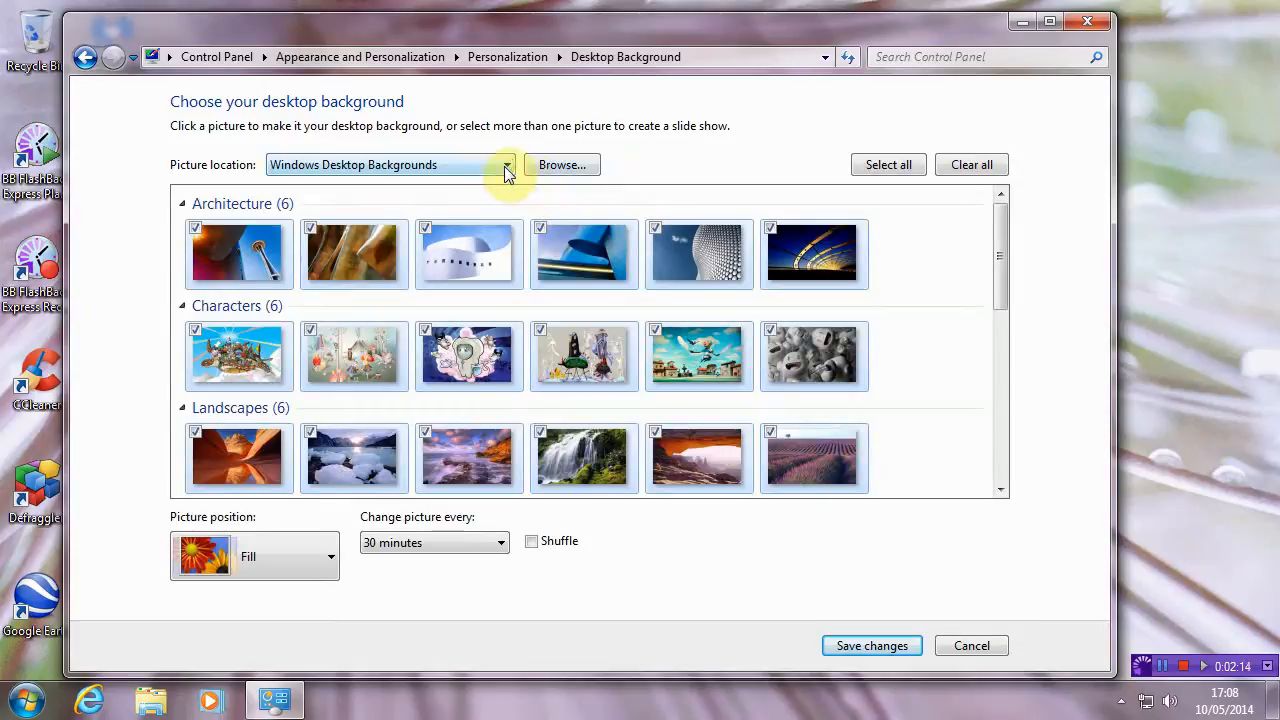
left_click(504, 164)
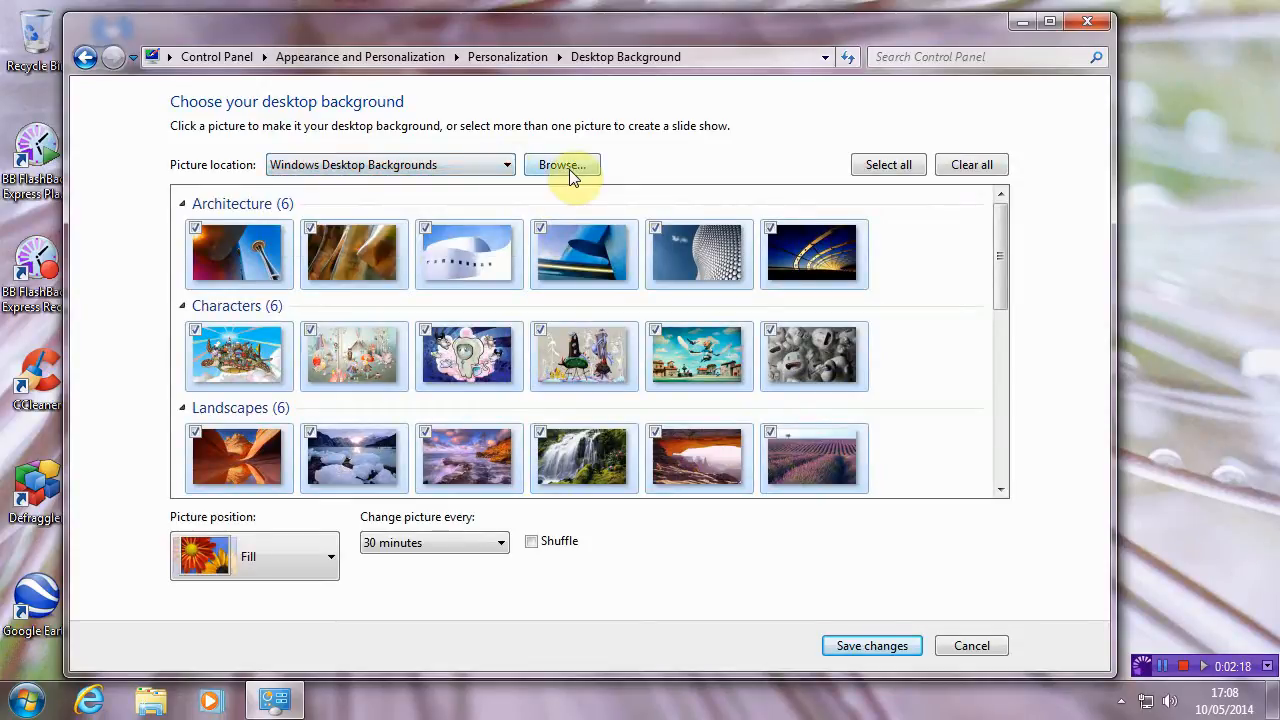
Browse the picture folders without choosing one, then set Picture location to The Shard of Glass.
left_click(562, 164)
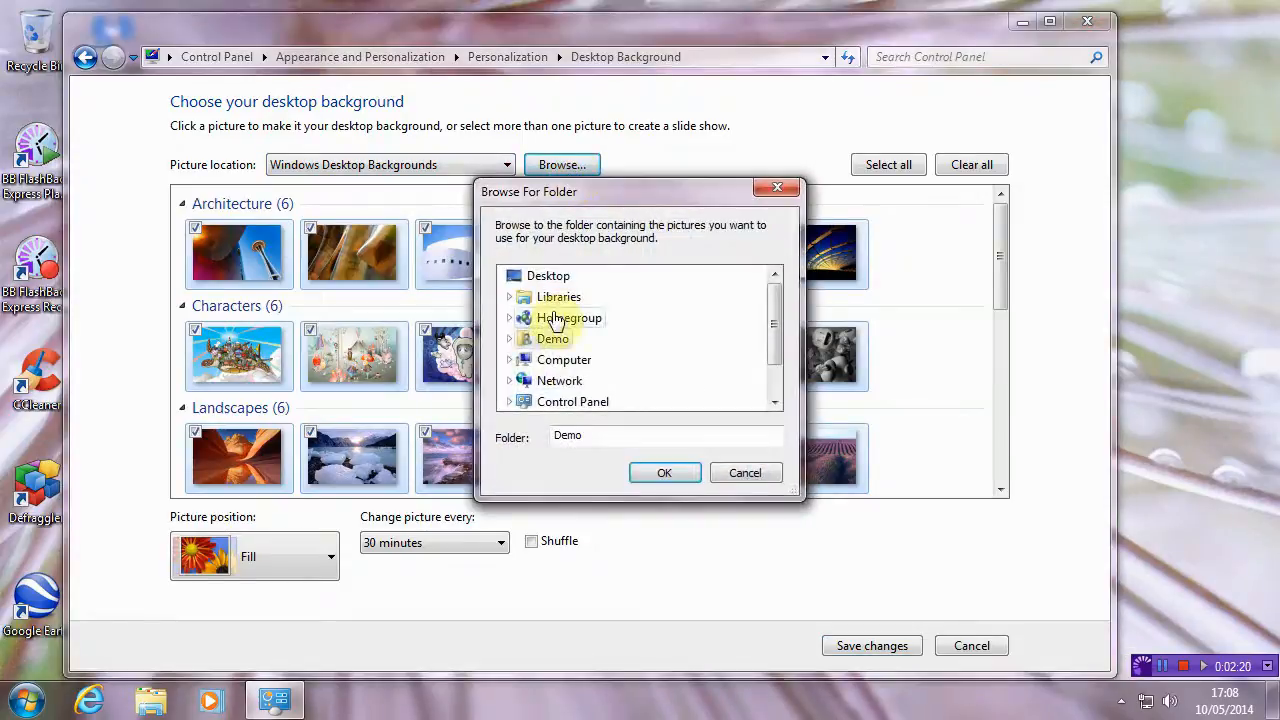
scroll("down", 3)
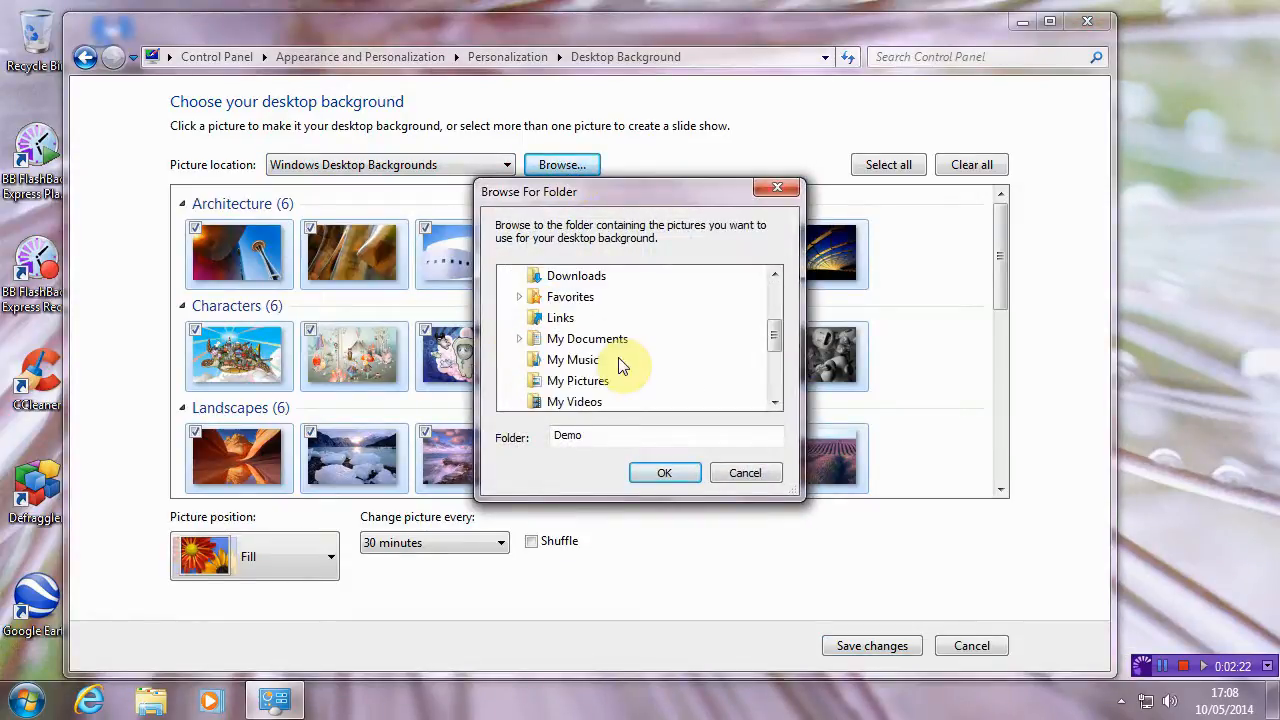
left_click(576, 380)
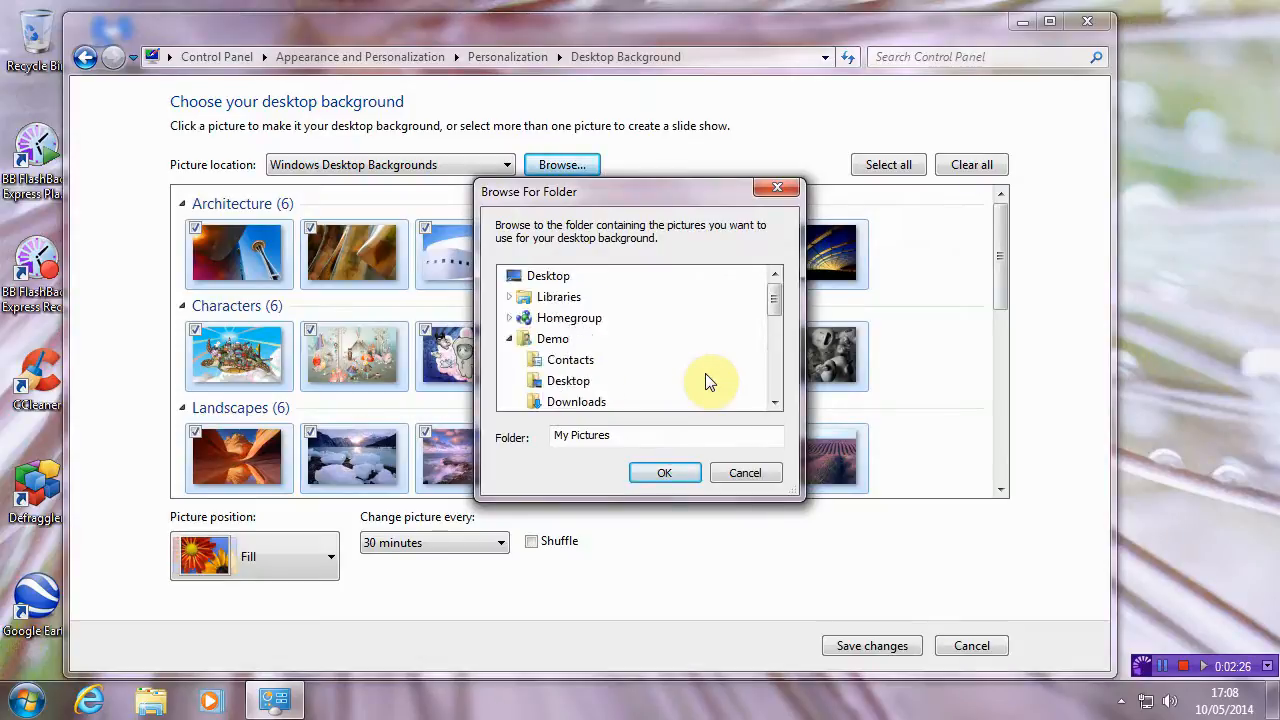
left_click(664, 436)
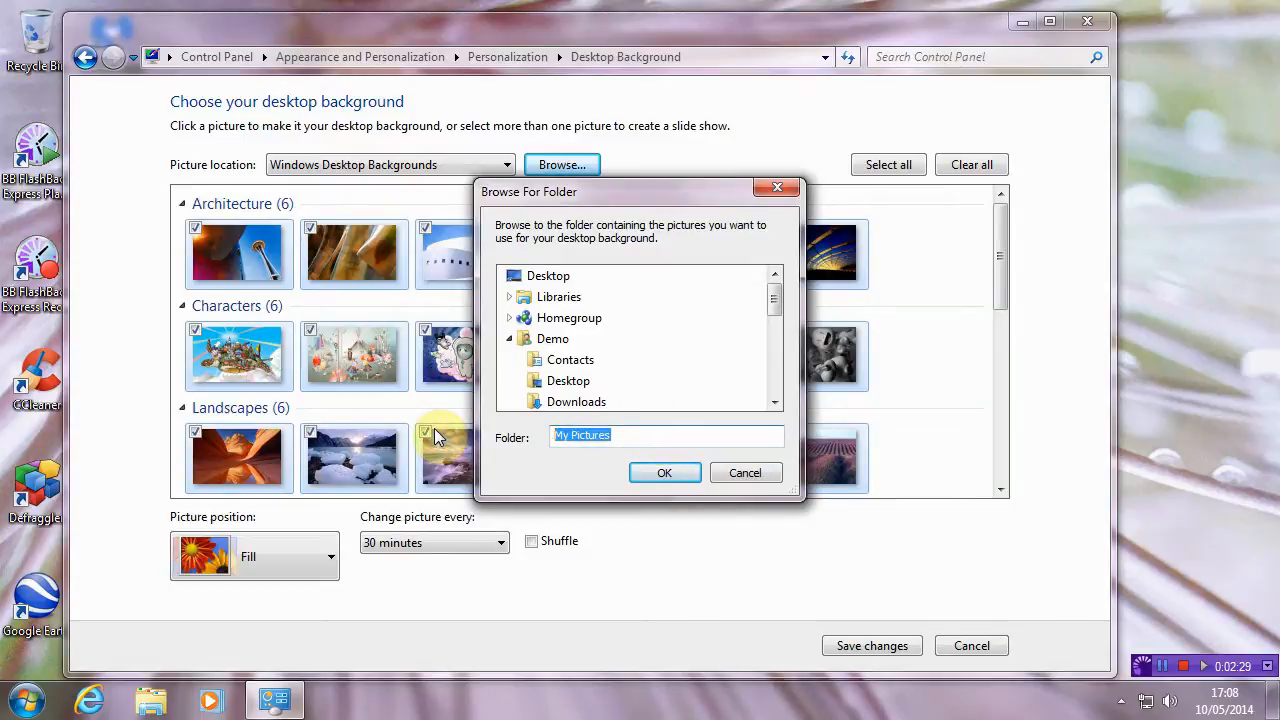
mouse_move(692, 360)
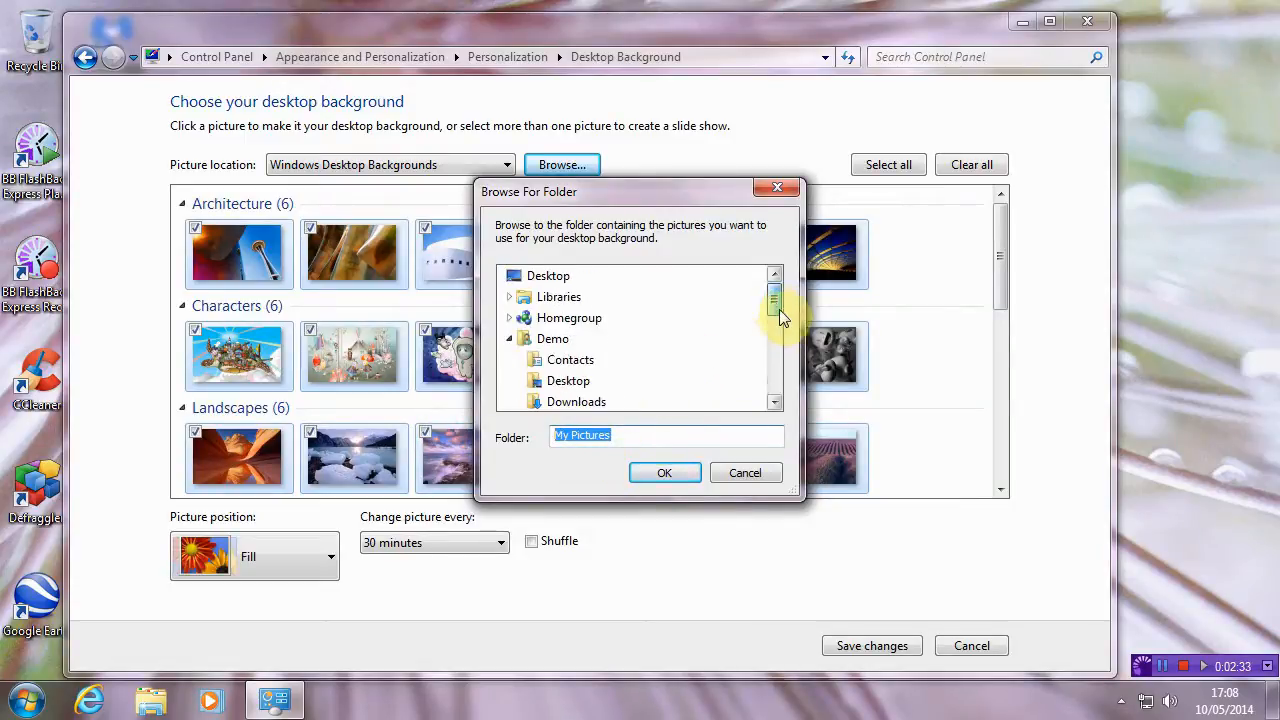
mouse_move(732, 364)
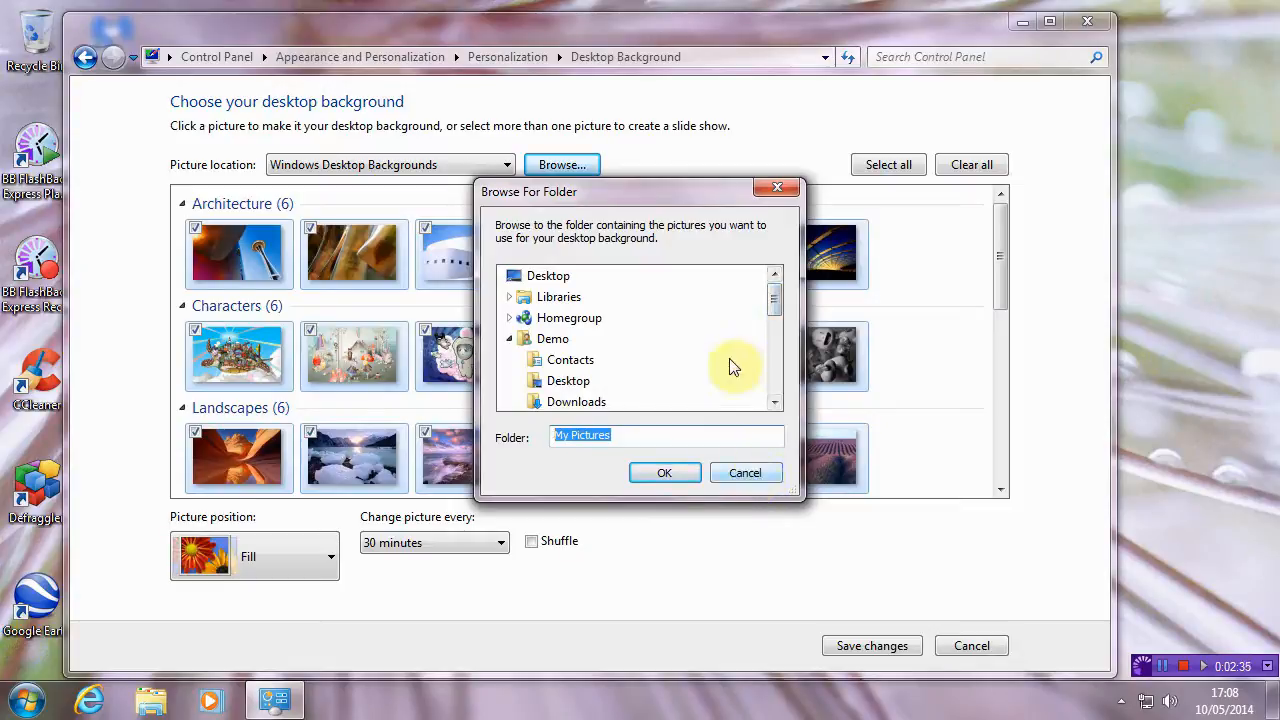
mouse_move(748, 472)
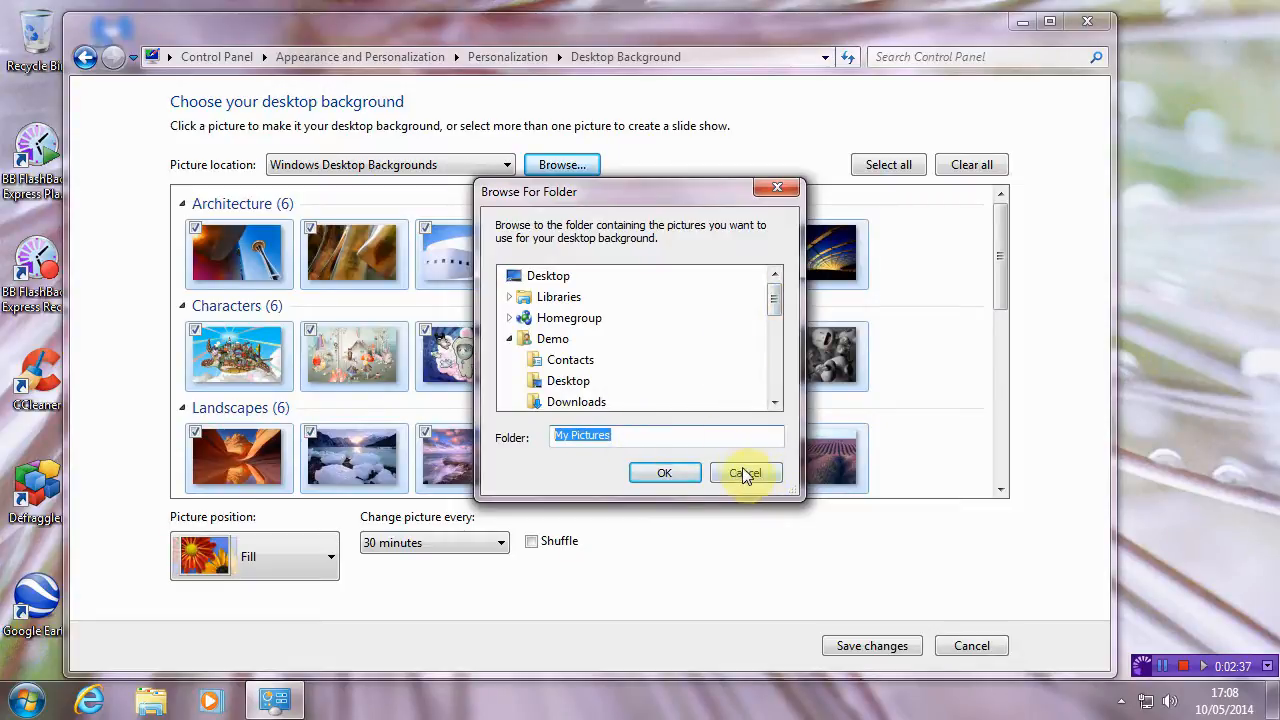
left_click(746, 472)
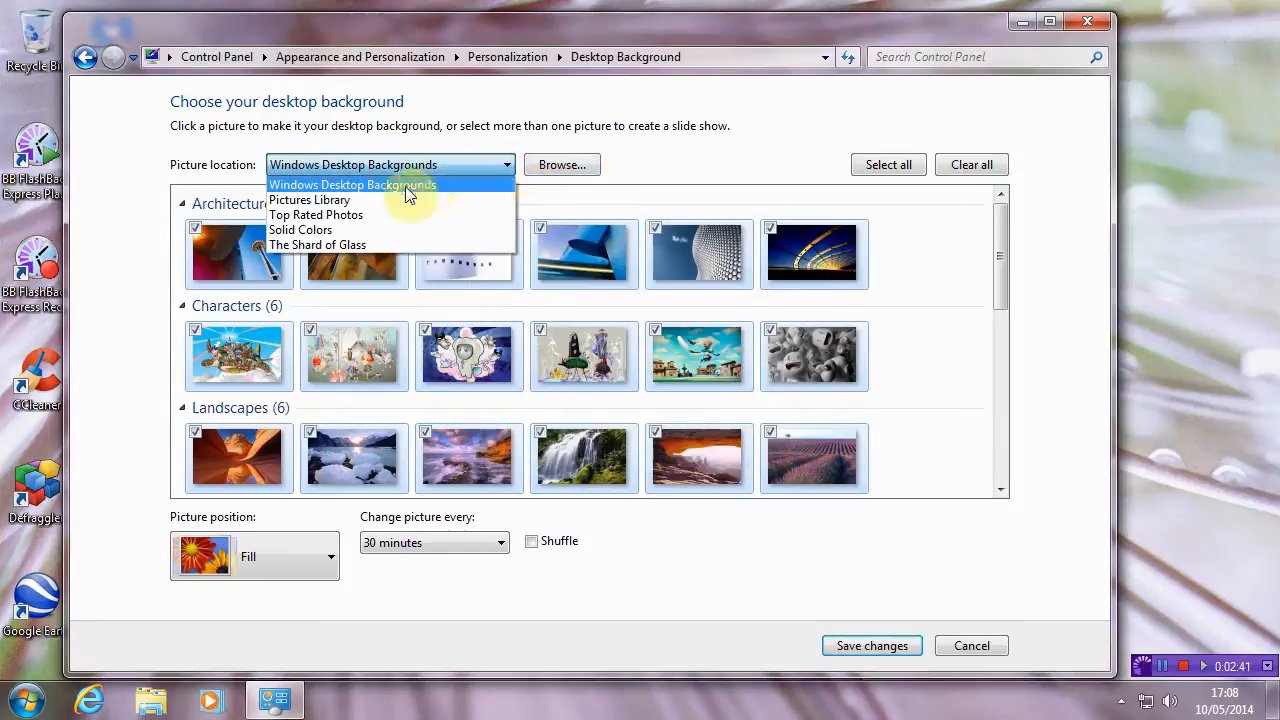
left_click(316, 244)
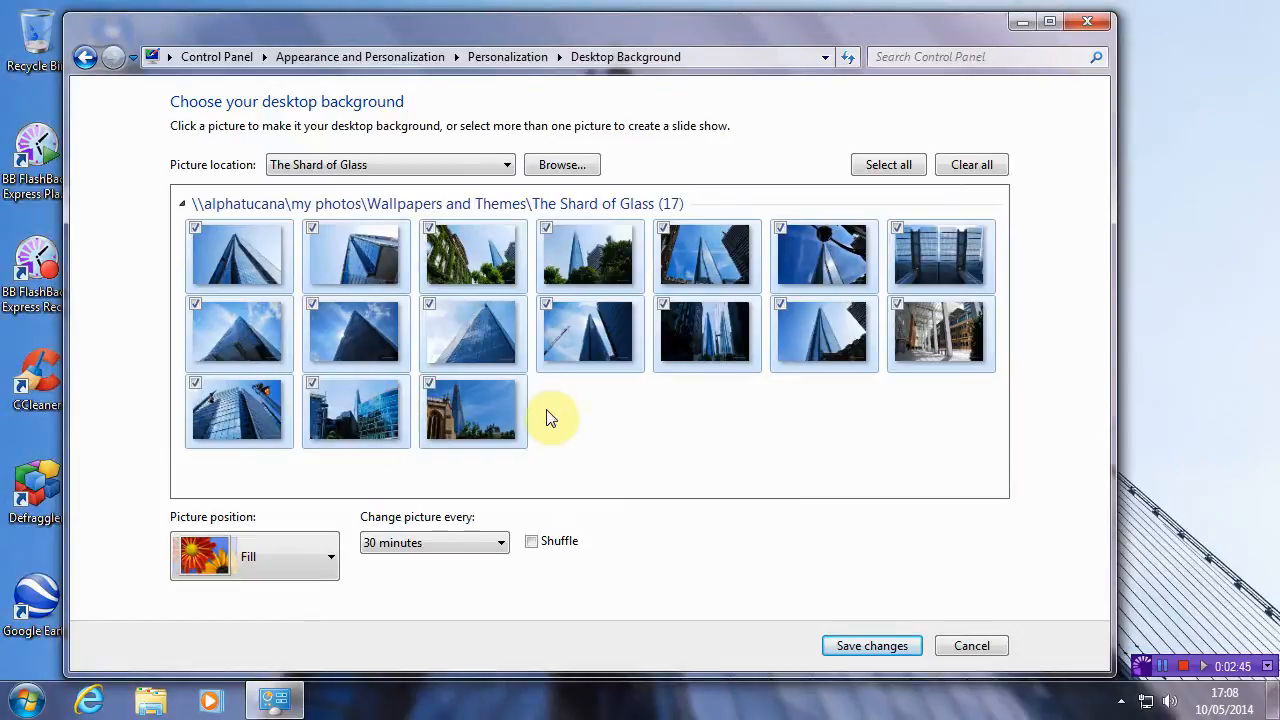
mouse_move(616, 412)
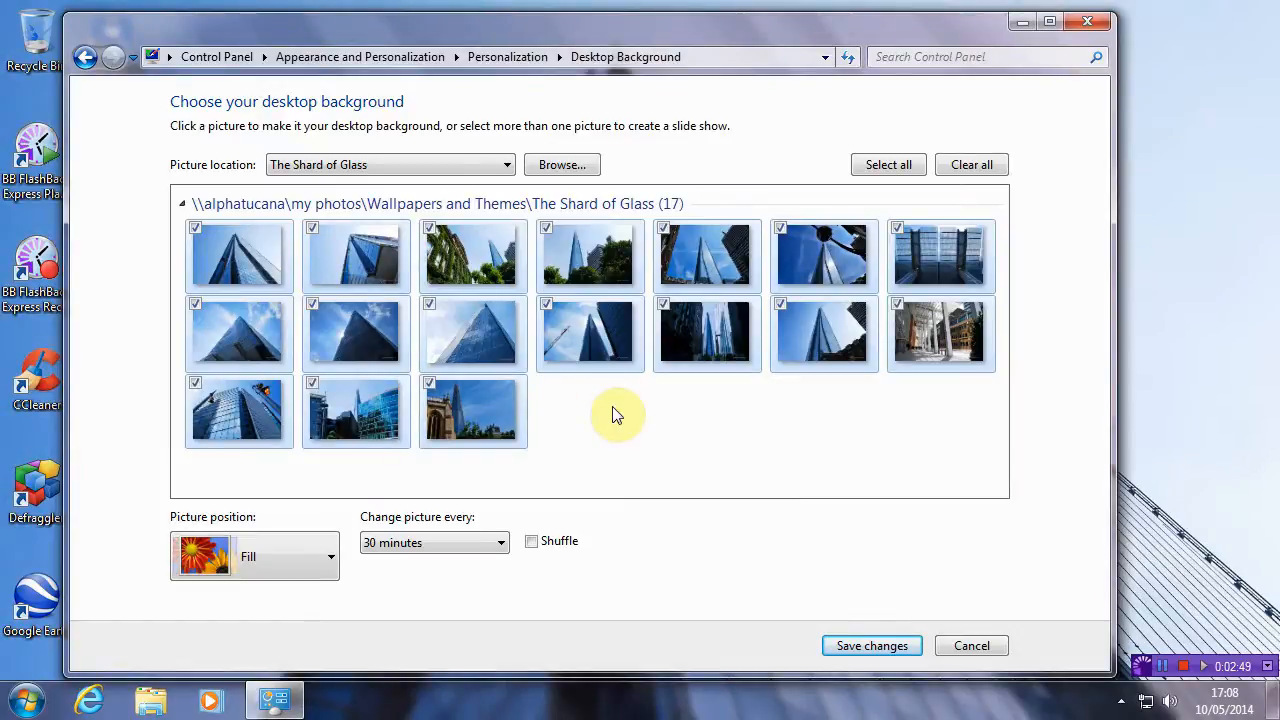
mouse_move(616, 424)
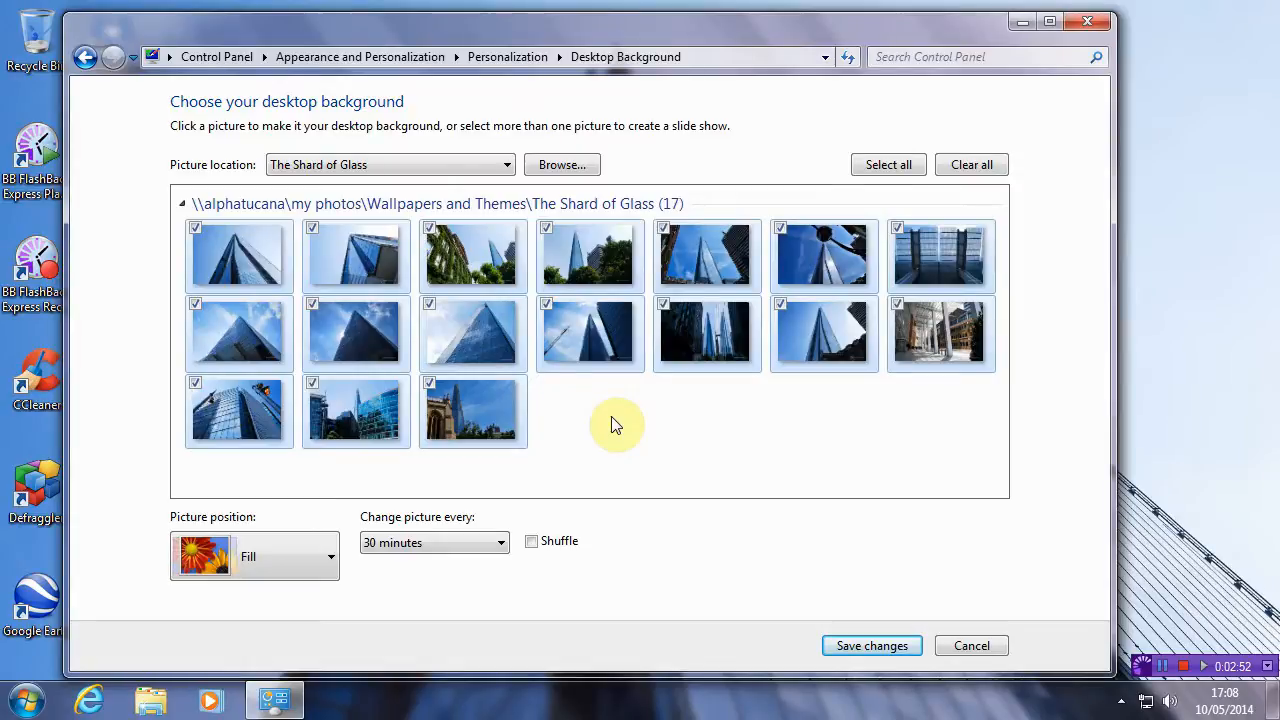
mouse_move(636, 424)
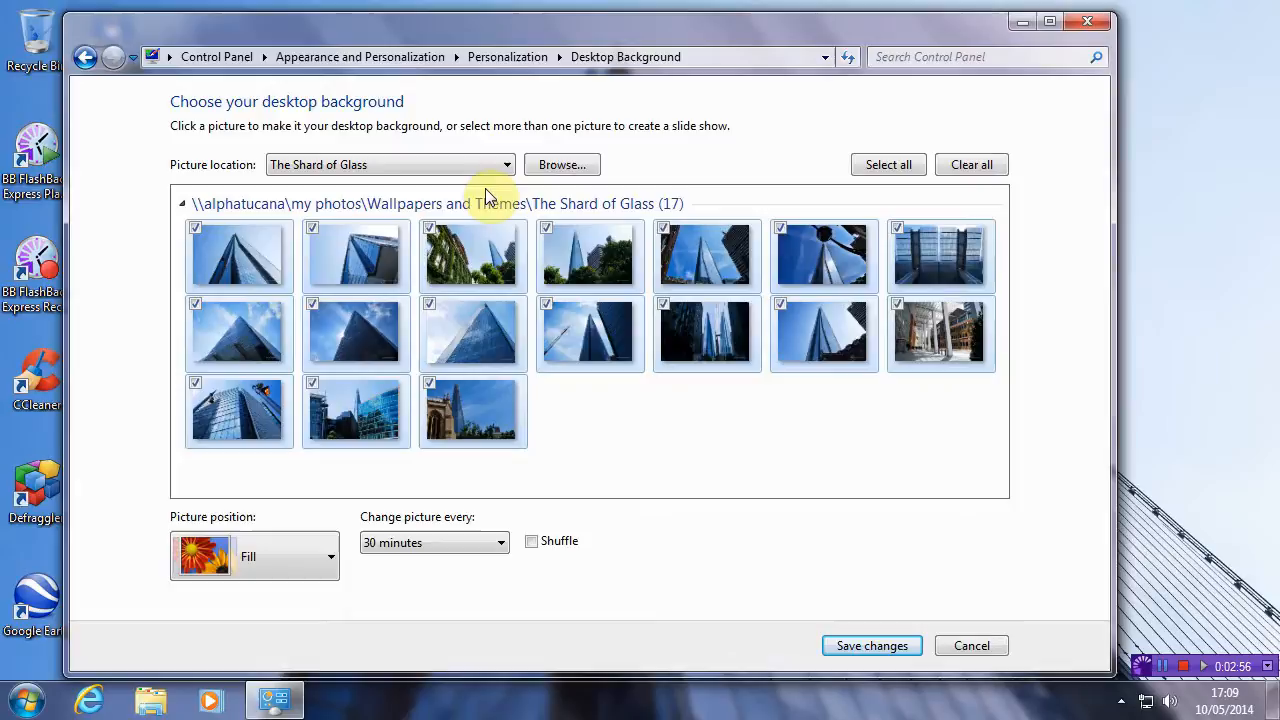
mouse_move(632, 402)
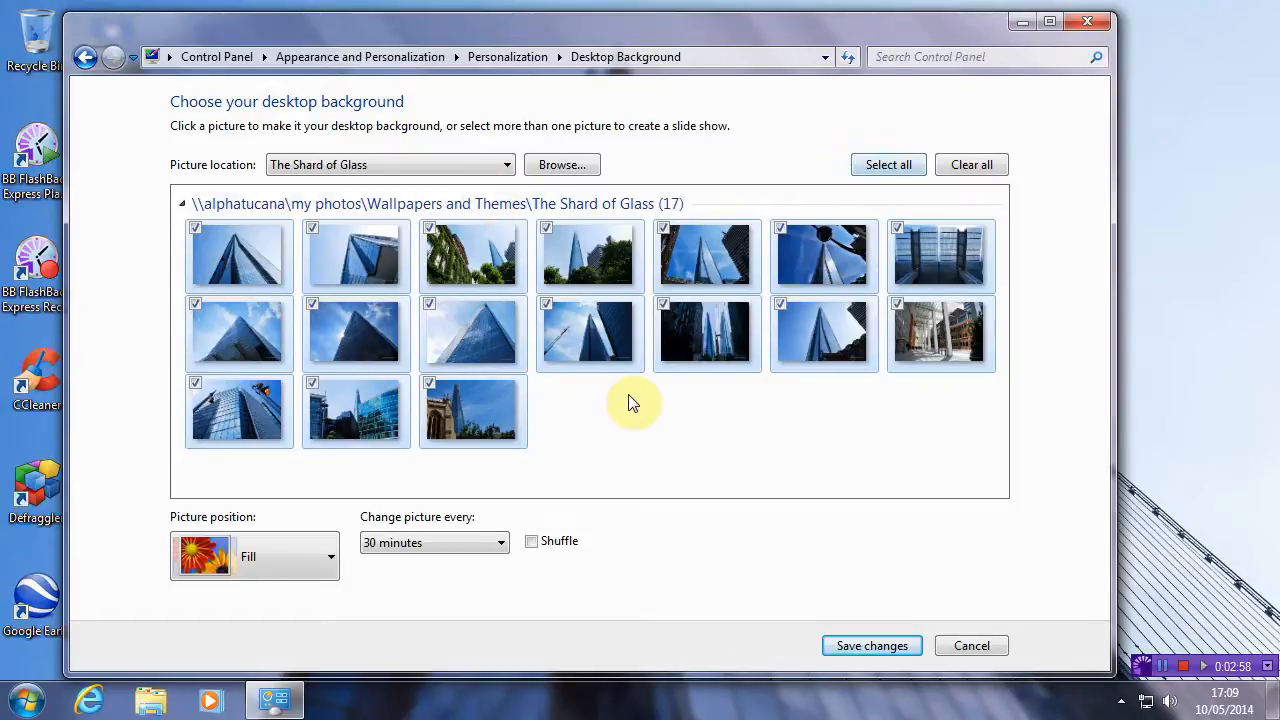
mouse_move(388, 476)
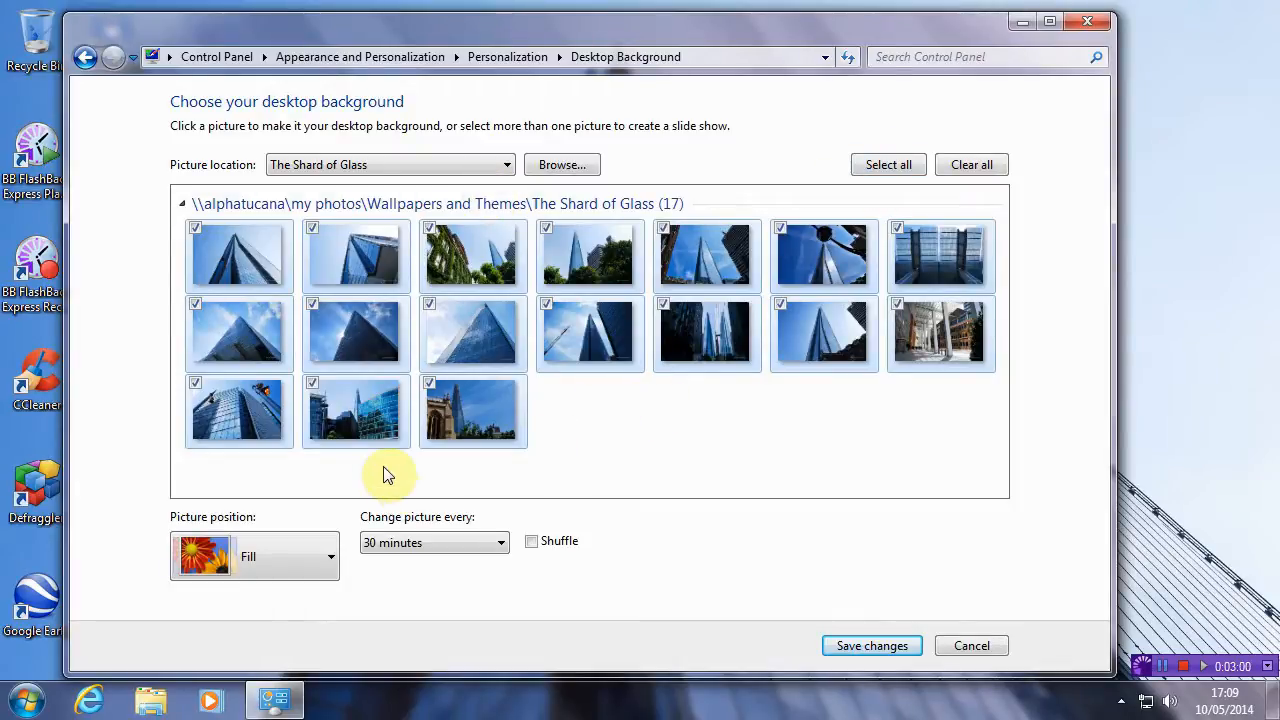
mouse_move(336, 560)
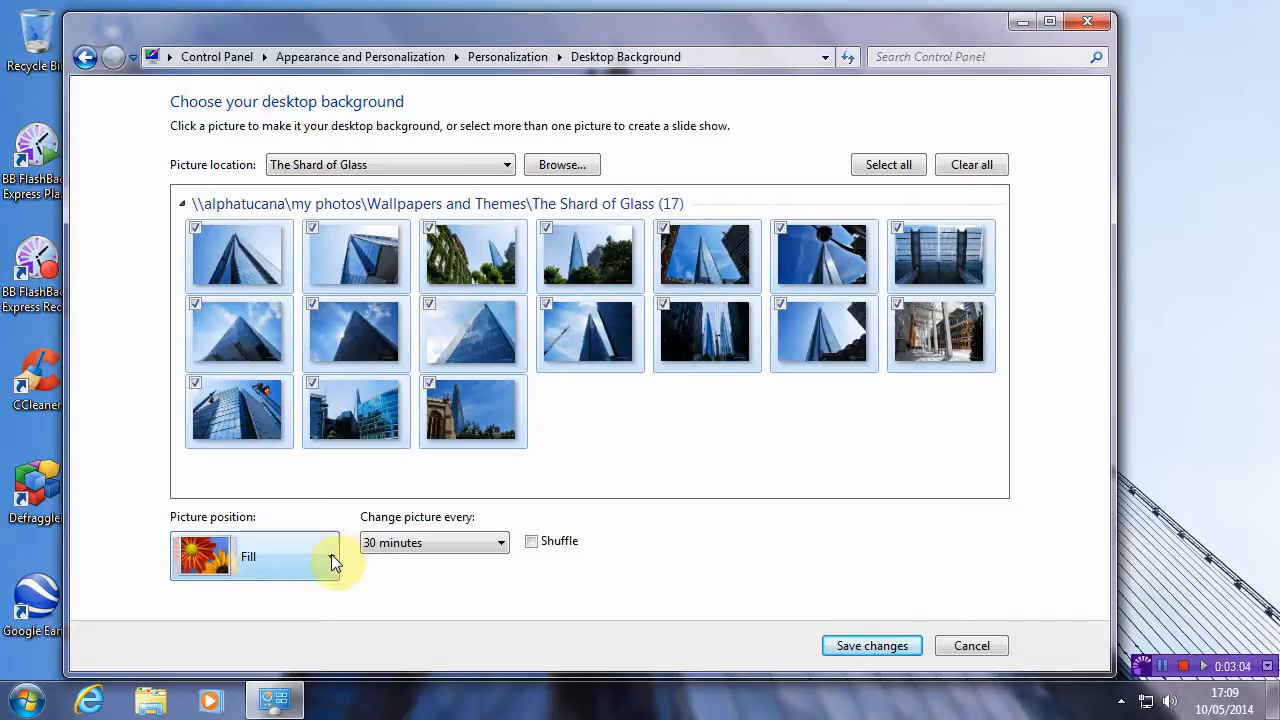
mouse_move(24, 368)
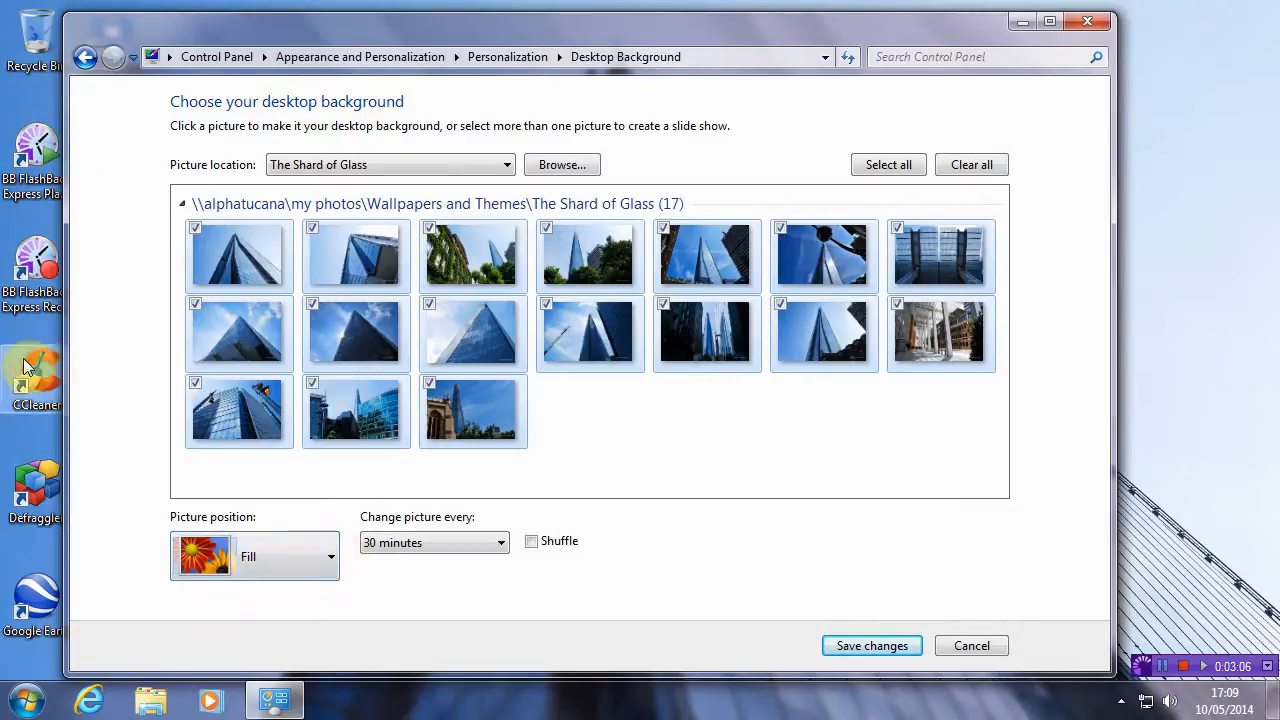
mouse_move(1052, 710)
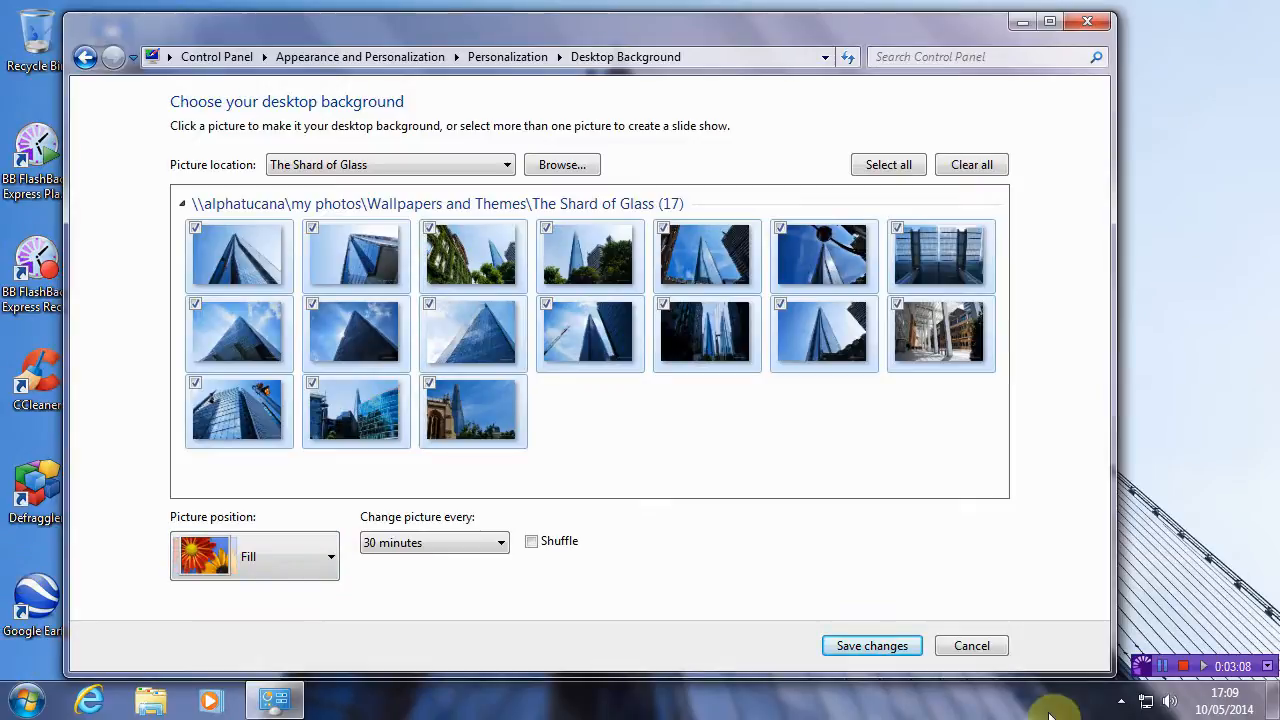
mouse_move(552, 624)
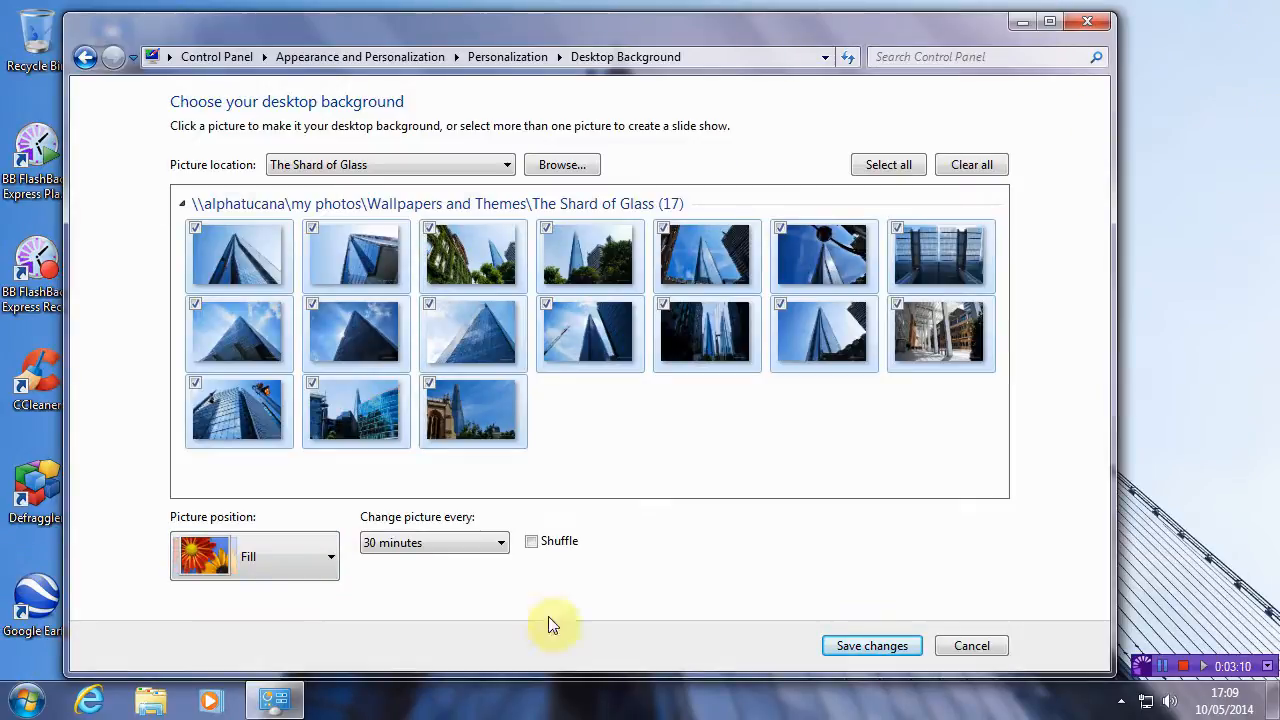
mouse_move(694, 444)
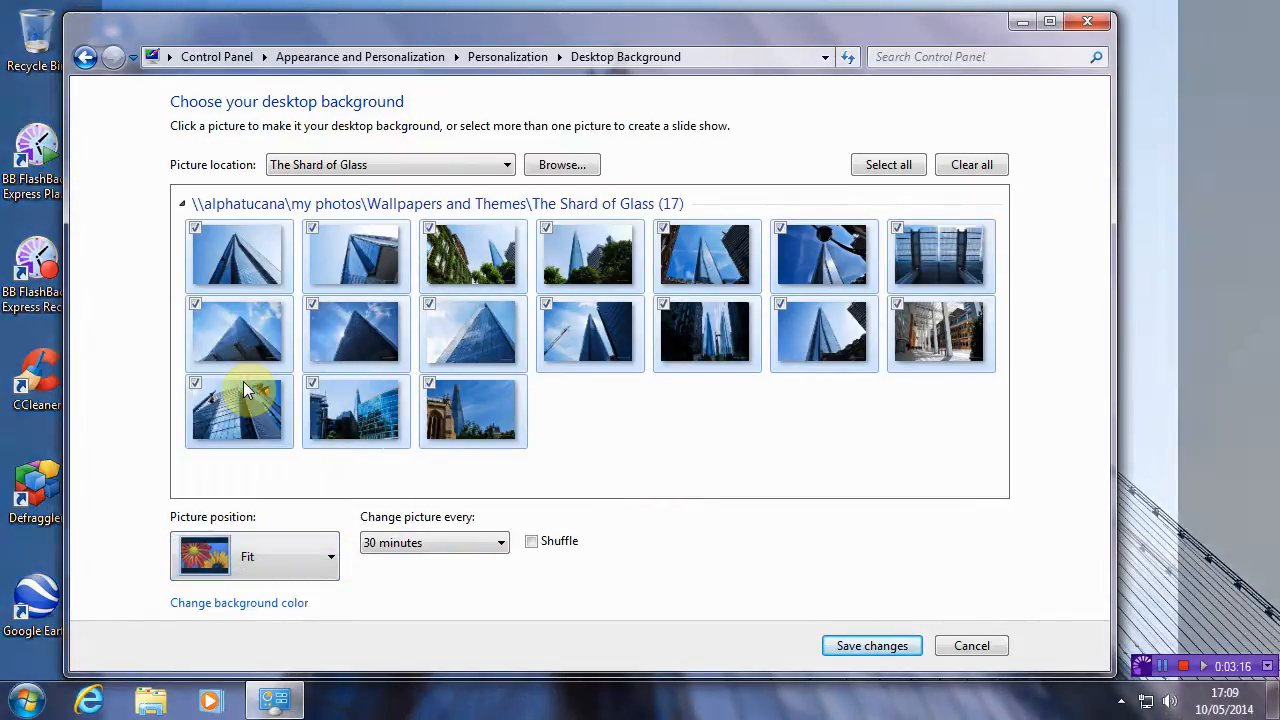
mouse_move(1008, 36)
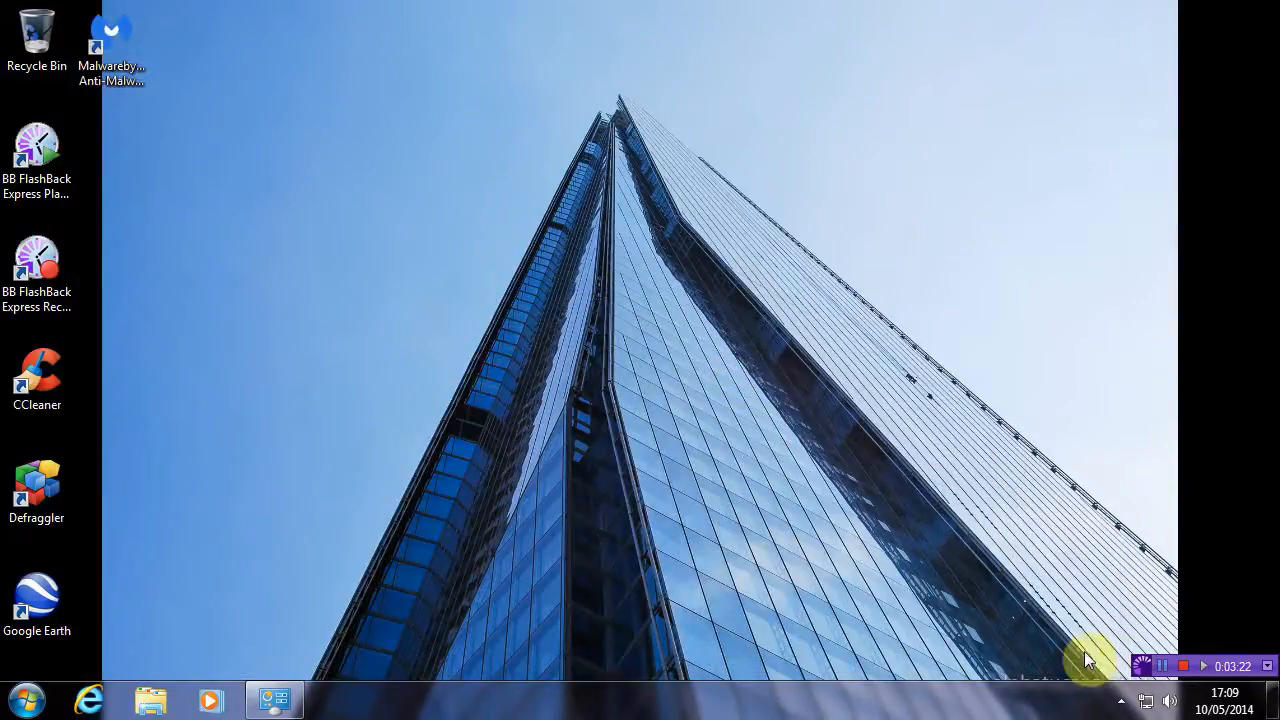
mouse_move(1076, 12)
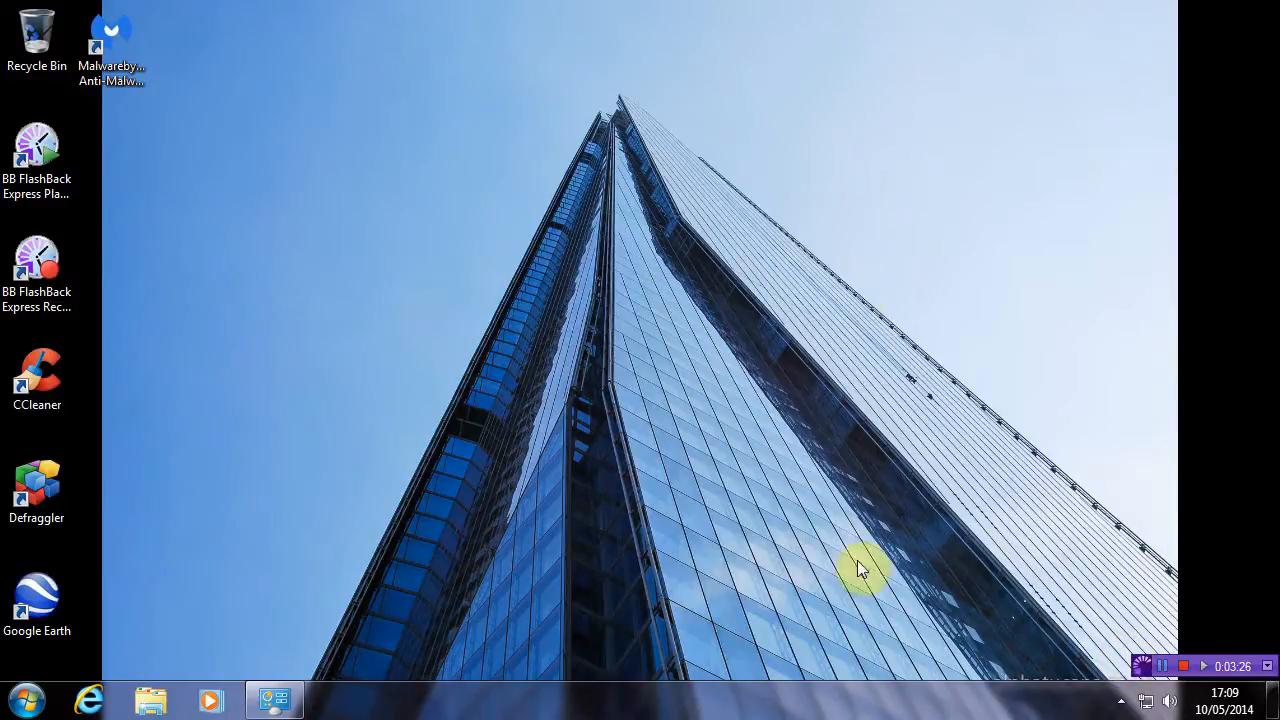
mouse_move(696, 408)
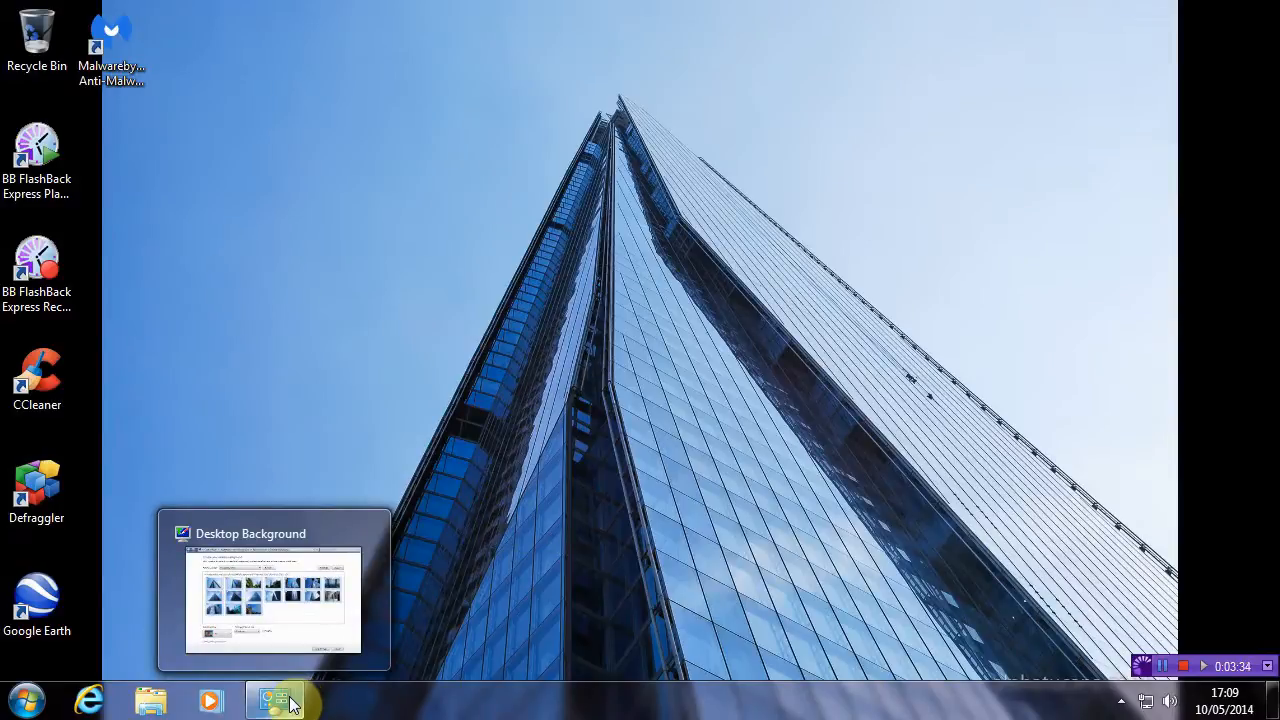
Set Picture position to Stretch and minimize to preview the Shard of Glass wallpaper on the desktop.
left_click(276, 700)
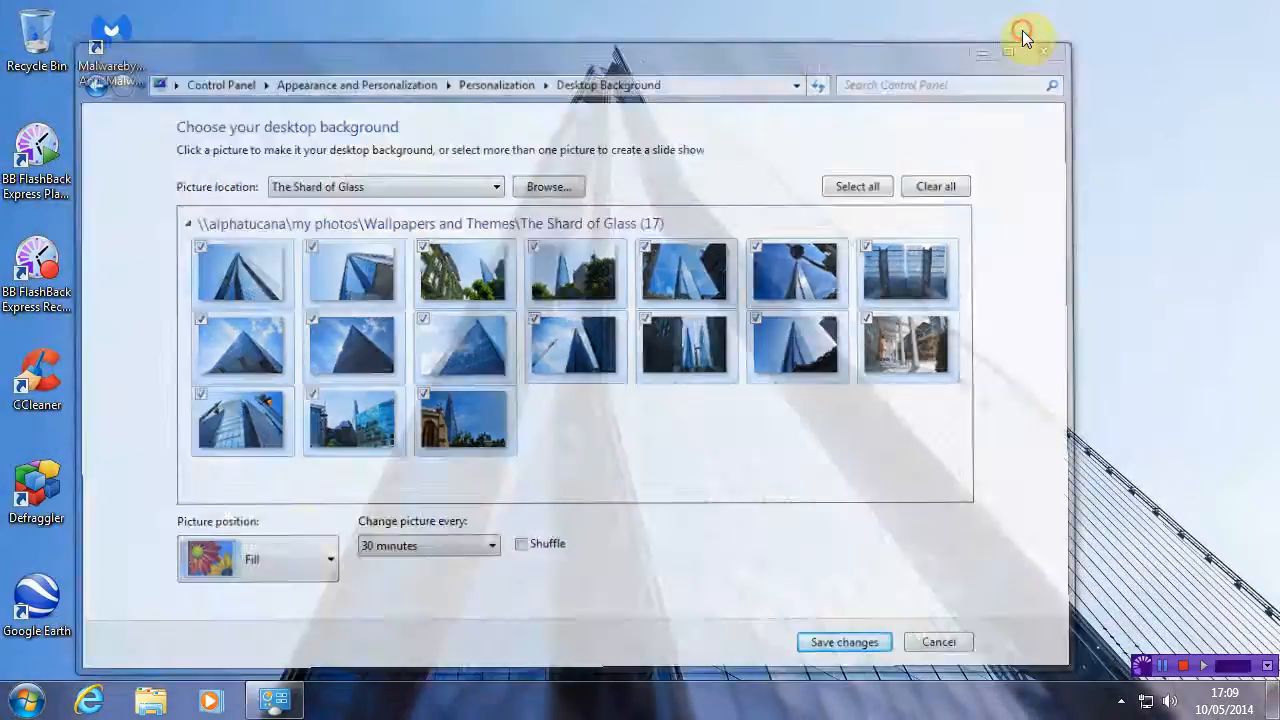
left_click(844, 640)
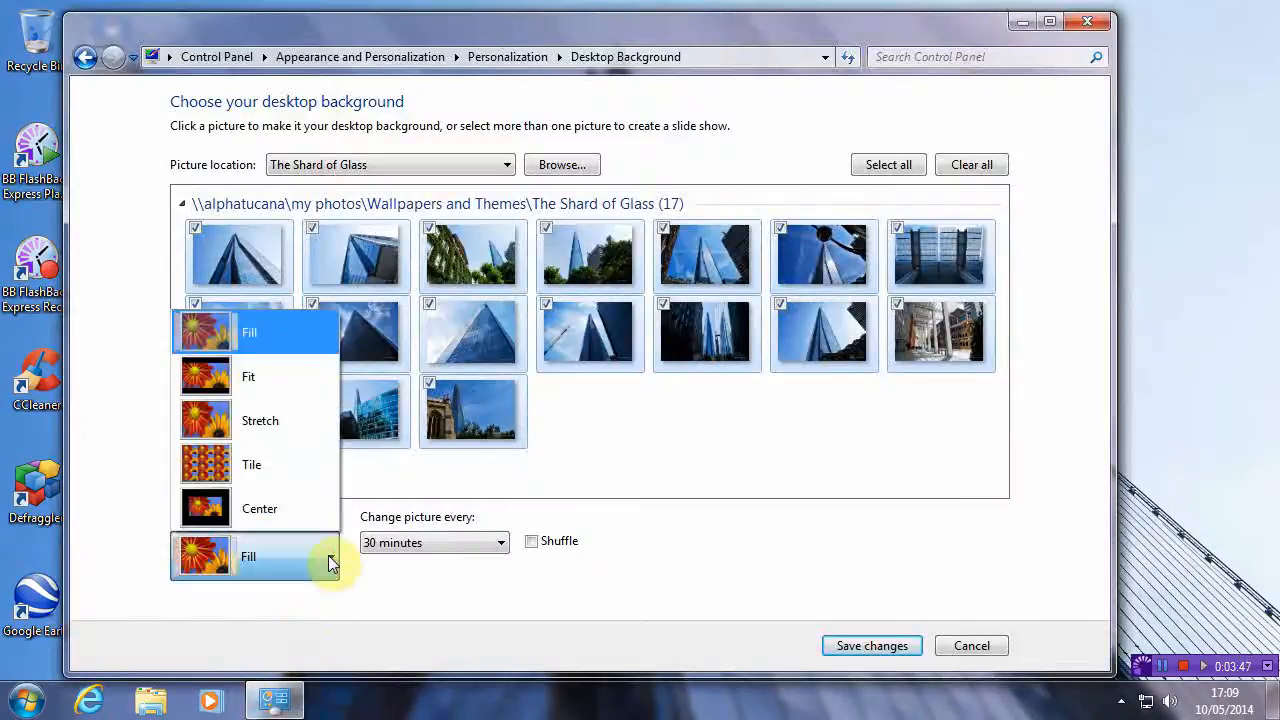
mouse_move(270, 390)
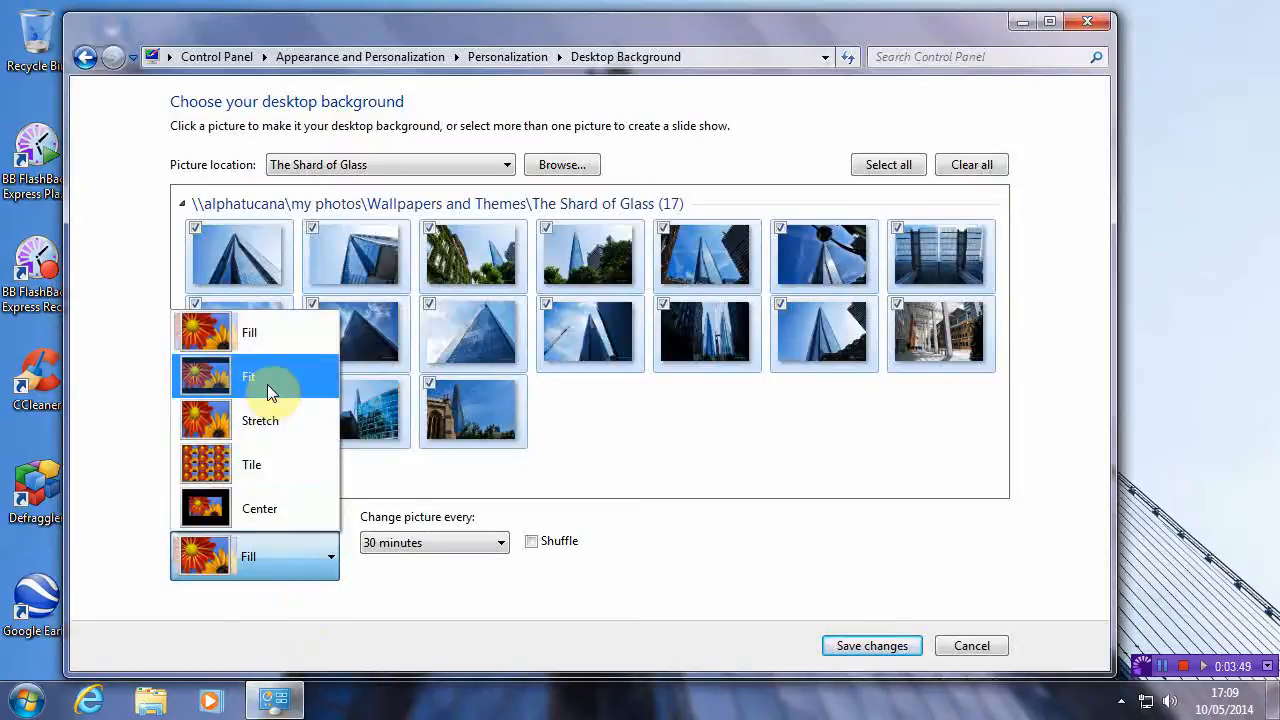
left_click(248, 376)
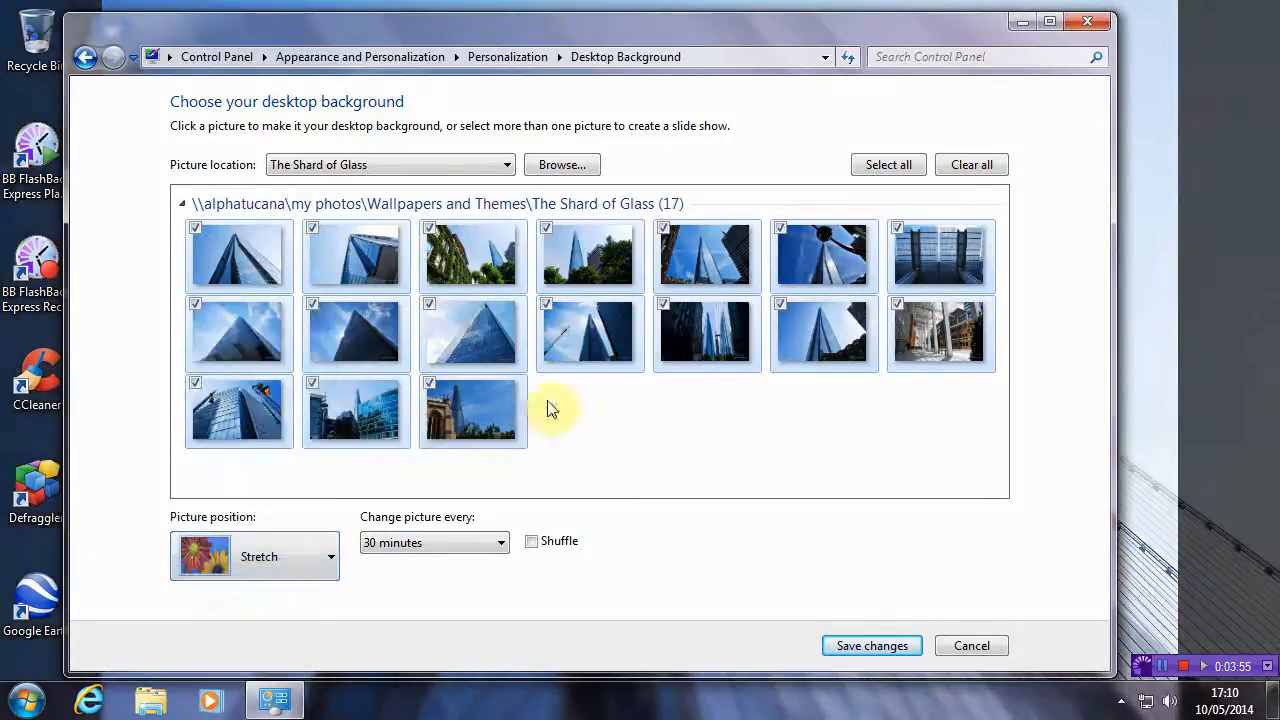
left_click(872, 644)
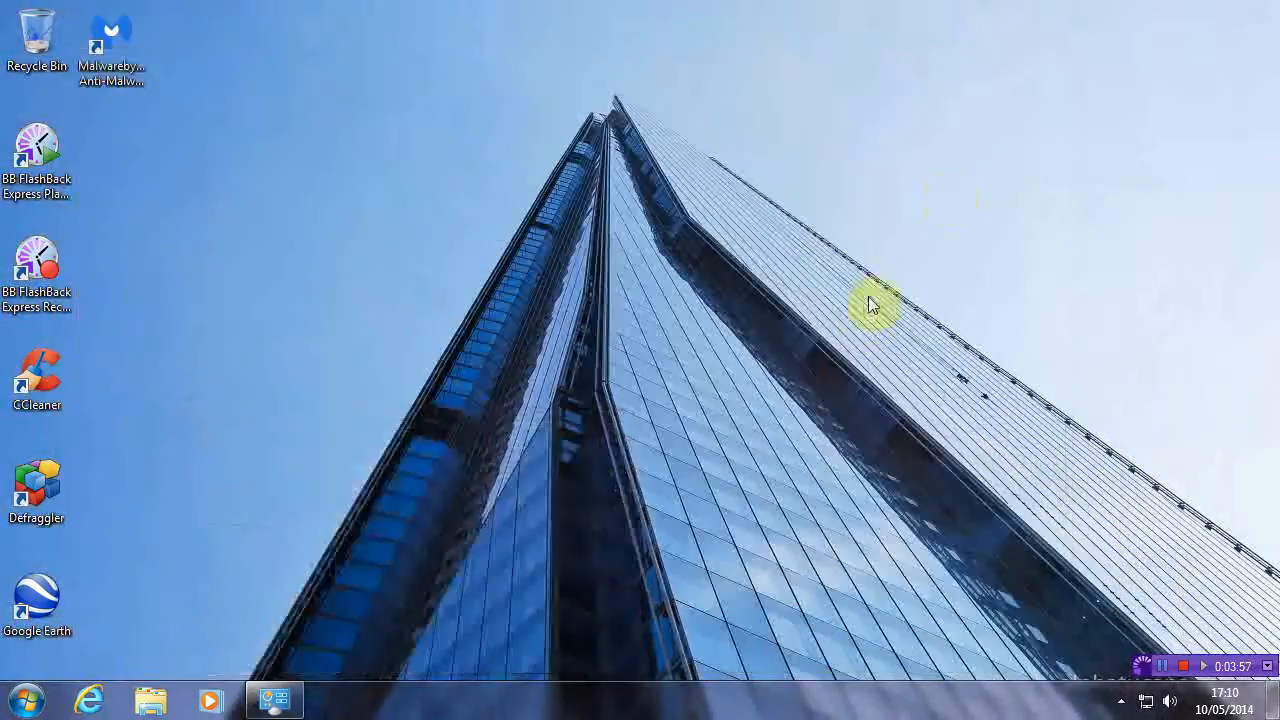
mouse_move(864, 310)
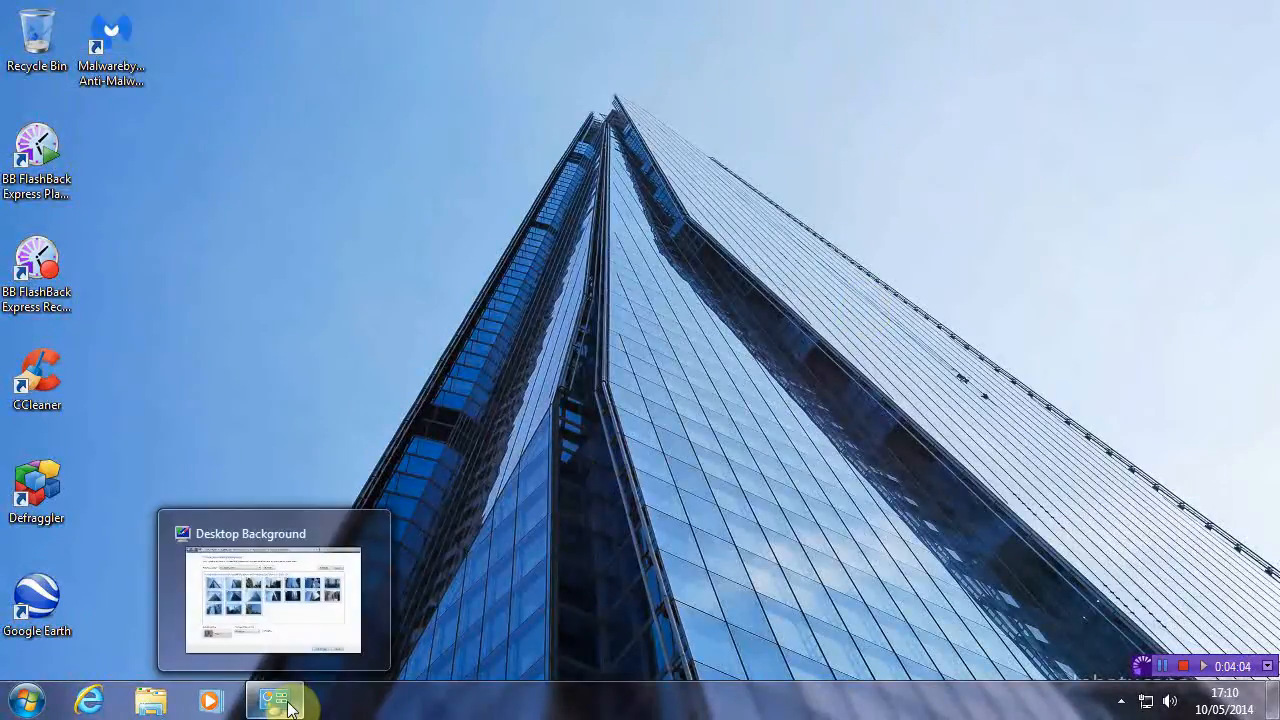
Preview the tiled wallpaper on the desktop, then set Picture position to Center.
left_click(276, 700)
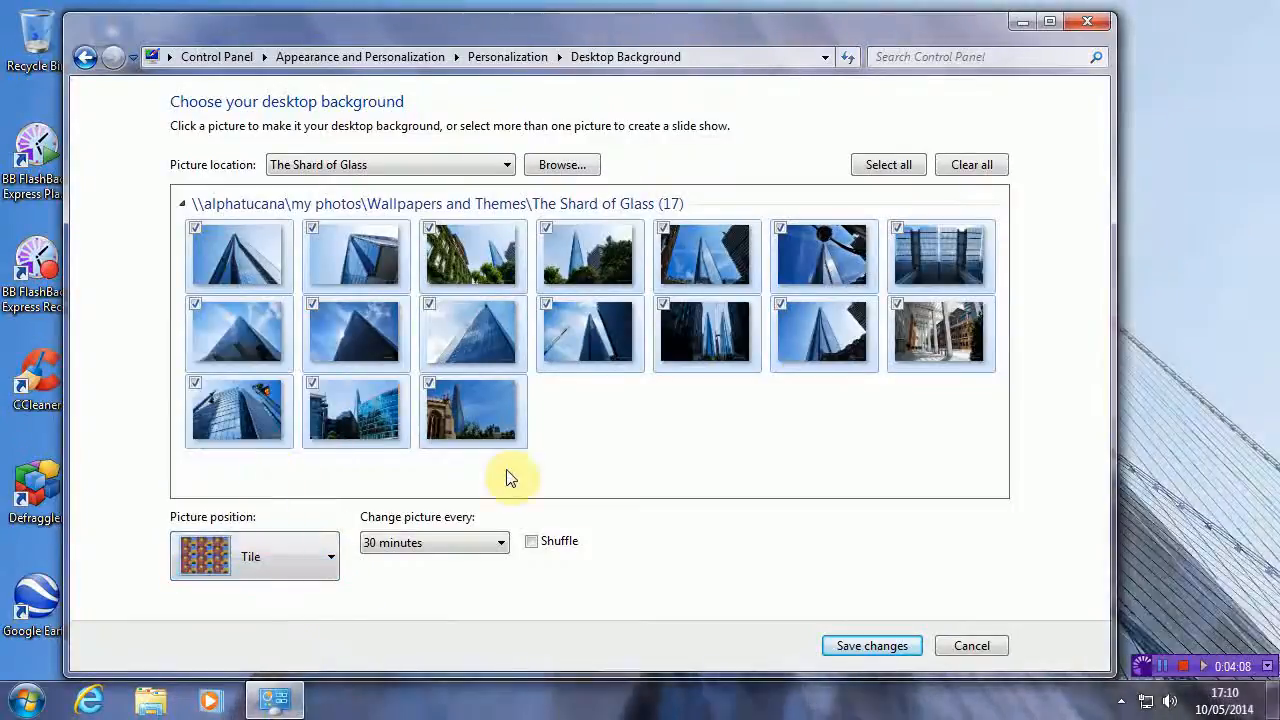
mouse_move(862, 332)
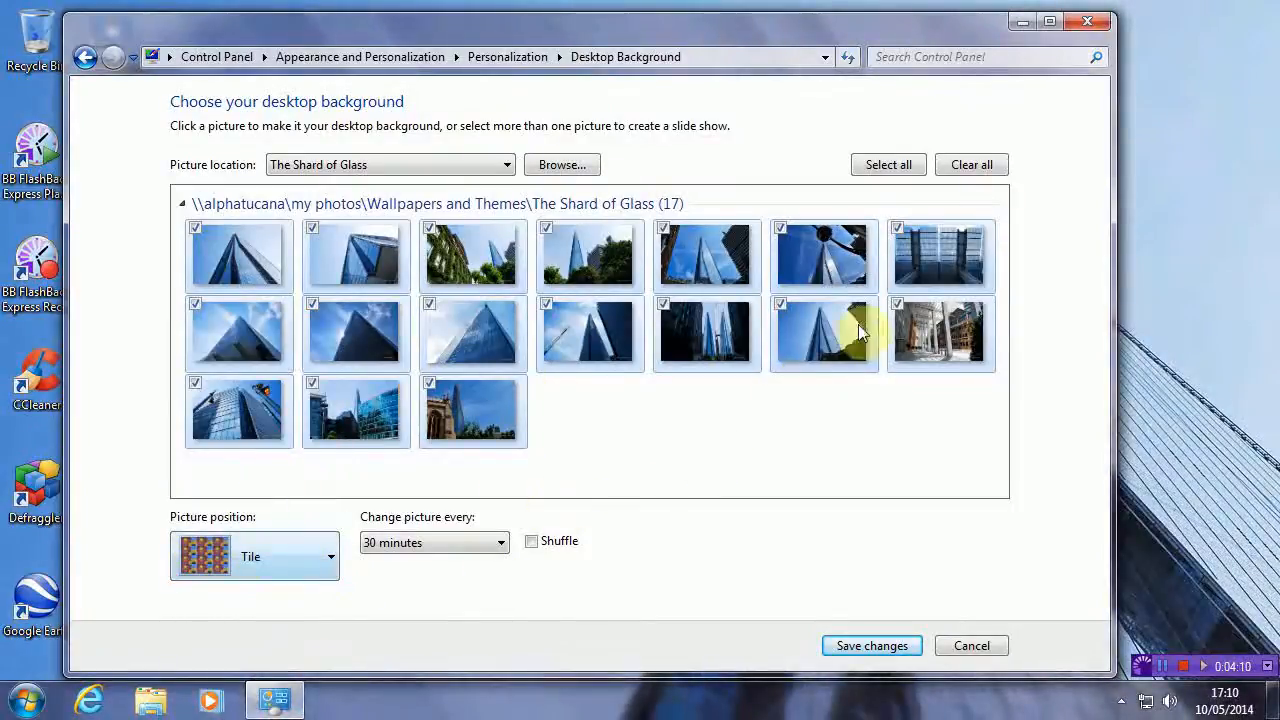
left_click(872, 644)
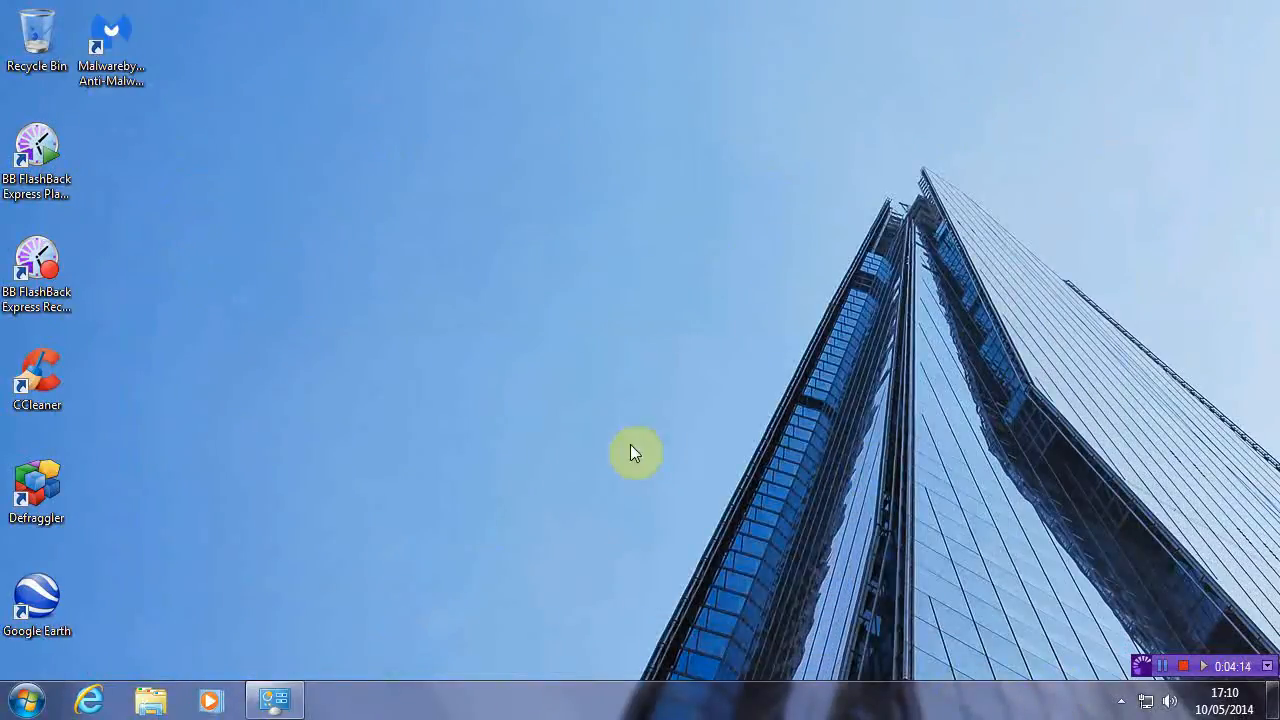
mouse_move(364, 144)
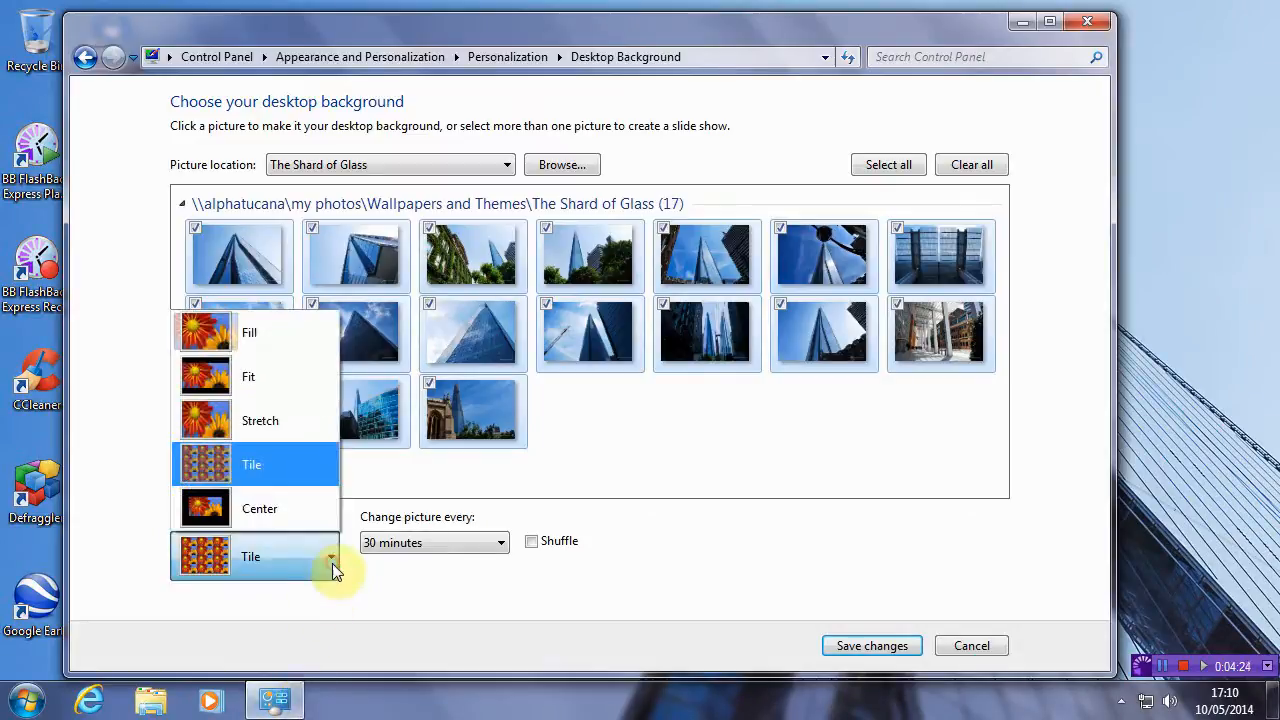
left_click(260, 508)
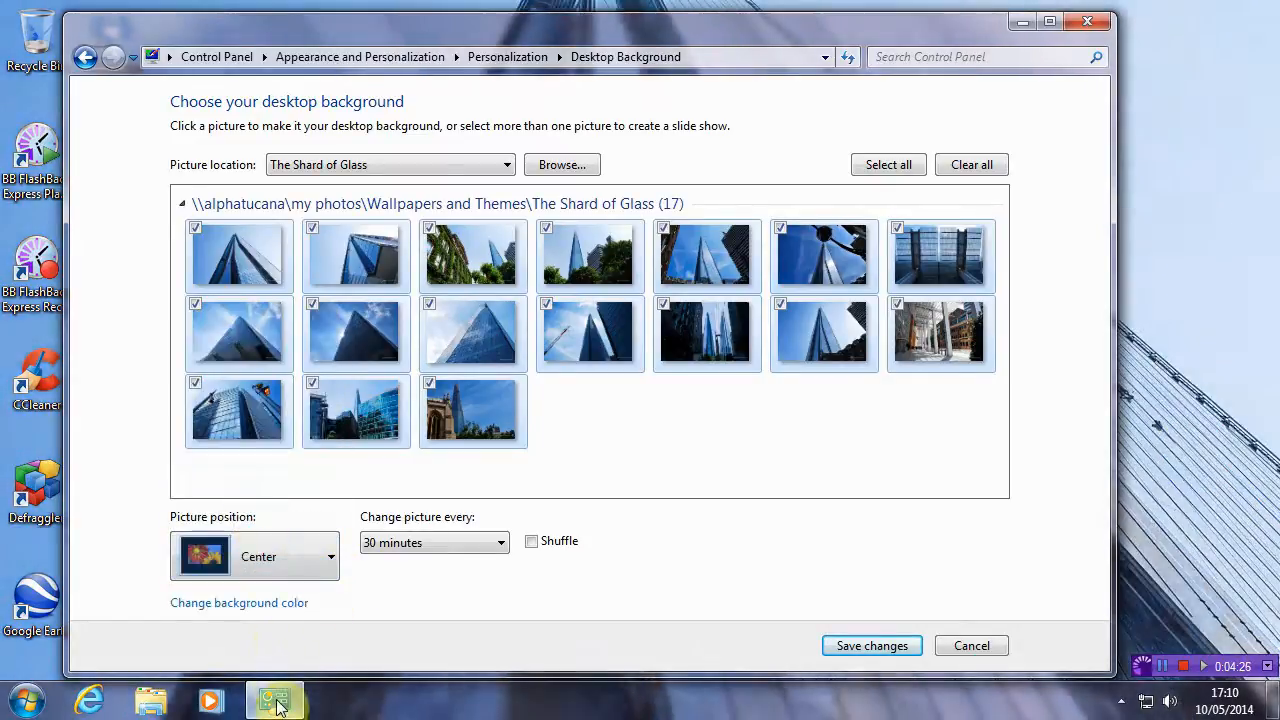
mouse_move(276, 700)
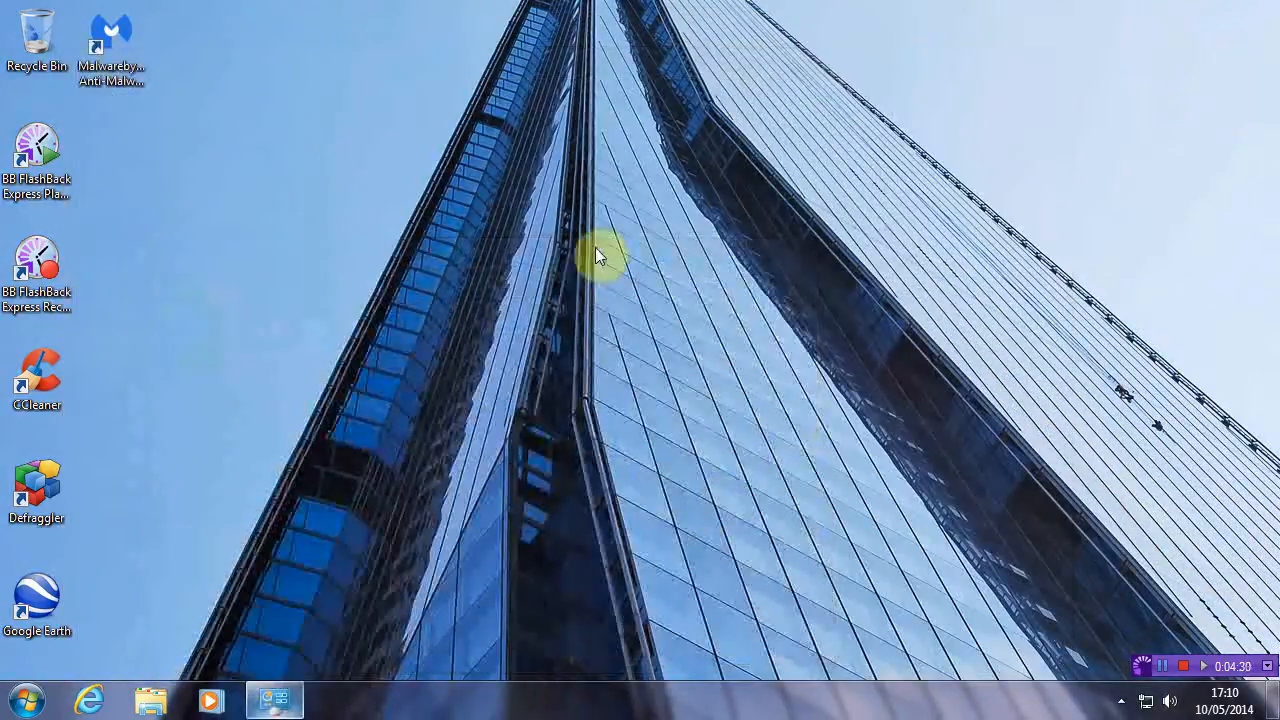
mouse_move(544, 456)
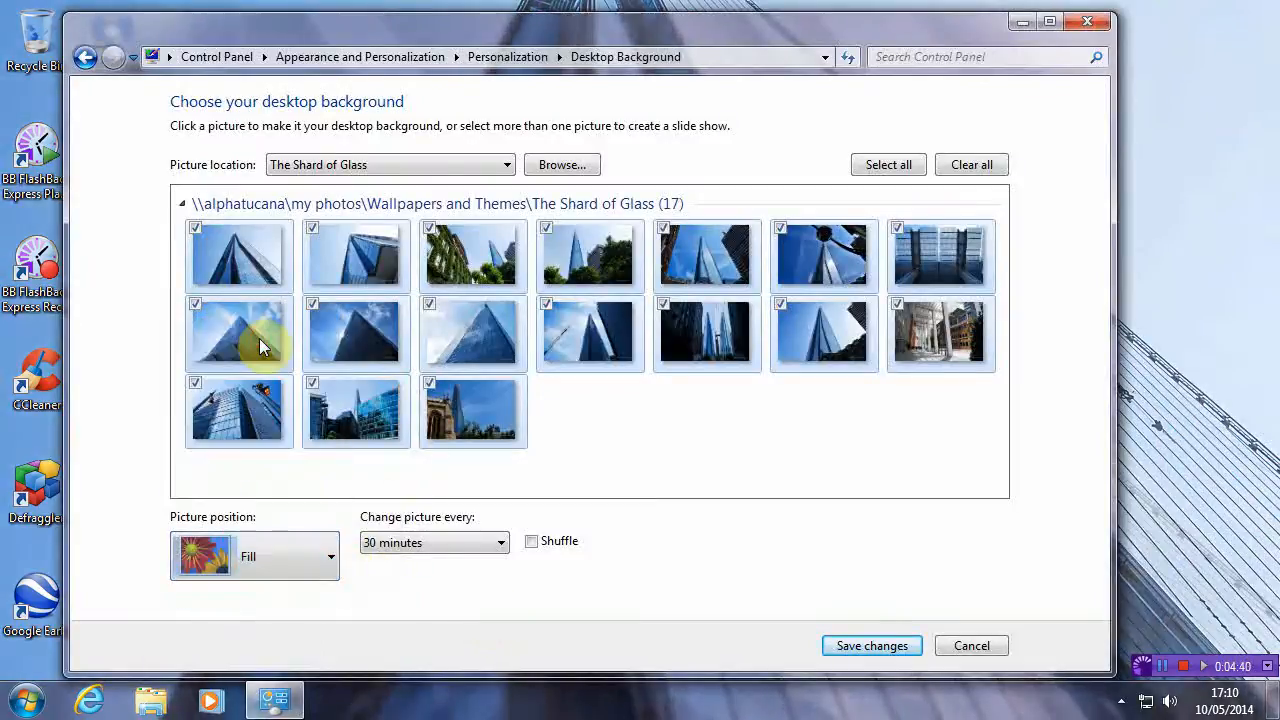
mouse_move(498, 604)
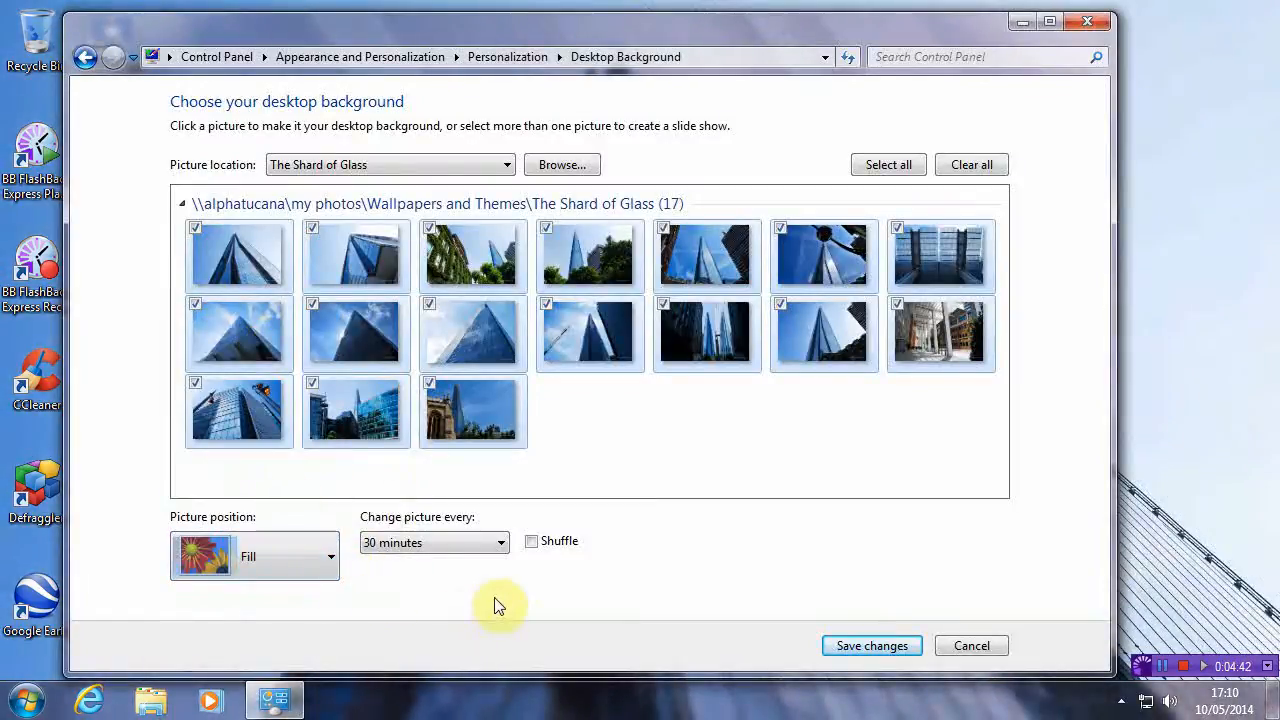
Set Change picture every to 6 hours with Shuffle ticked and save the changes.
left_click(500, 542)
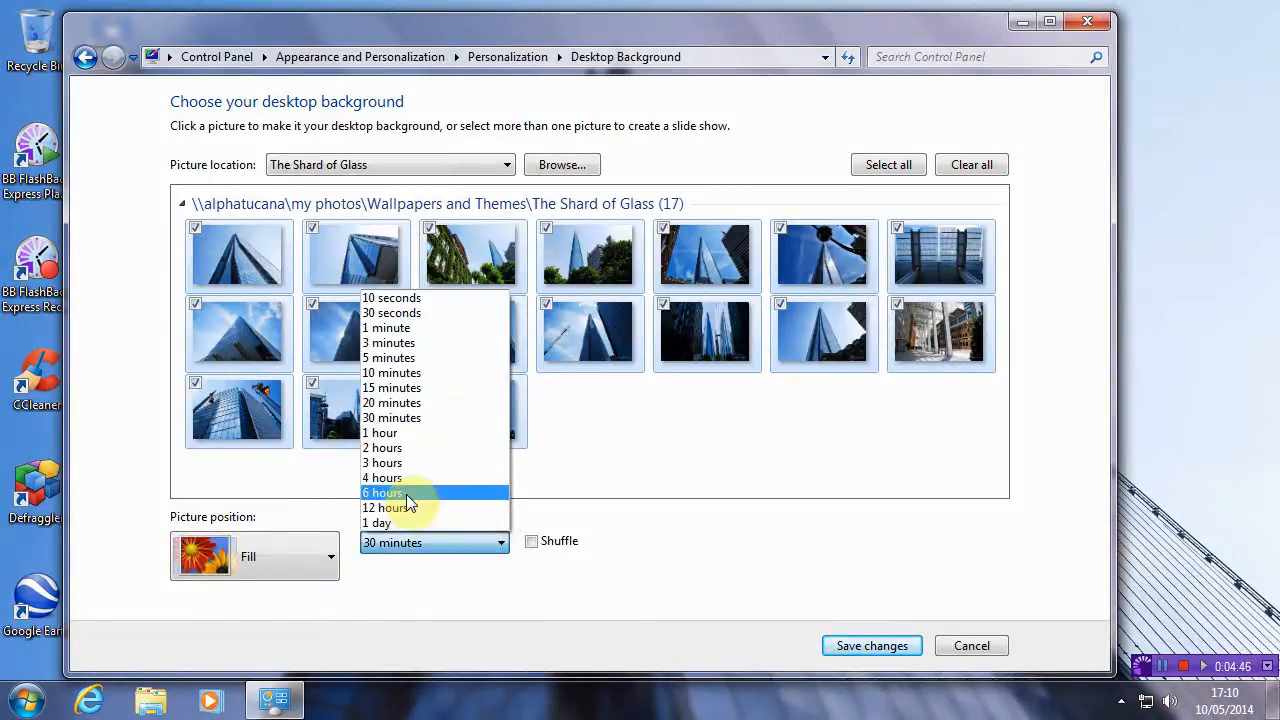
left_click(384, 492)
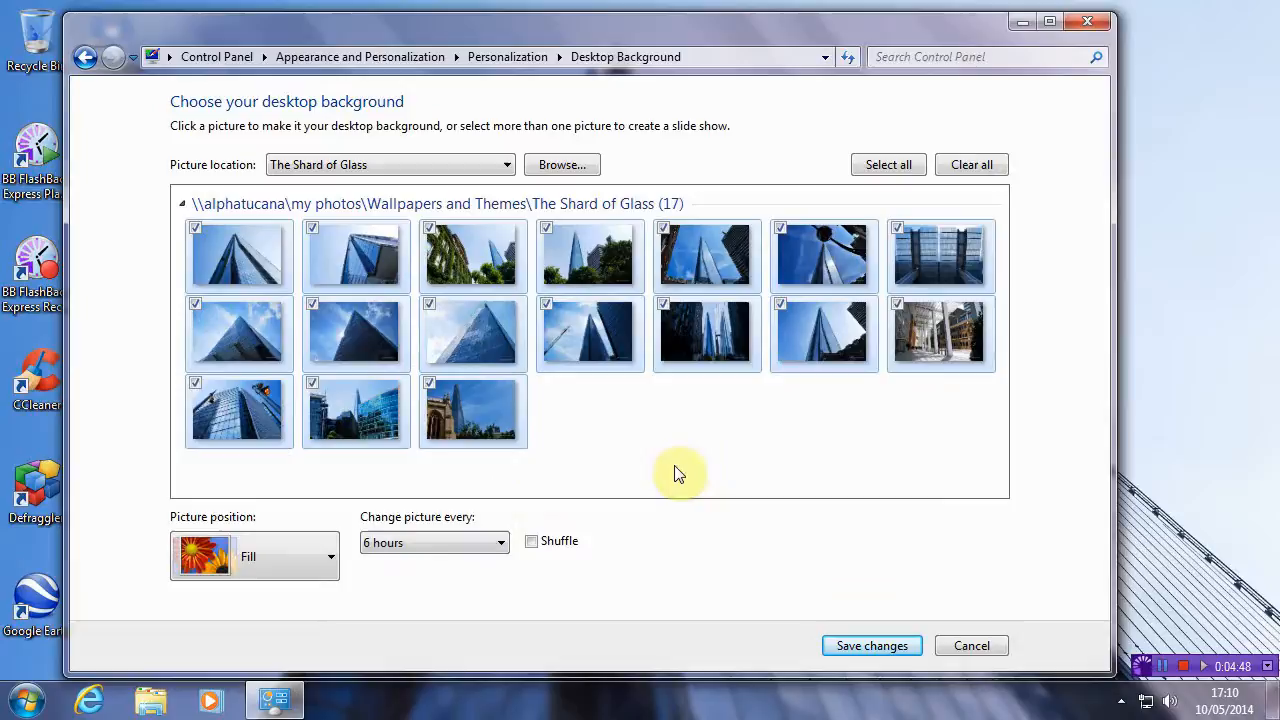
left_click(532, 540)
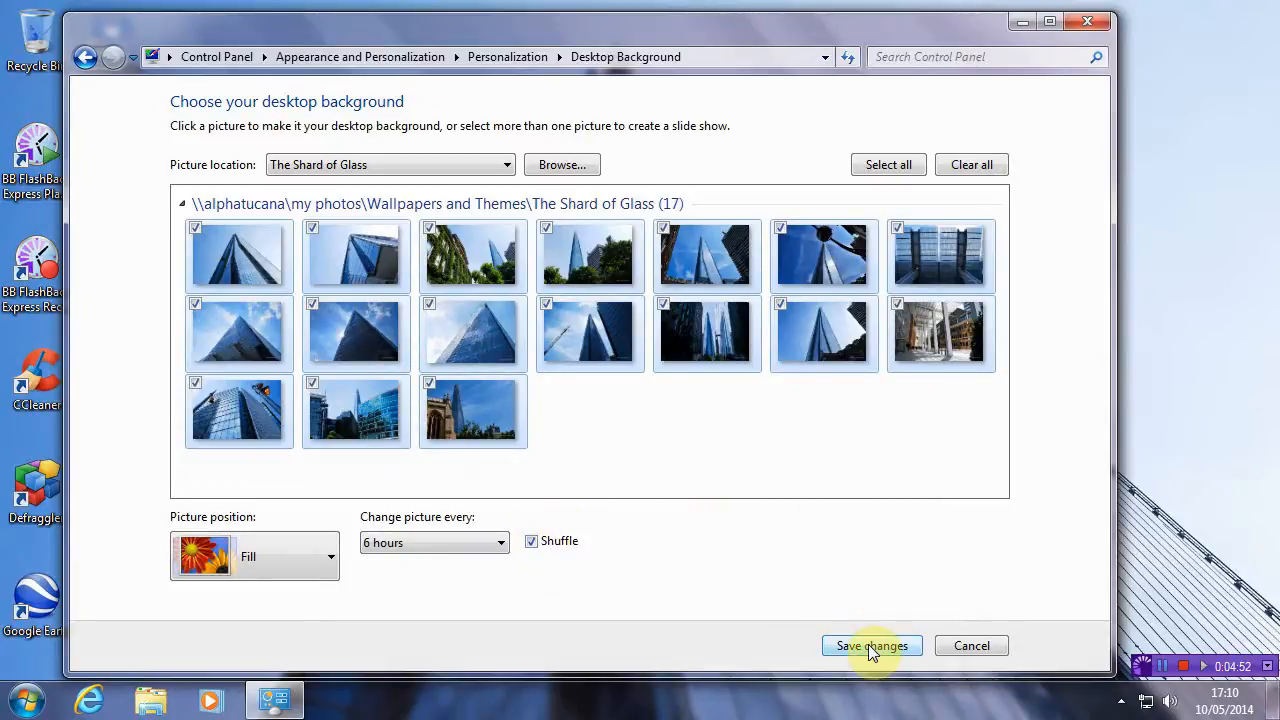
left_click(872, 644)
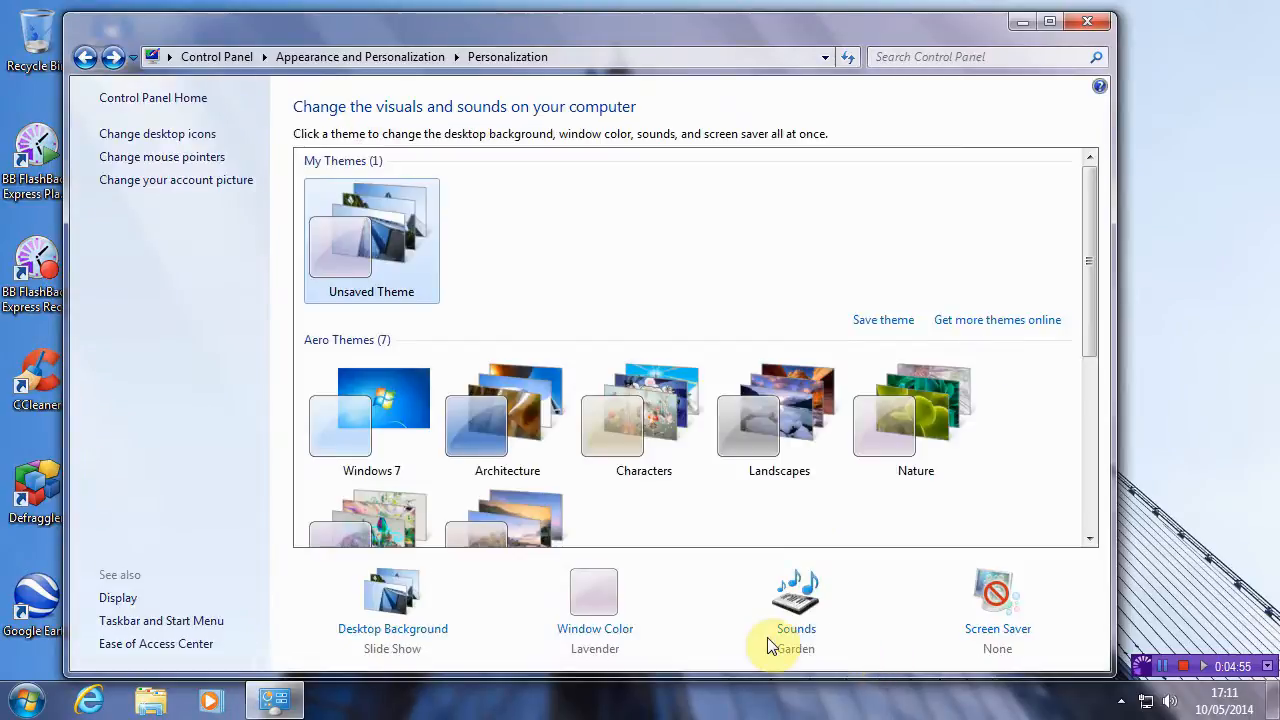
mouse_move(592, 248)
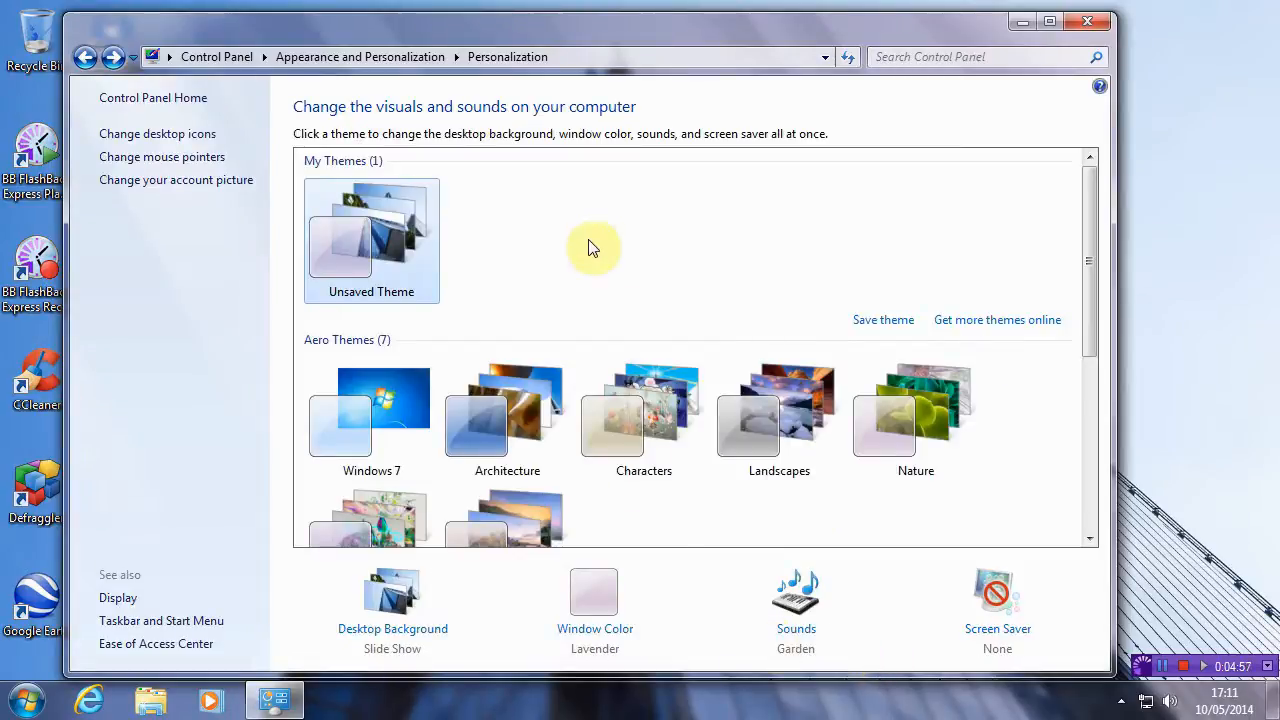
mouse_move(928, 20)
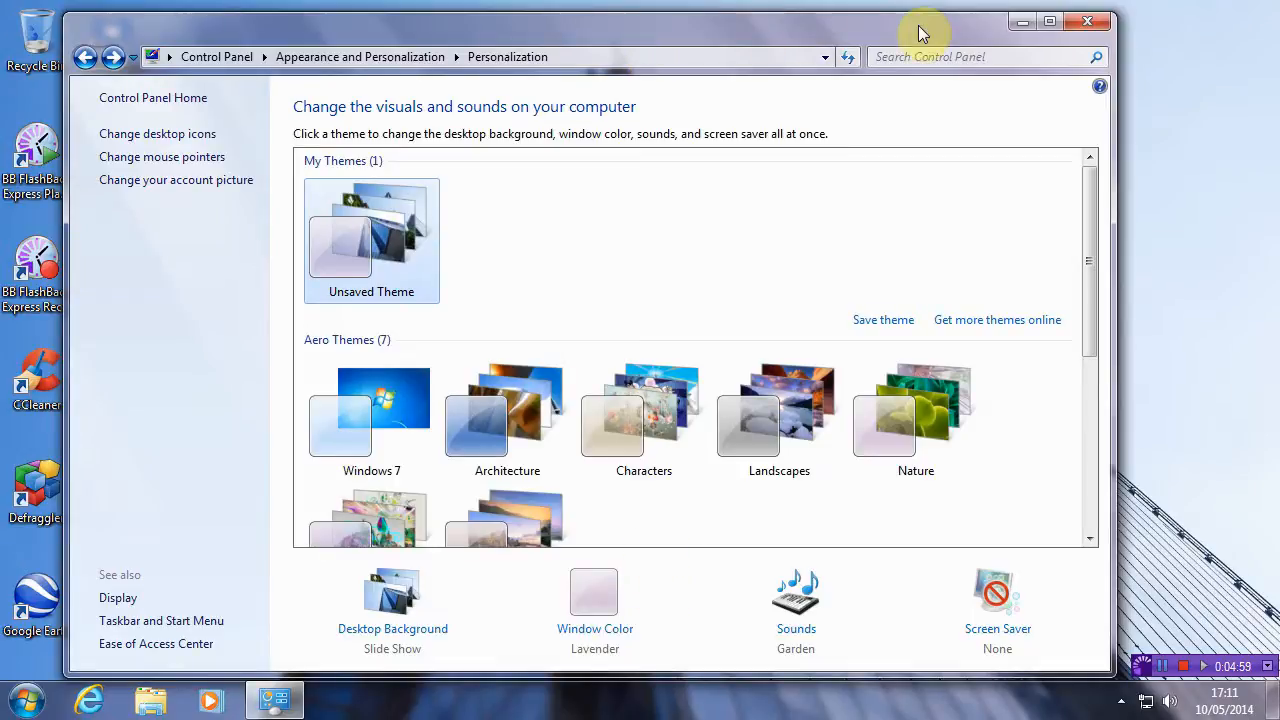
mouse_move(604, 592)
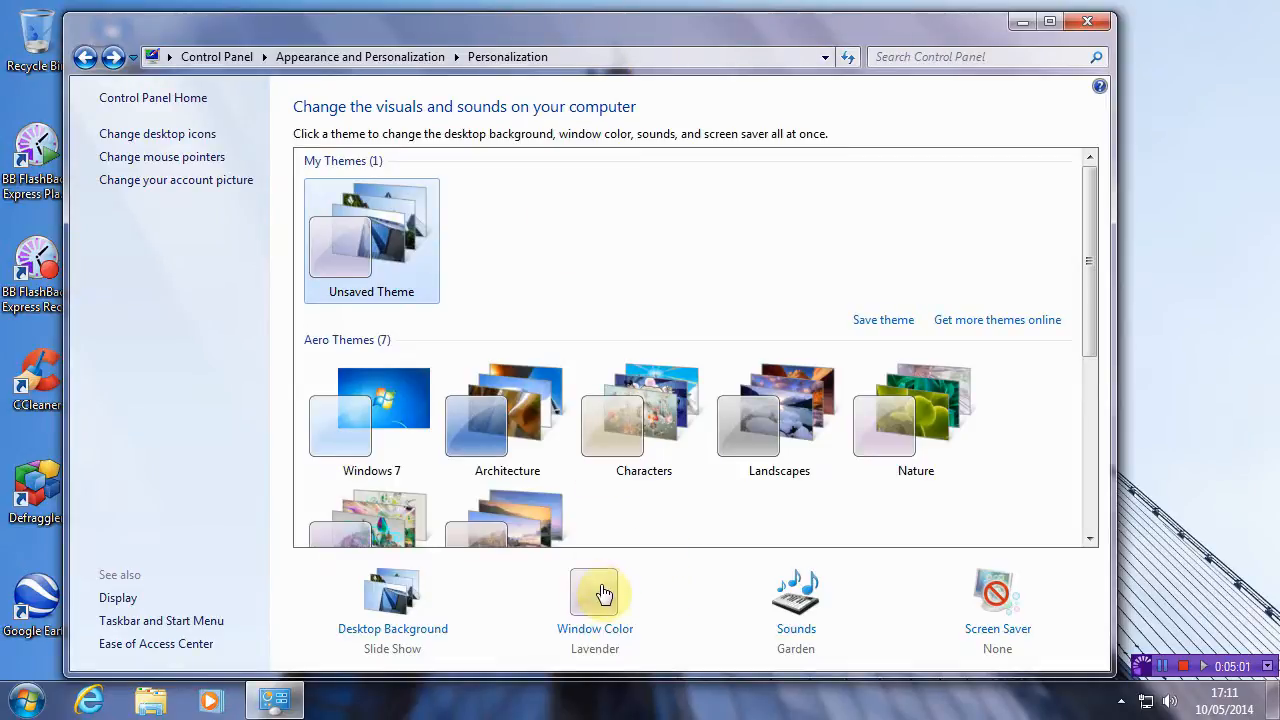
Go to Window Color and Appearance from the Personalization page.
left_click(596, 592)
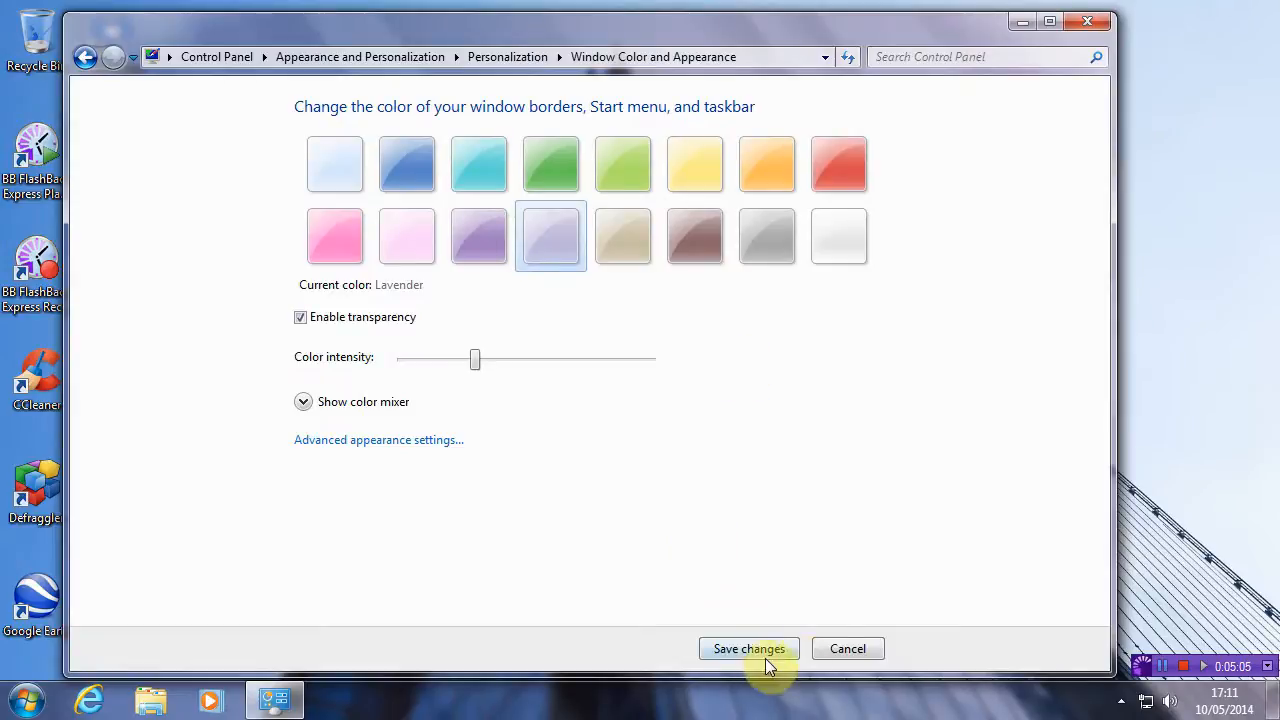
Save the window colour, return to Window Color and choose the Twilight colour.
left_click(748, 648)
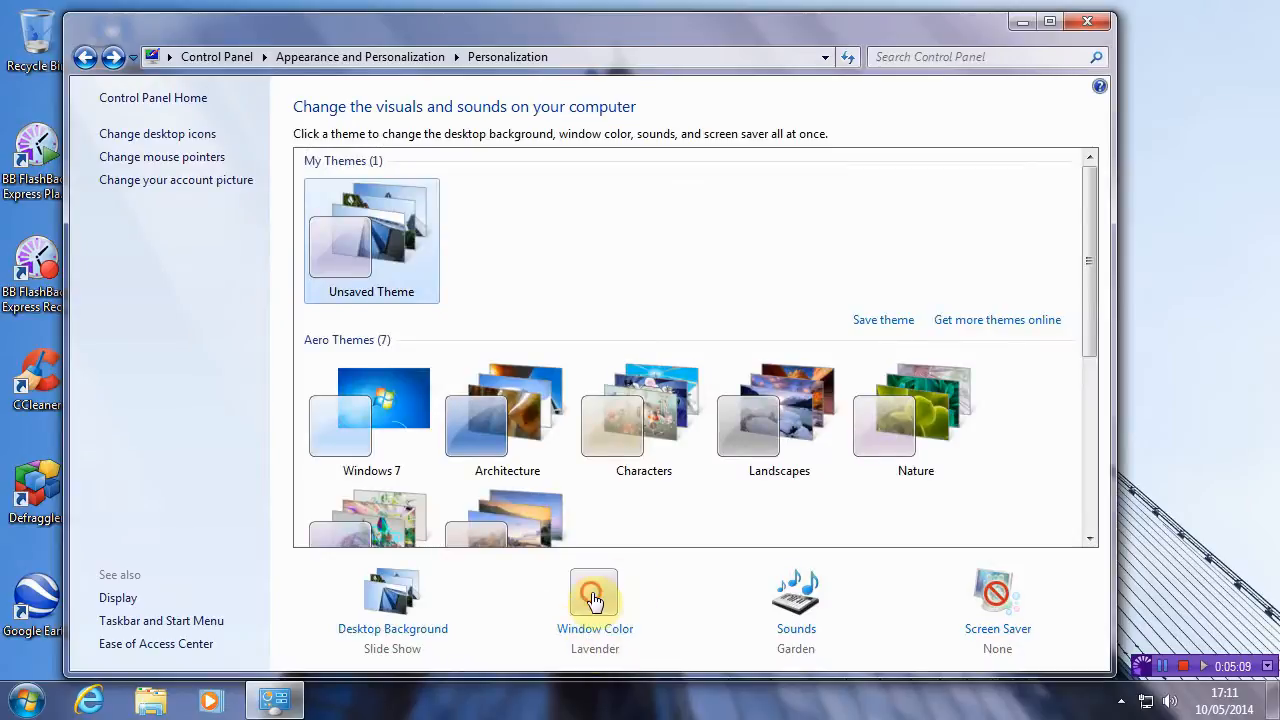
left_click(594, 596)
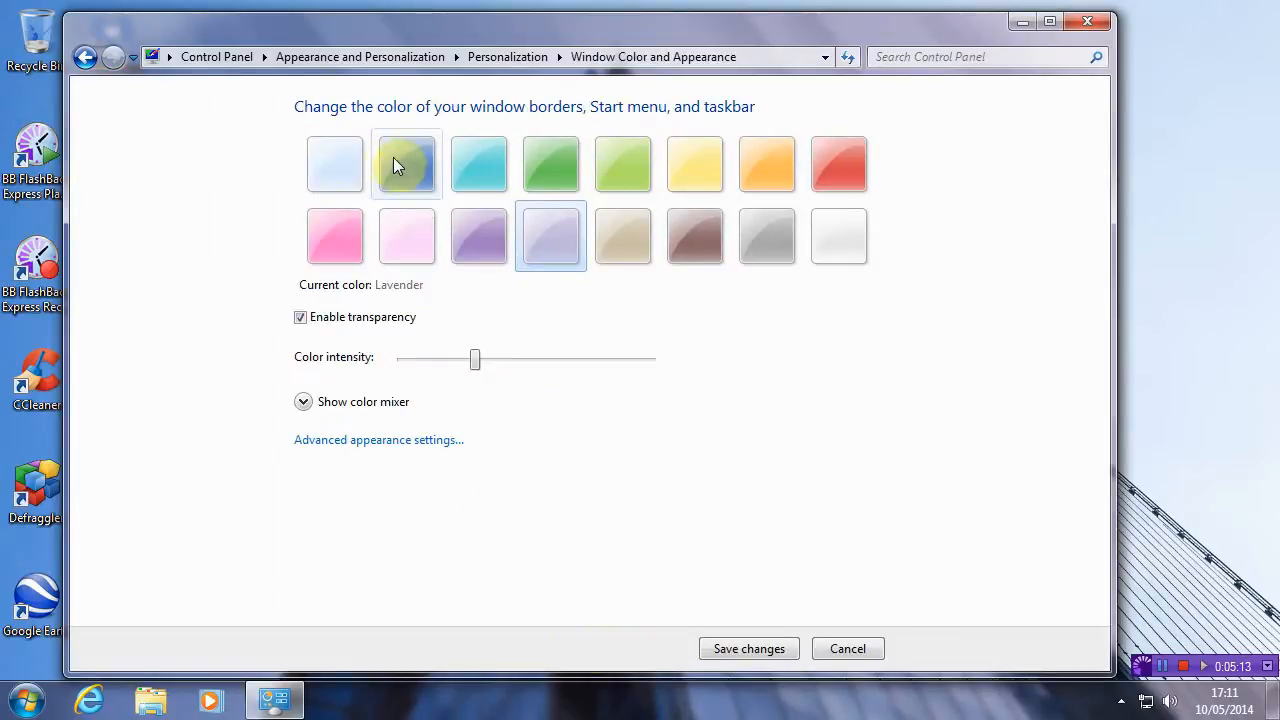
left_click(406, 164)
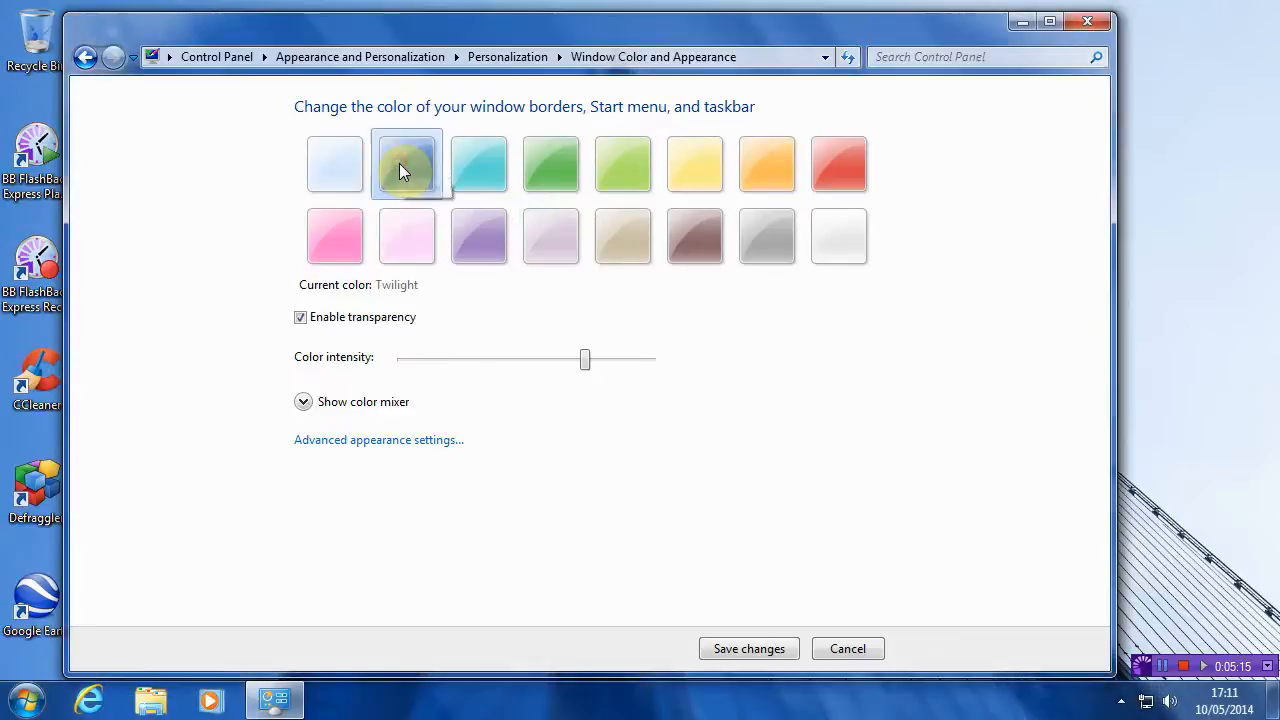
left_click(406, 164)
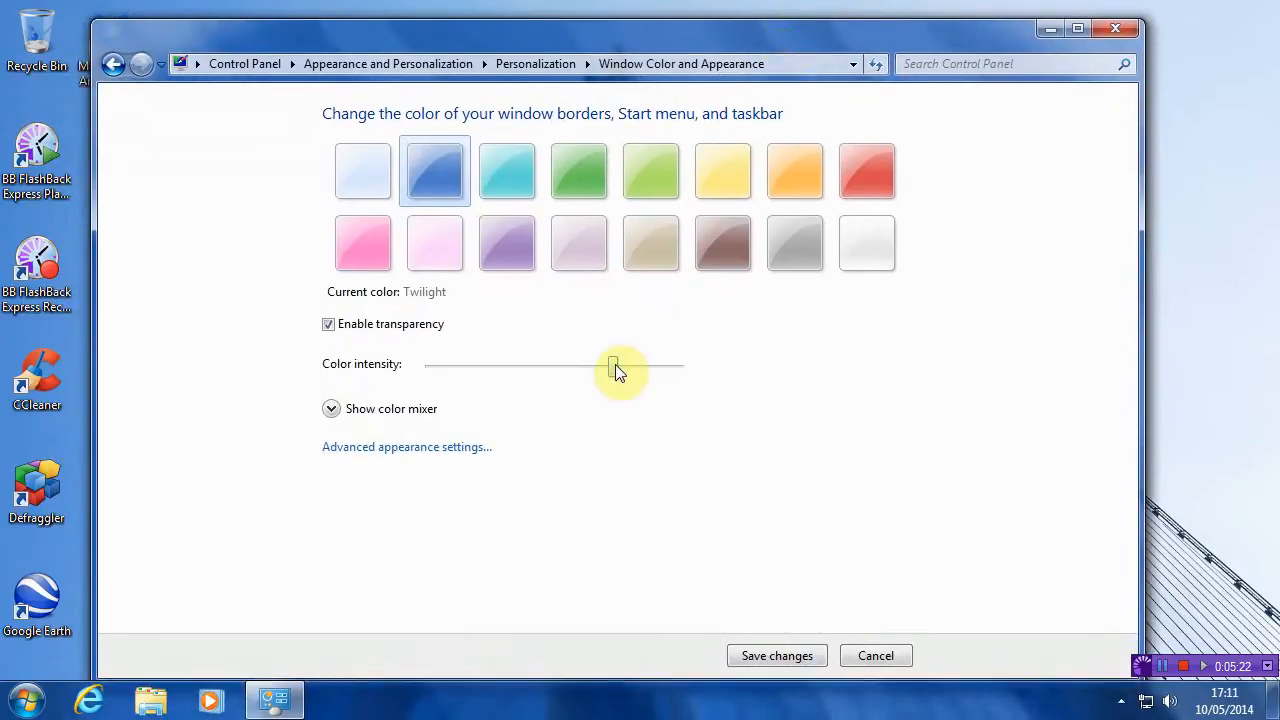
Lower the Color intensity slider, turning transparency off and back on along the way.
left_click_drag(616, 364, 570, 364)
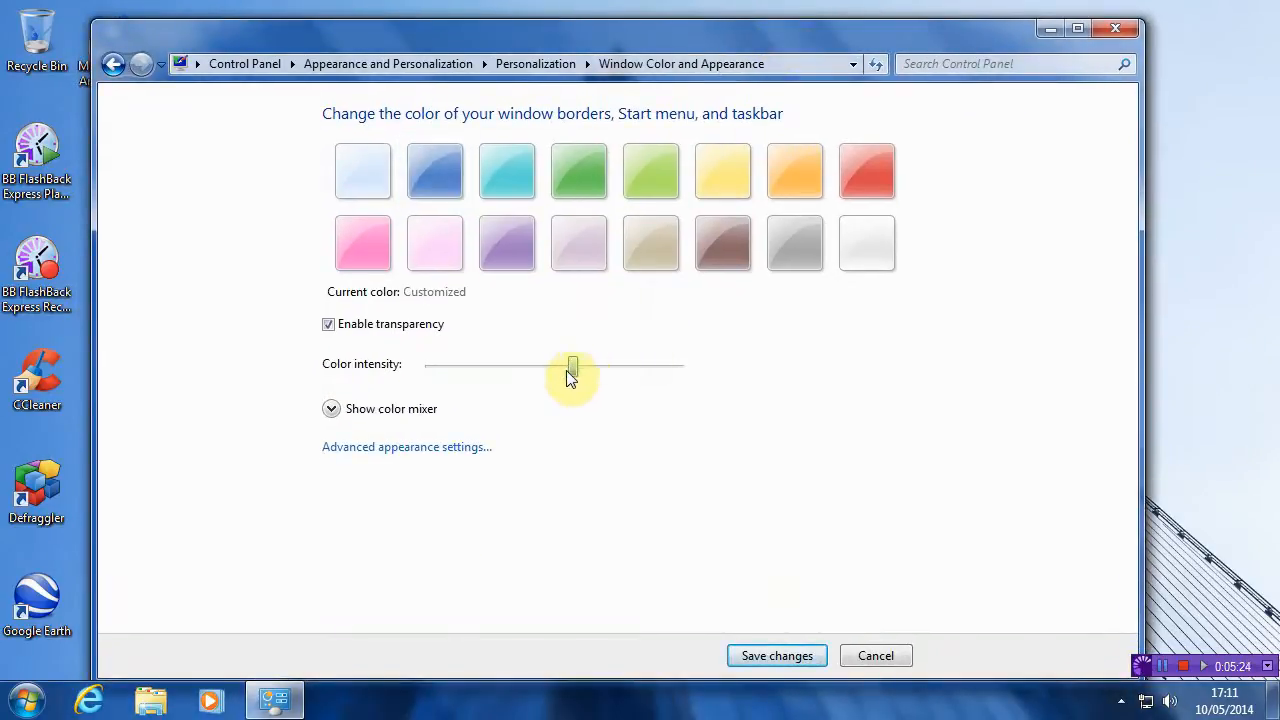
left_click_drag(570, 364, 468, 364)
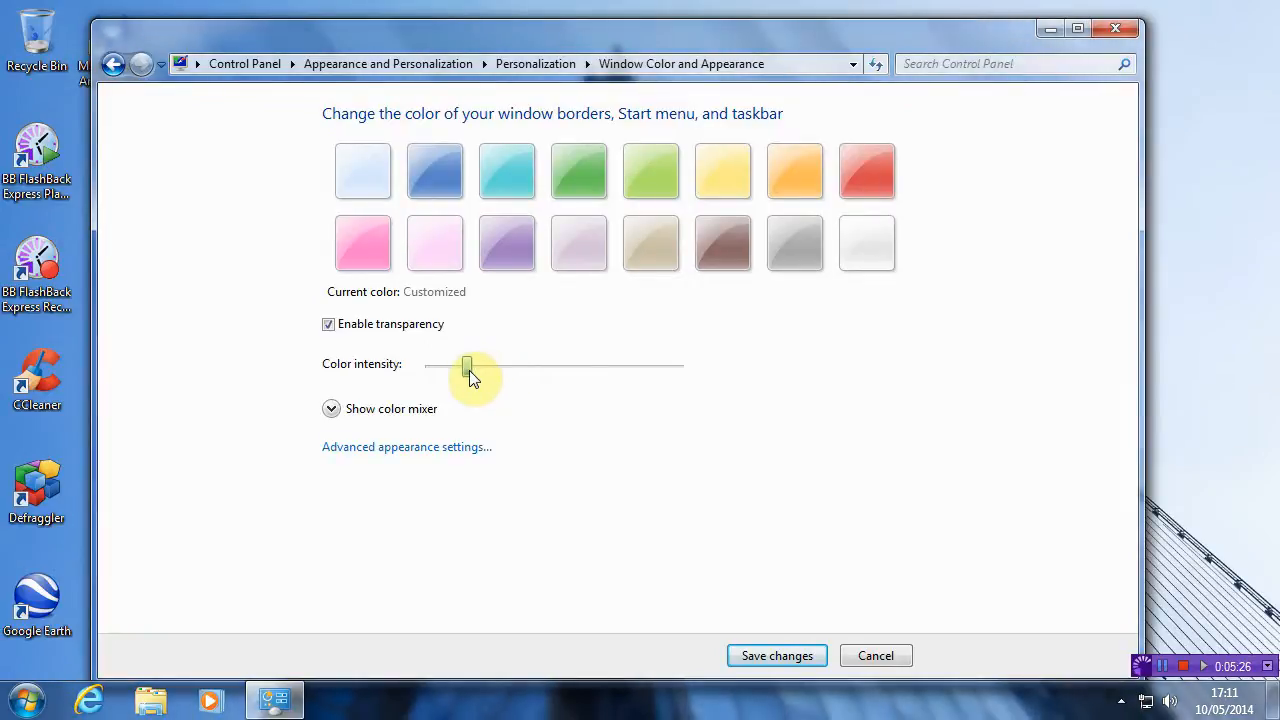
left_click_drag(468, 364, 484, 364)
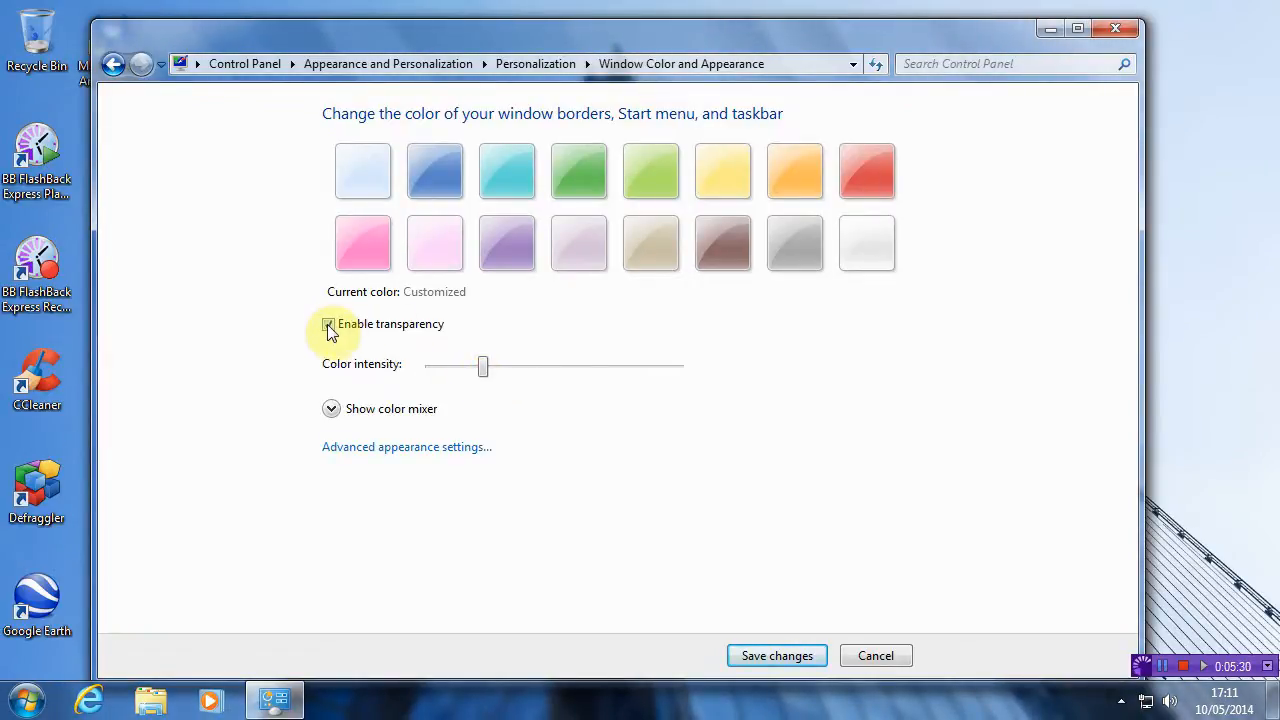
left_click(328, 324)
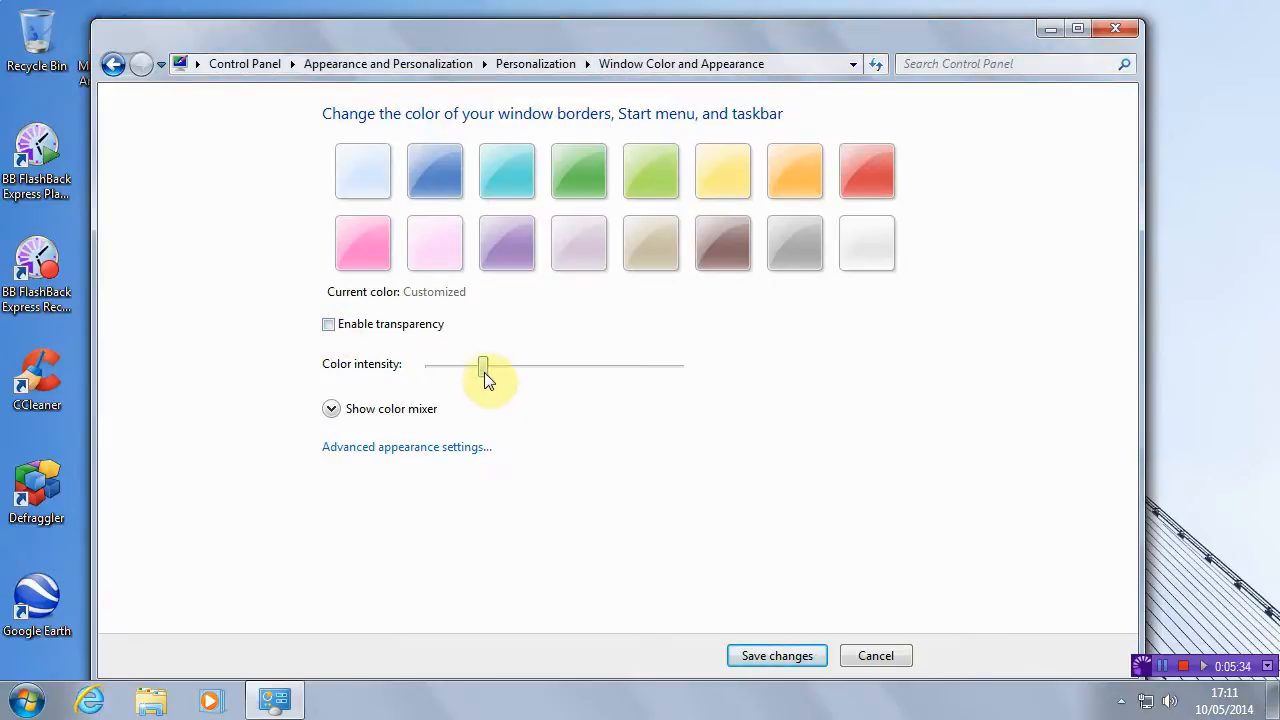
left_click_drag(484, 364, 638, 364)
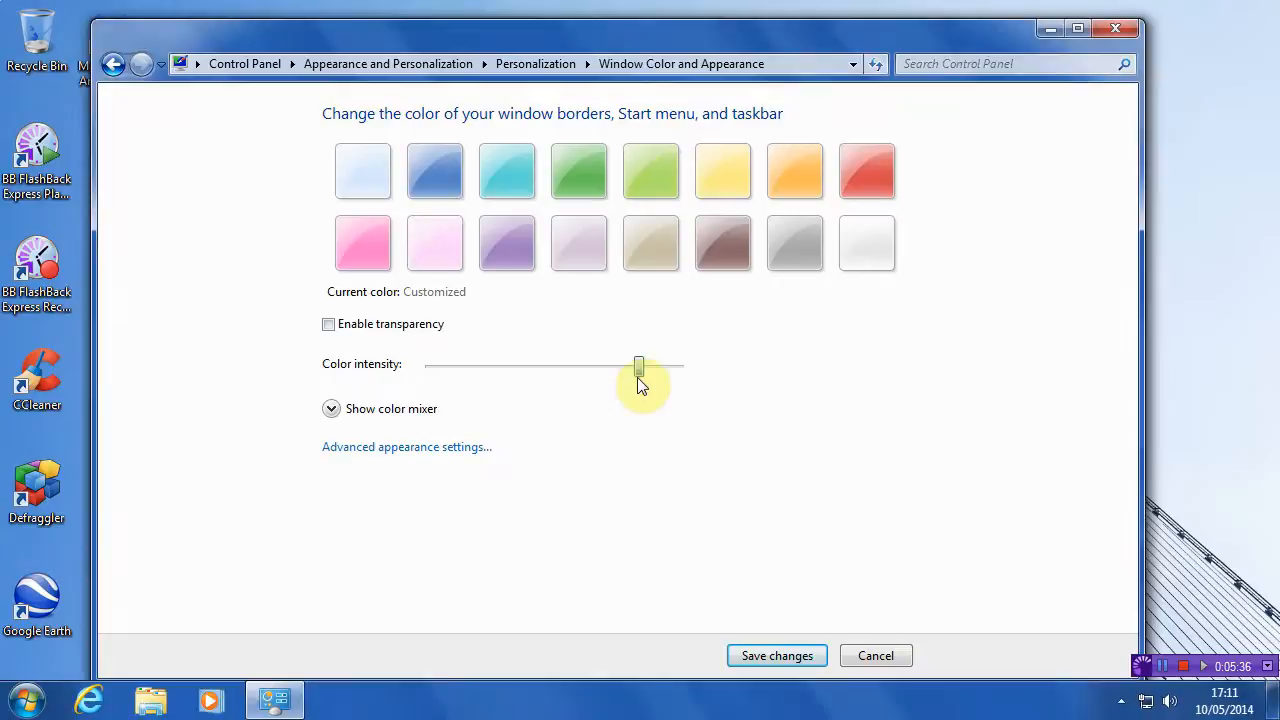
left_click_drag(638, 364, 564, 364)
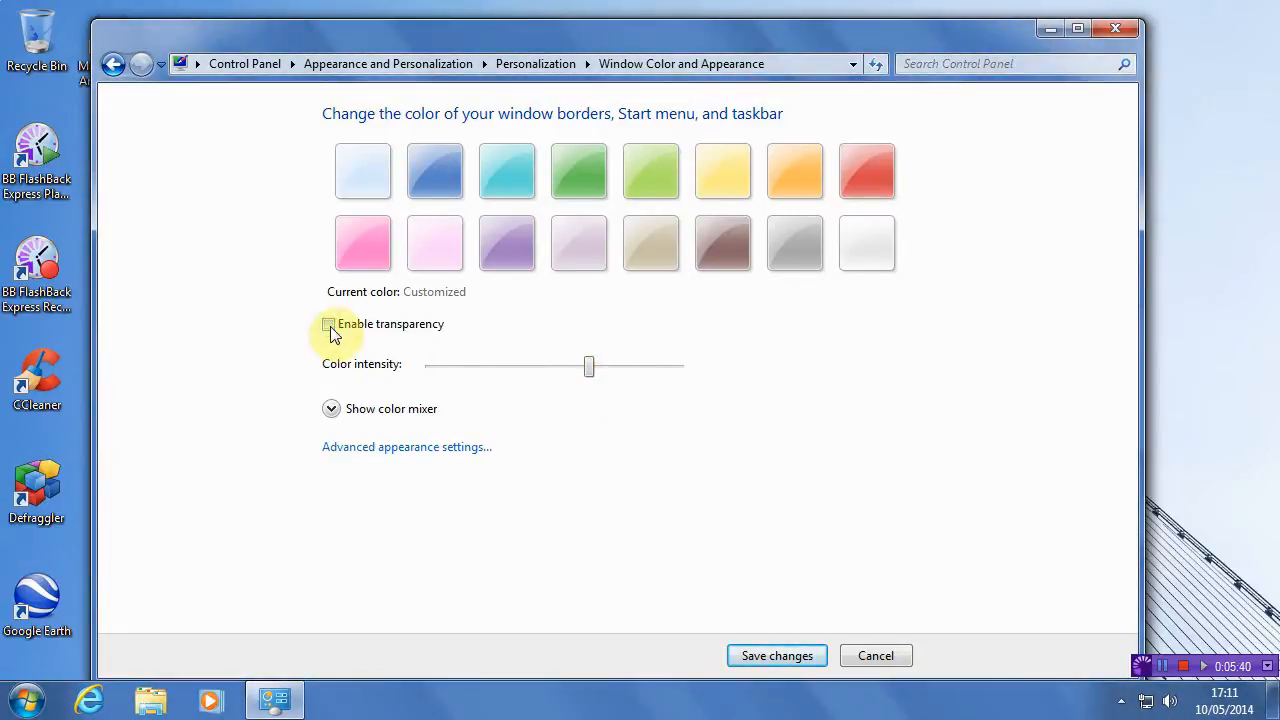
left_click(328, 324)
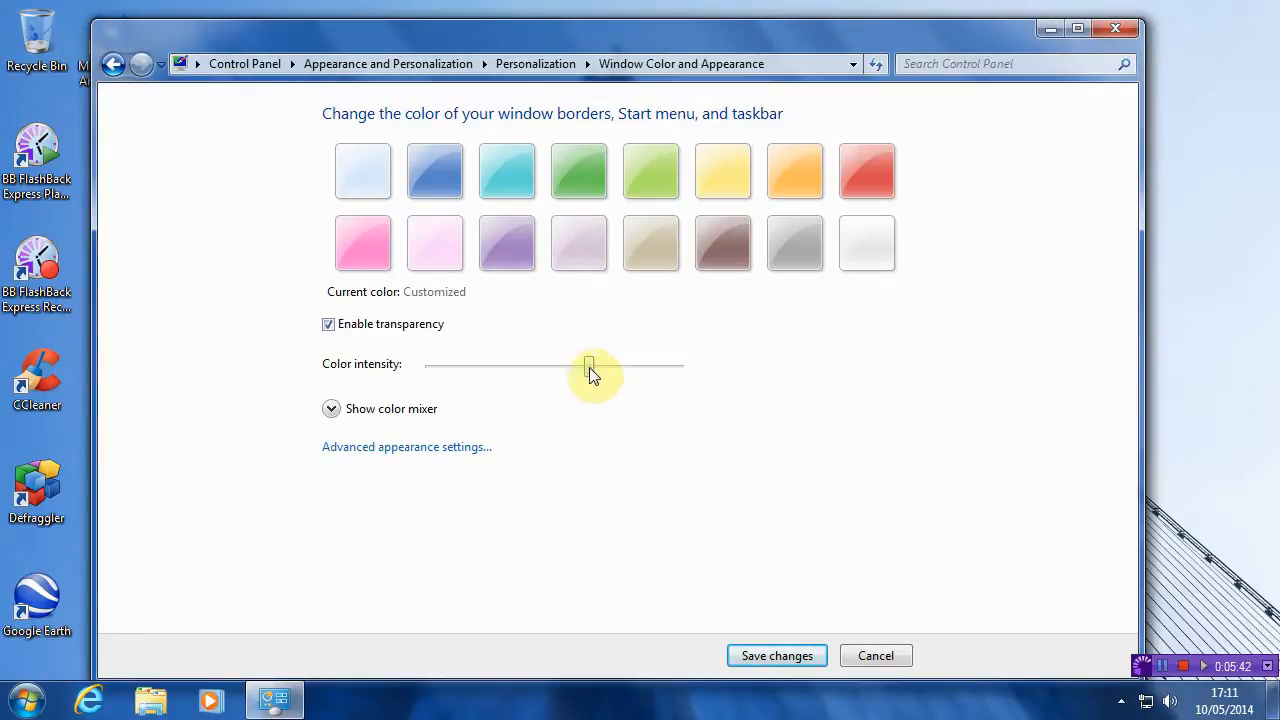
left_click_drag(590, 368, 490, 368)
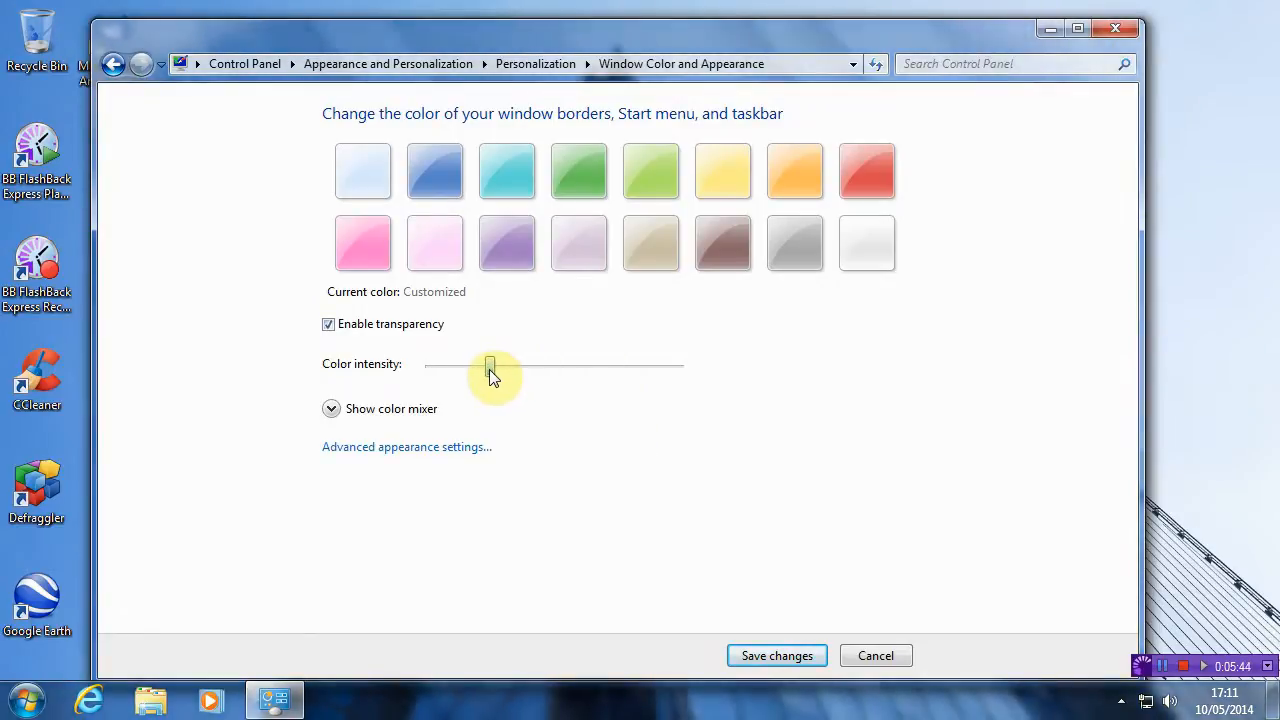
left_click_drag(492, 364, 480, 364)
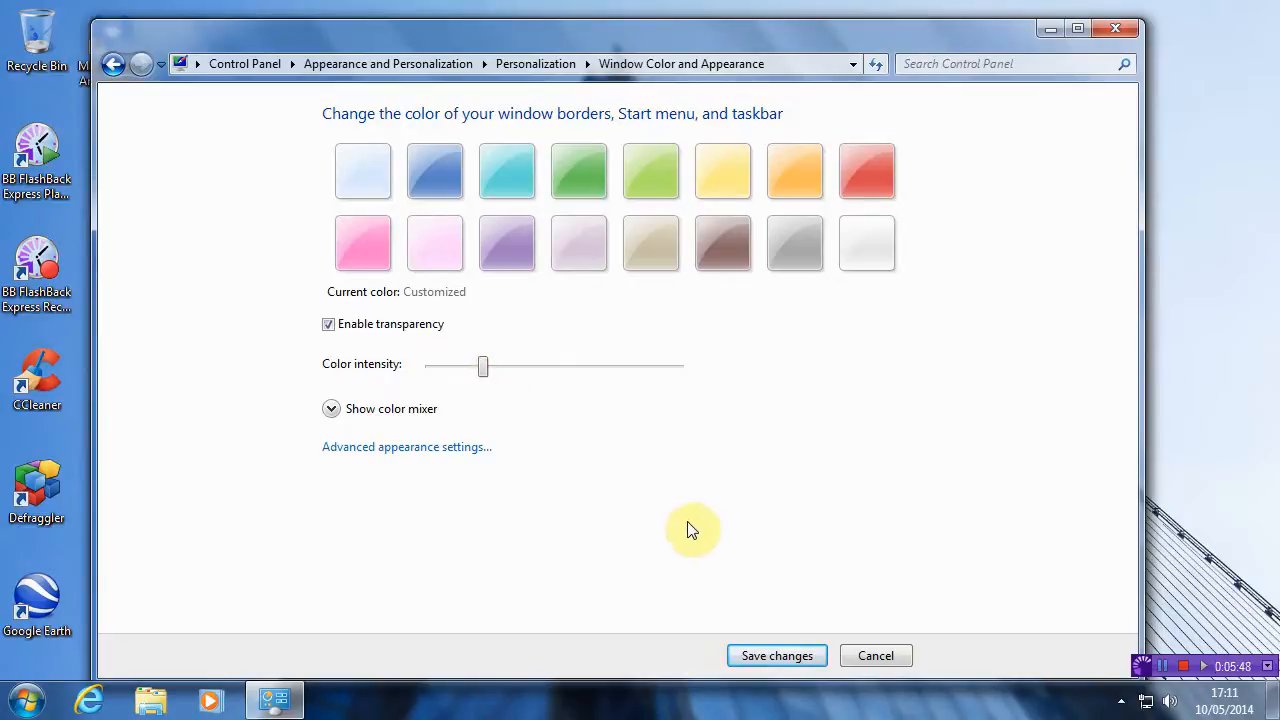
mouse_move(352, 436)
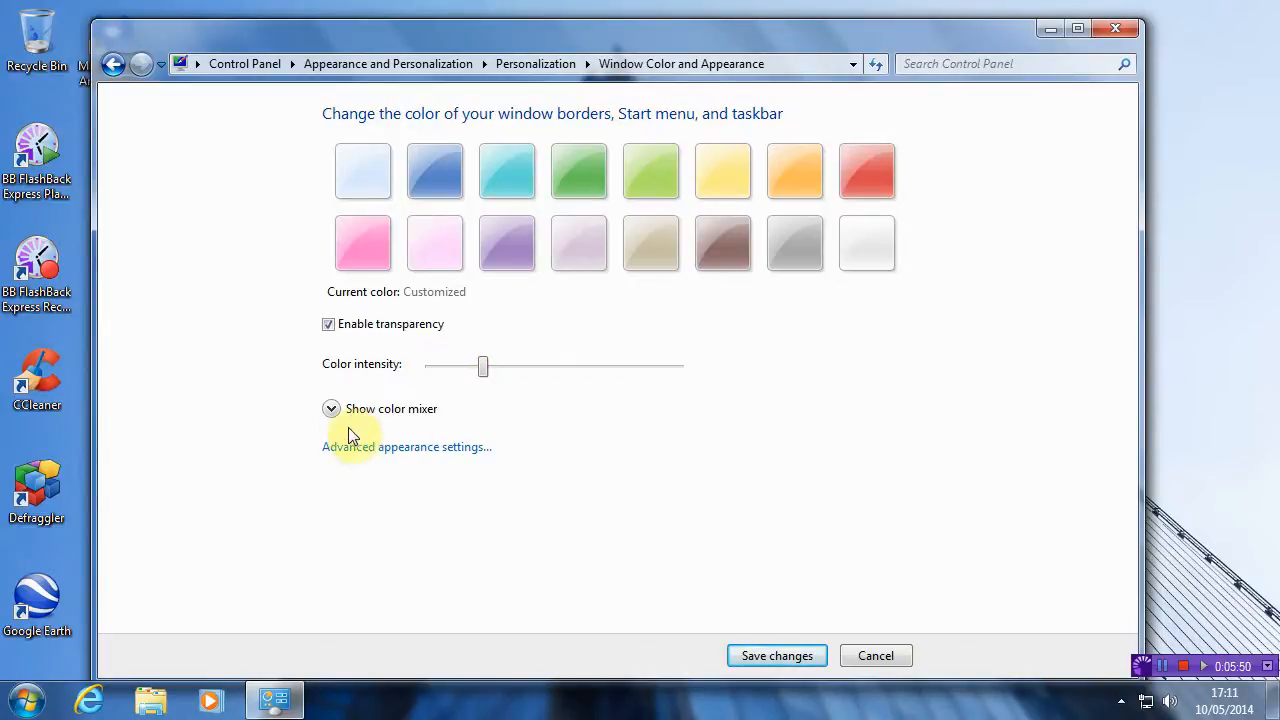
Experiment with the colour mixer, shifting hue toward red then blue-purple and adjusting brightness.
left_click(332, 408)
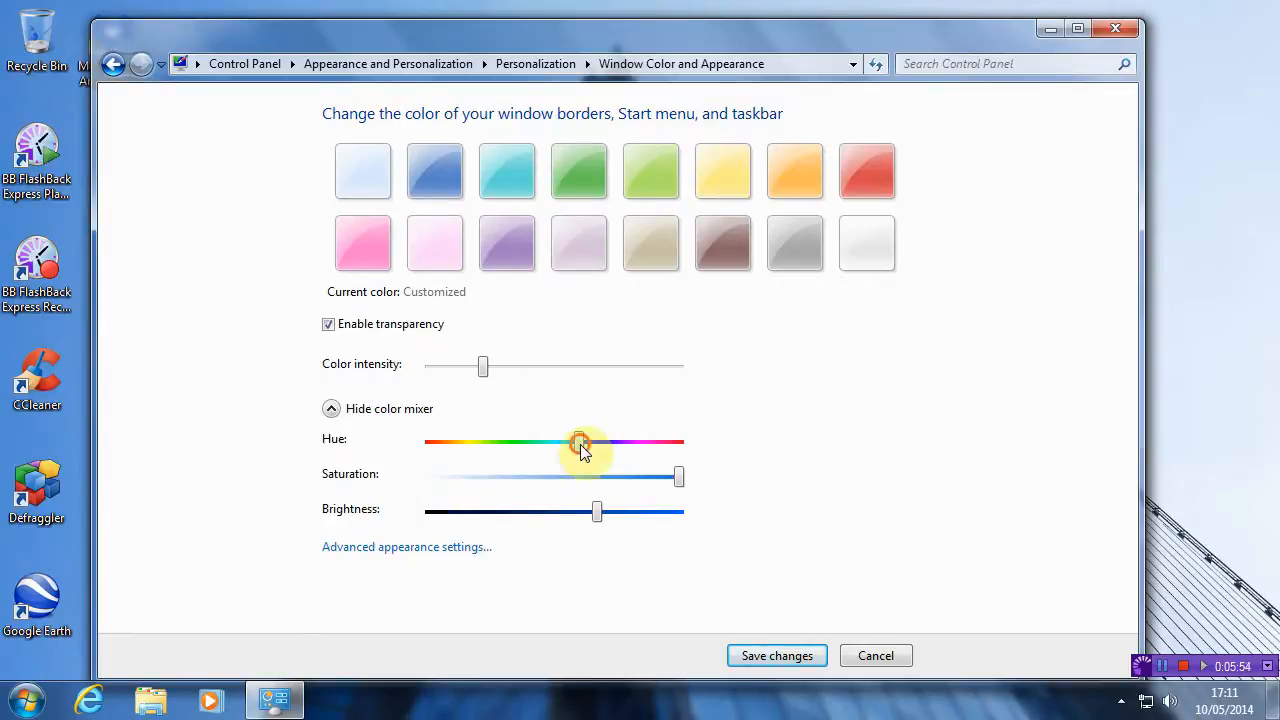
left_click_drag(580, 442, 448, 442)
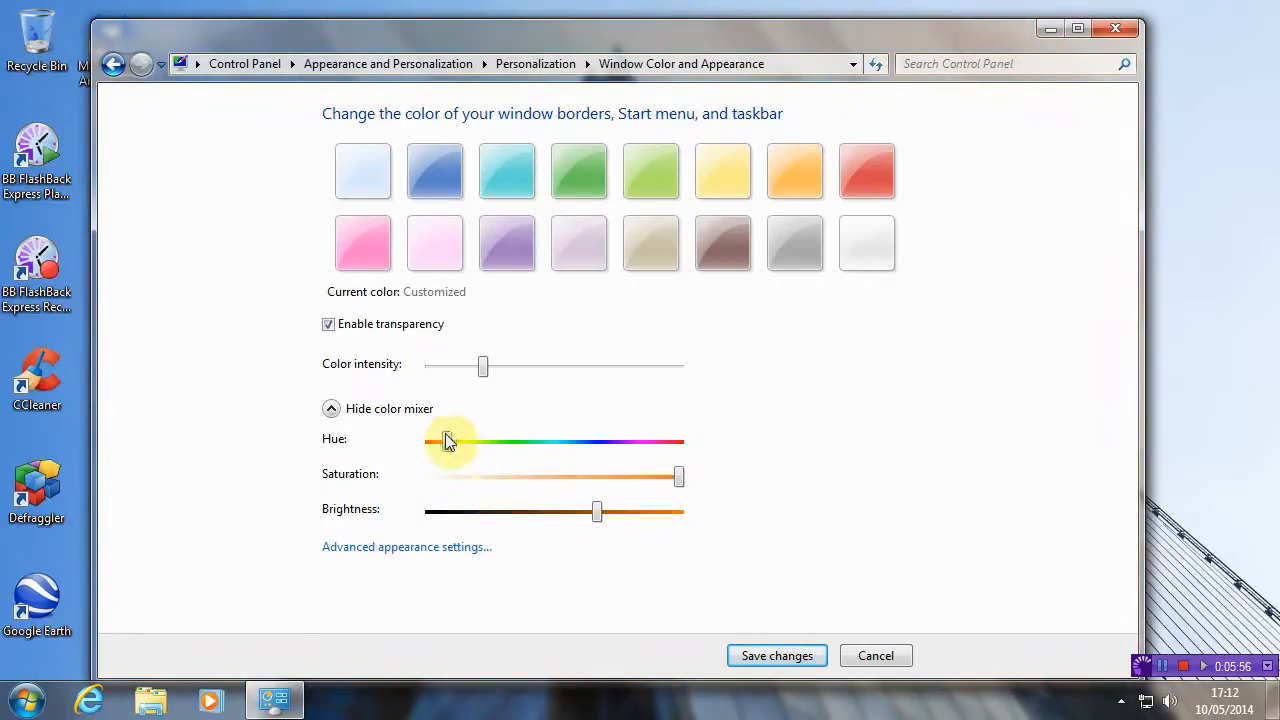
left_click_drag(448, 442, 600, 442)
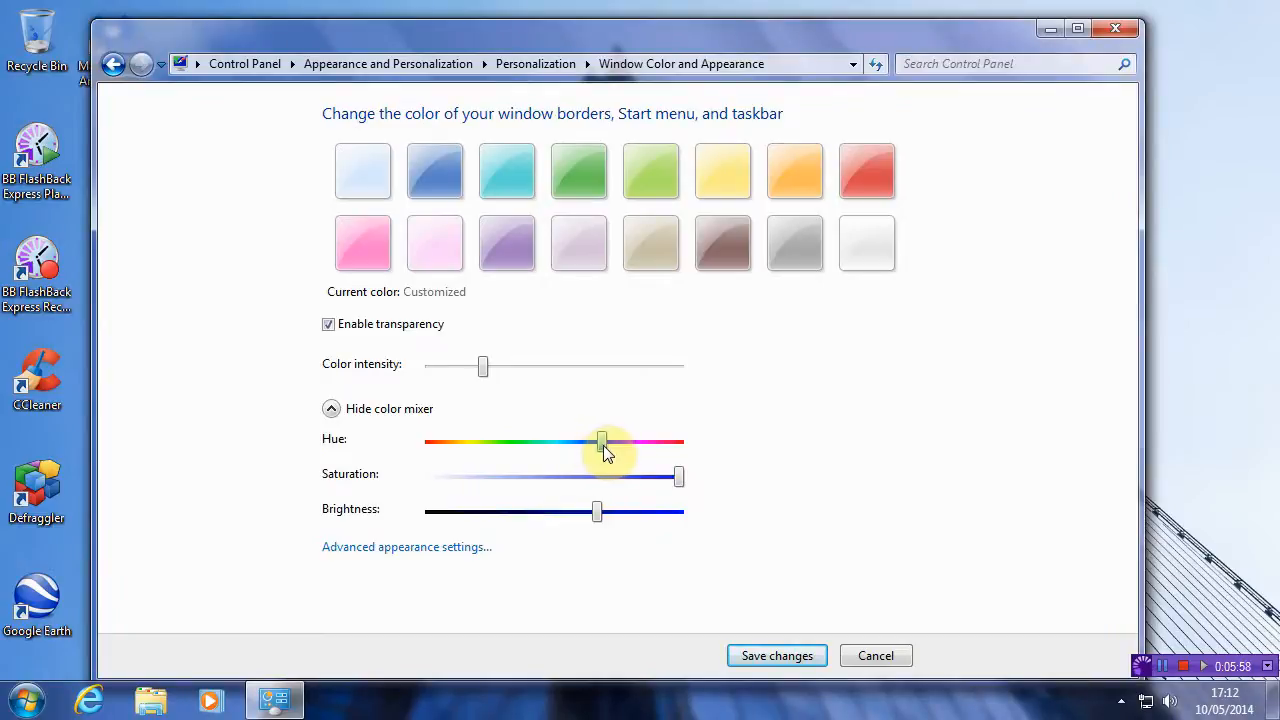
left_click_drag(680, 476, 464, 476)
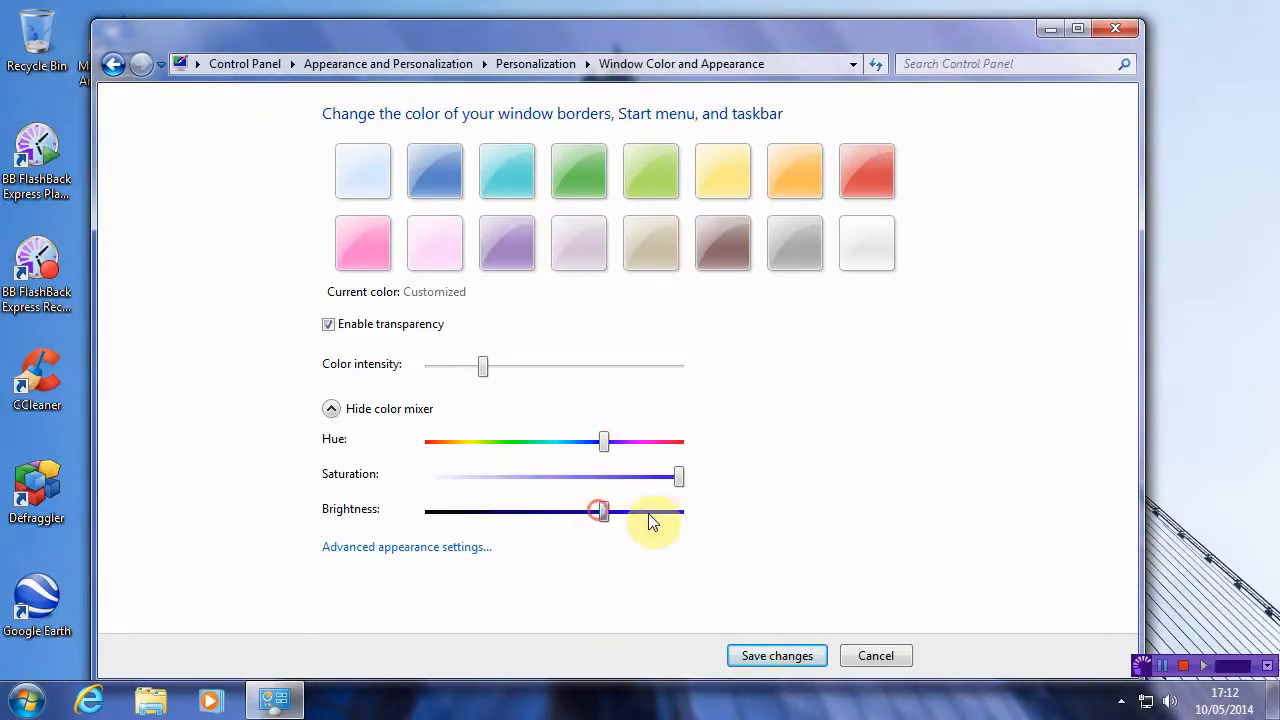
left_click_drag(600, 512, 608, 512)
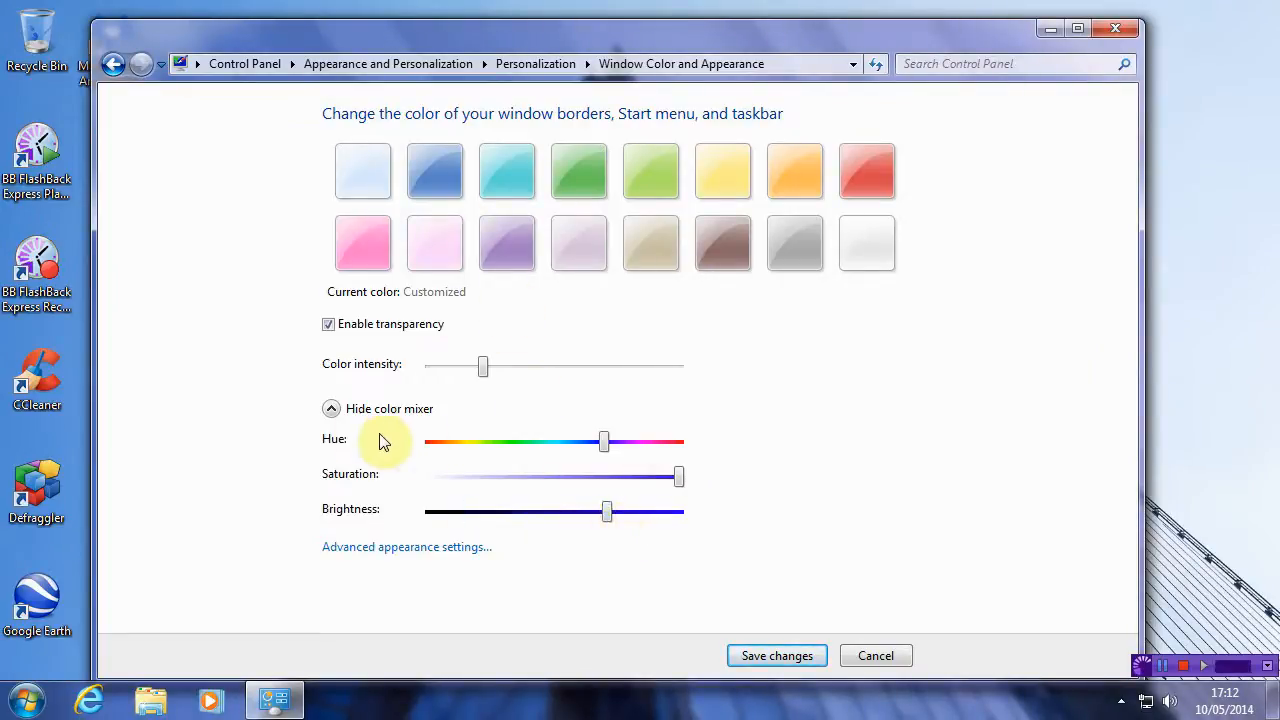
Apply the Twilight colour preset and lower its colour intensity.
left_click(434, 170)
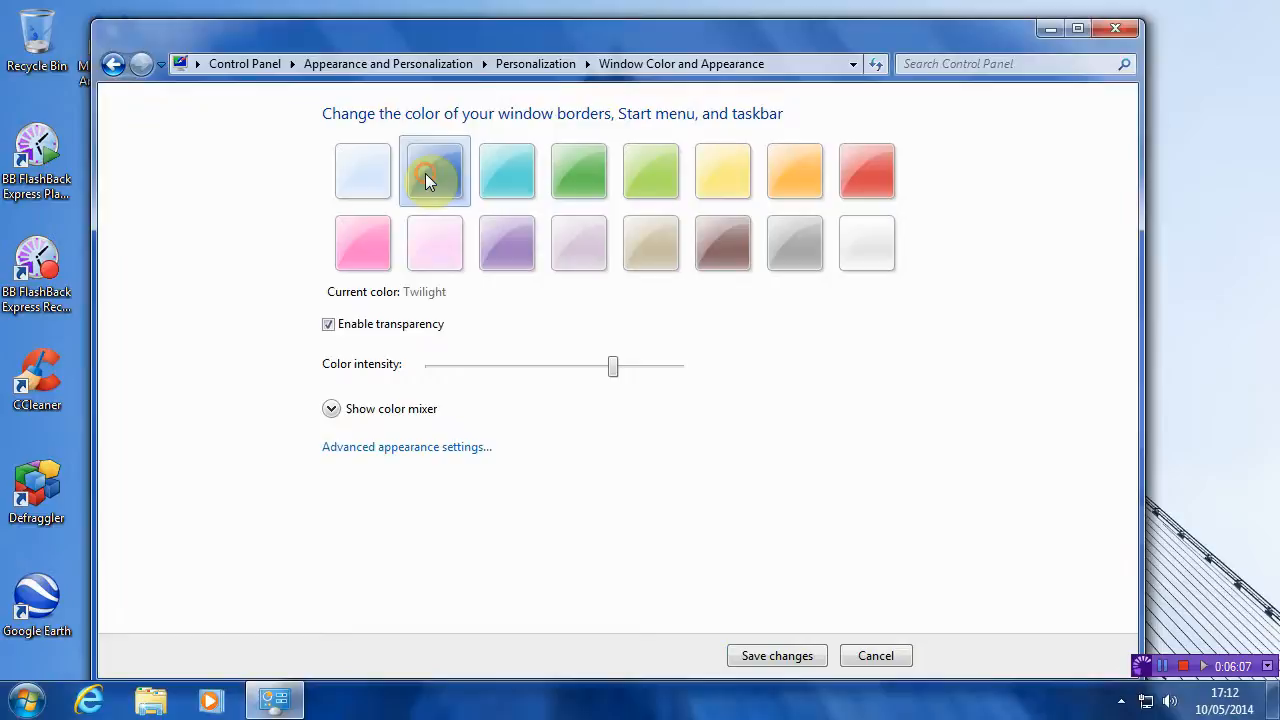
left_click_drag(612, 366, 504, 366)
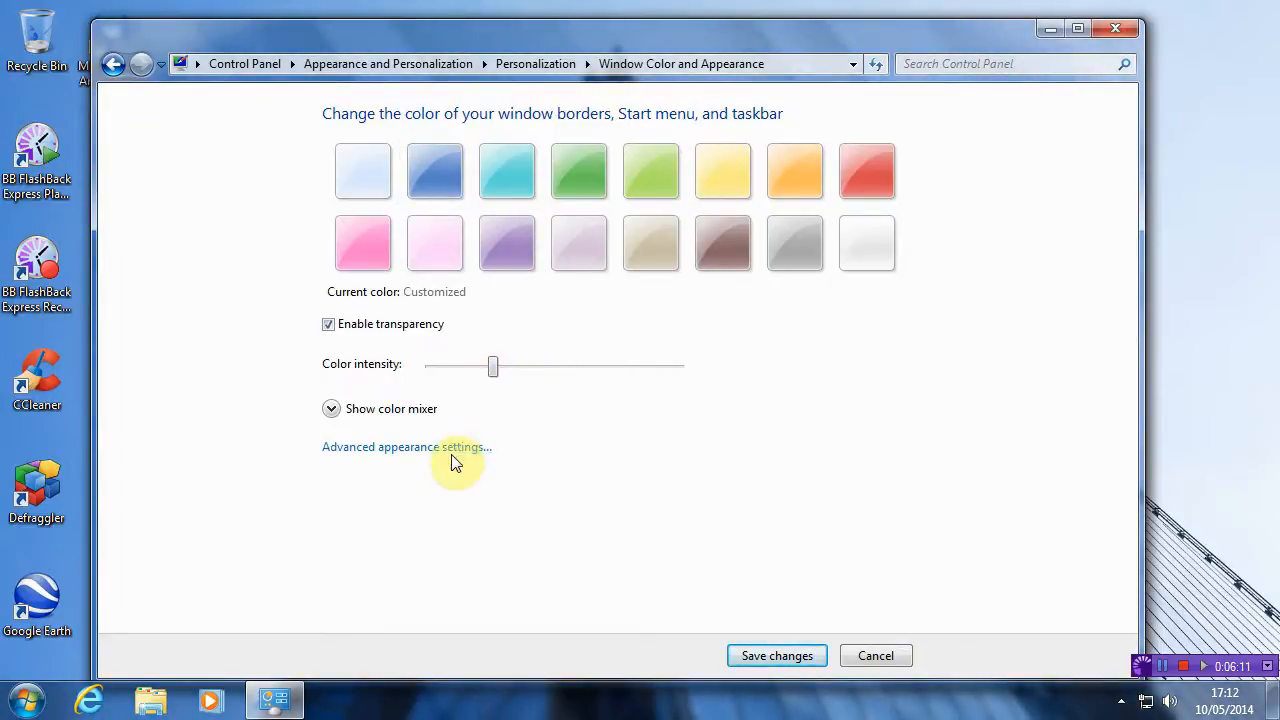
mouse_move(456, 454)
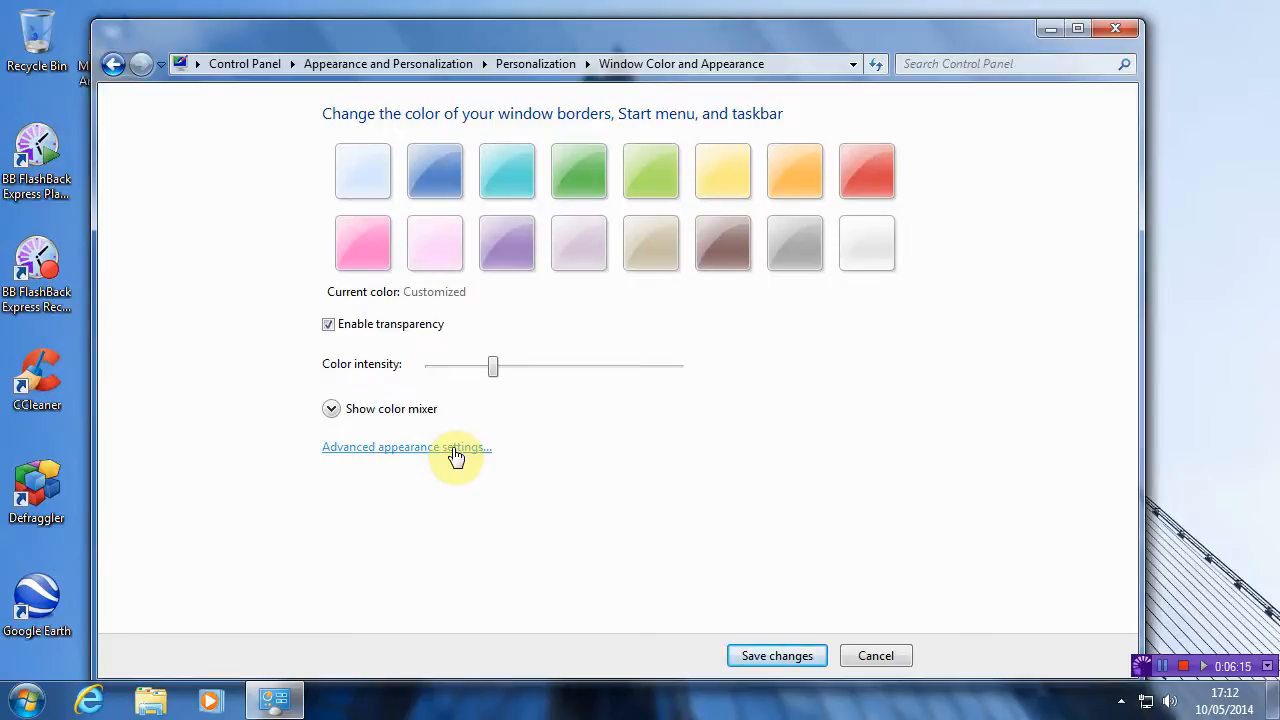
In advanced appearance settings, give the Active Title Bar a red-to-magenta gradient.
left_click(408, 448)
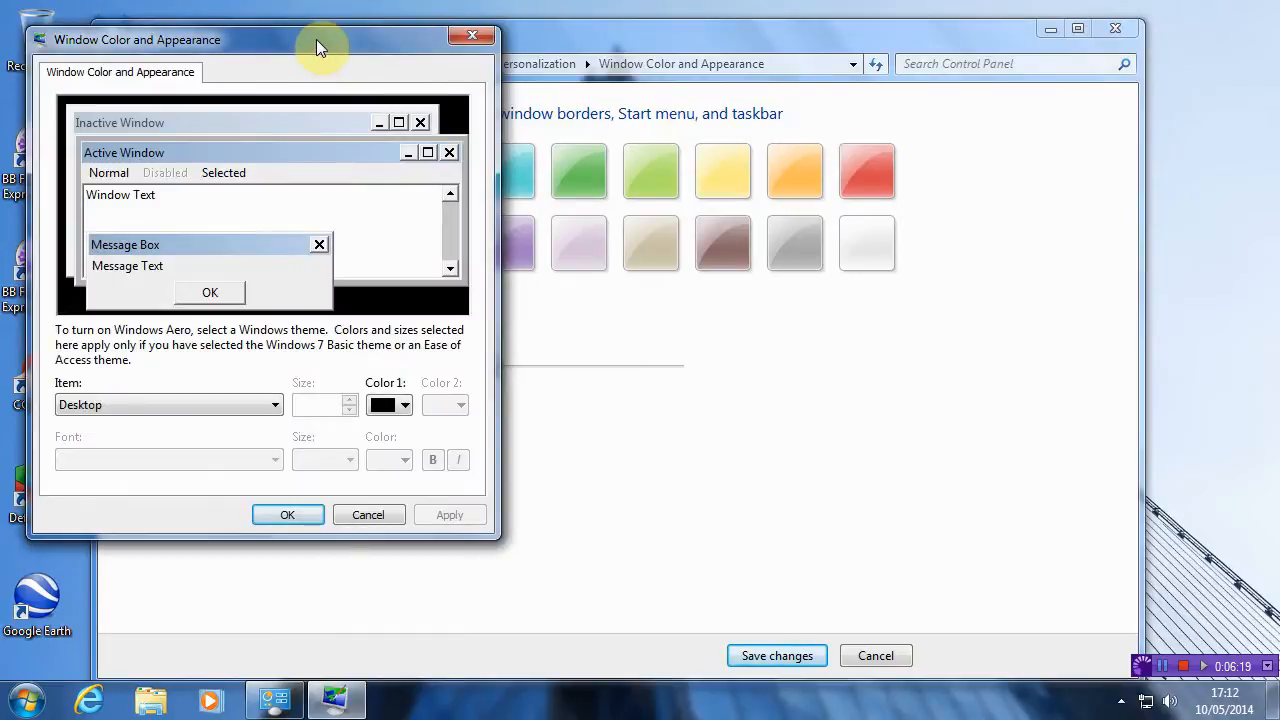
mouse_move(296, 100)
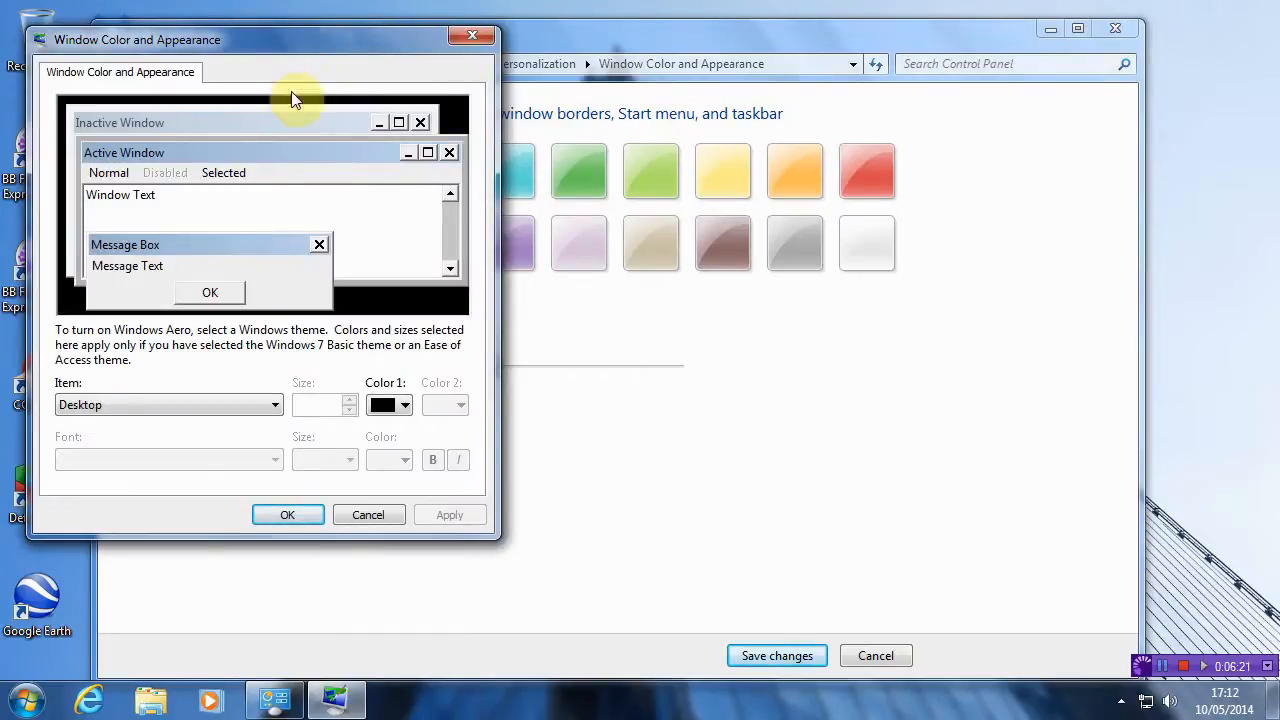
mouse_move(278, 278)
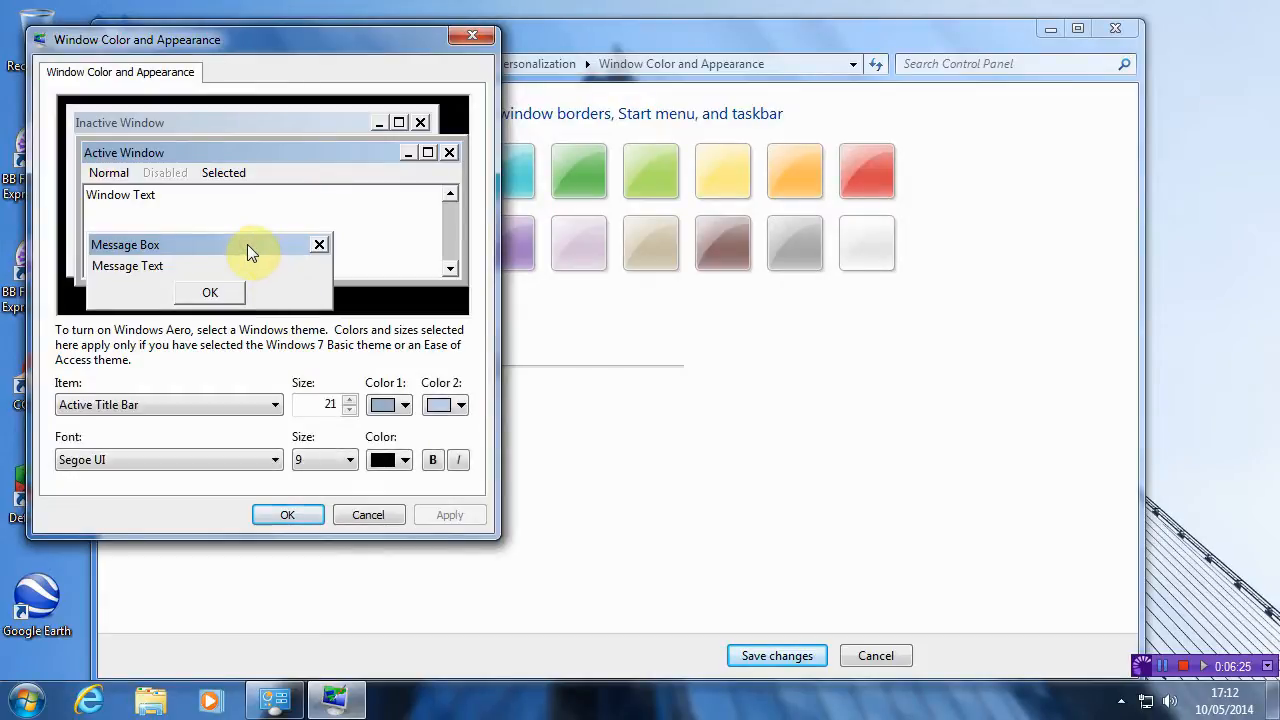
mouse_move(324, 192)
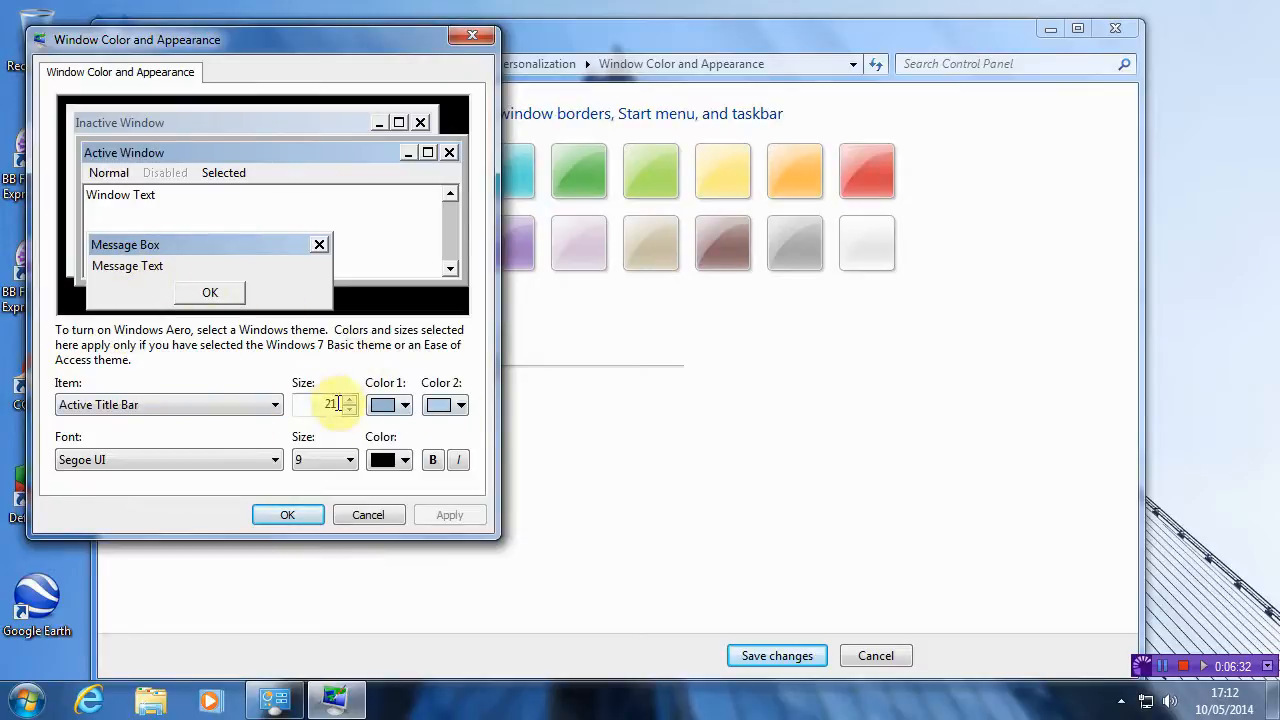
left_click(382, 404)
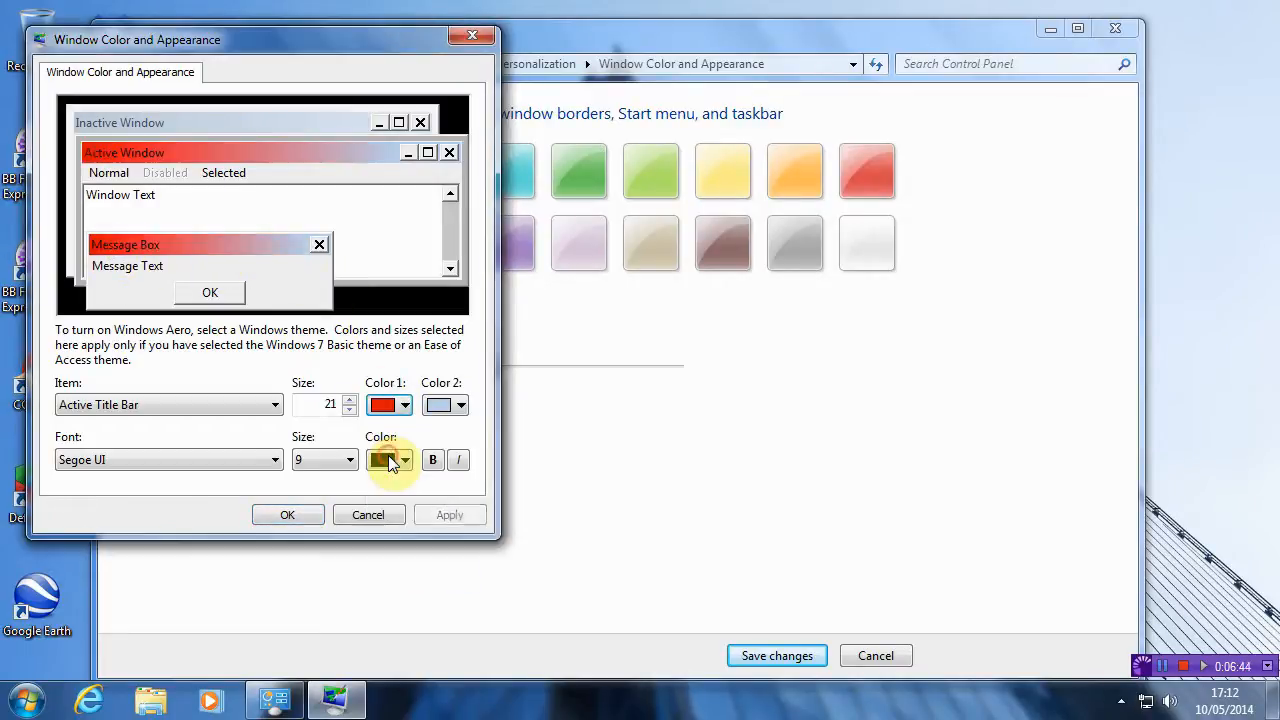
left_click(460, 404)
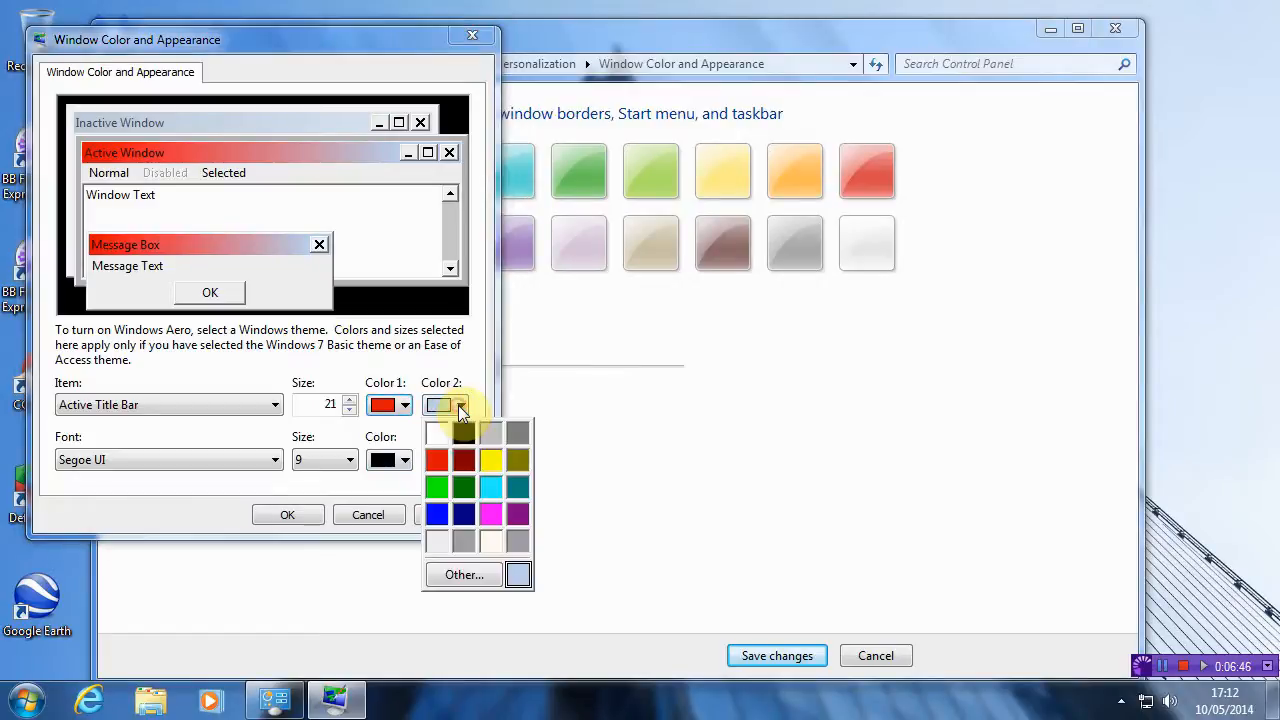
left_click(490, 512)
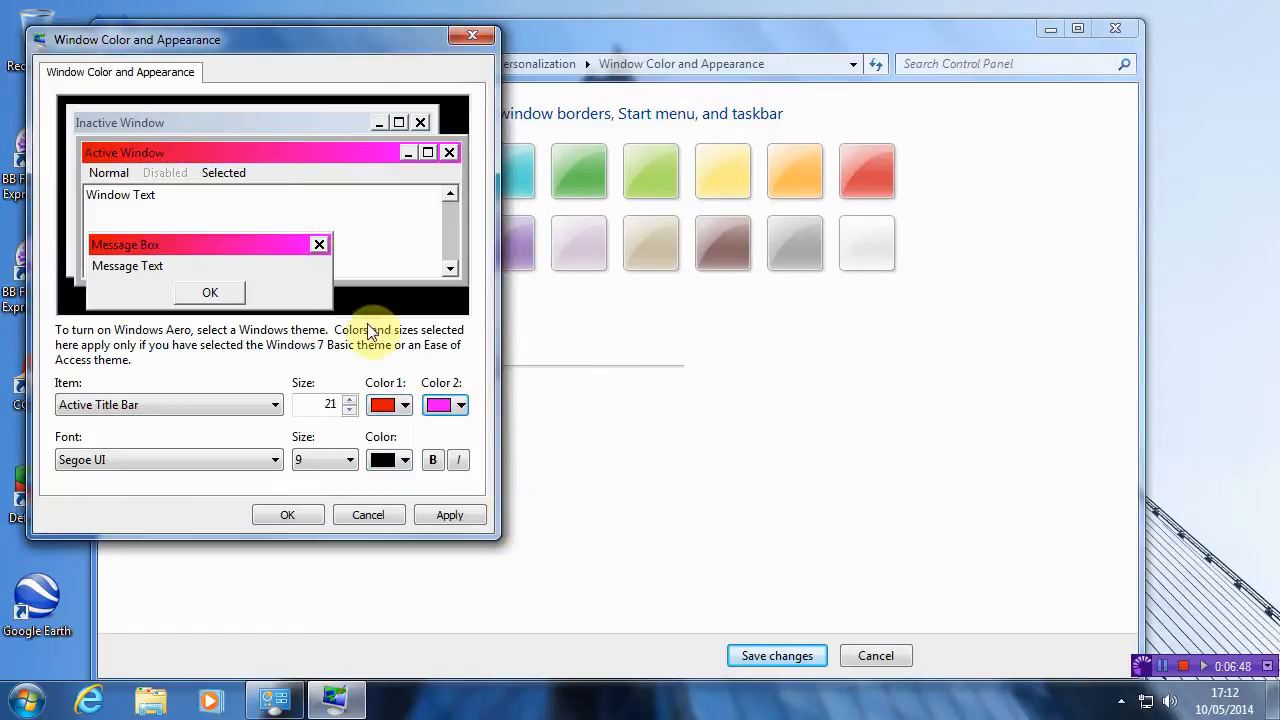
mouse_move(260, 404)
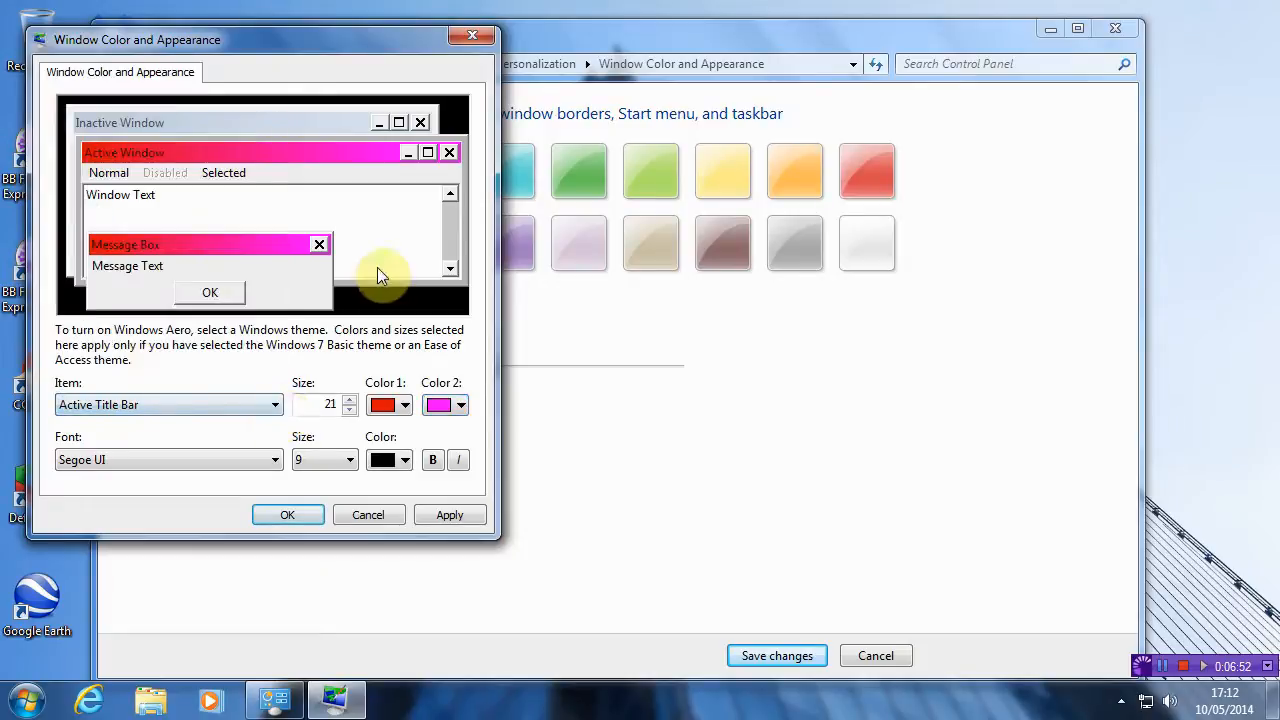
Set the Window background to dark red, then select Selected Items for styling.
left_click(404, 404)
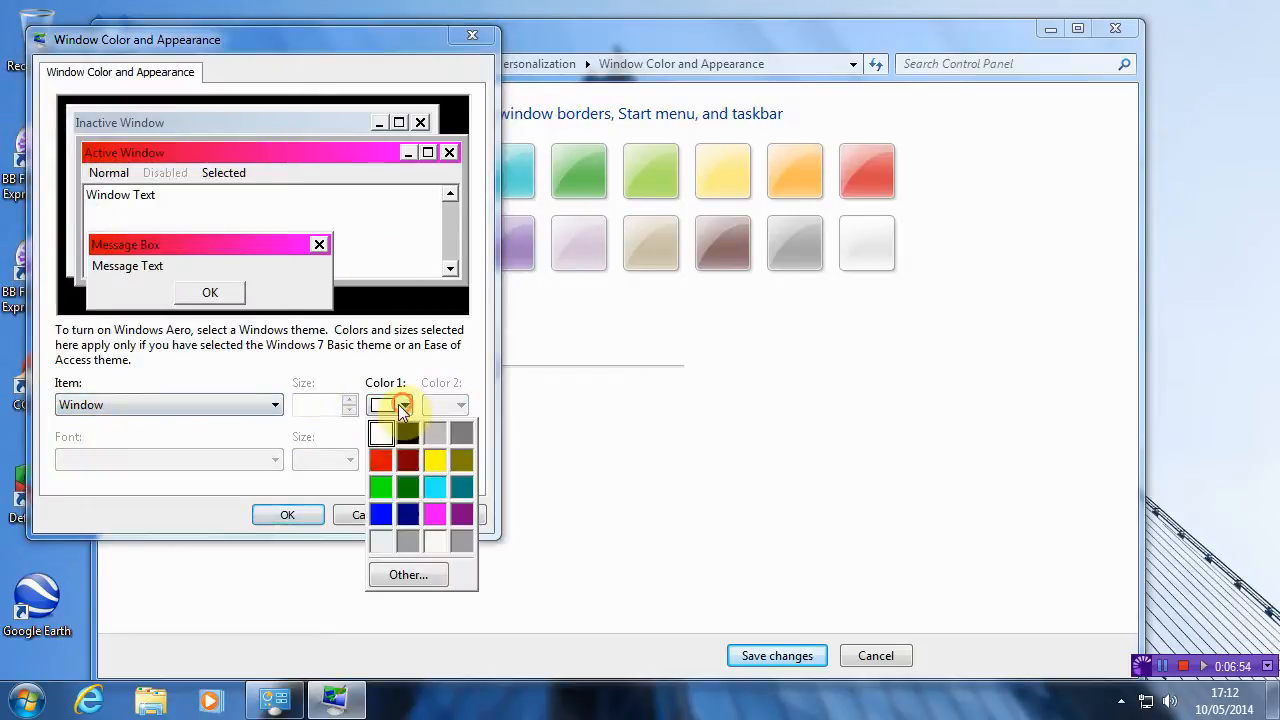
left_click(380, 460)
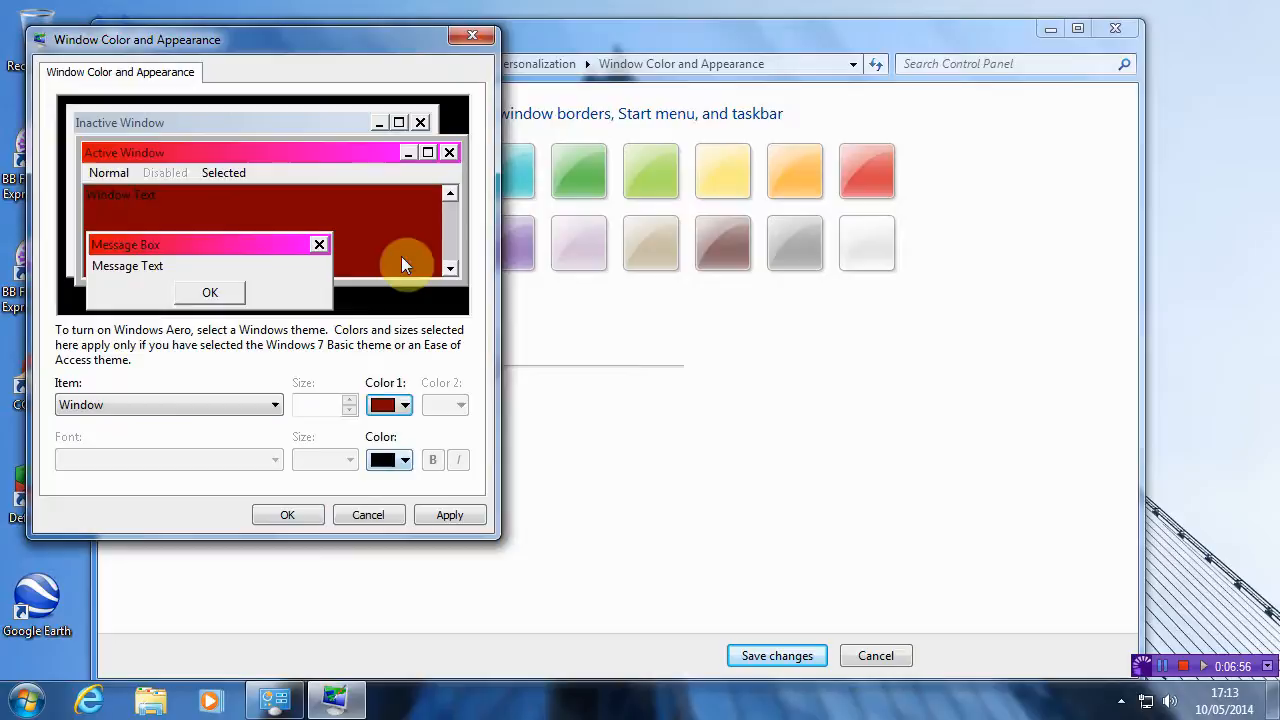
left_click(272, 404)
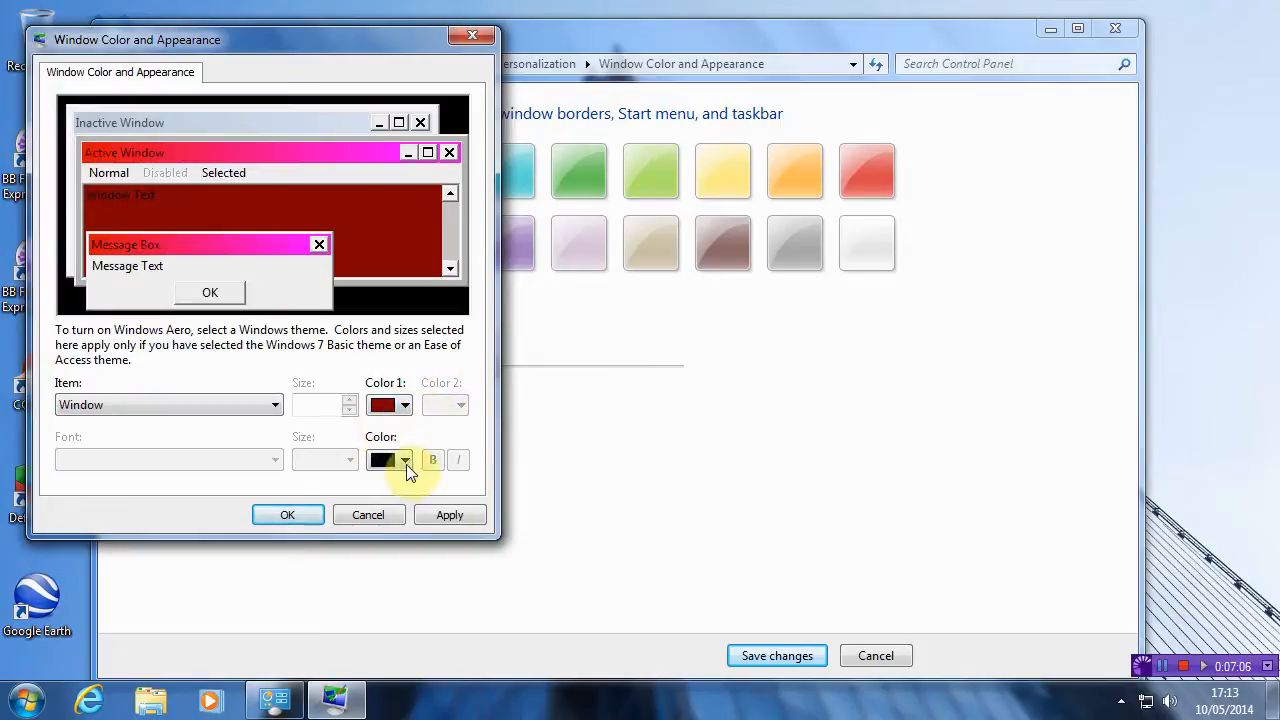
left_click(272, 404)
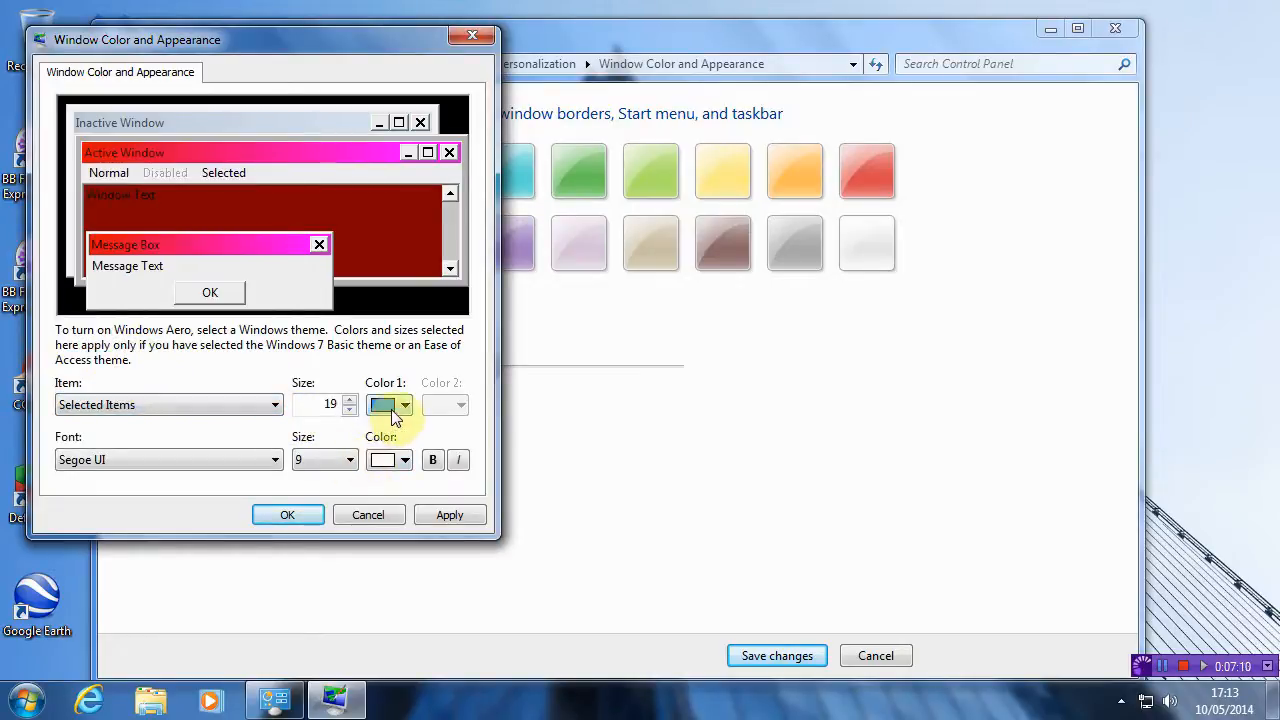
left_click(404, 404)
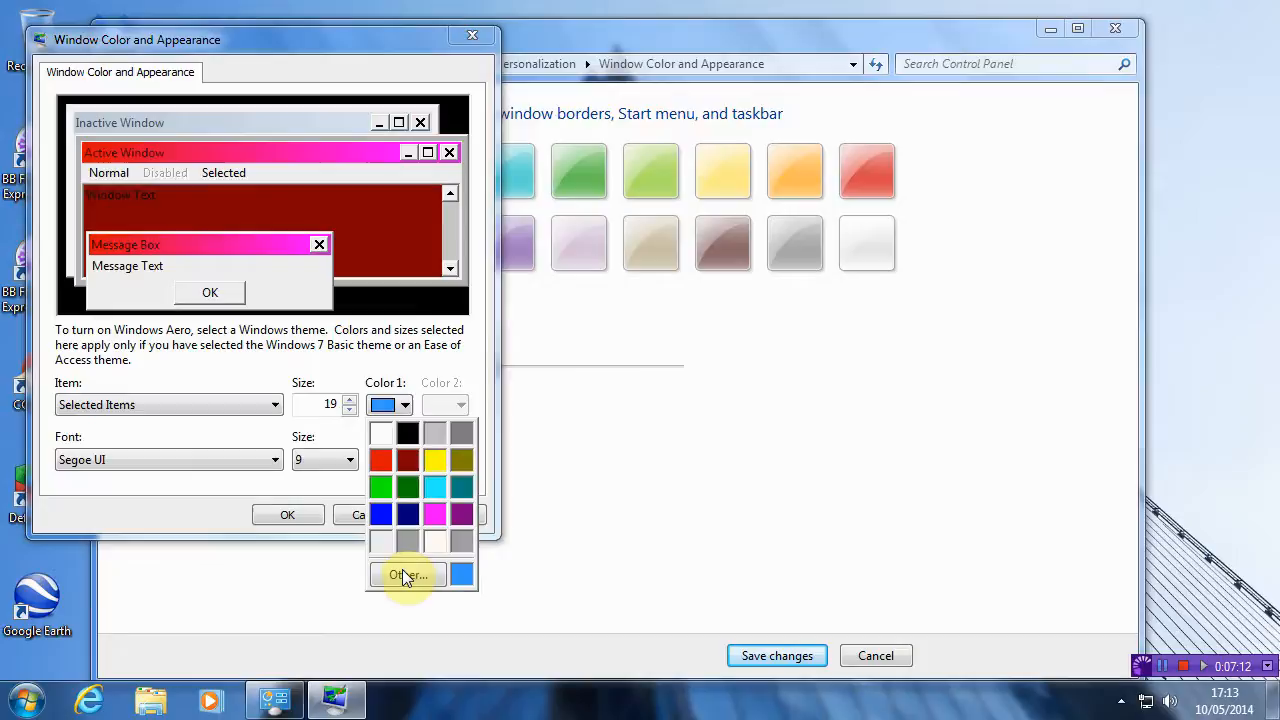
Mix a darkened purple shade in the custom colour picker and add it to custom colours.
left_click(408, 574)
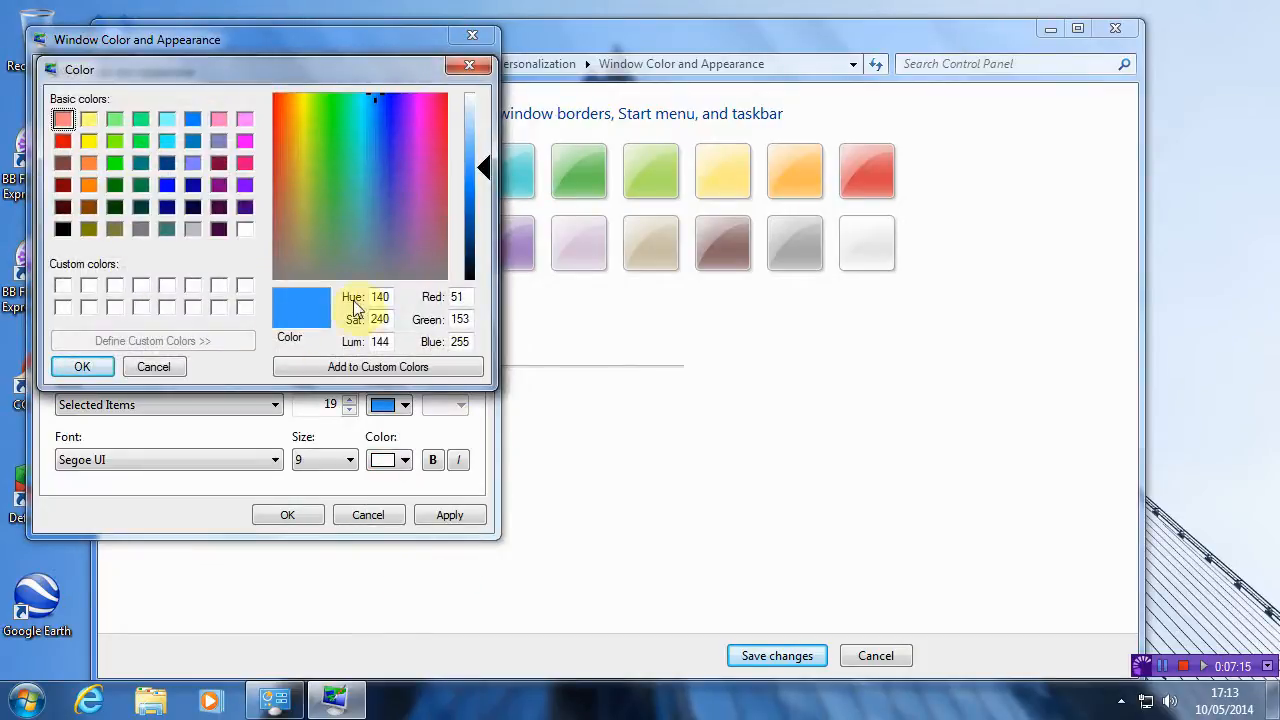
left_click(322, 168)
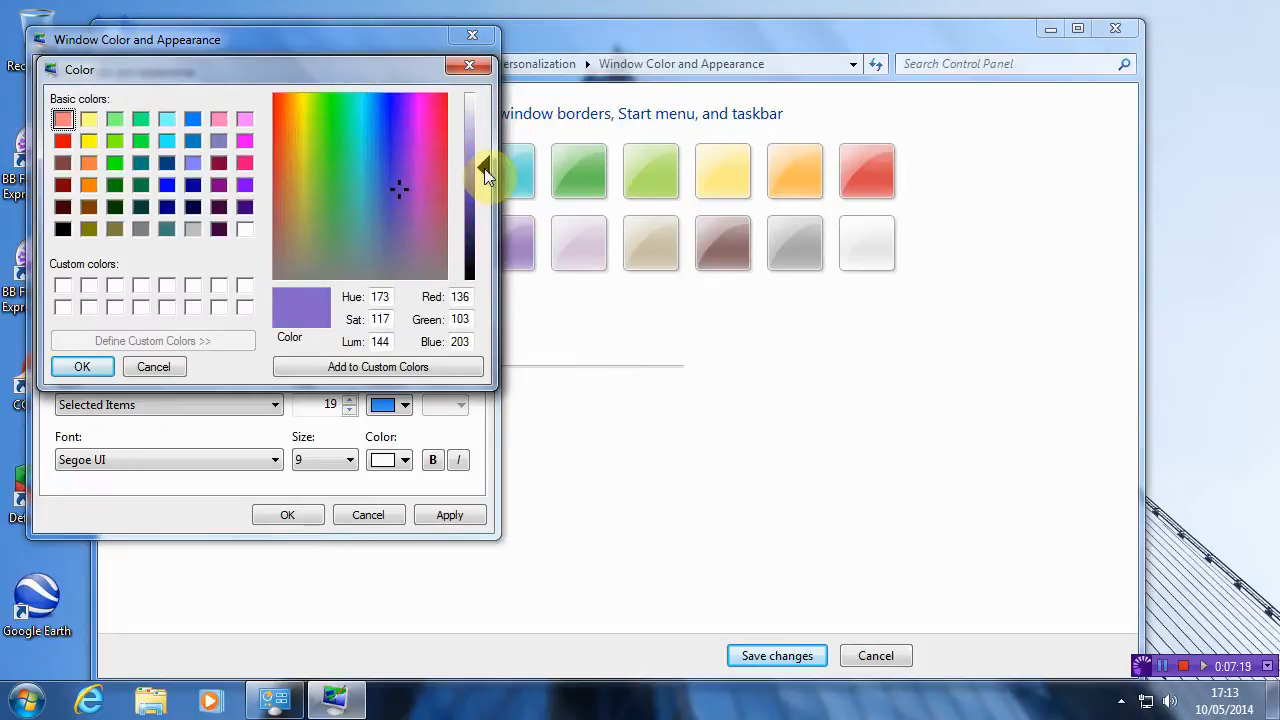
left_click_drag(482, 168, 482, 196)
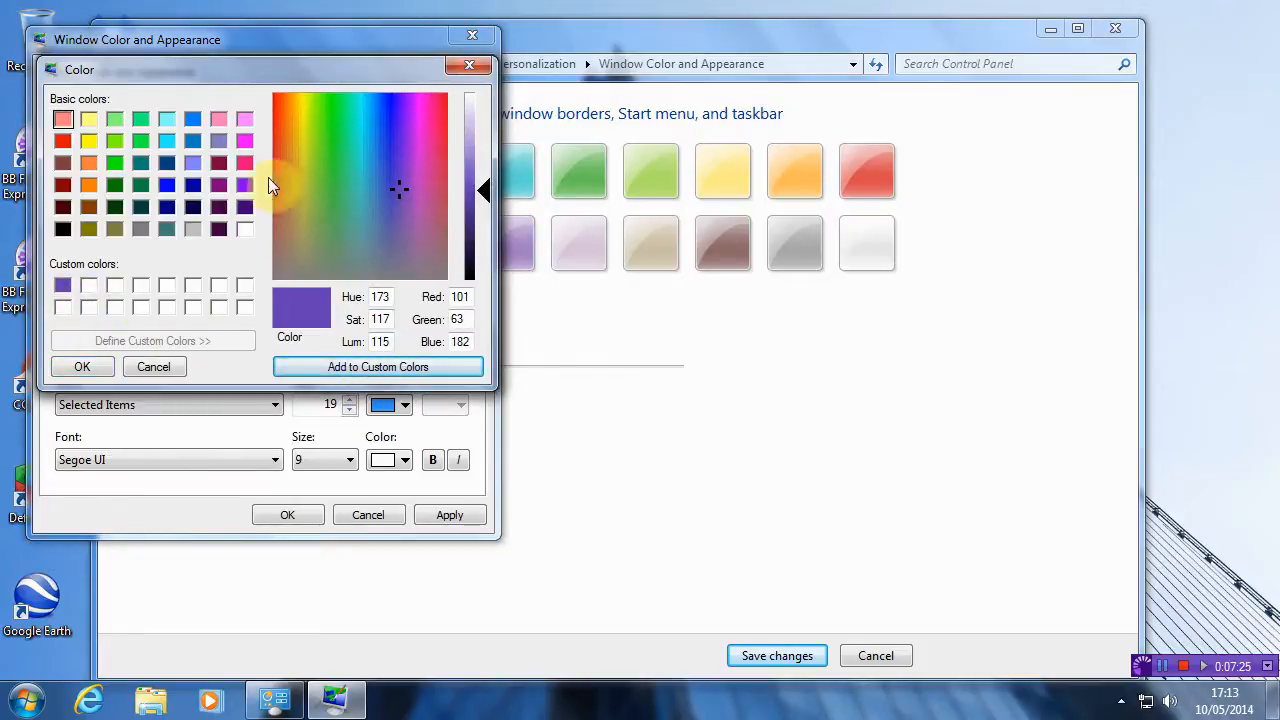
mouse_move(256, 244)
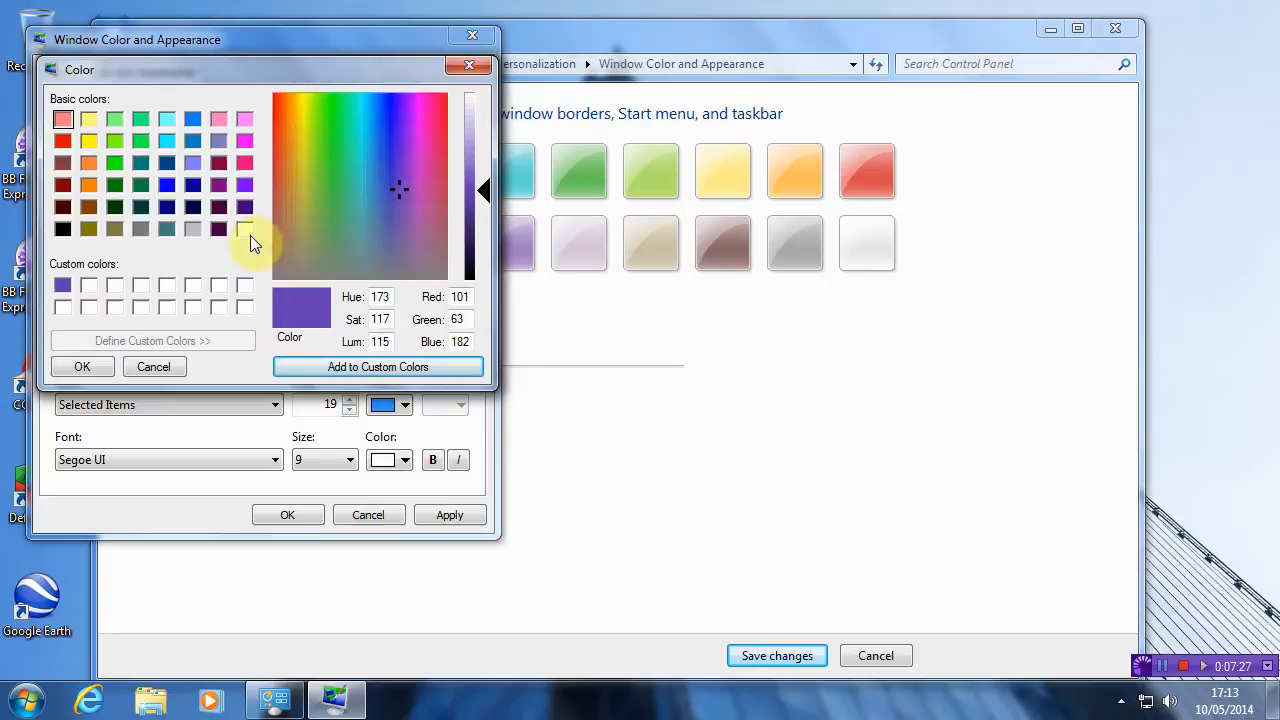
left_click(154, 366)
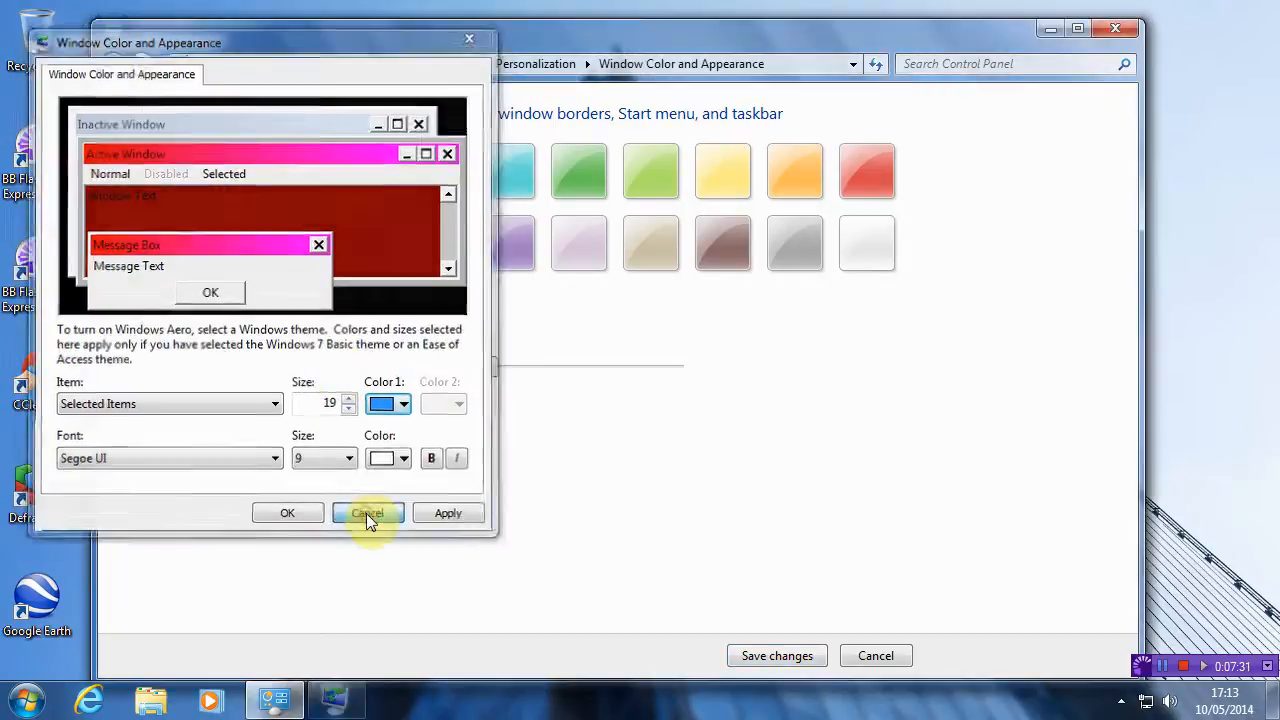
Cancel the advanced dialog, adjust the window colour intensity and save the changes.
left_click(368, 512)
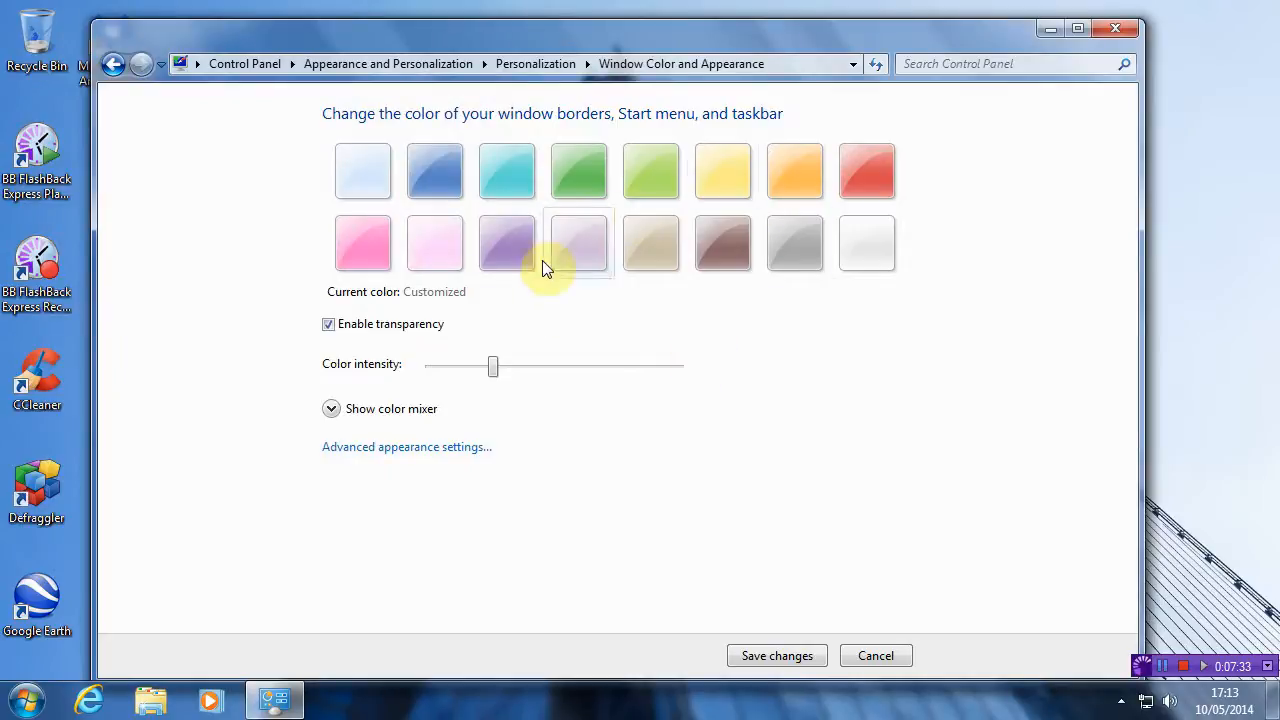
left_click_drag(492, 366, 456, 366)
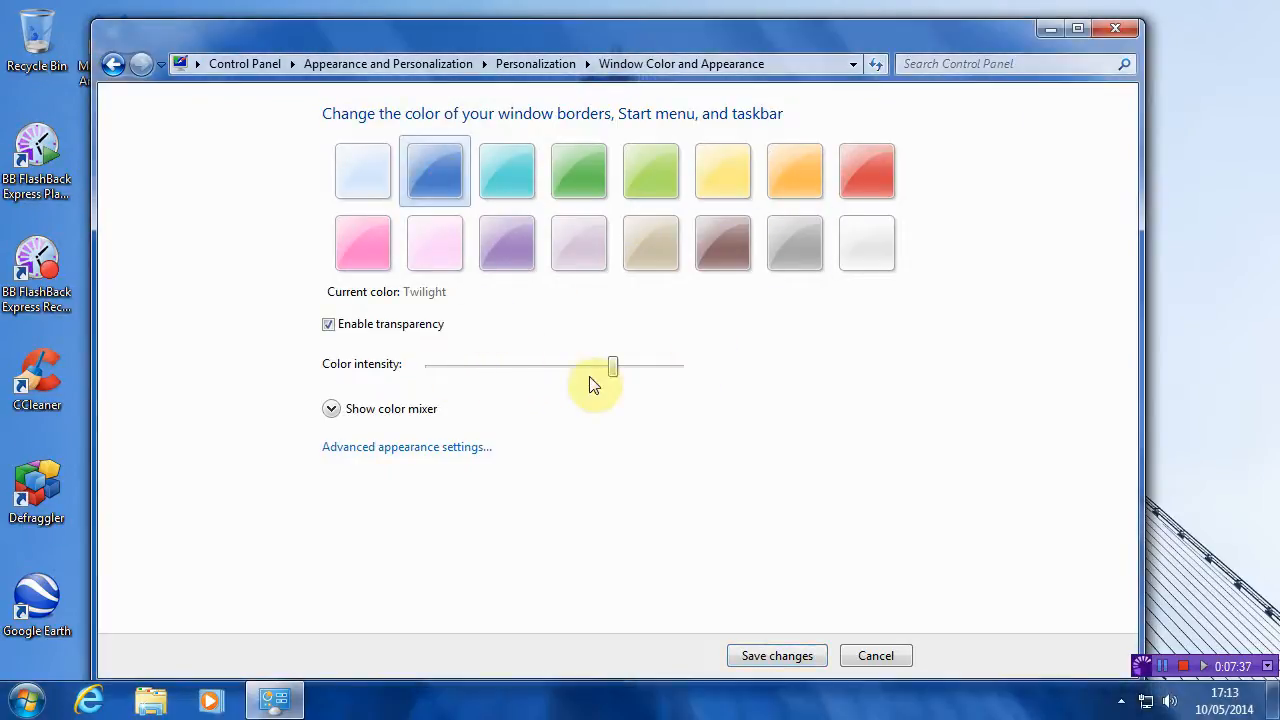
left_click_drag(612, 366, 502, 366)
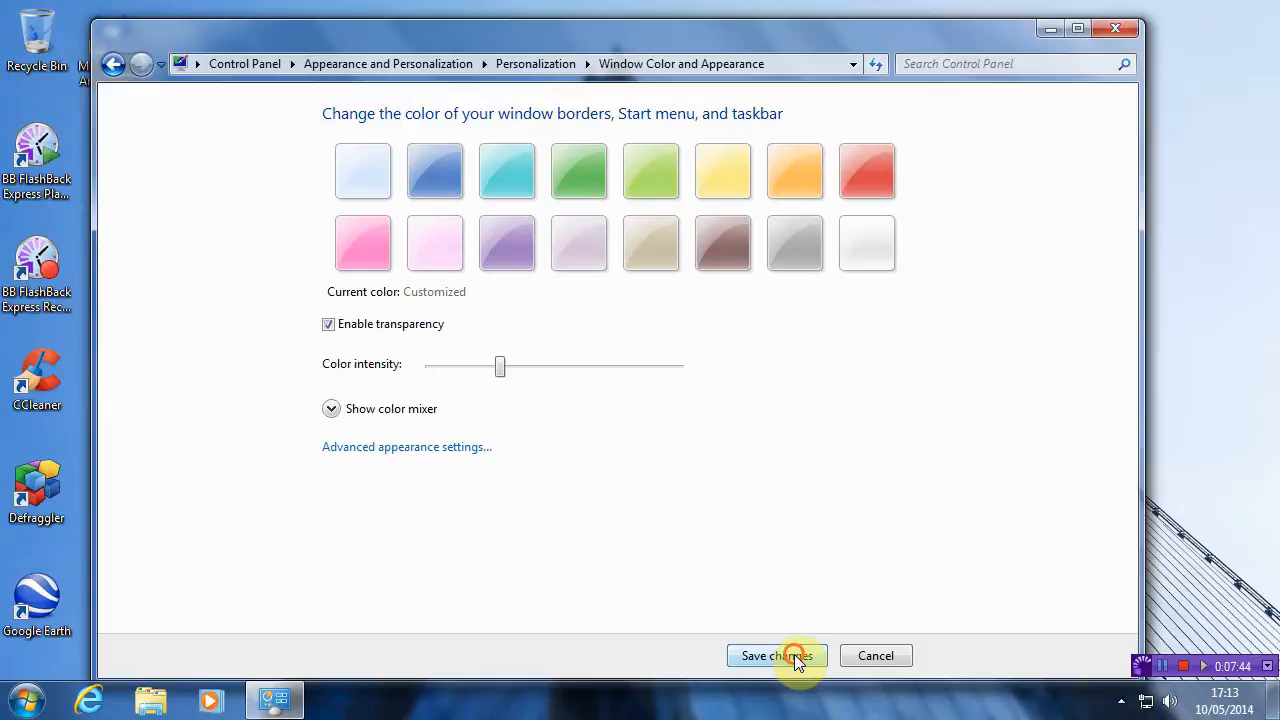
left_click(776, 656)
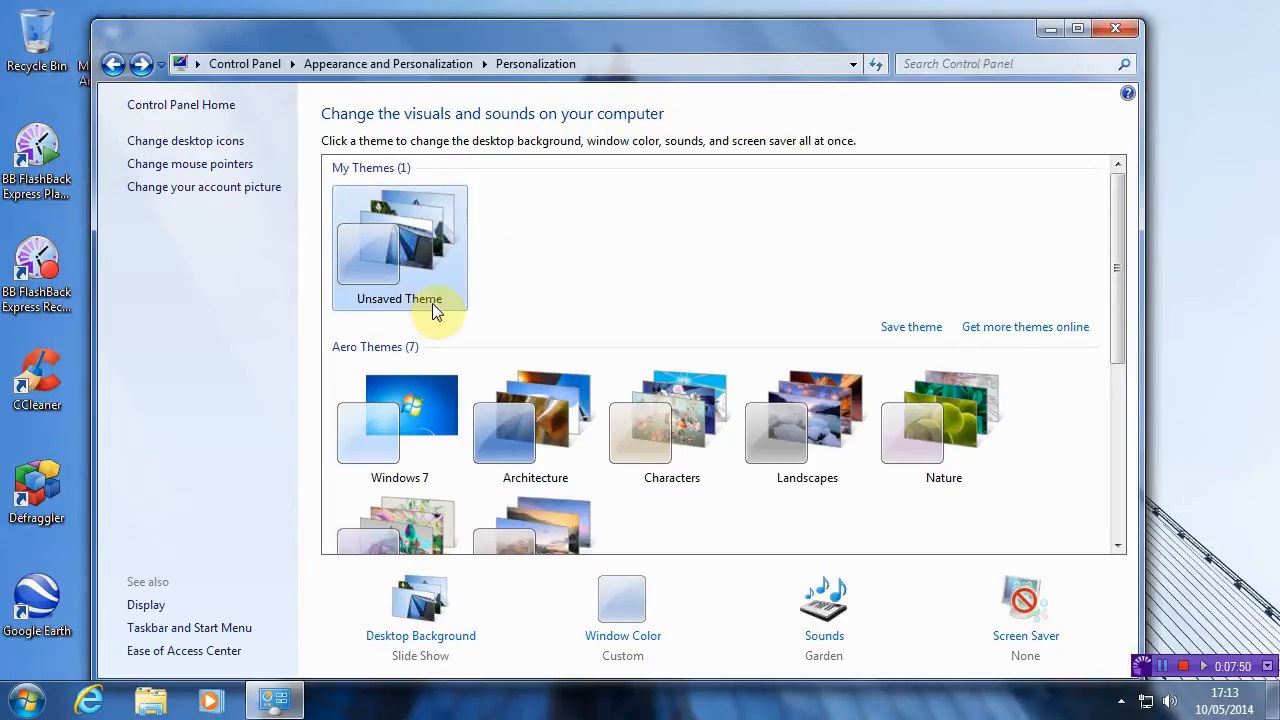
mouse_move(696, 340)
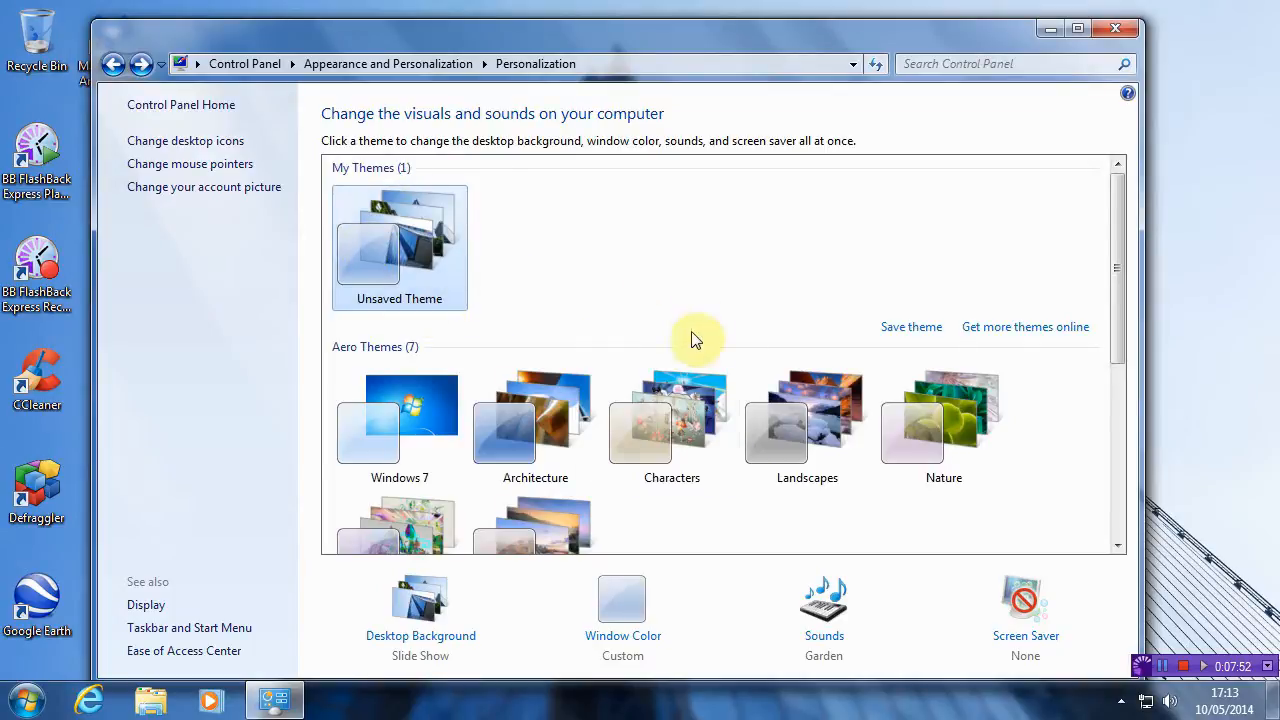
mouse_move(824, 644)
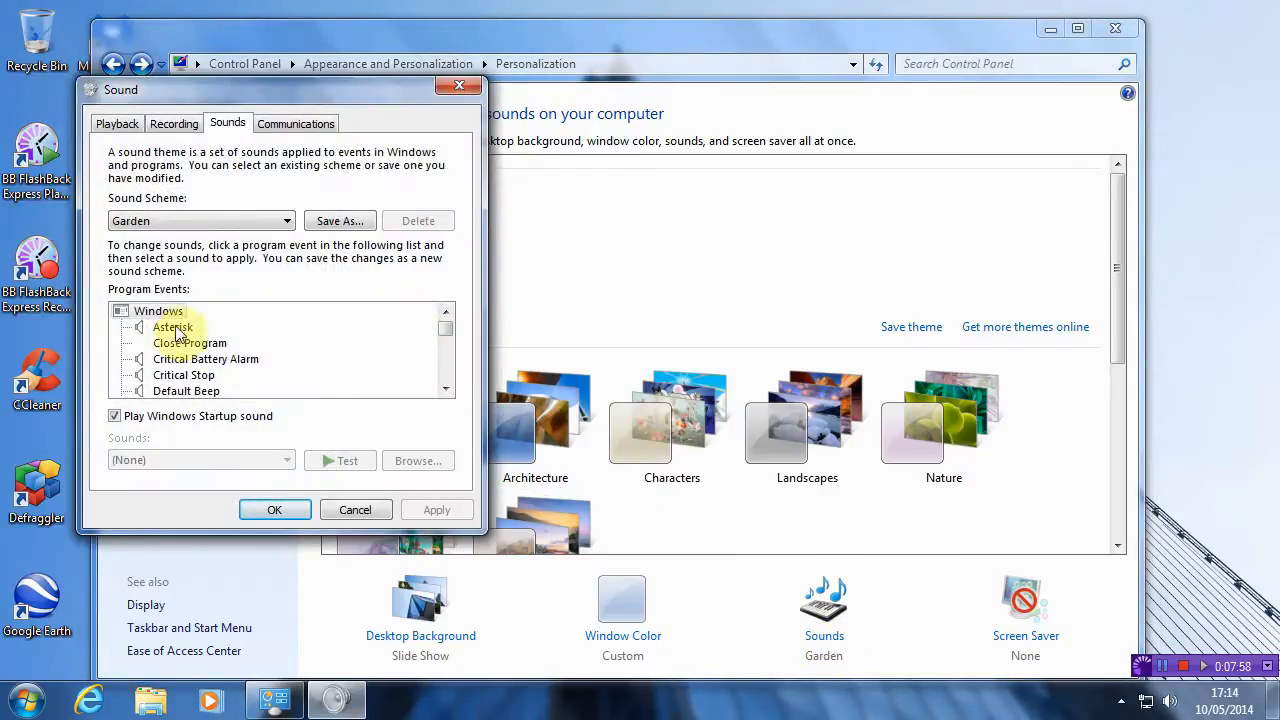
left_click(172, 328)
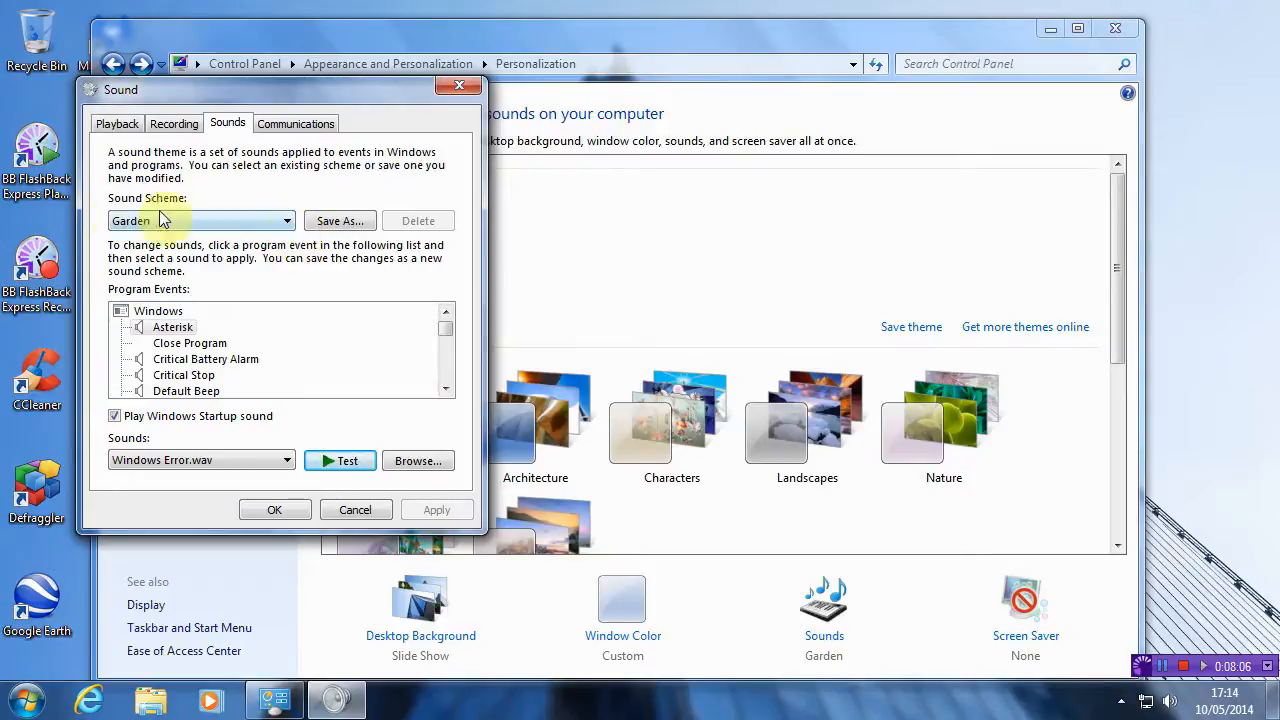
left_click(288, 220)
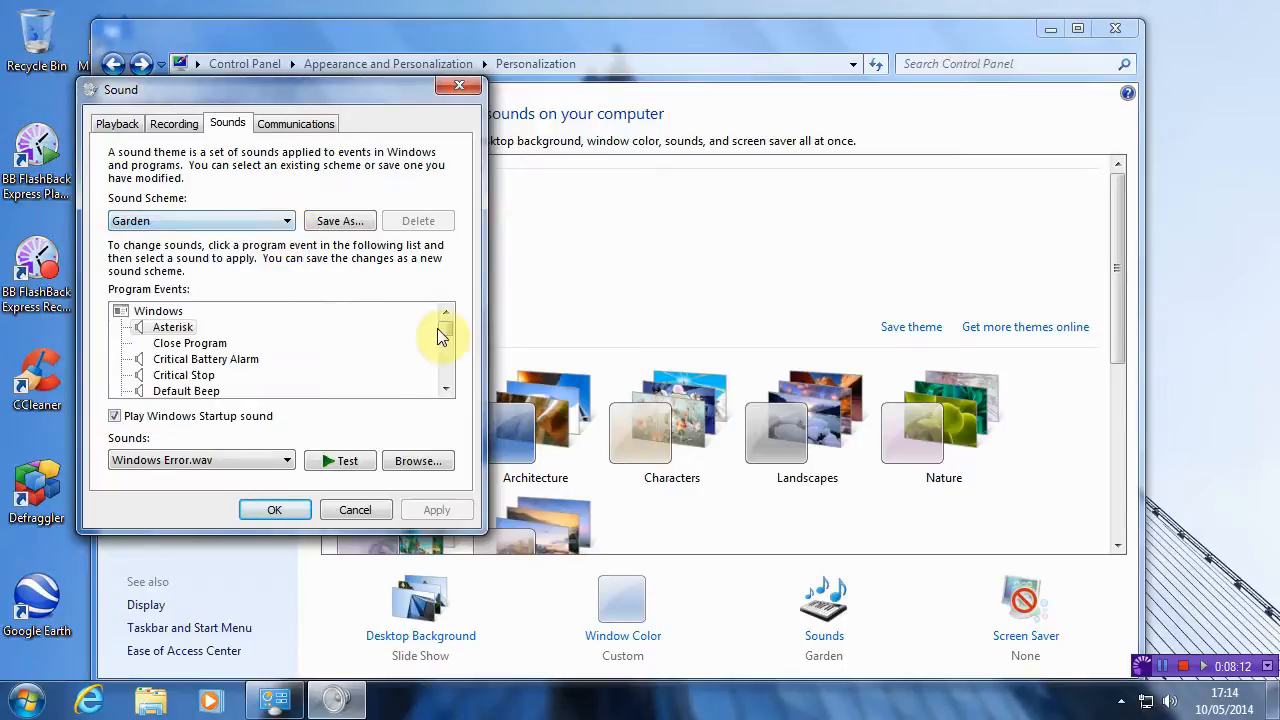
scroll("down", 3)
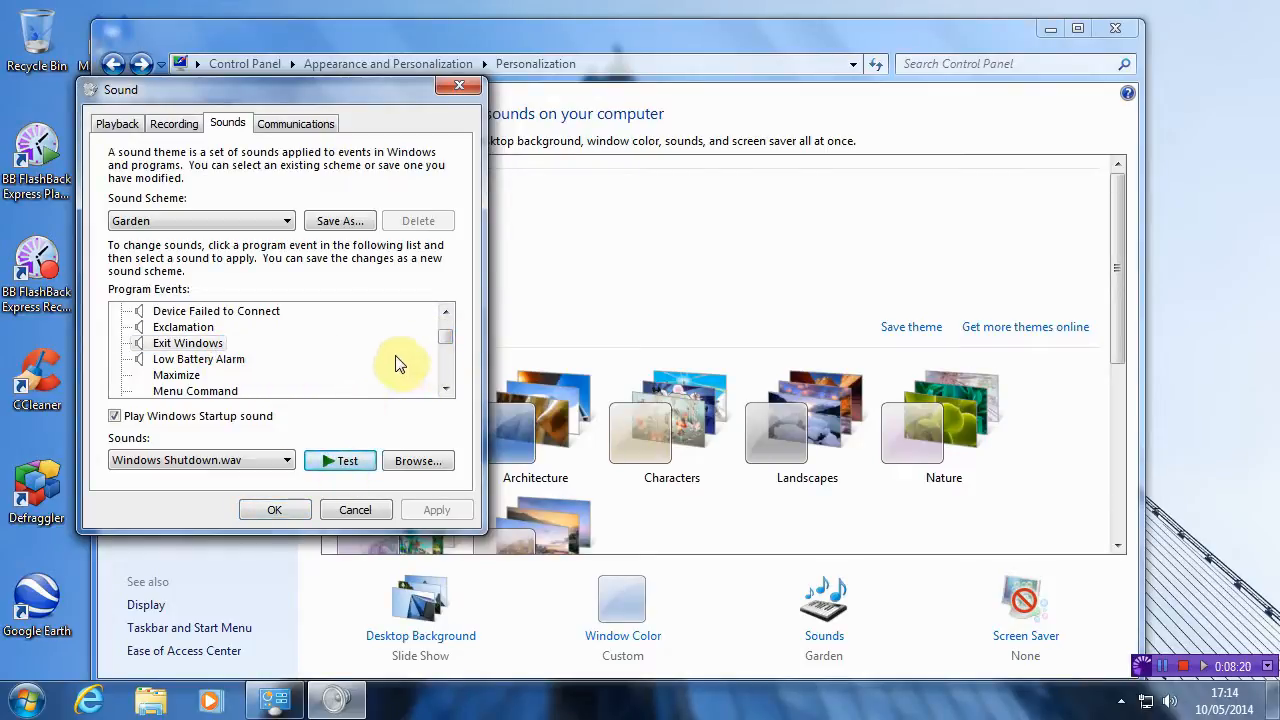
mouse_move(220, 350)
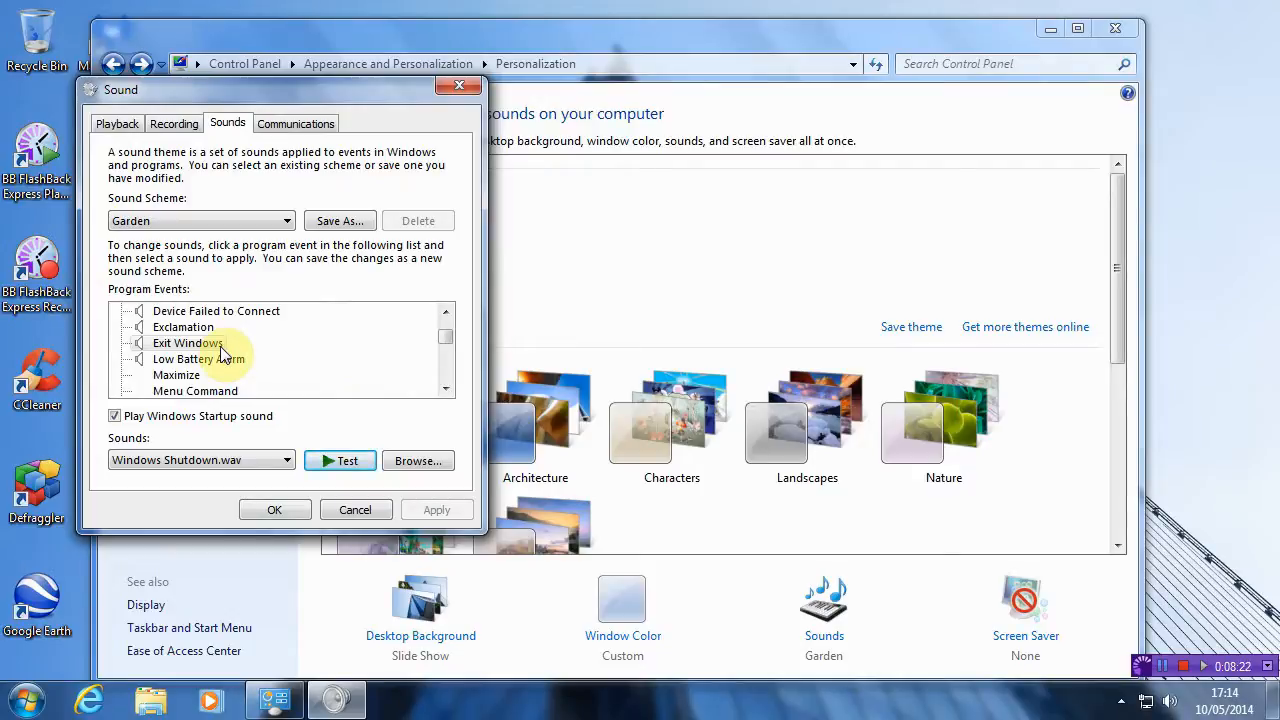
mouse_move(424, 466)
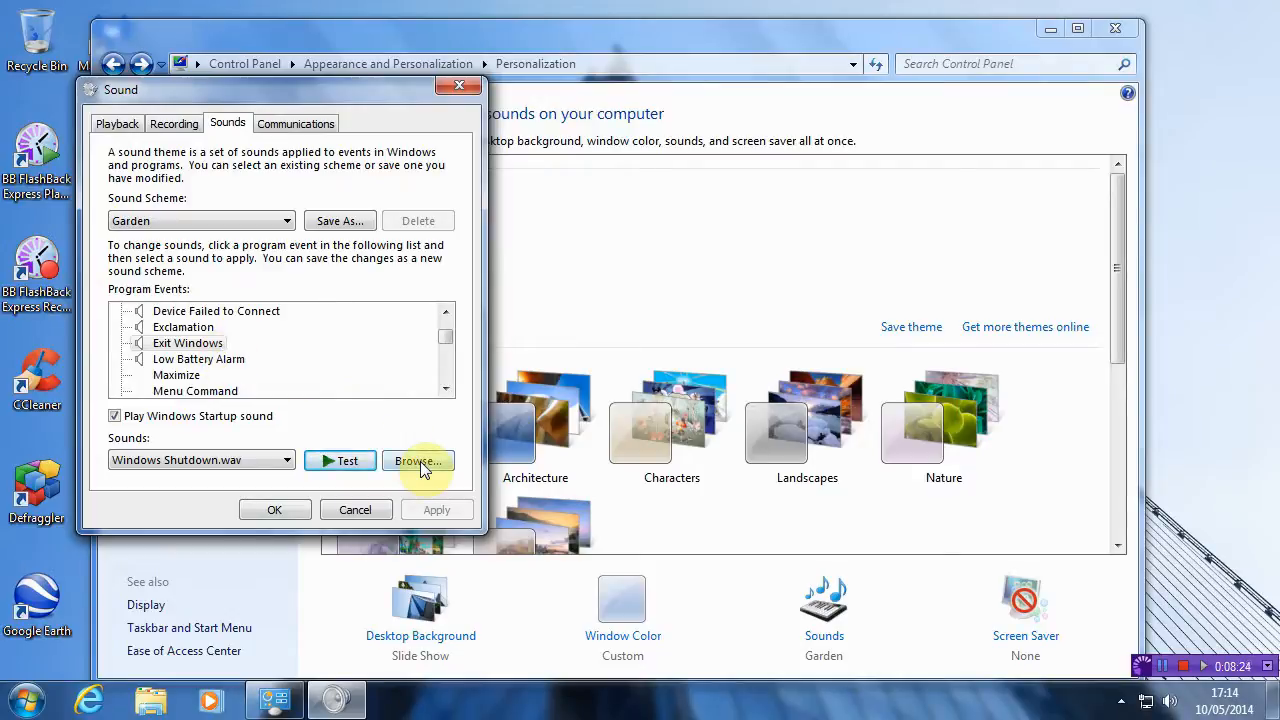
Browse the Festival folder for Exit Windows and New Mail sounds, cancelling both without changes.
left_click(416, 460)
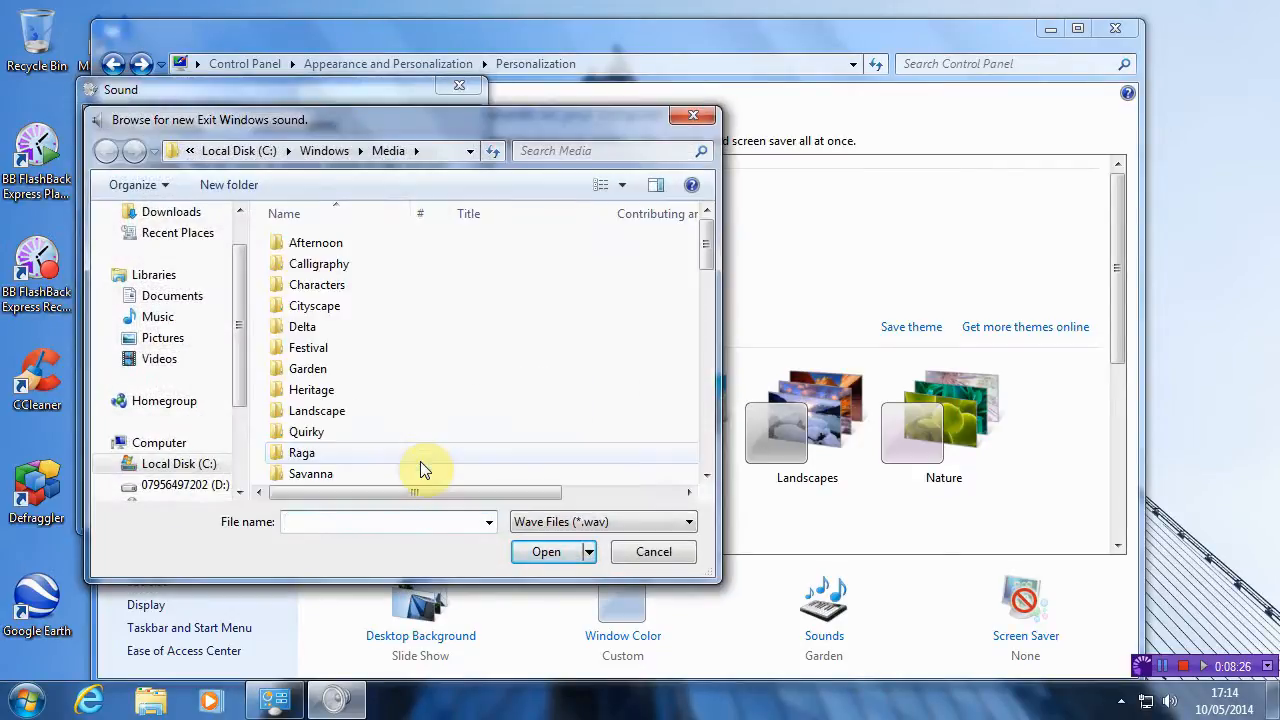
mouse_move(550, 396)
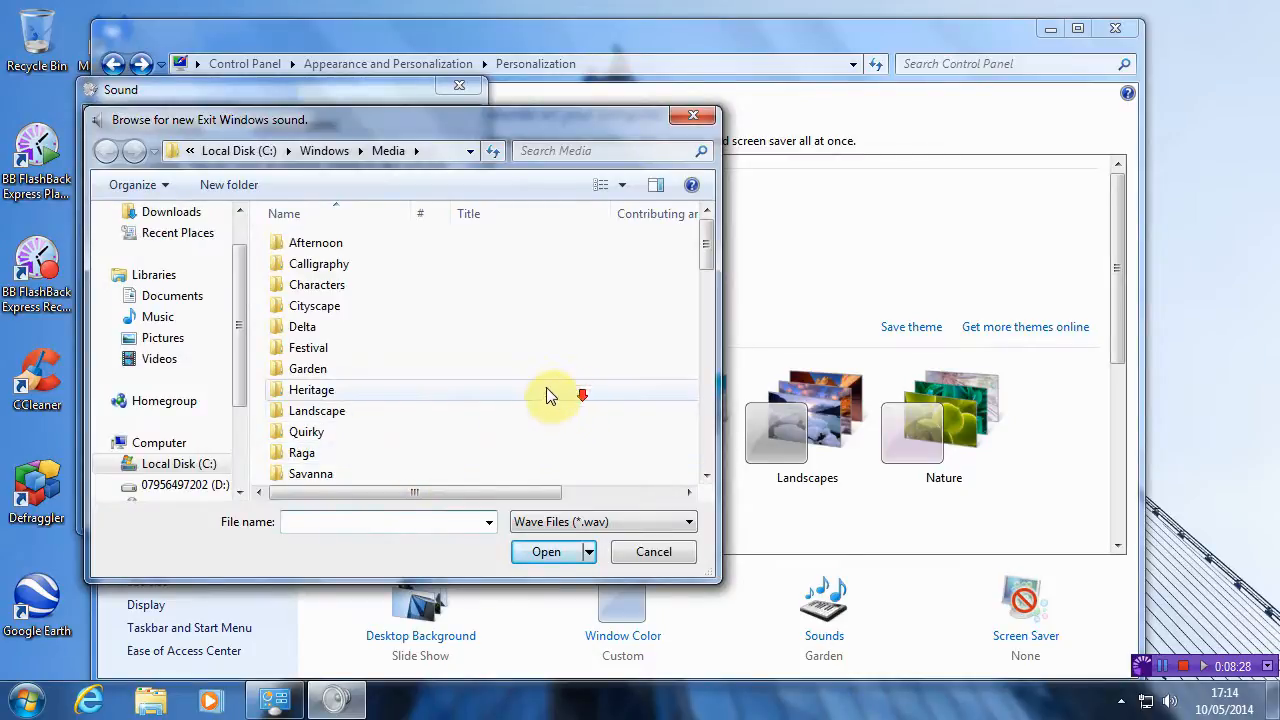
mouse_move(324, 150)
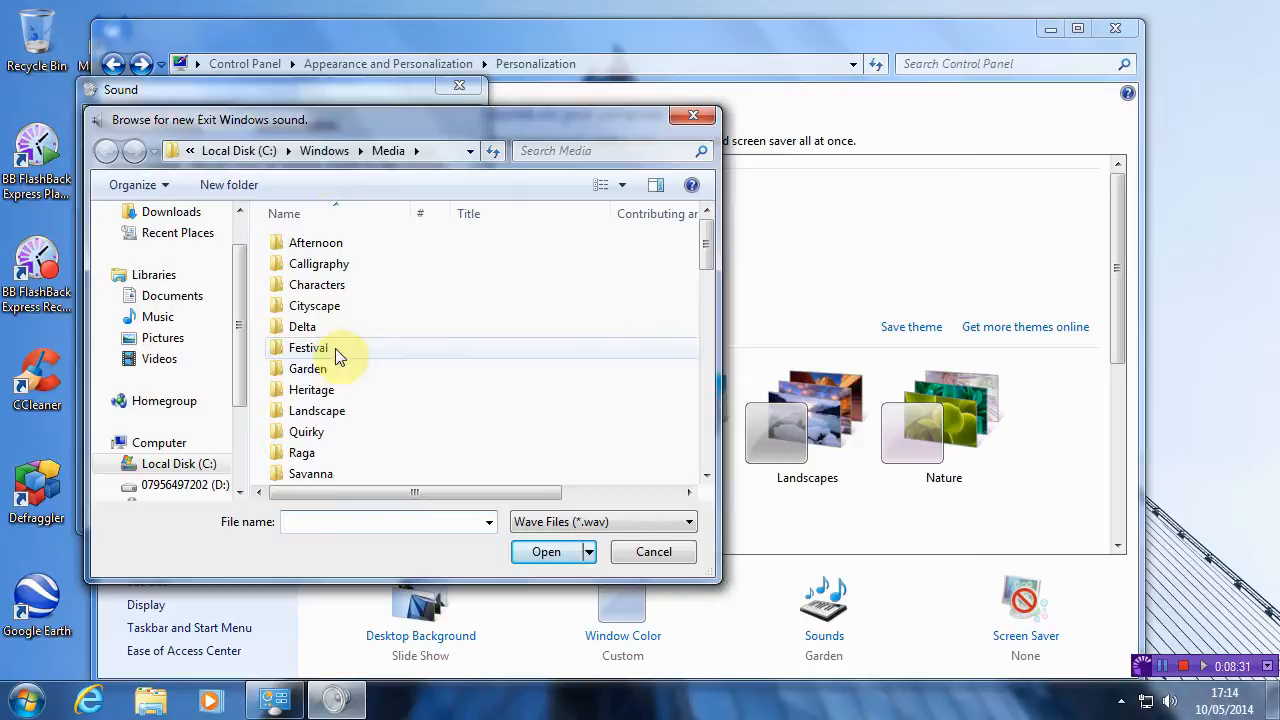
double_click(308, 348)
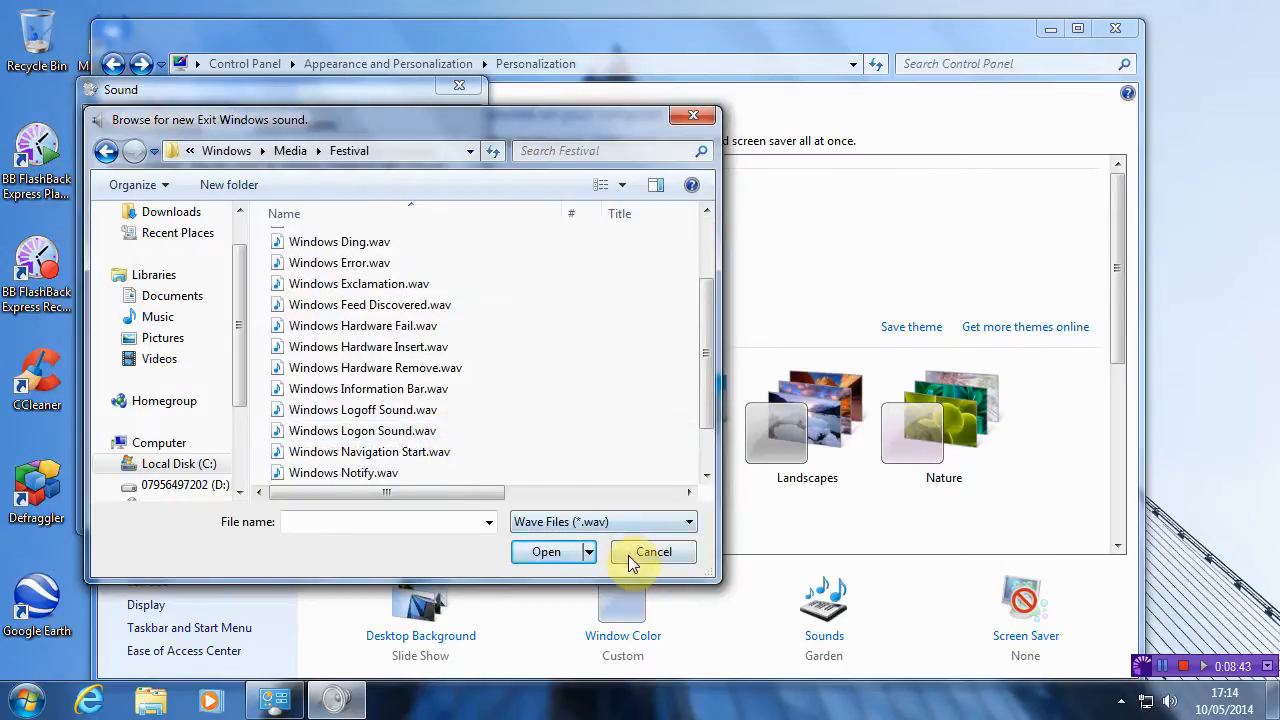
left_click(654, 552)
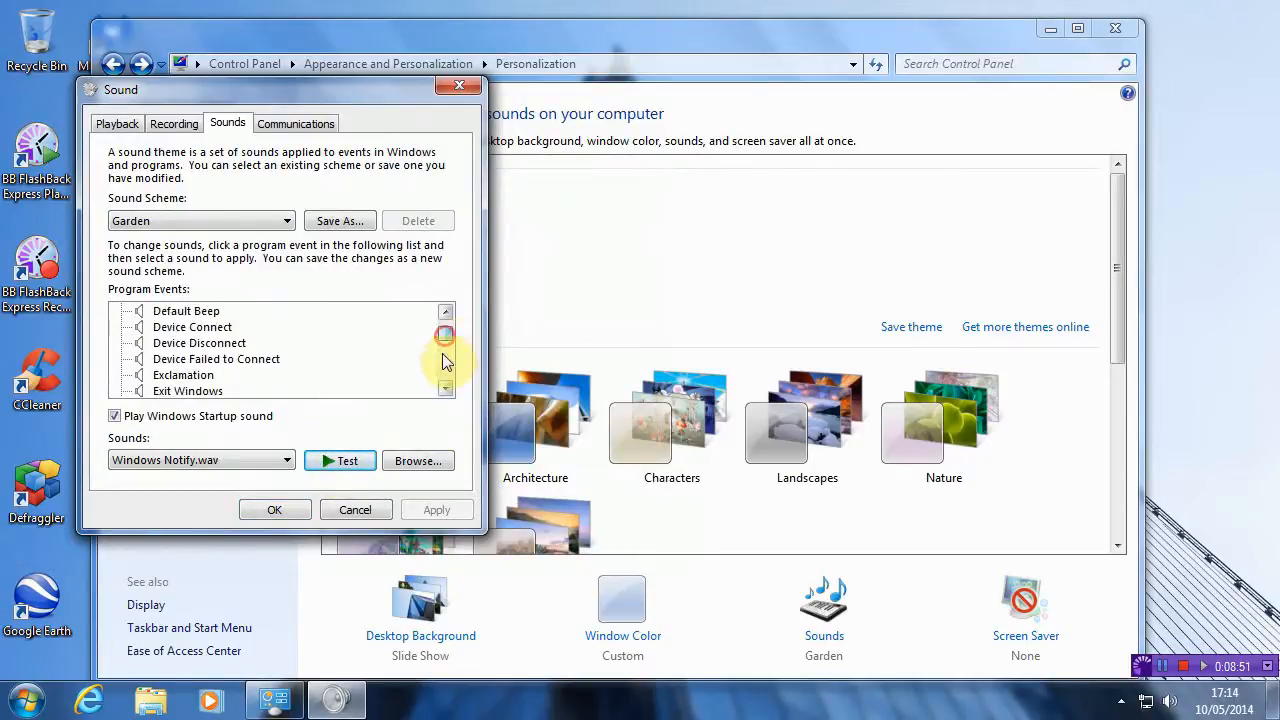
left_click(416, 460)
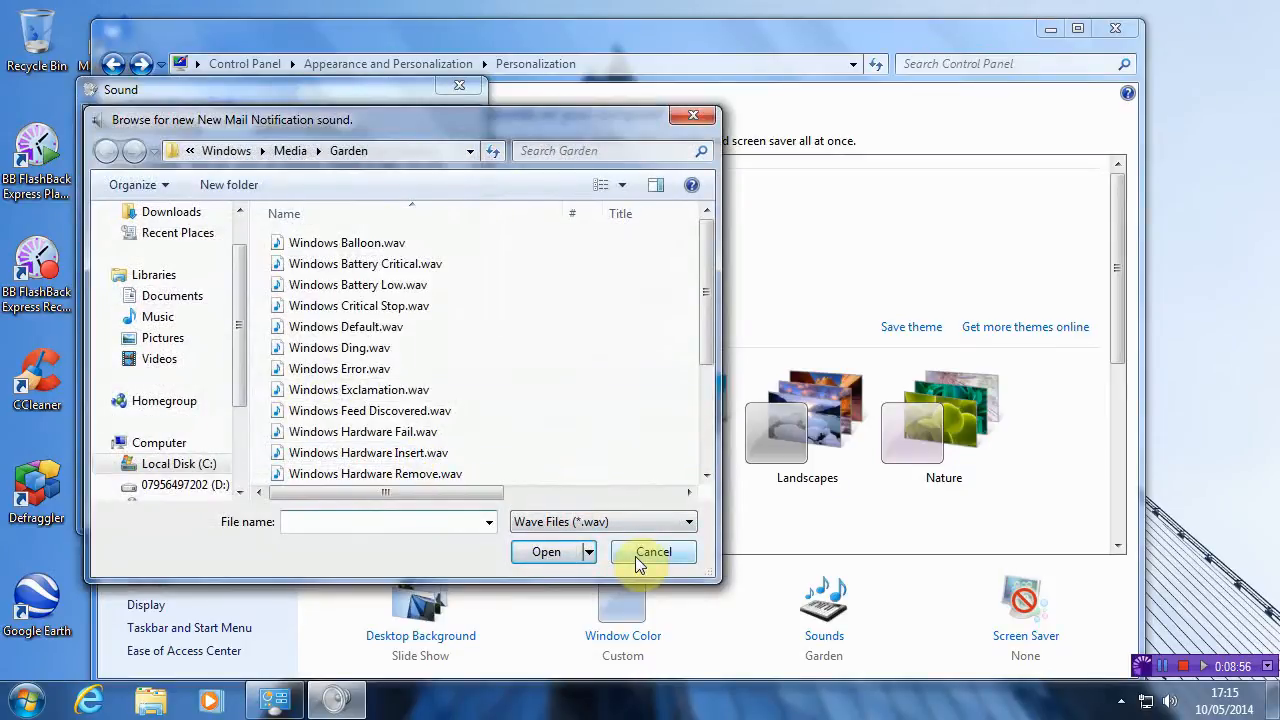
left_click(652, 552)
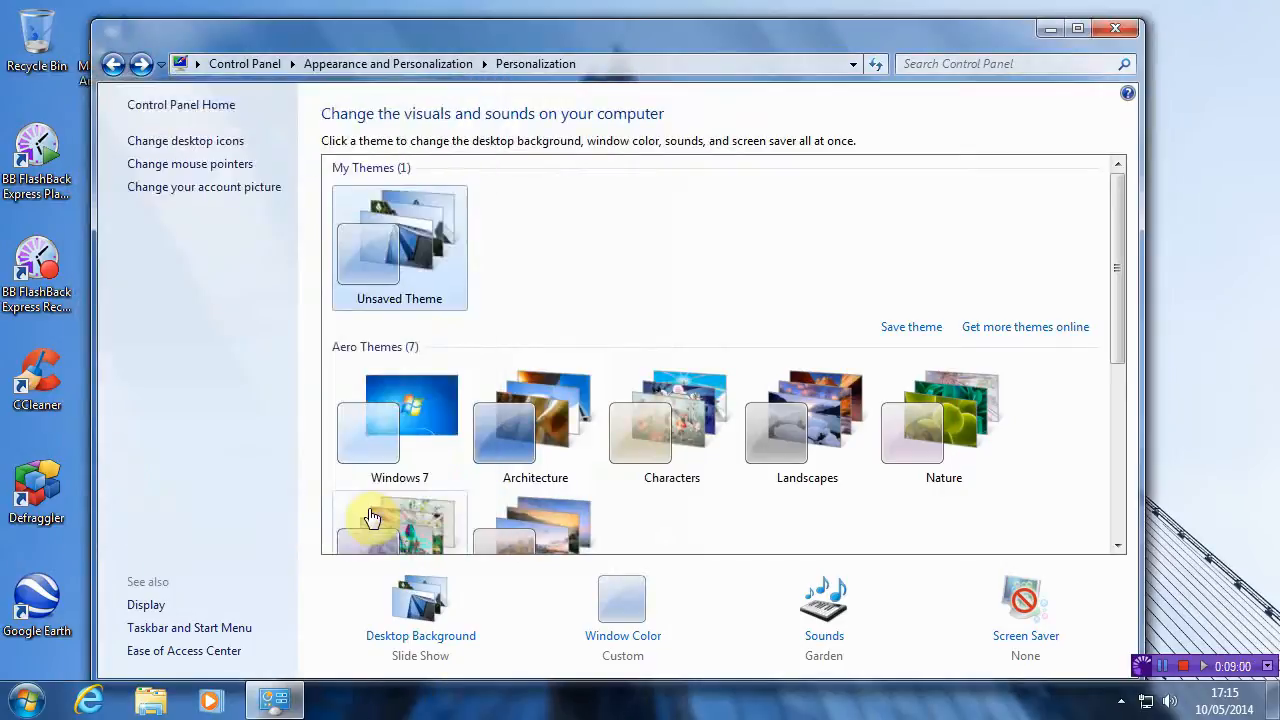
mouse_move(1008, 456)
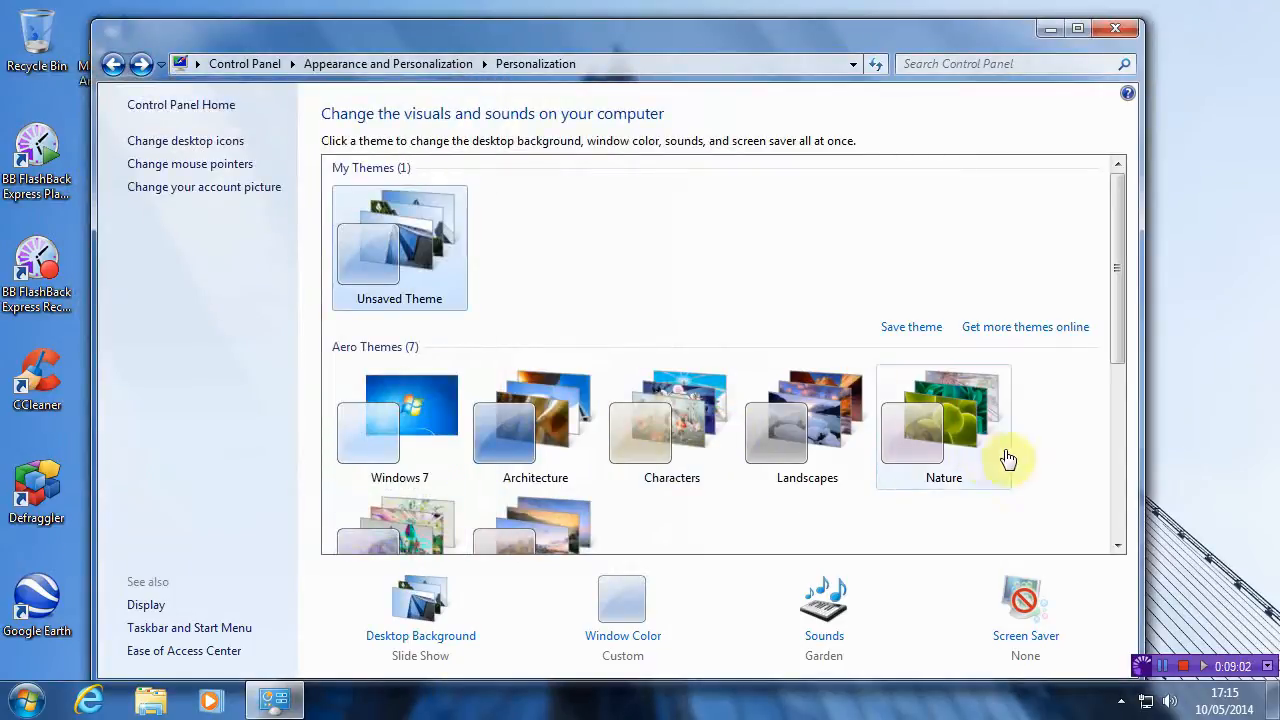
mouse_move(1020, 636)
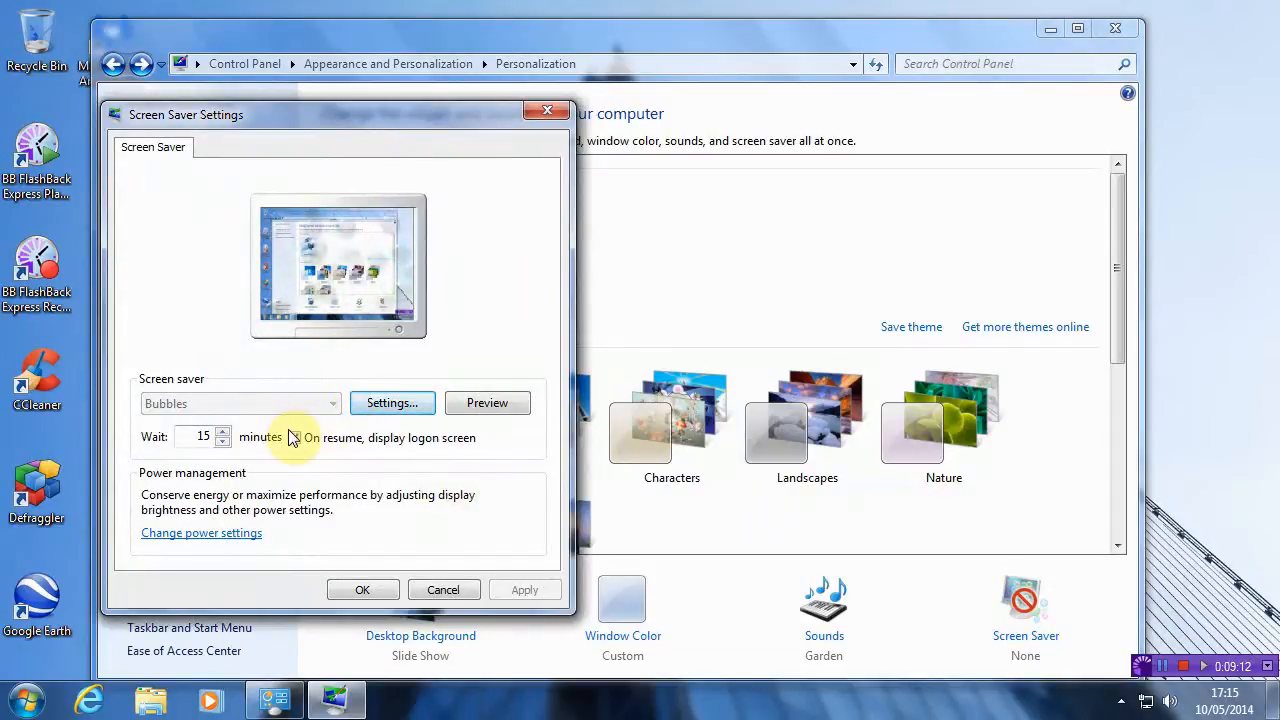
Tick 'On resume, display logon screen' and move the Screen Saver Settings dialog toward the centre.
left_click(296, 438)
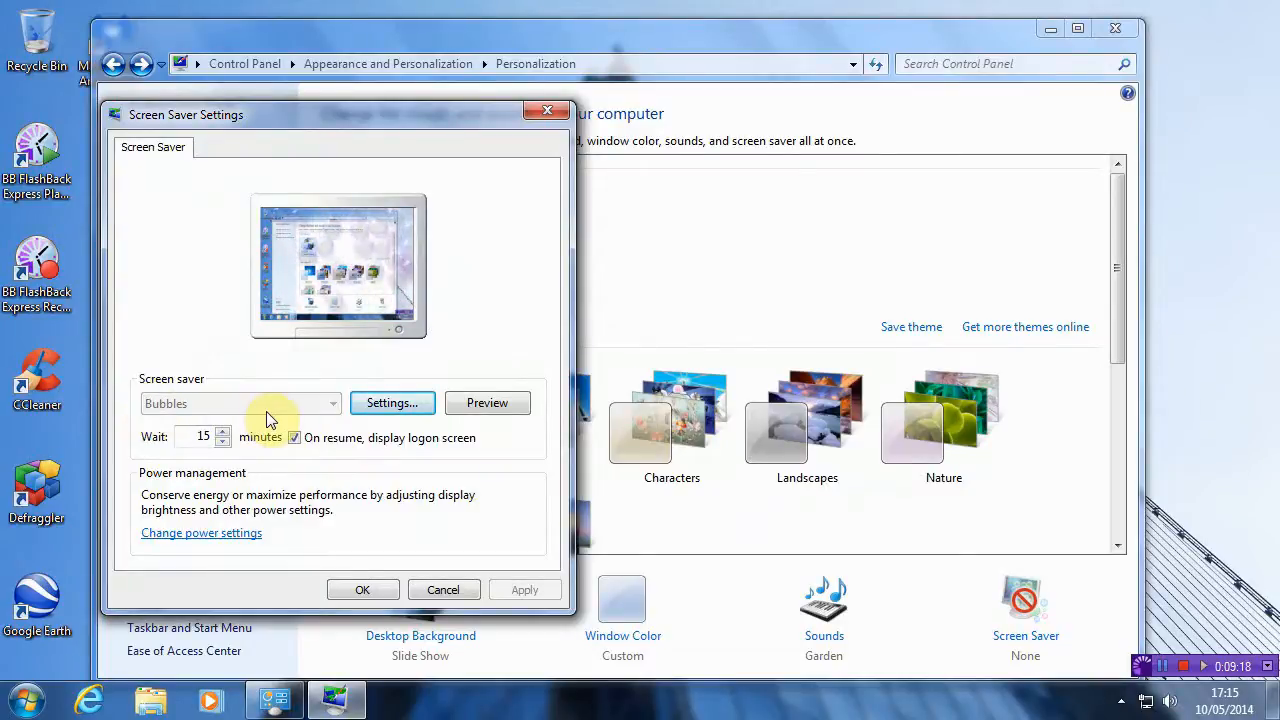
mouse_move(420, 282)
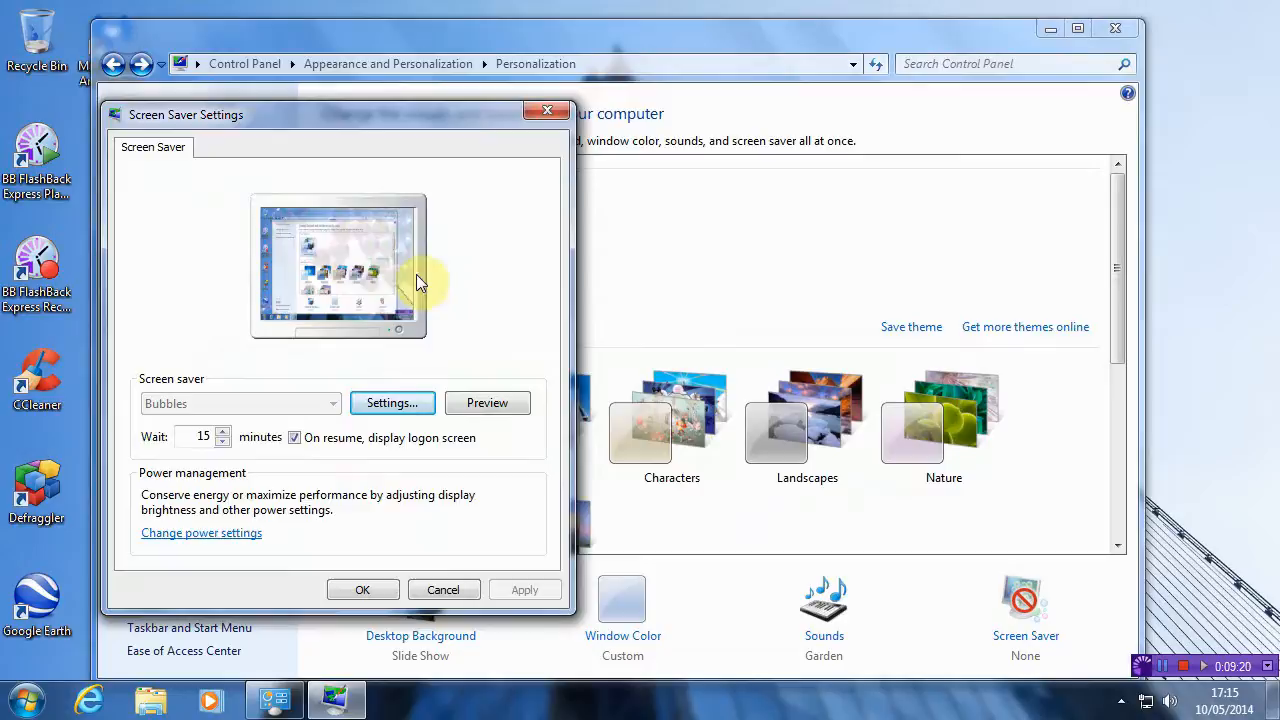
mouse_move(416, 328)
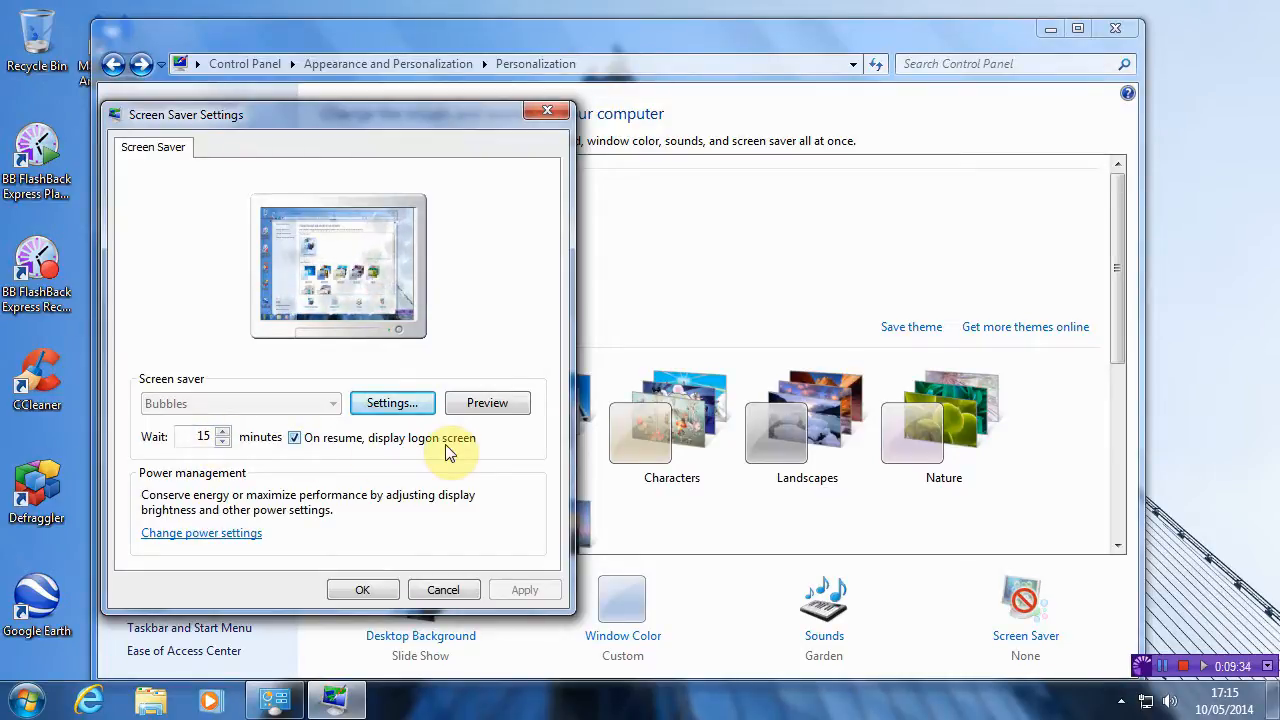
mouse_move(304, 384)
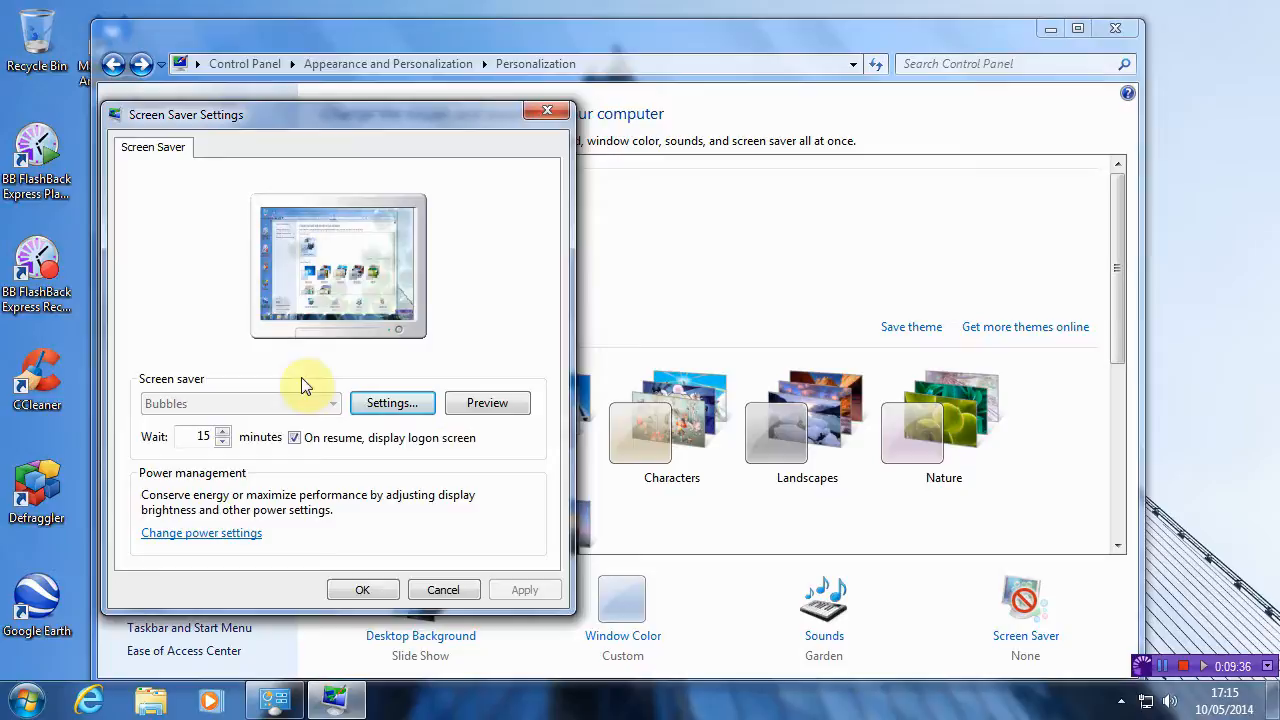
left_click_drag(300, 114, 560, 58)
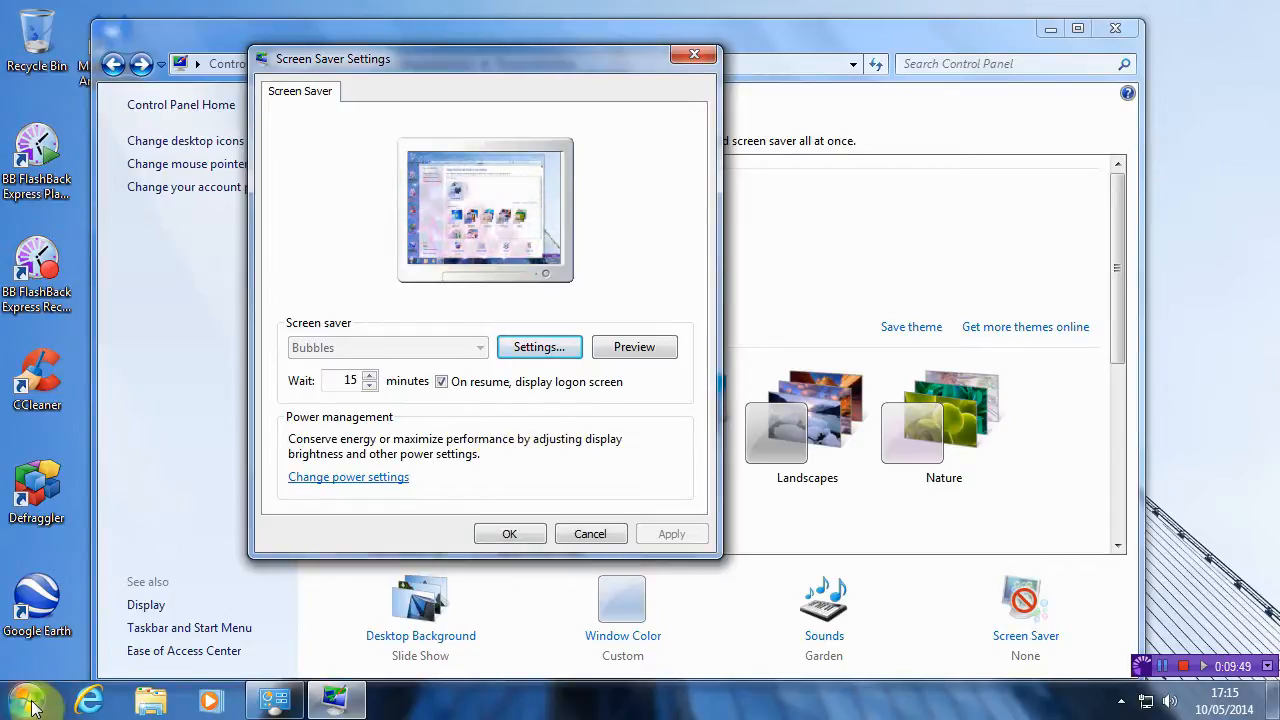
Search 'regedit' from the Start menu and launch Registry Editor.
left_click(24, 700)
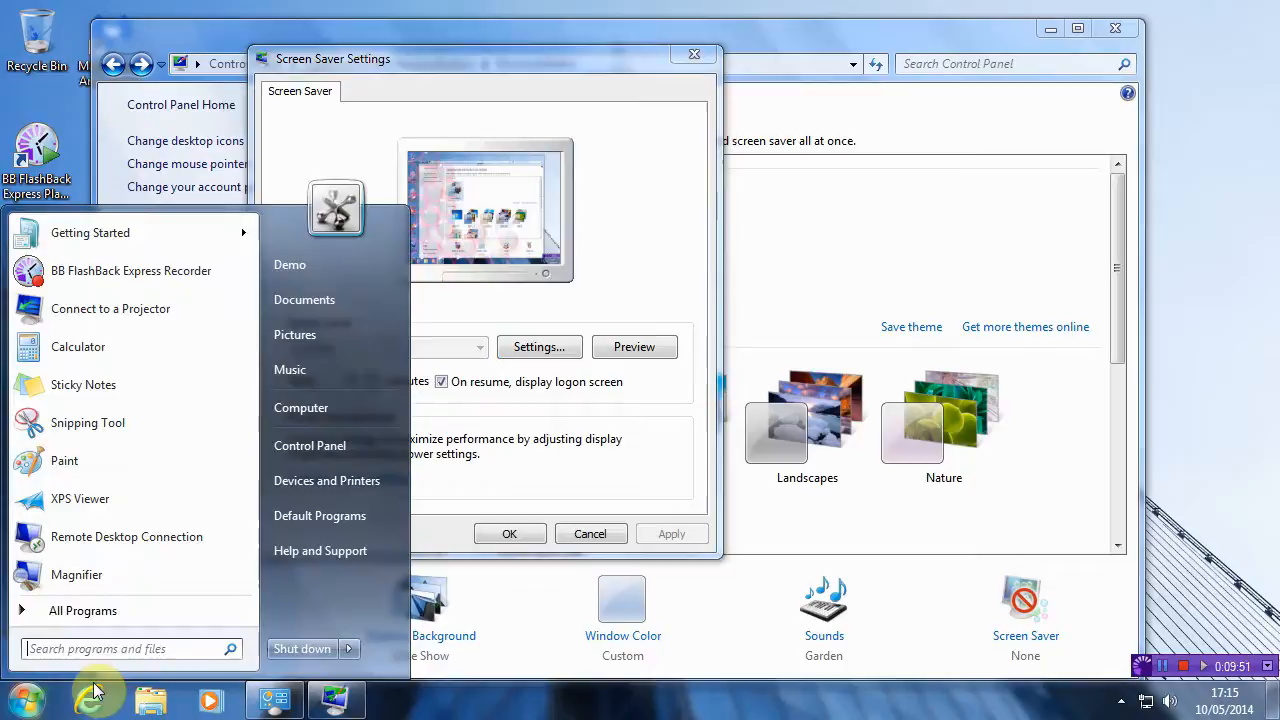
type("rege")
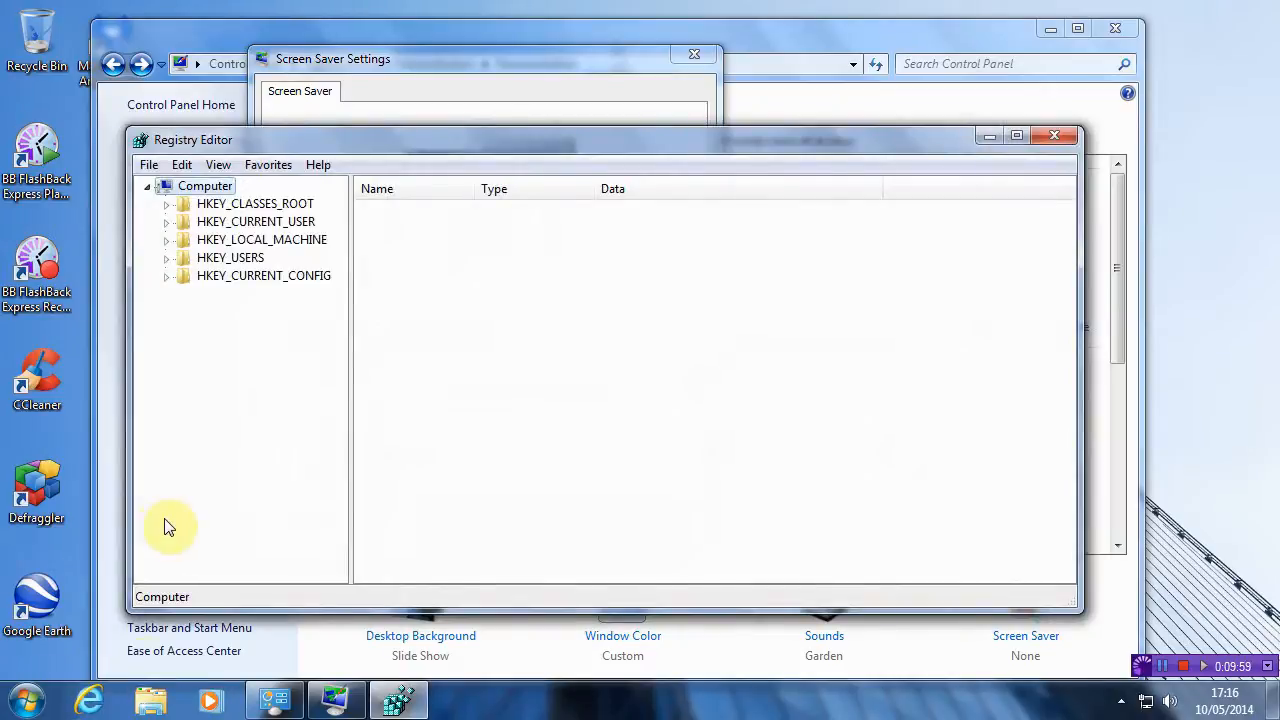
mouse_move(120, 544)
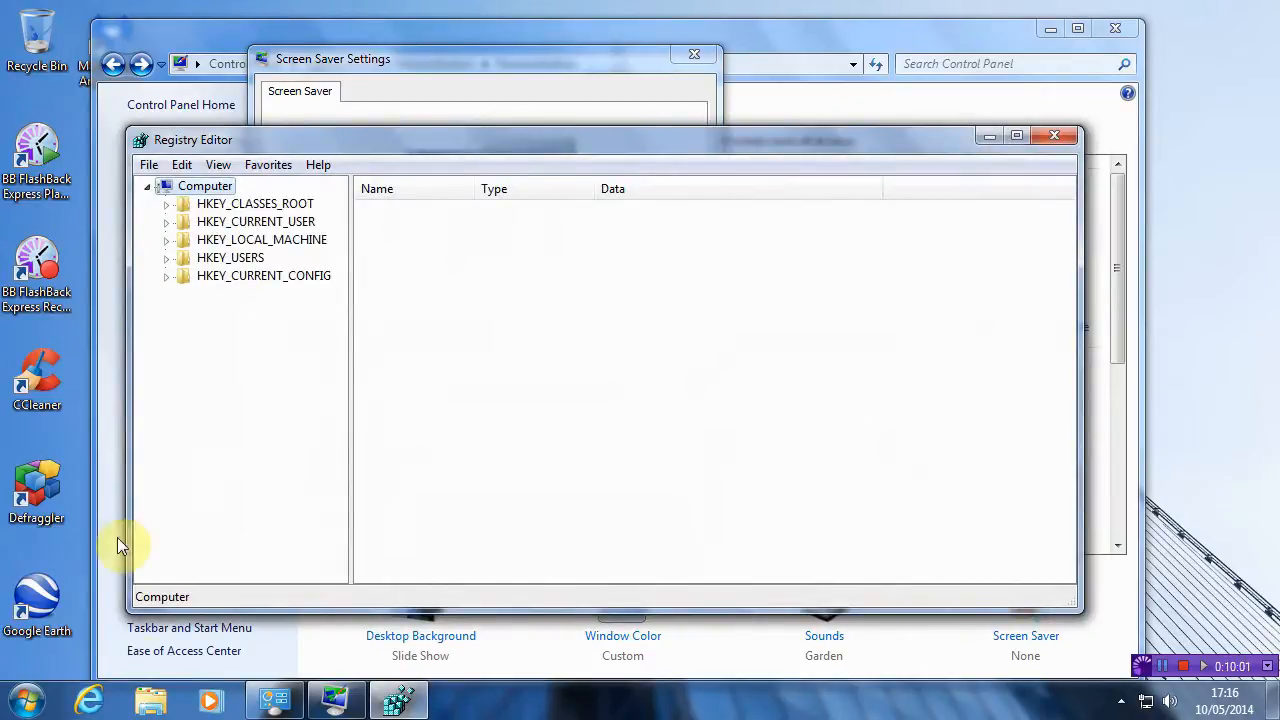
left_click(18, 696)
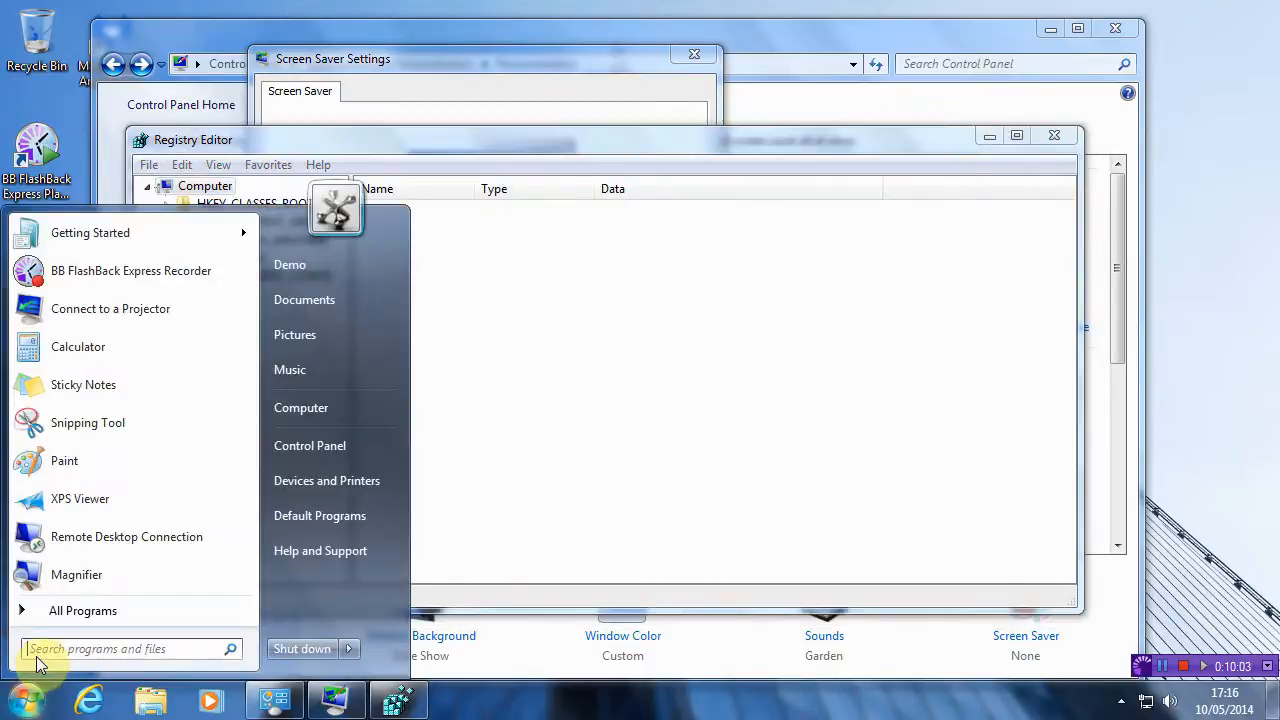
type("re")
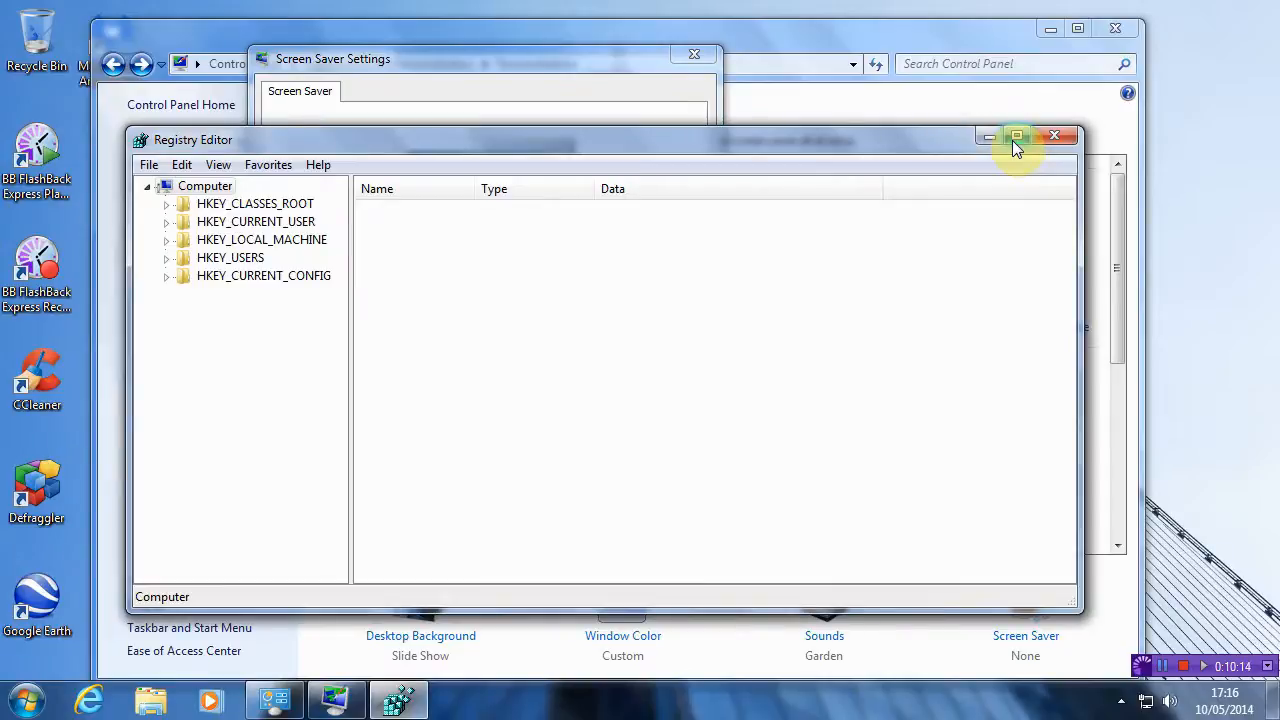
Maximize Registry Editor and expand HKEY_CURRENT_USER\Software\Policies\Microsoft\Windows\Control Panel to the Desktop key.
left_click(1016, 136)
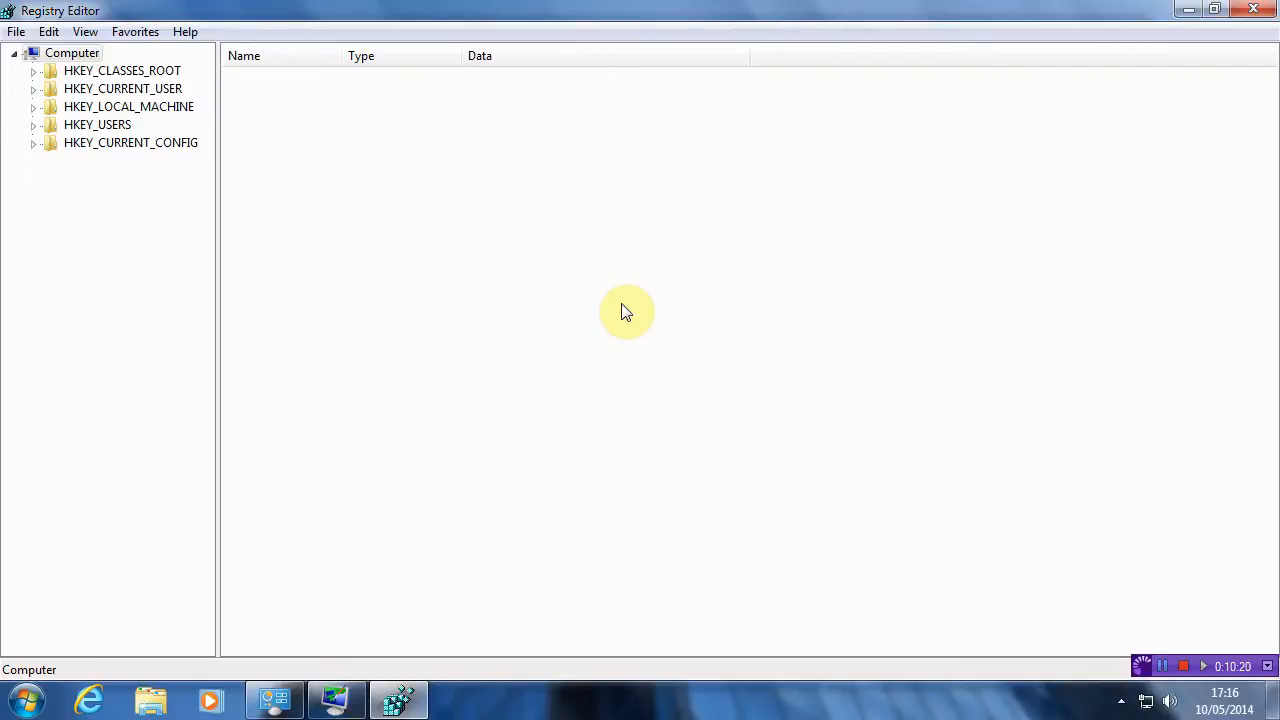
mouse_move(320, 232)
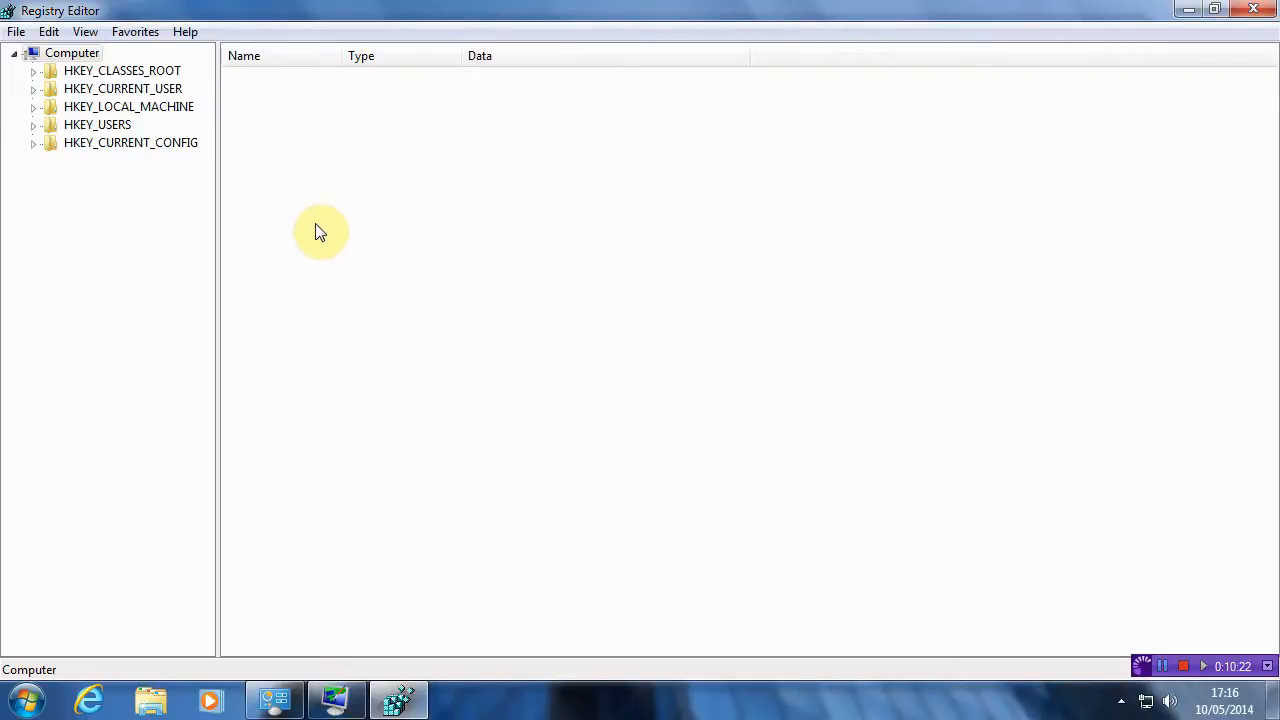
mouse_move(42, 108)
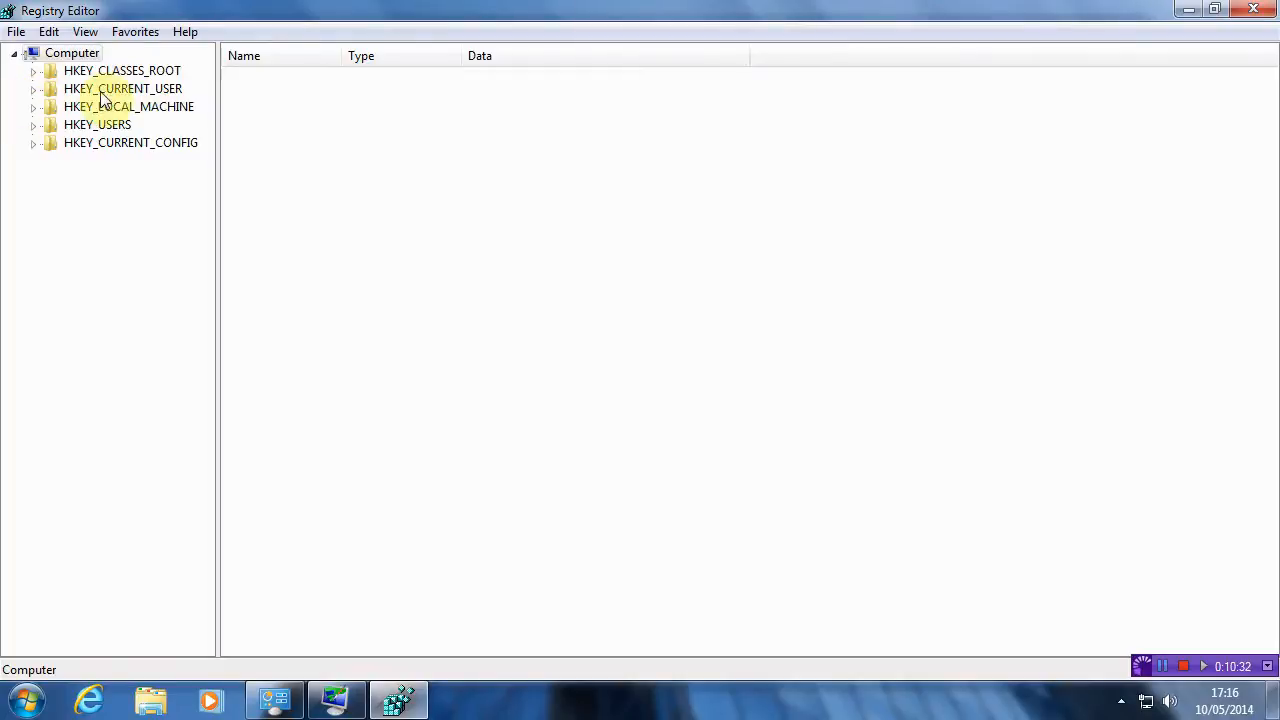
mouse_move(36, 96)
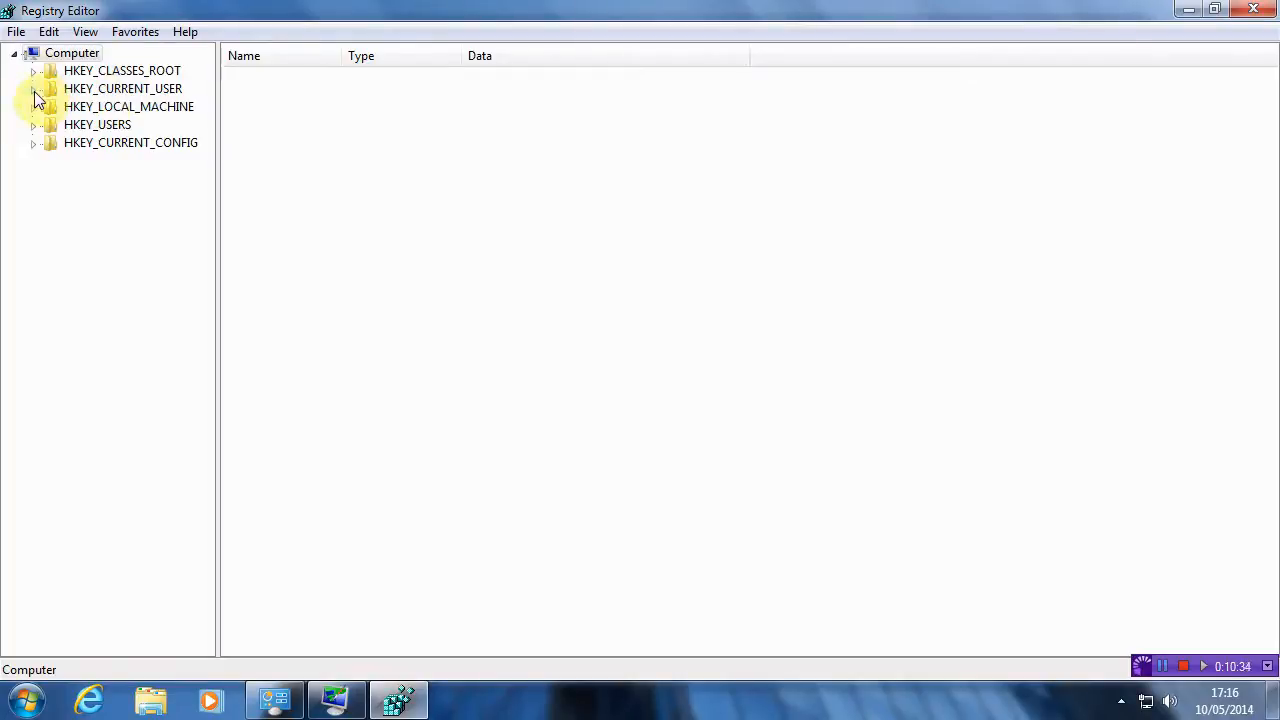
left_click(34, 88)
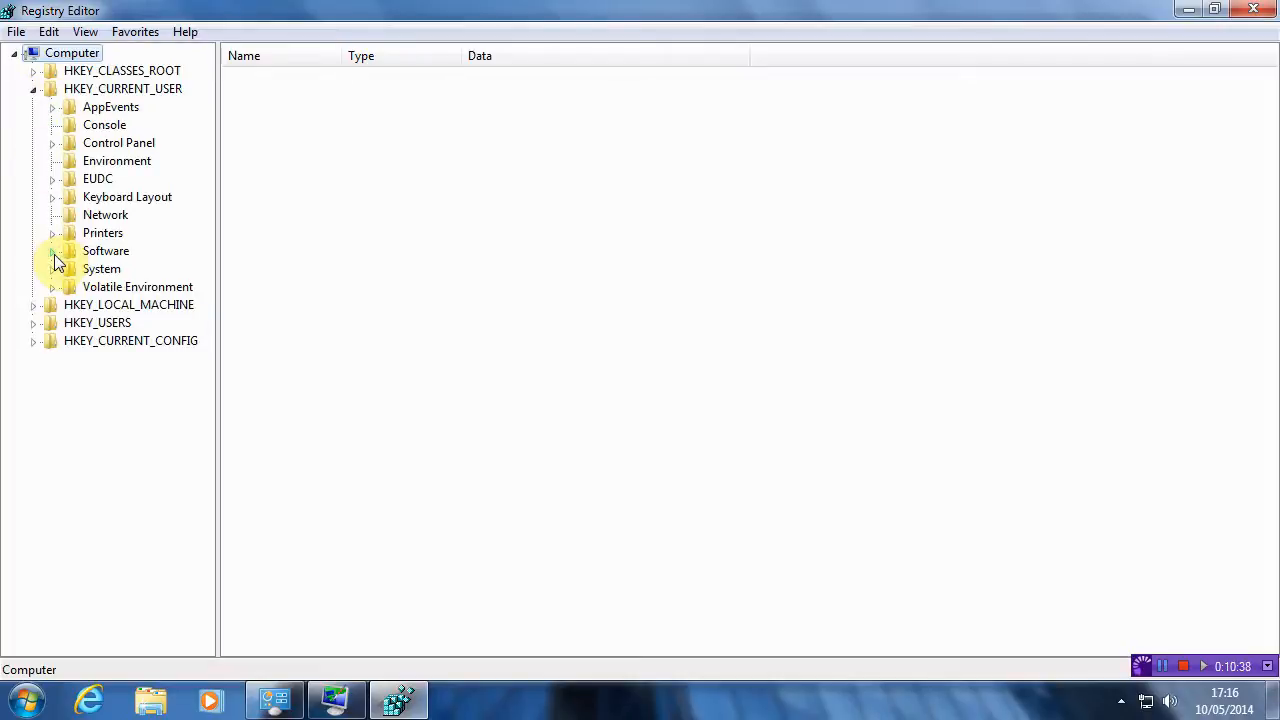
left_click(52, 252)
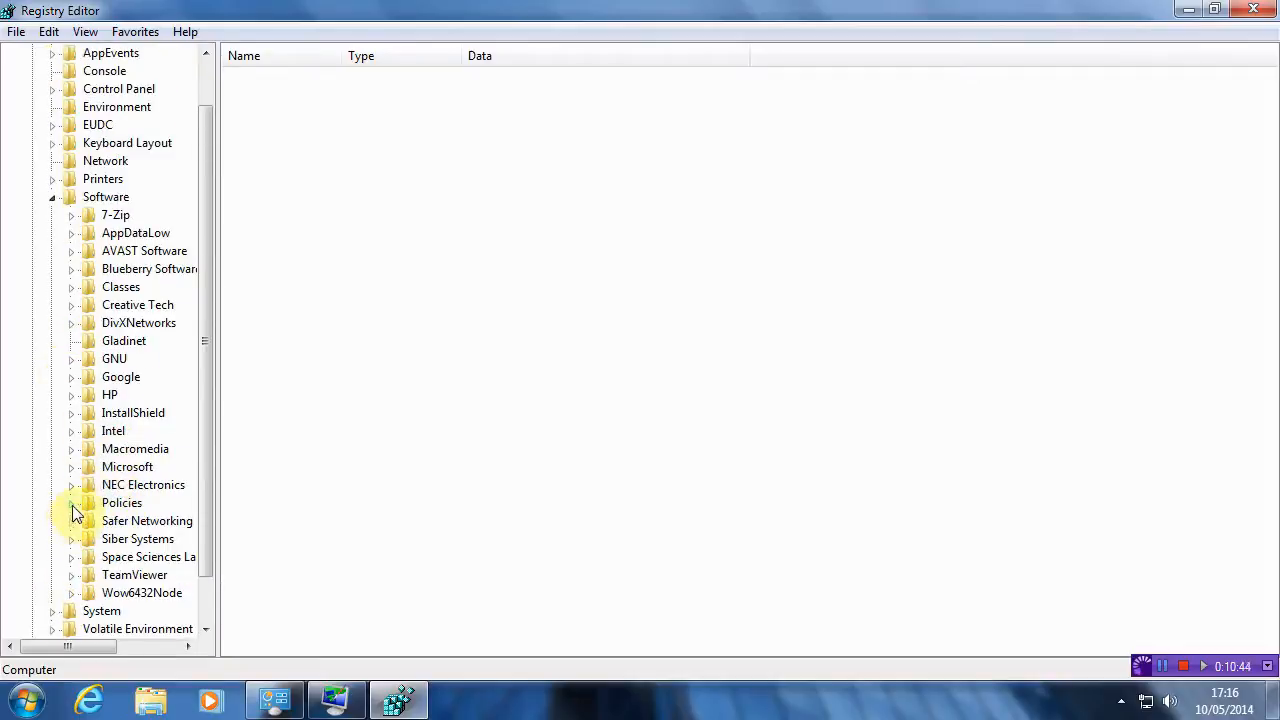
left_click(72, 502)
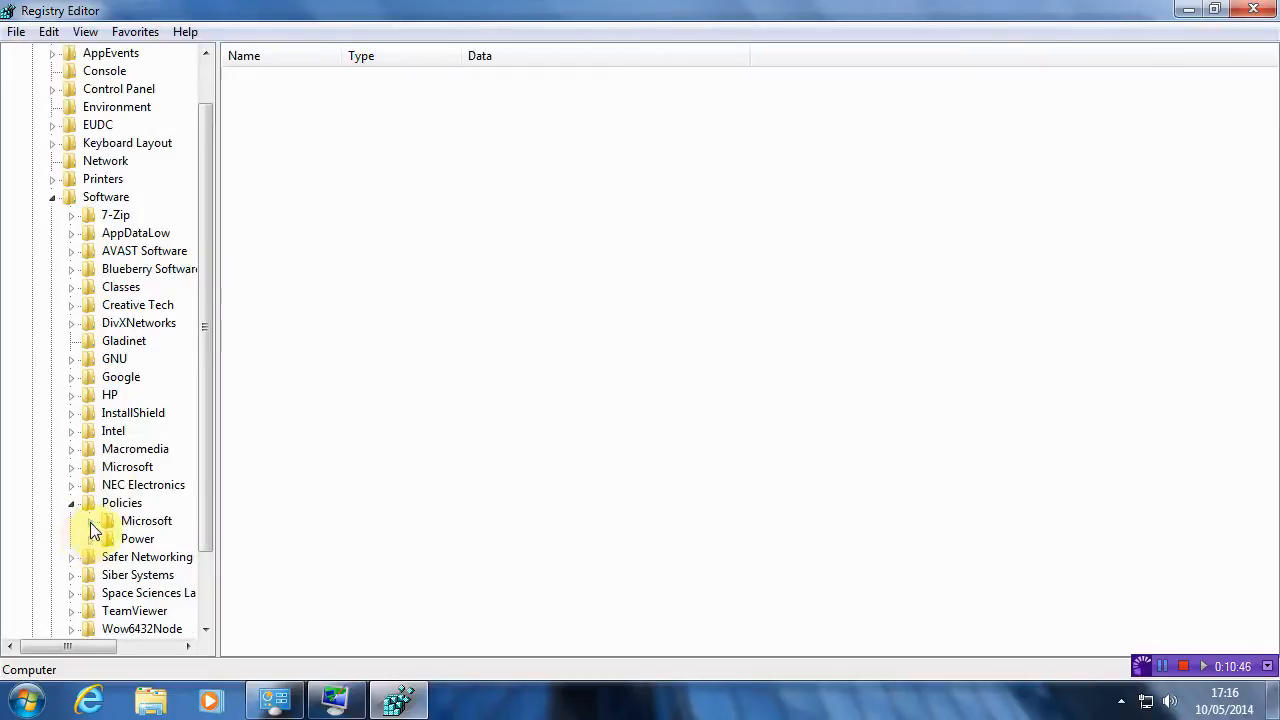
left_click(90, 520)
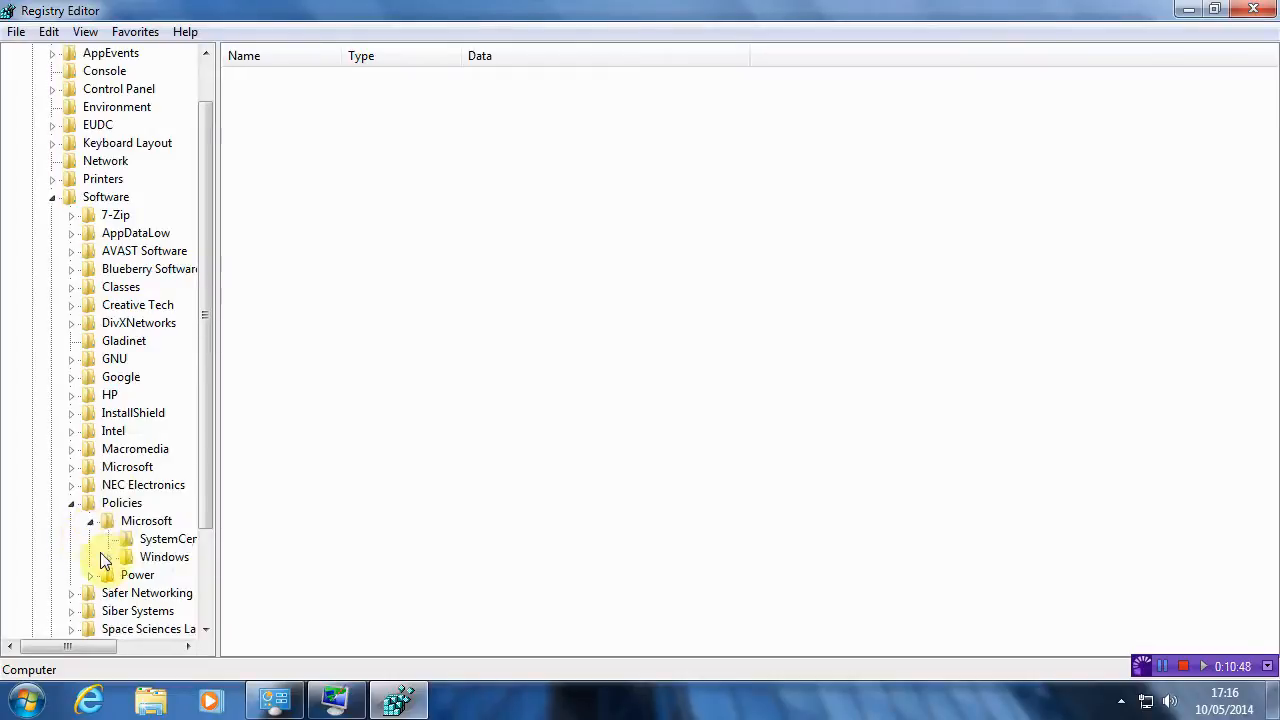
left_click(112, 556)
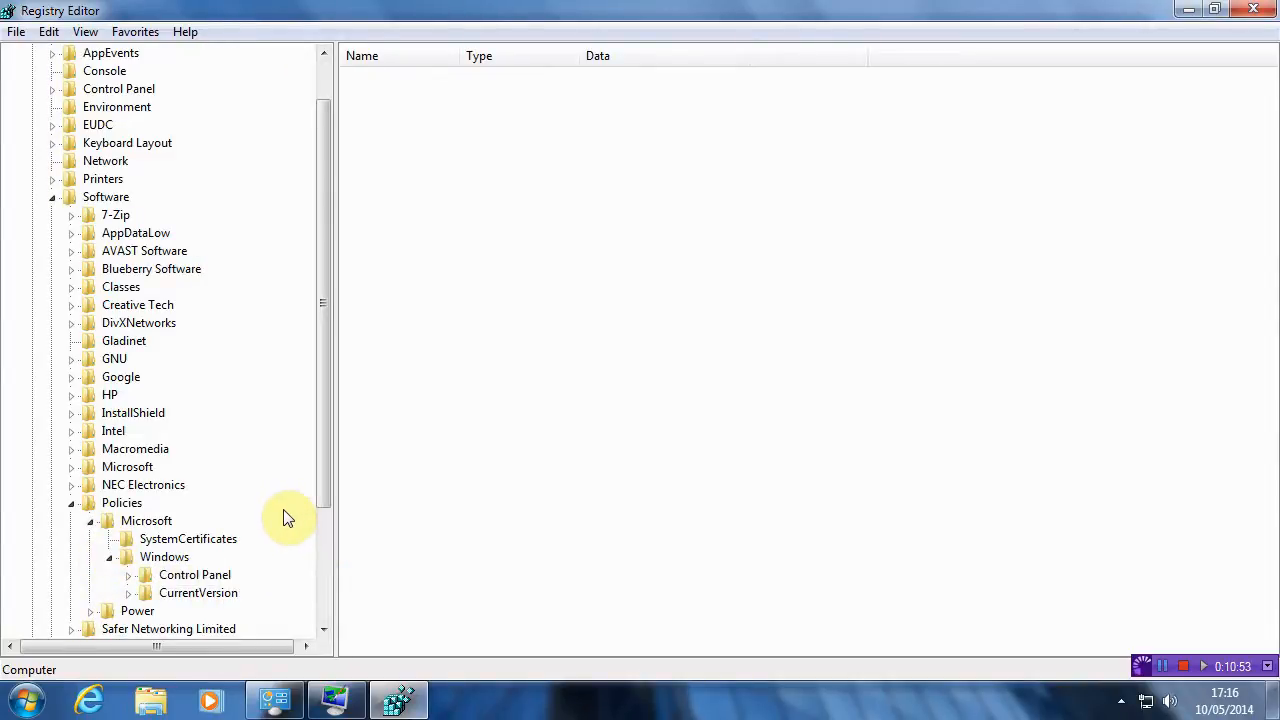
left_click(130, 574)
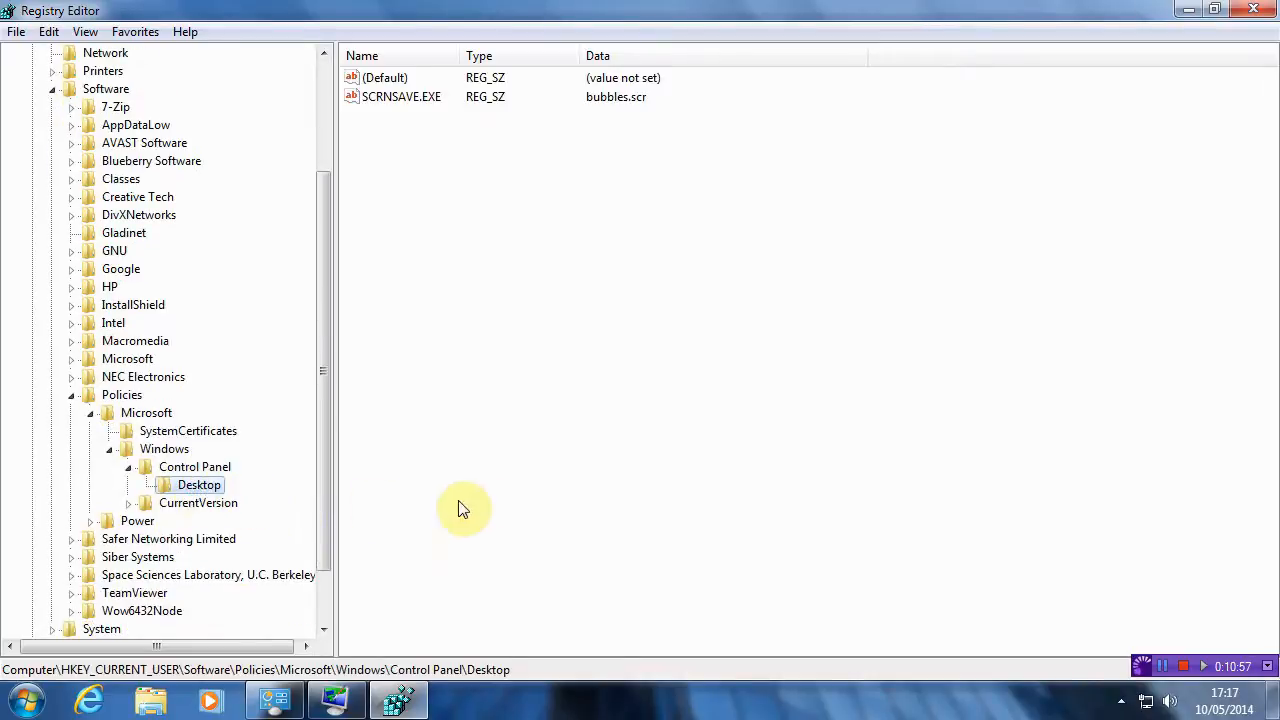
mouse_move(416, 318)
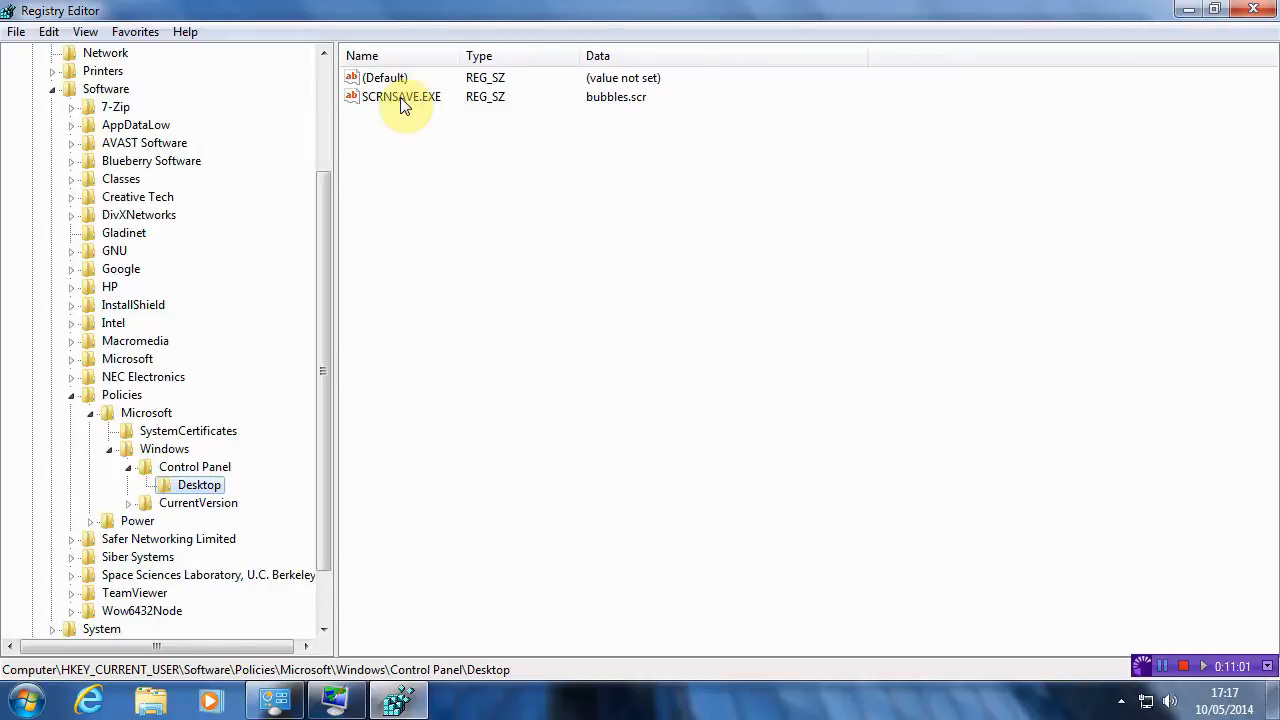
double_click(400, 96)
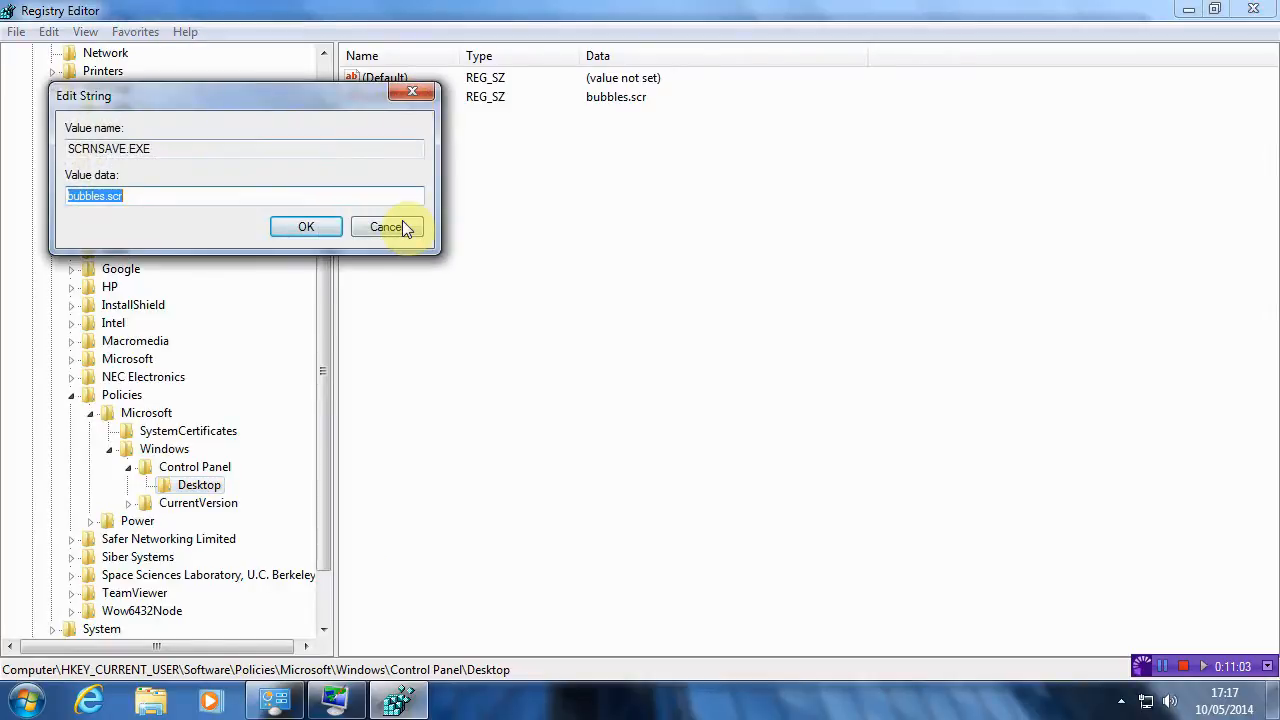
left_click(384, 226)
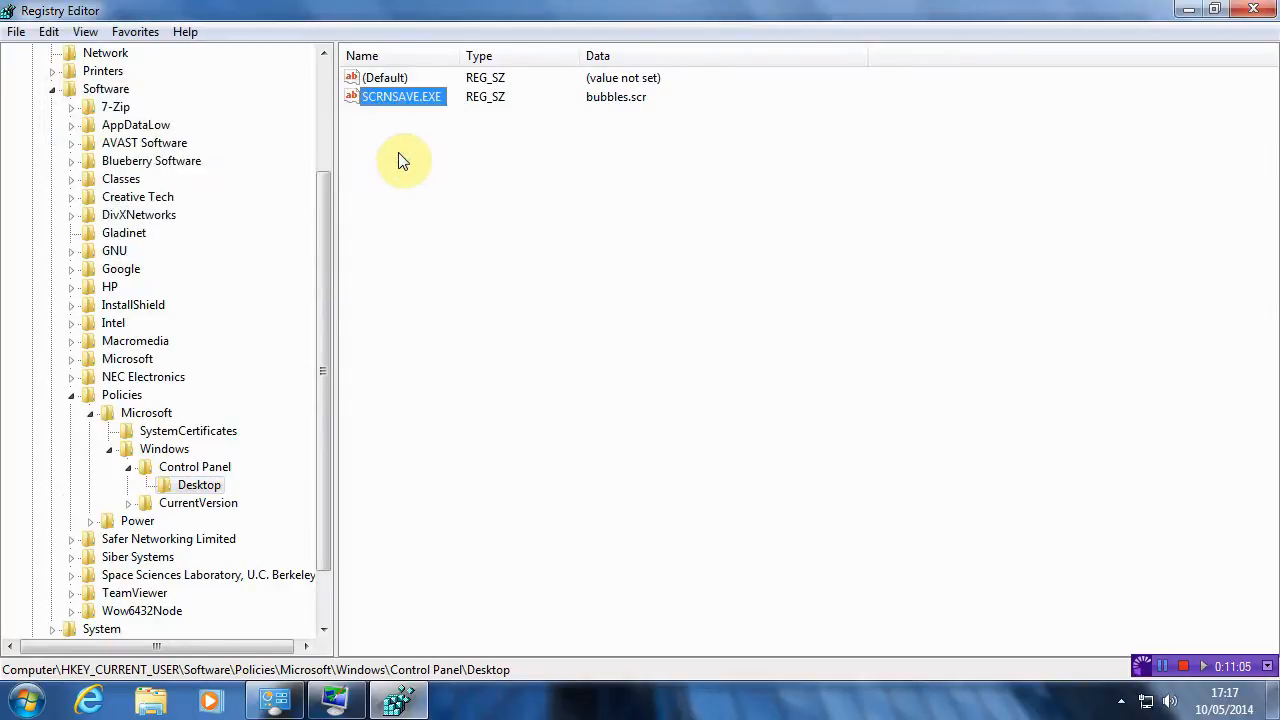
right_click(404, 160)
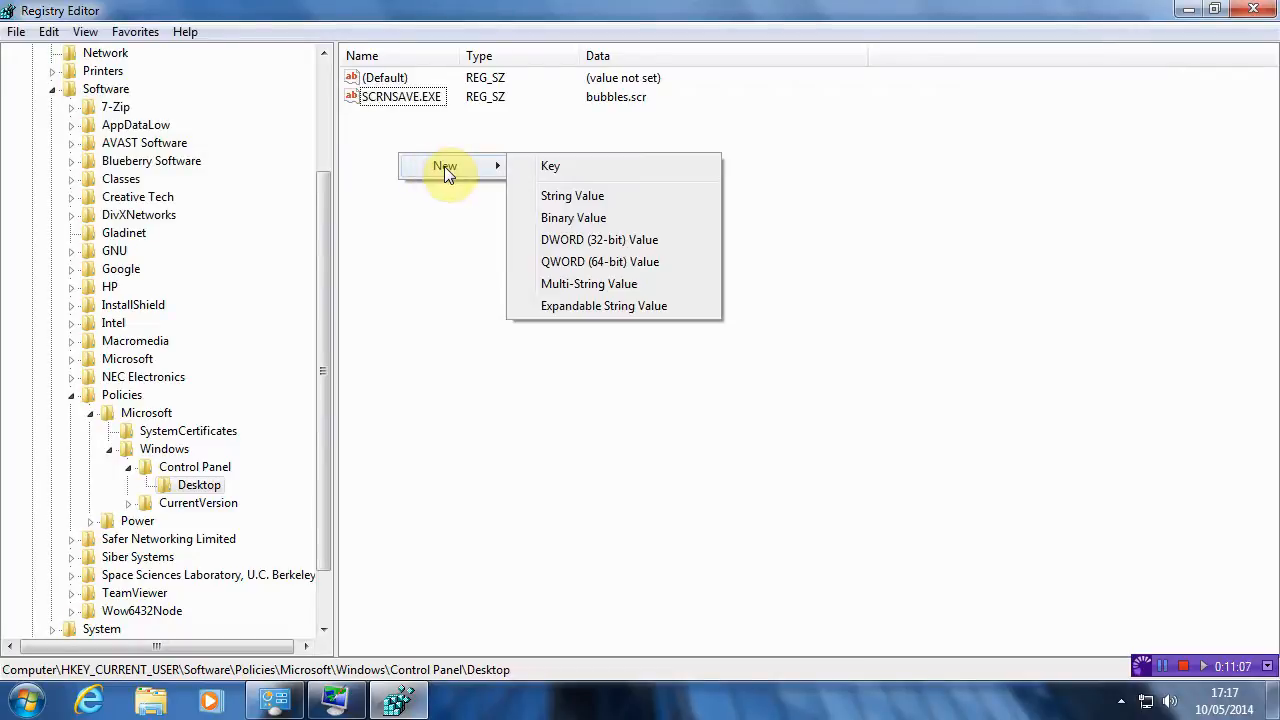
mouse_move(572, 212)
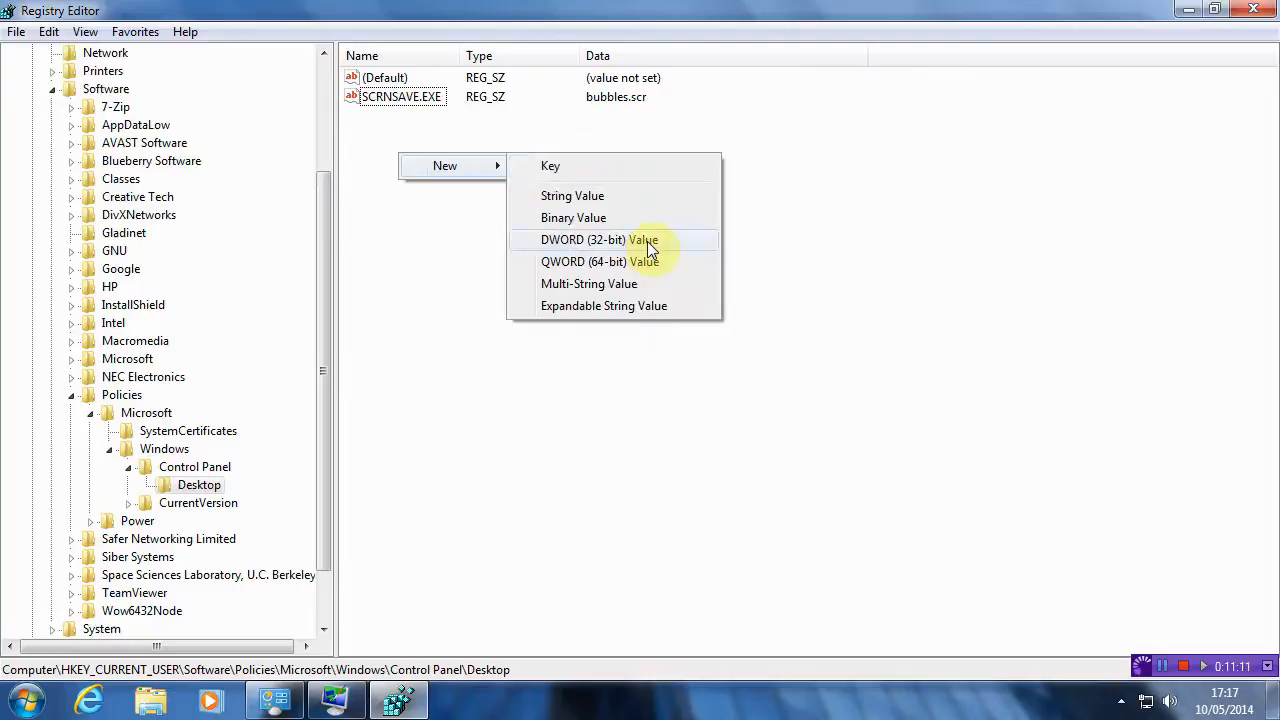
left_click(592, 240)
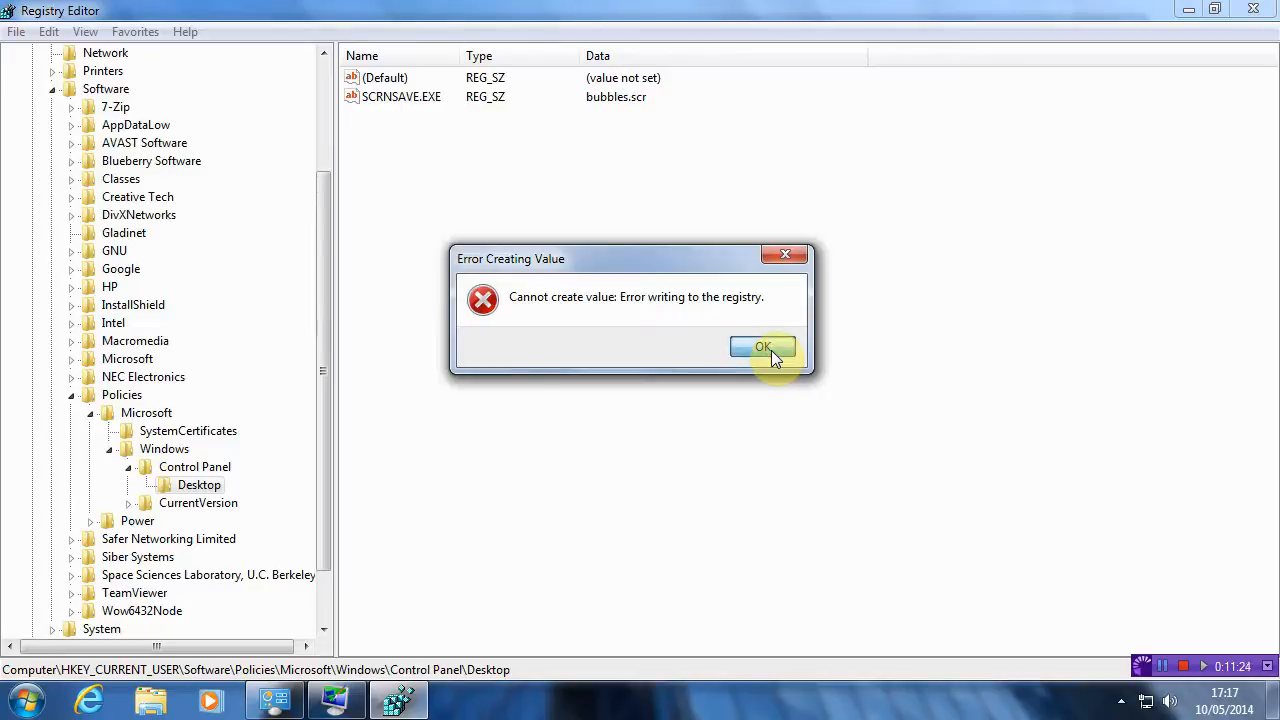
left_click(764, 348)
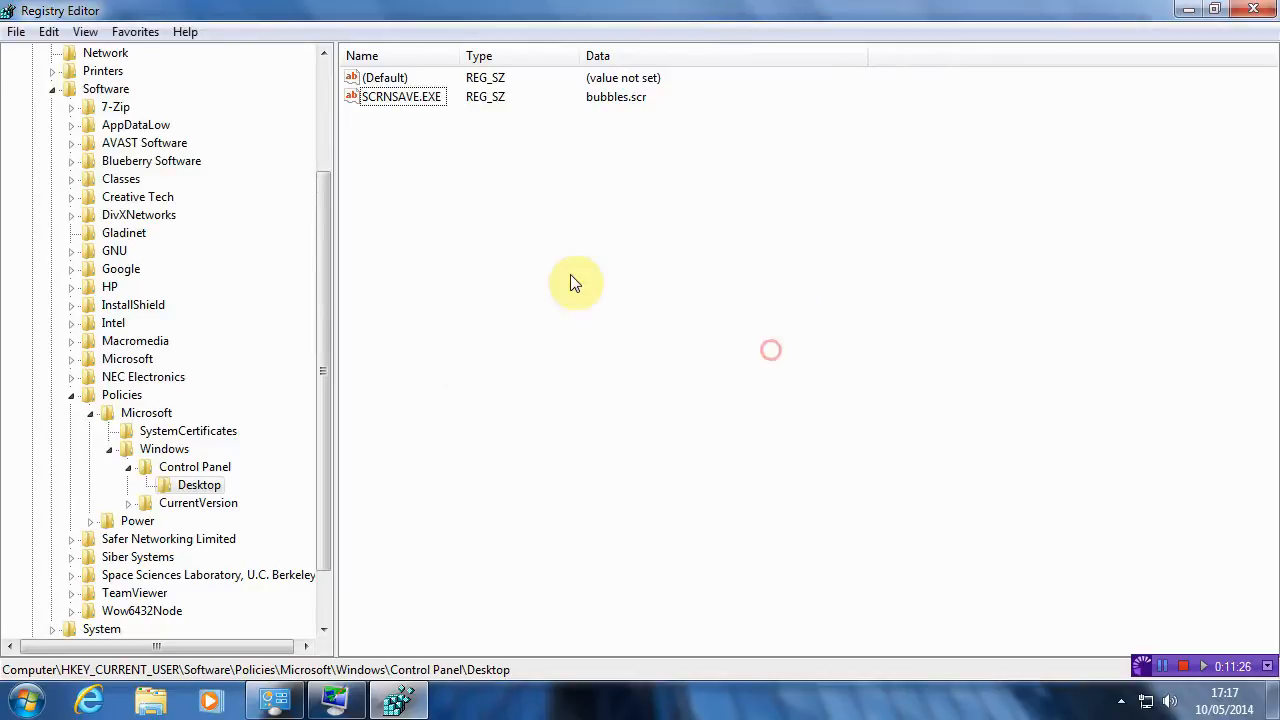
right_click(576, 284)
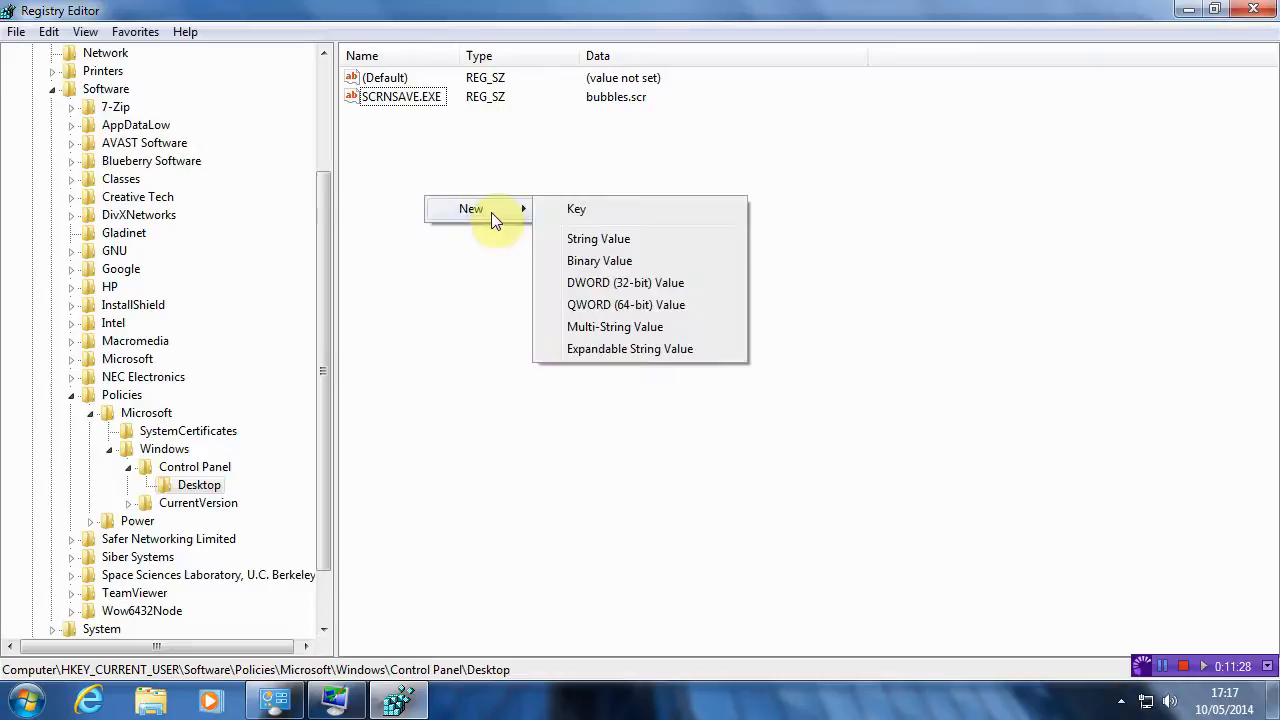
mouse_move(596, 288)
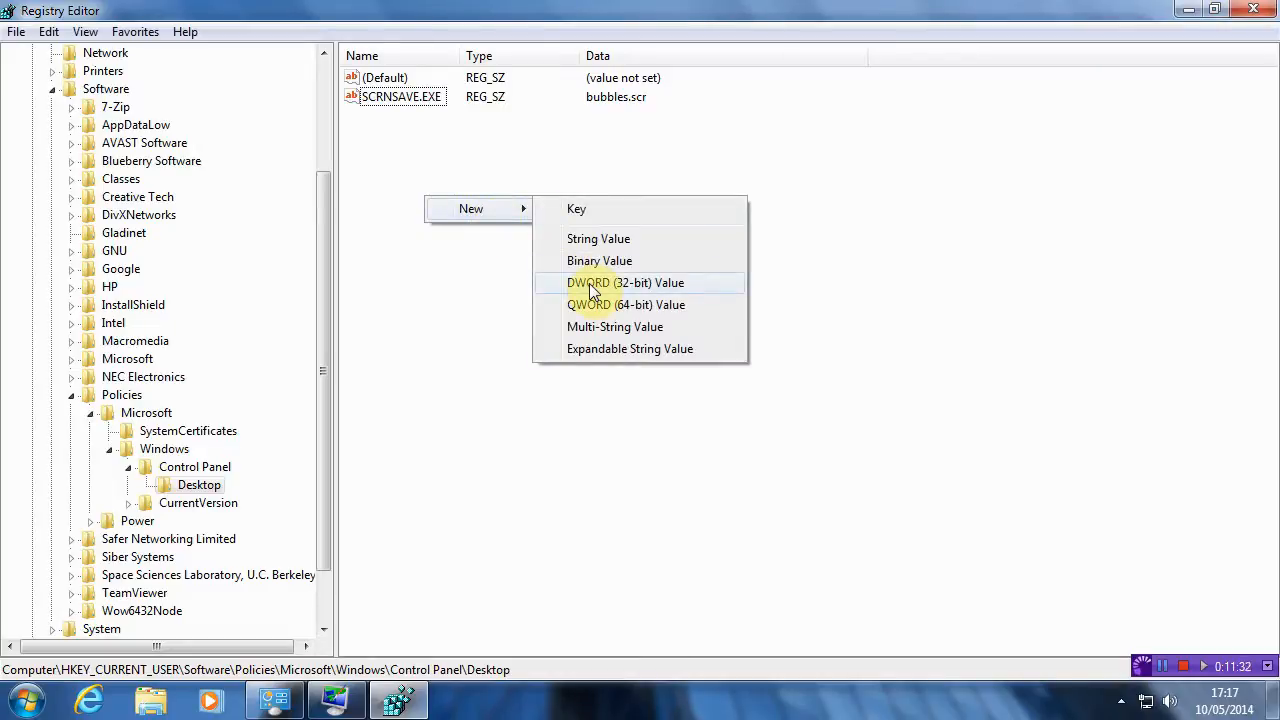
mouse_move(594, 258)
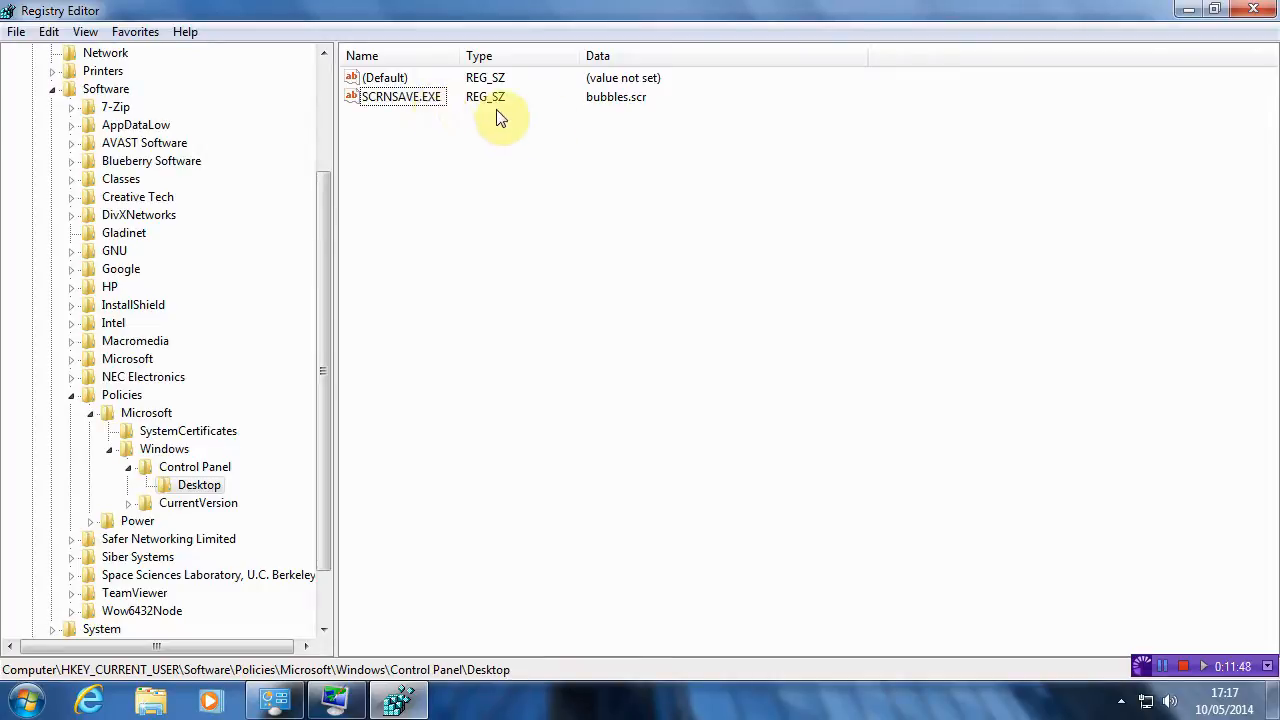
mouse_move(600, 100)
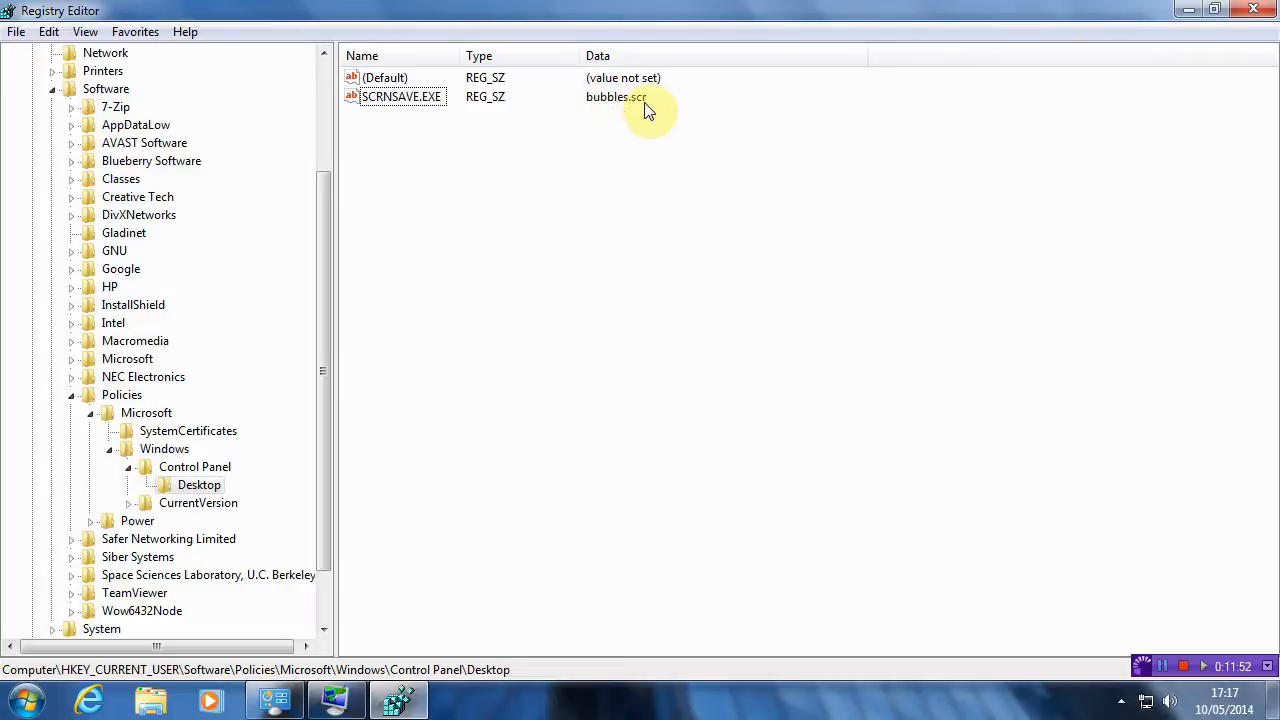
mouse_move(620, 112)
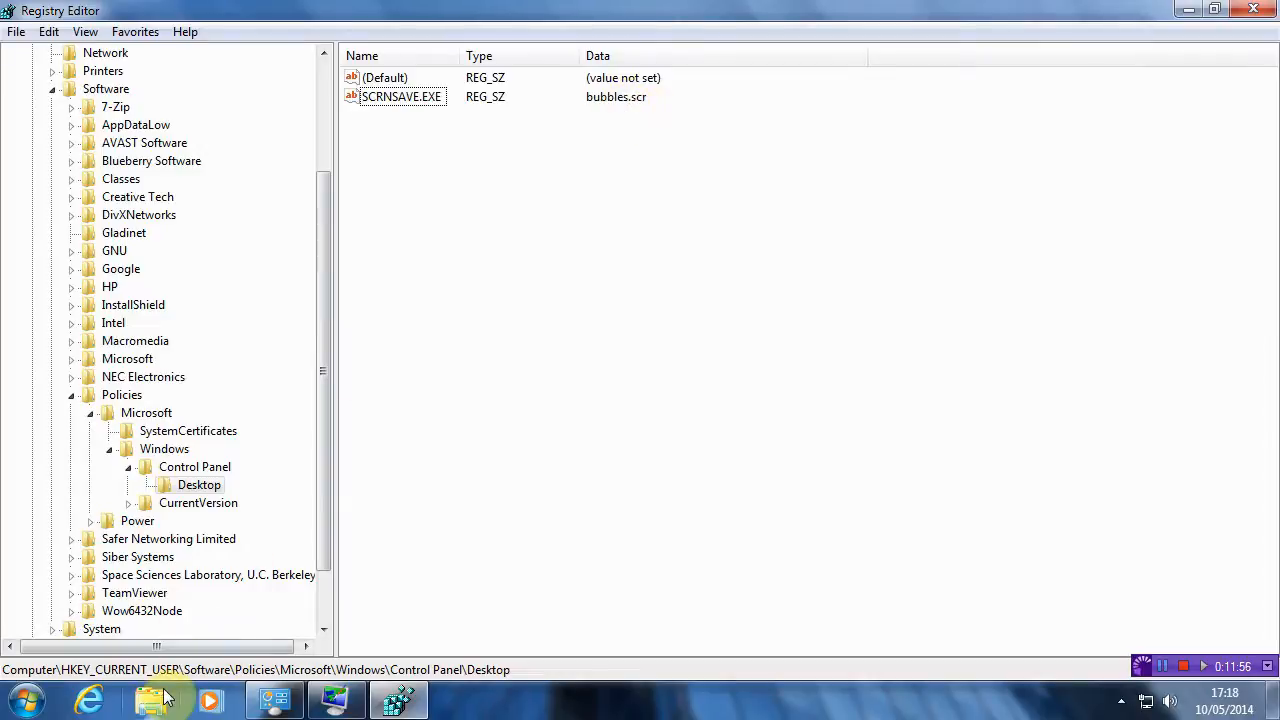
Browse to C:\Windows\System32 and search it for *.scr screensaver files.
left_click(152, 698)
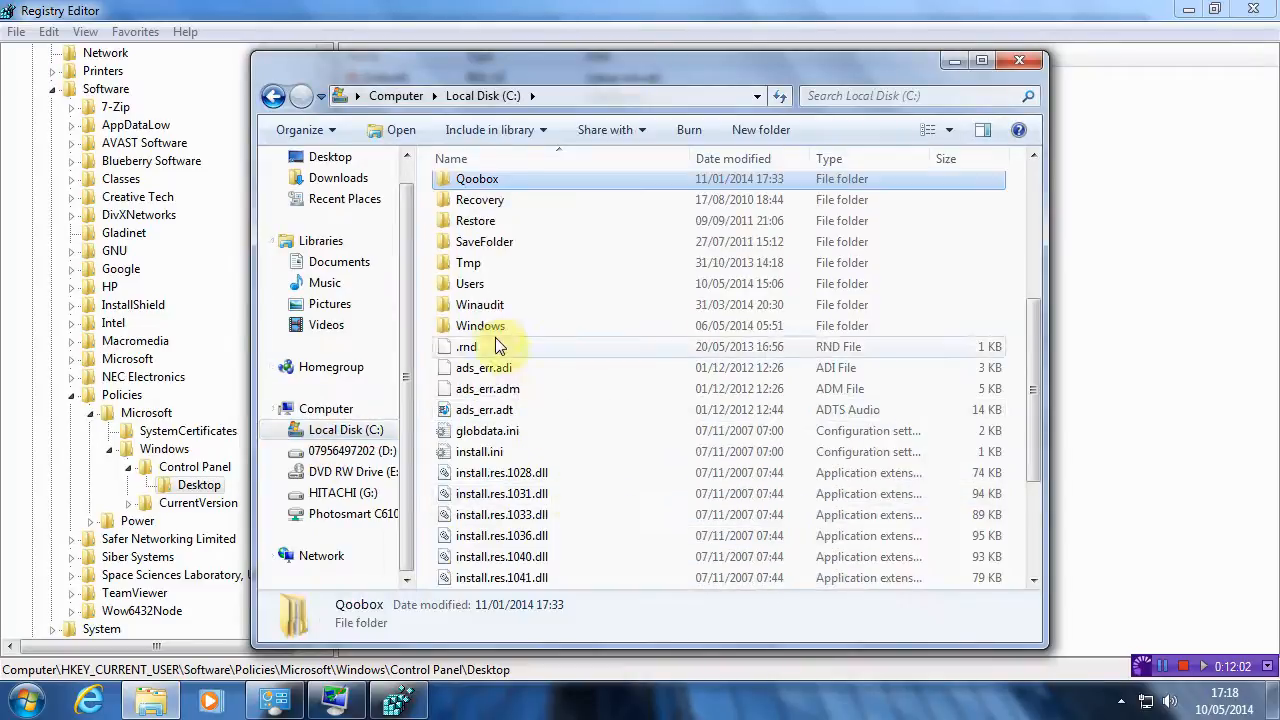
double_click(480, 324)
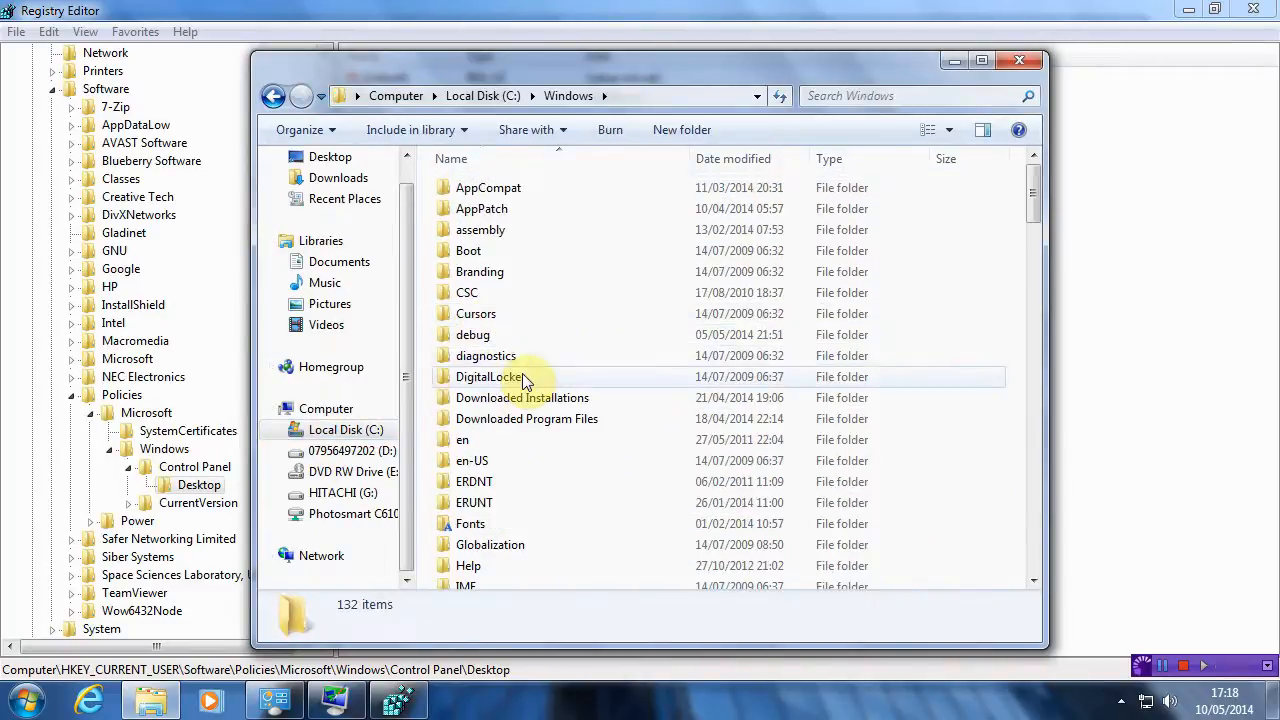
scroll("down", 3)
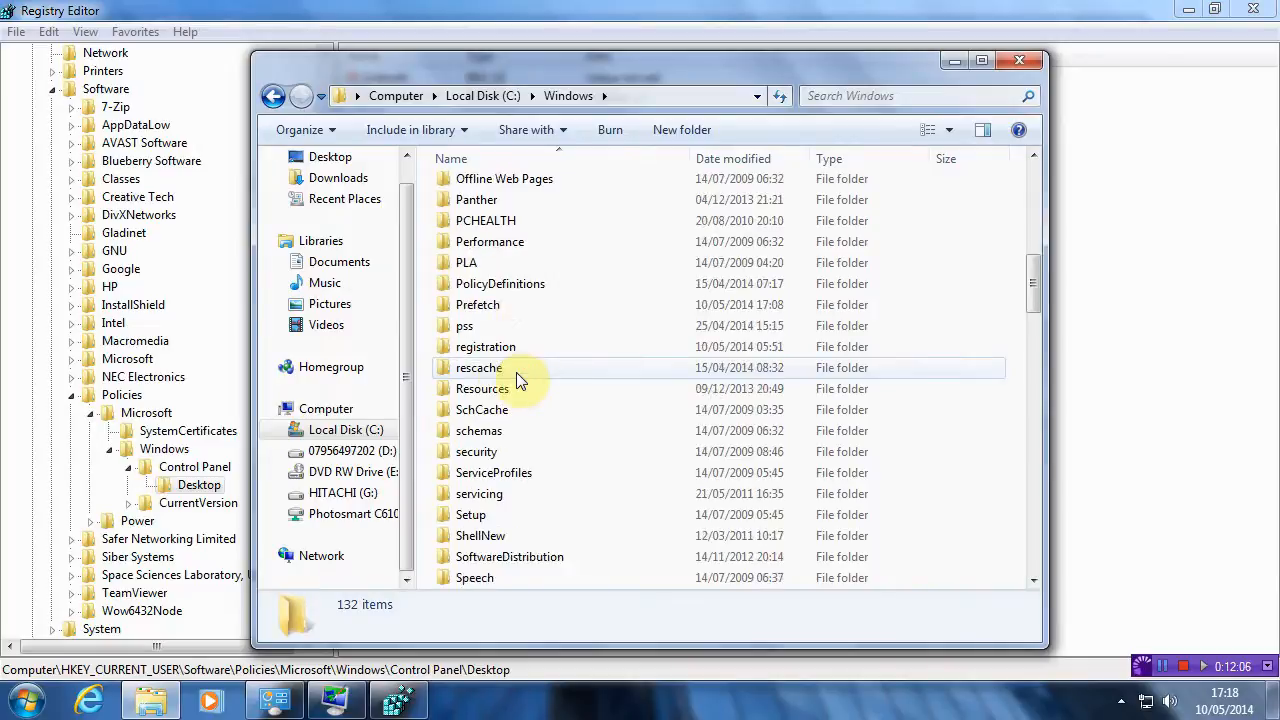
scroll("down", 3)
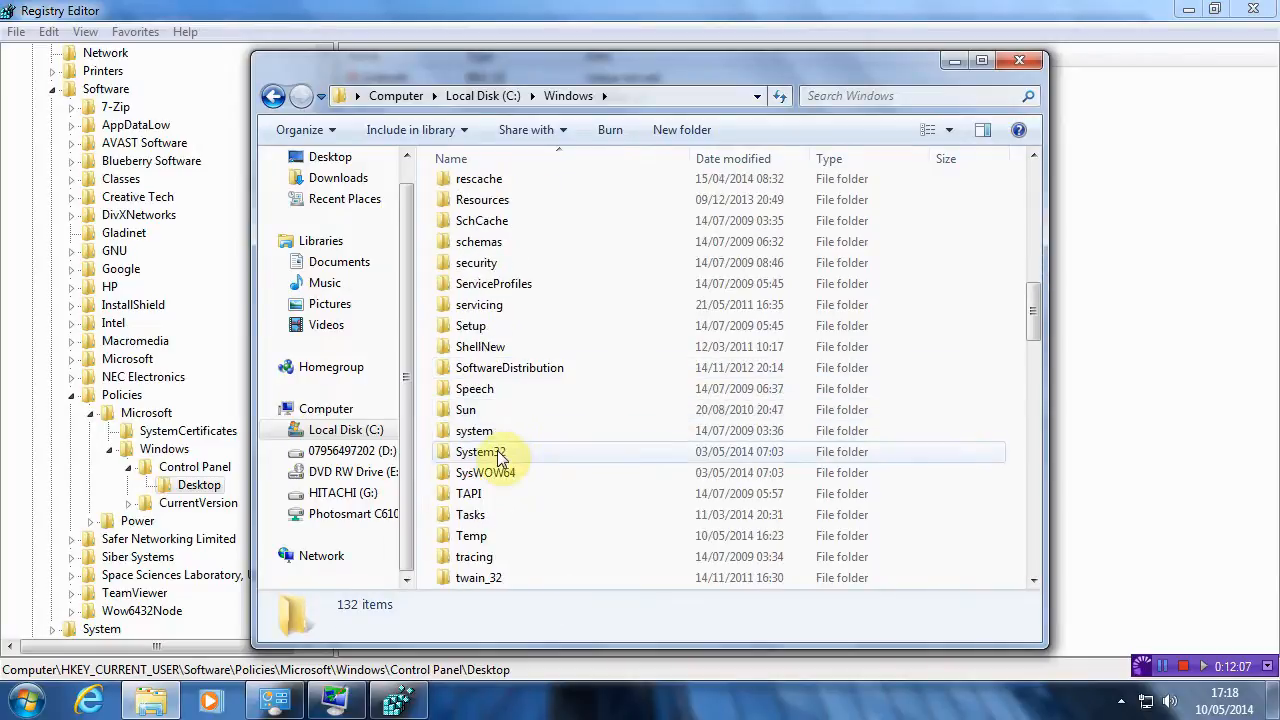
double_click(476, 452)
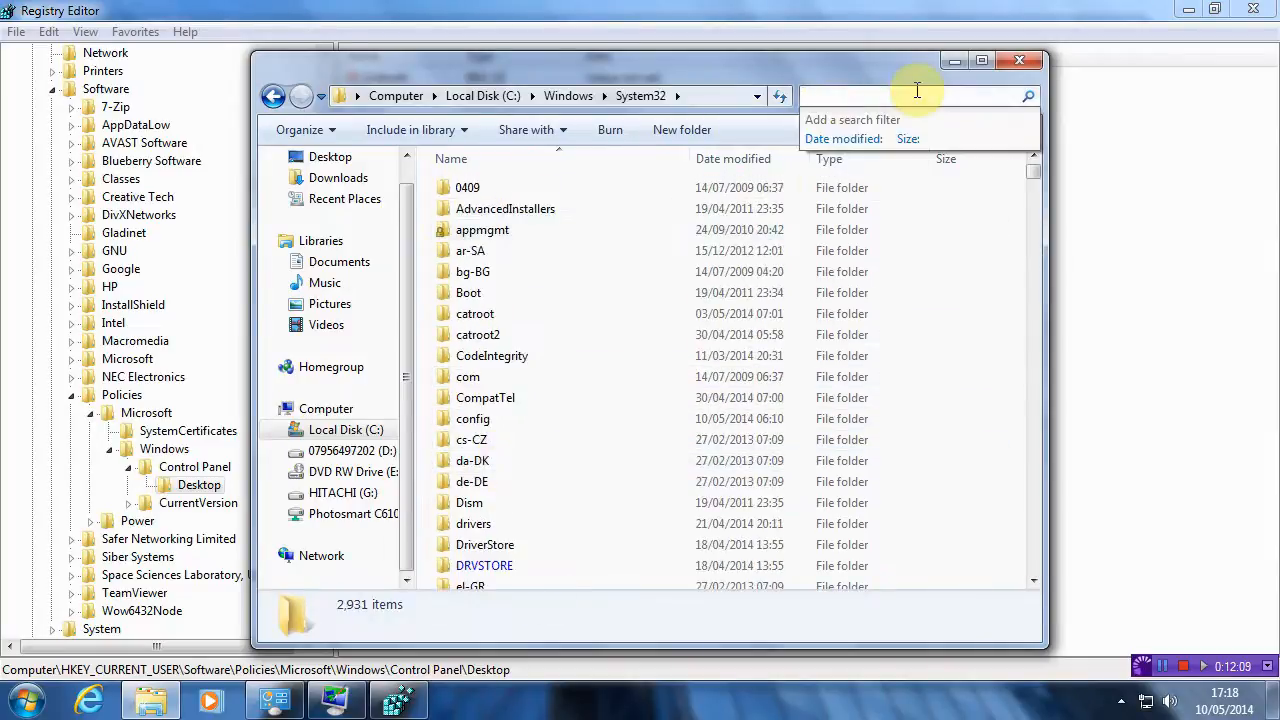
type("*")
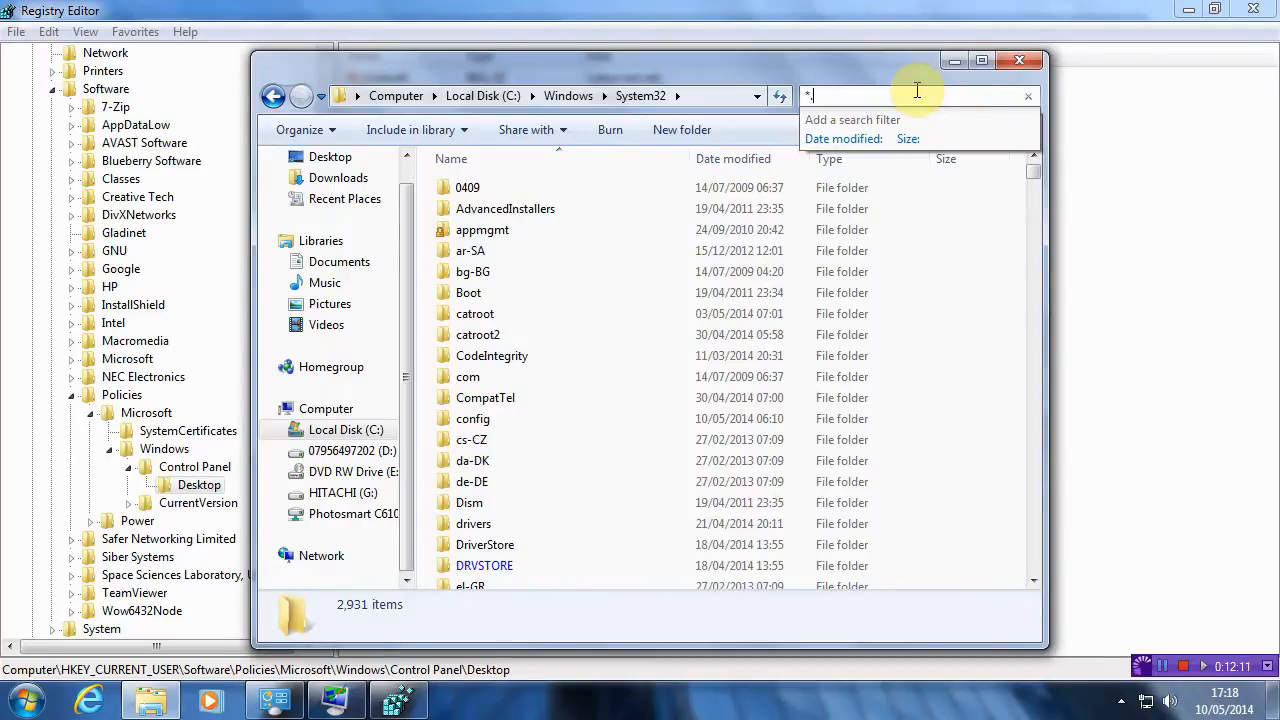
type(".scr")
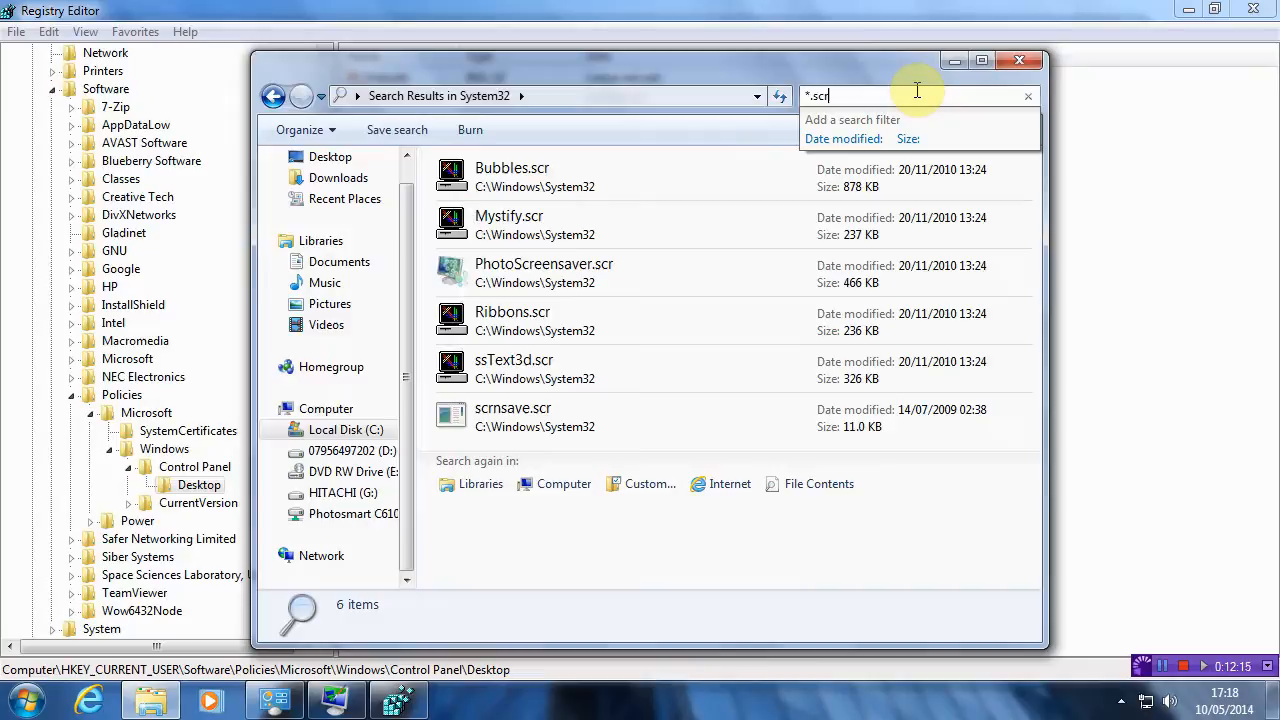
mouse_move(594, 174)
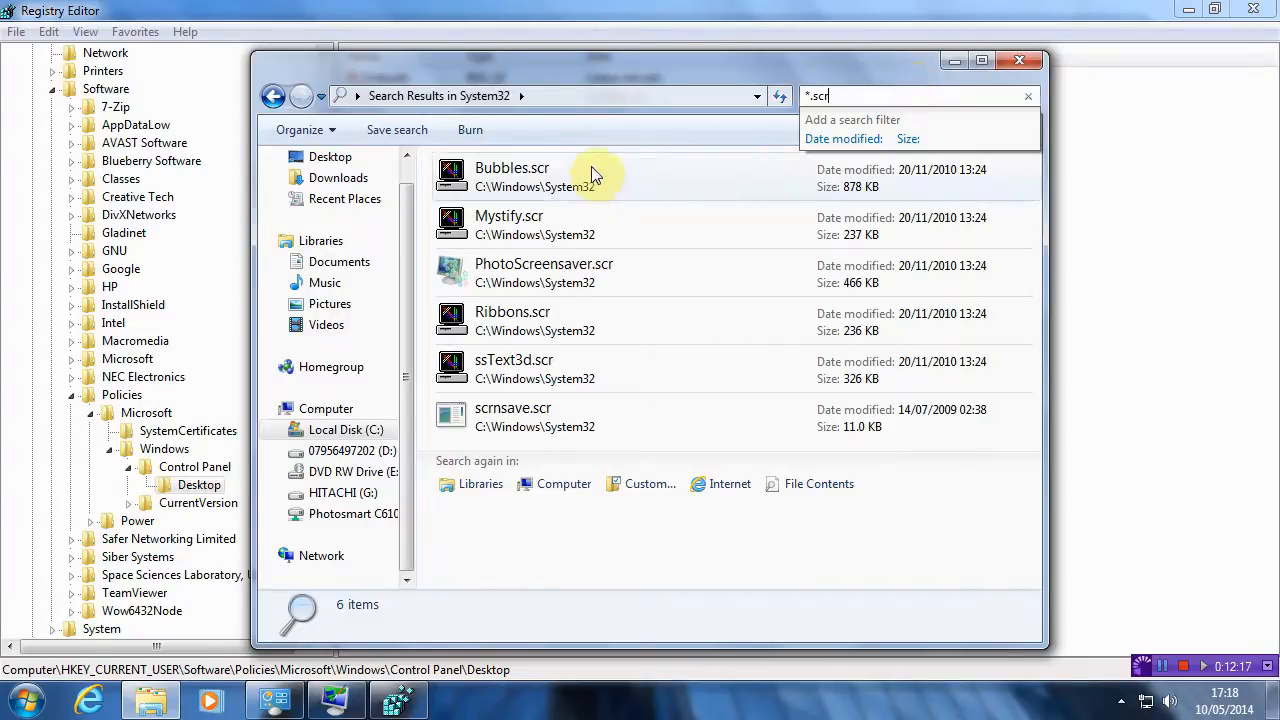
mouse_move(580, 318)
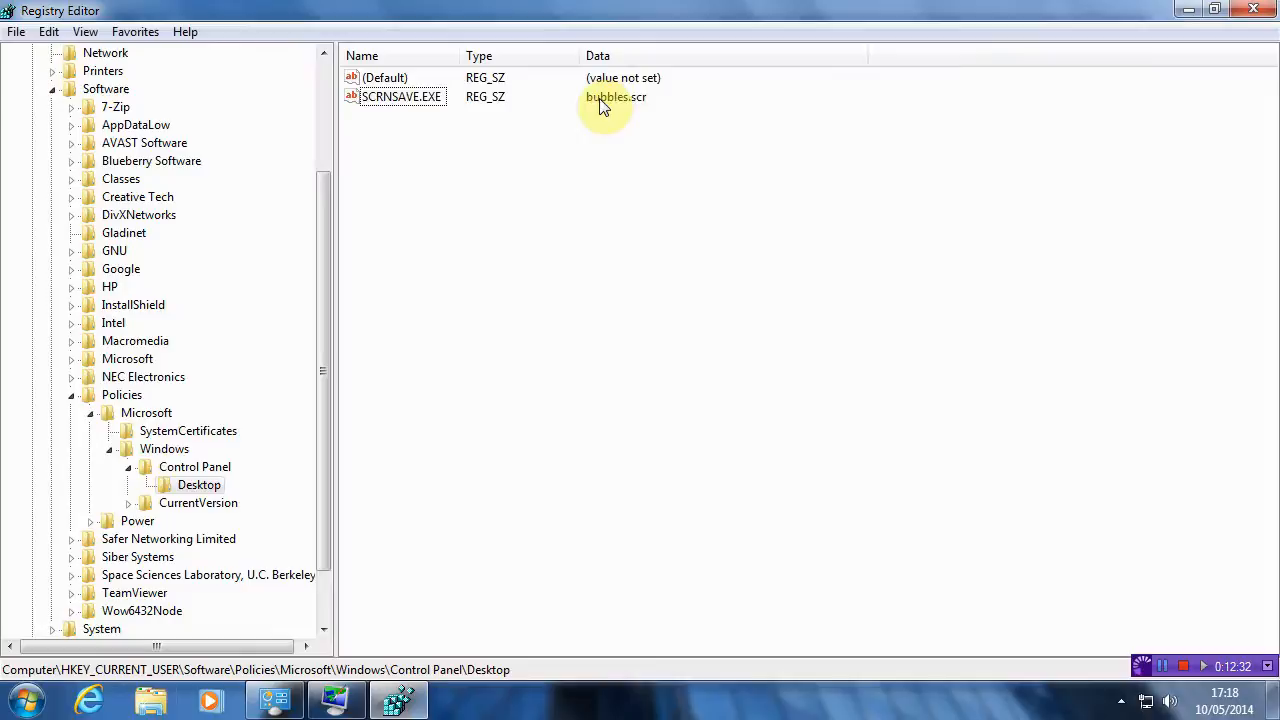
mouse_move(1202, 32)
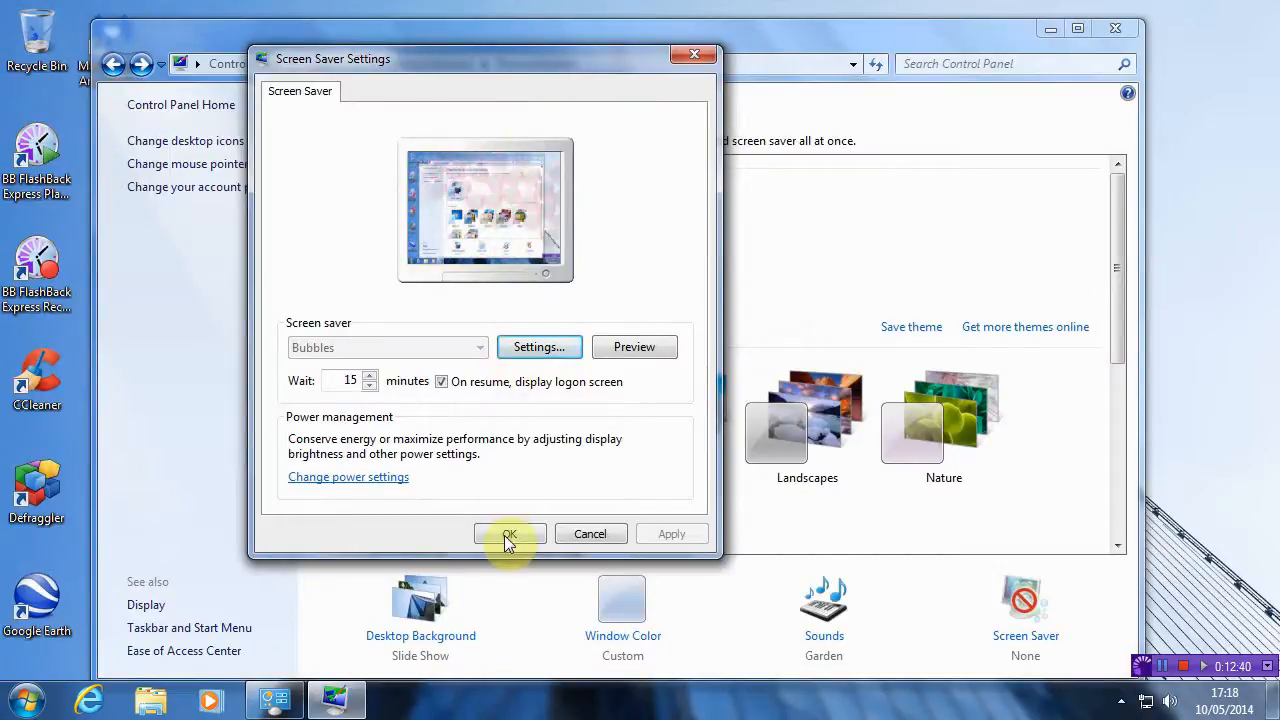
mouse_move(540, 360)
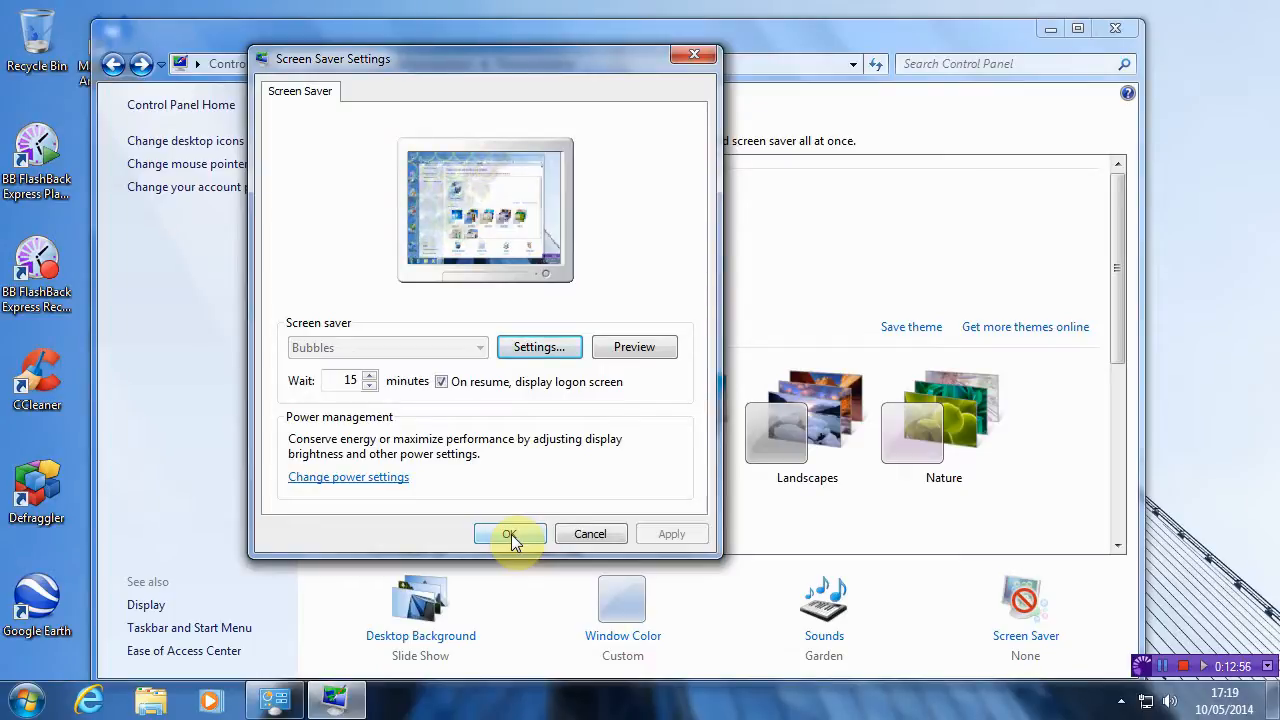
Confirm OK to close the Screen Saver Settings dialog.
left_click(508, 534)
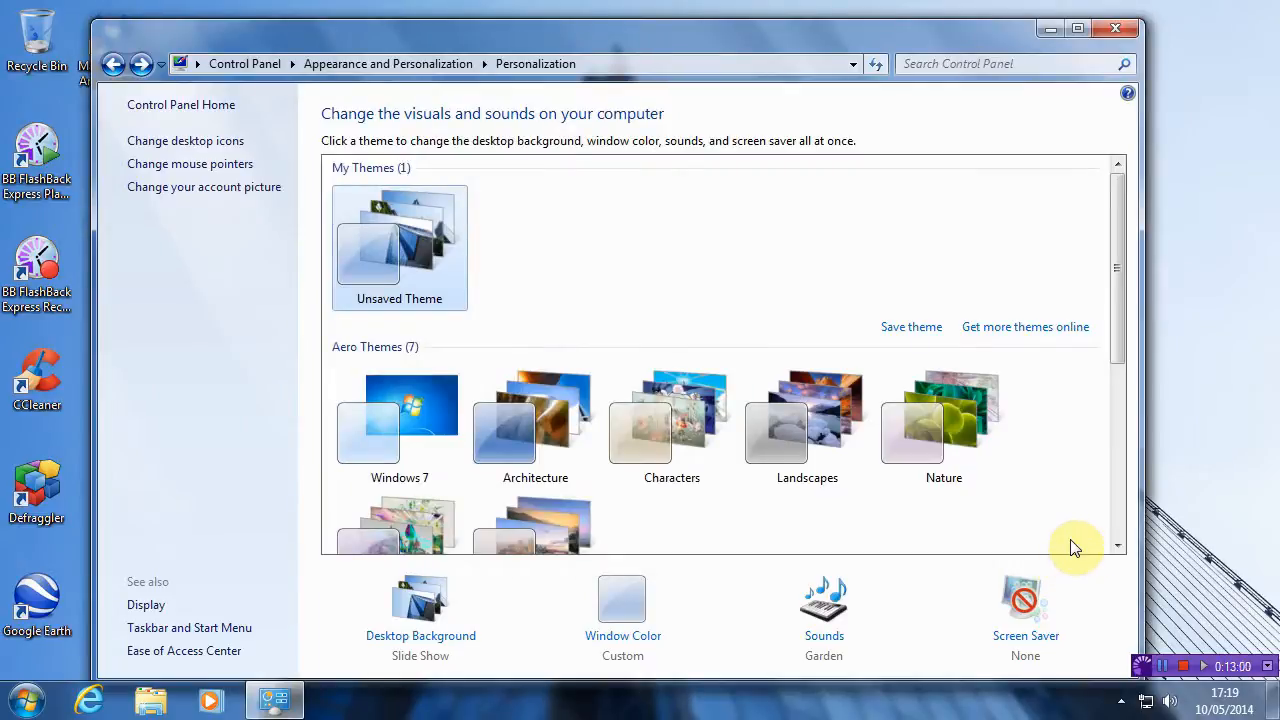
mouse_move(570, 268)
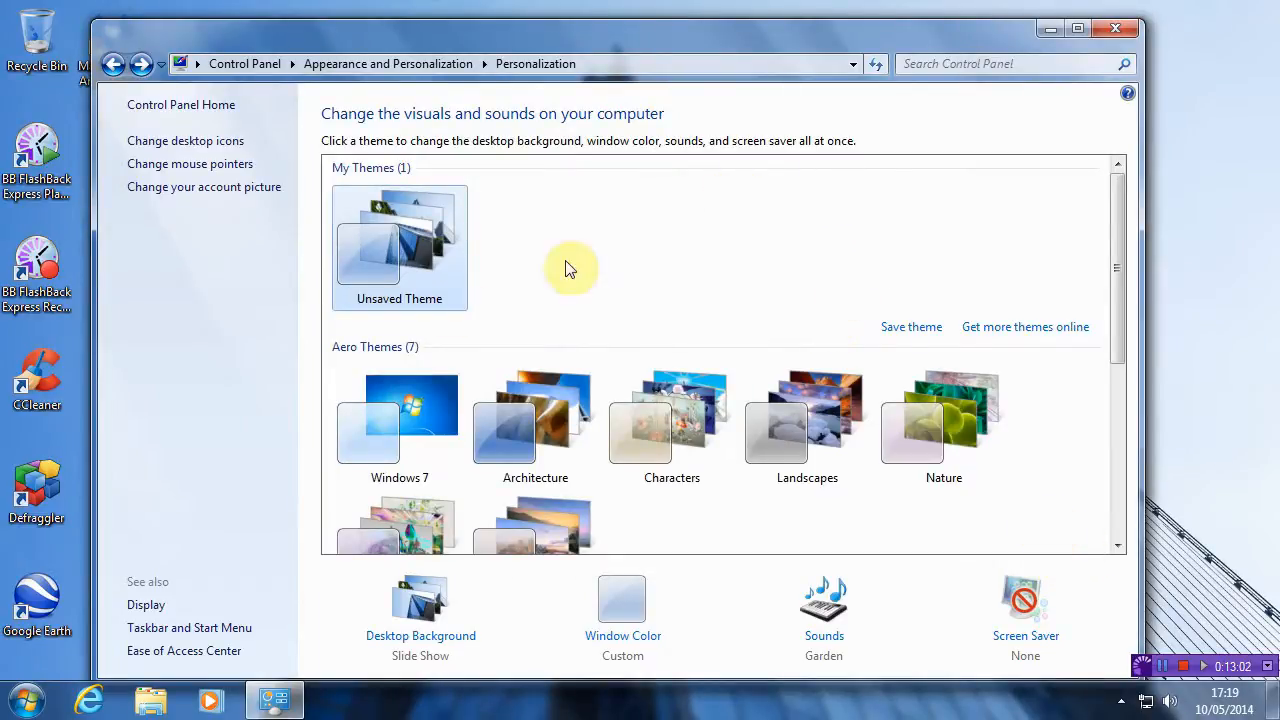
mouse_move(418, 188)
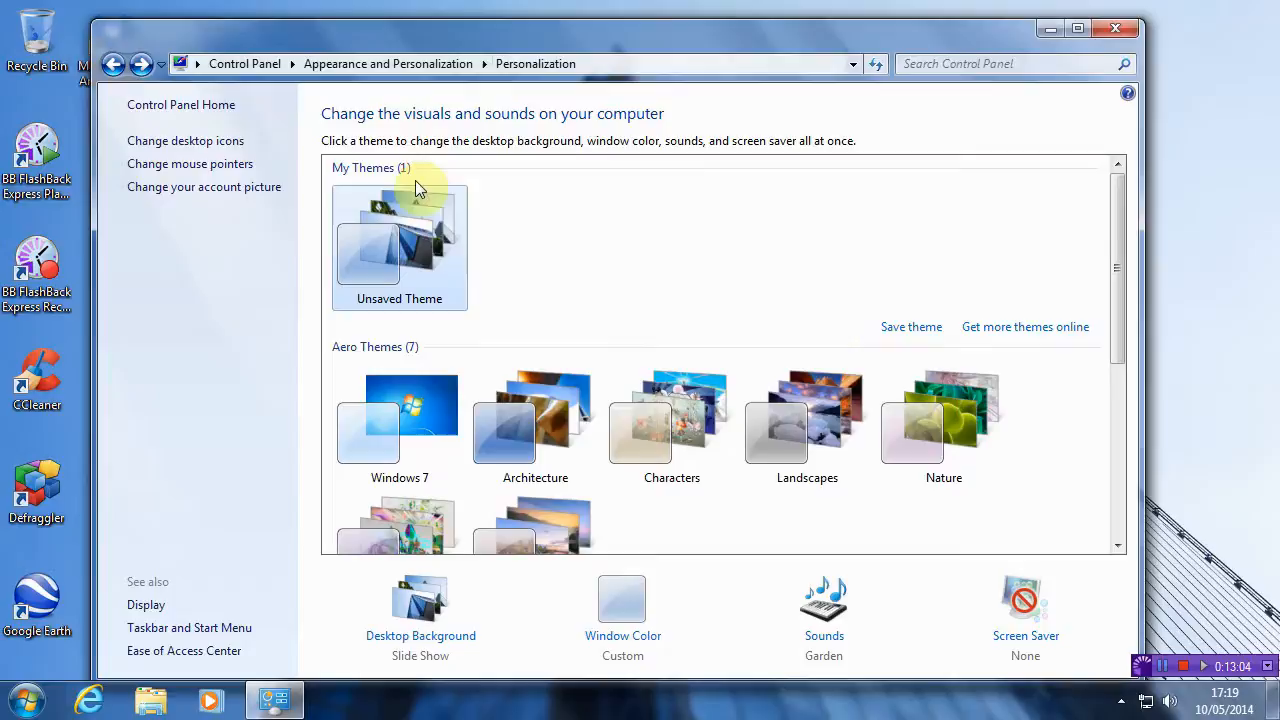
mouse_move(590, 44)
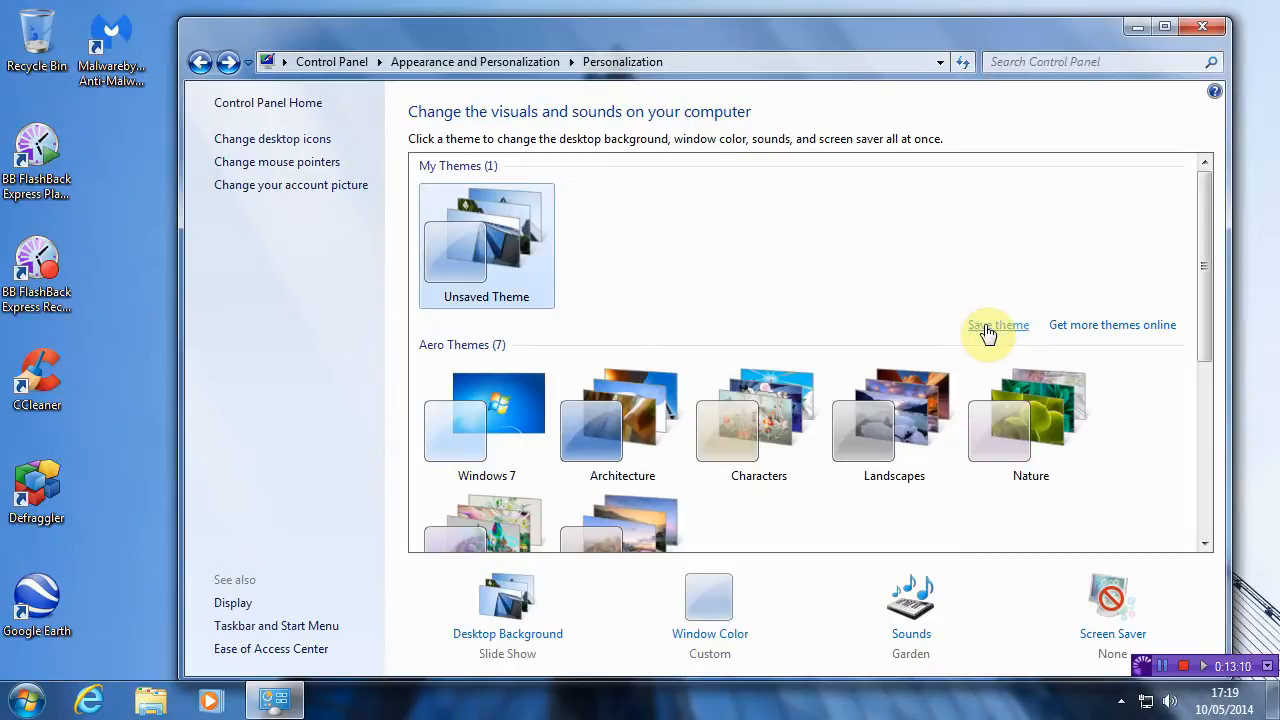
Save the unsaved theme as 'The Shard of Glass, London, England' under My Themes.
left_click(996, 324)
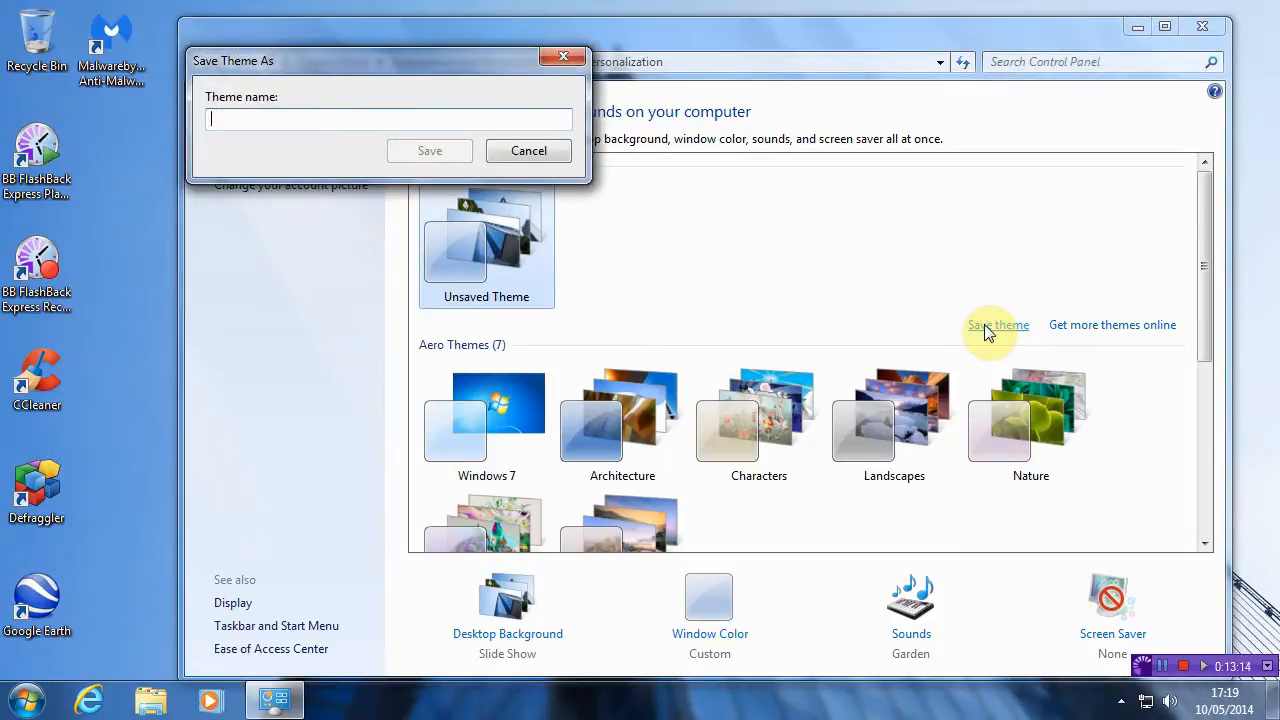
type("The Sha")
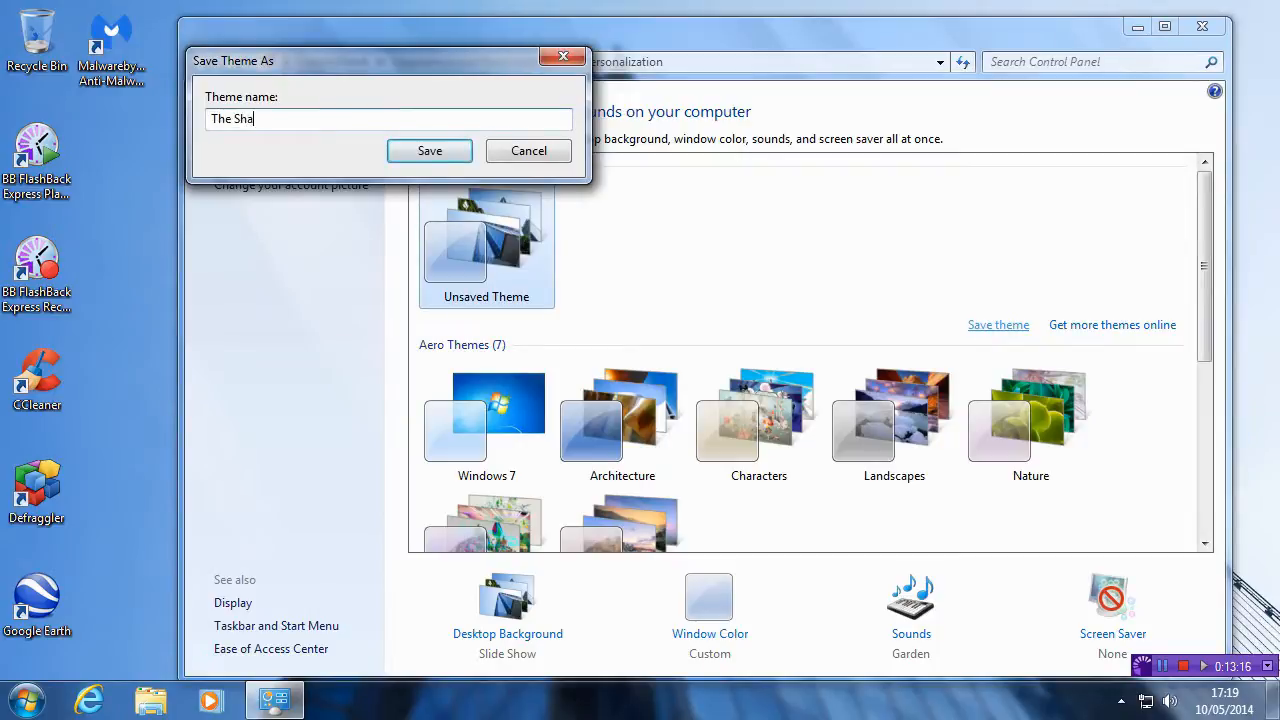
type("rd of Glass")
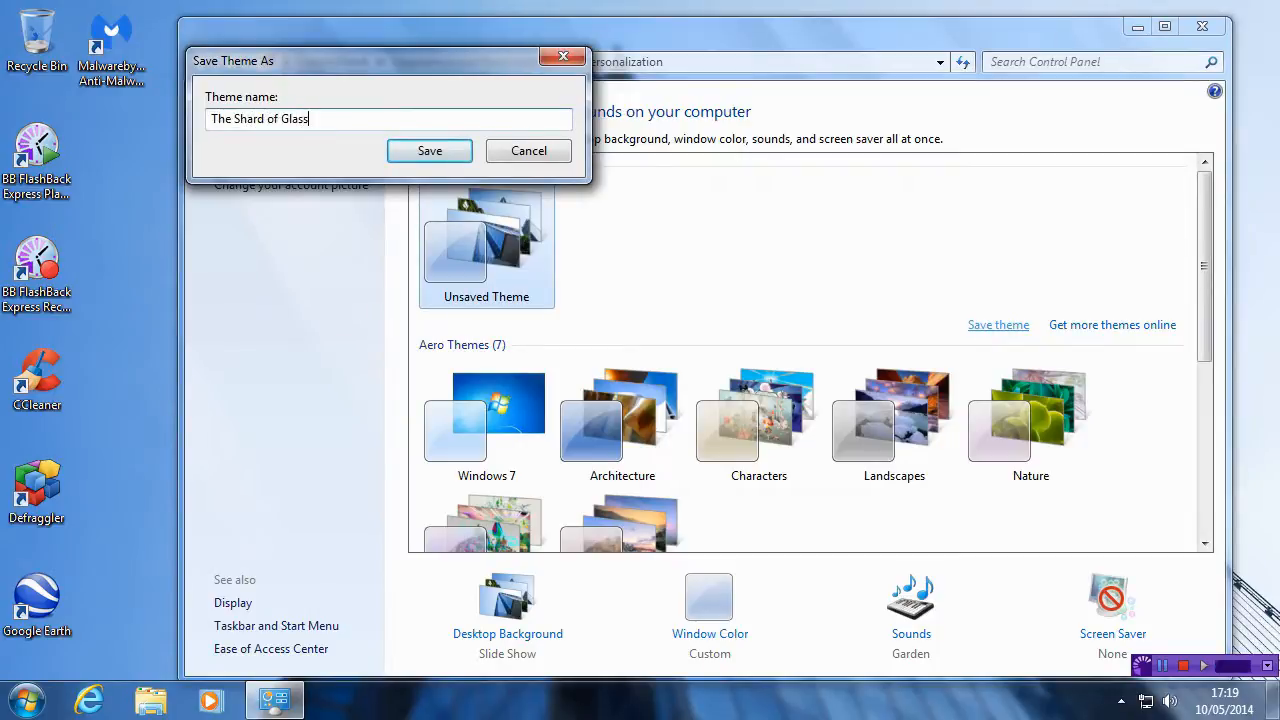
type(", London, England")
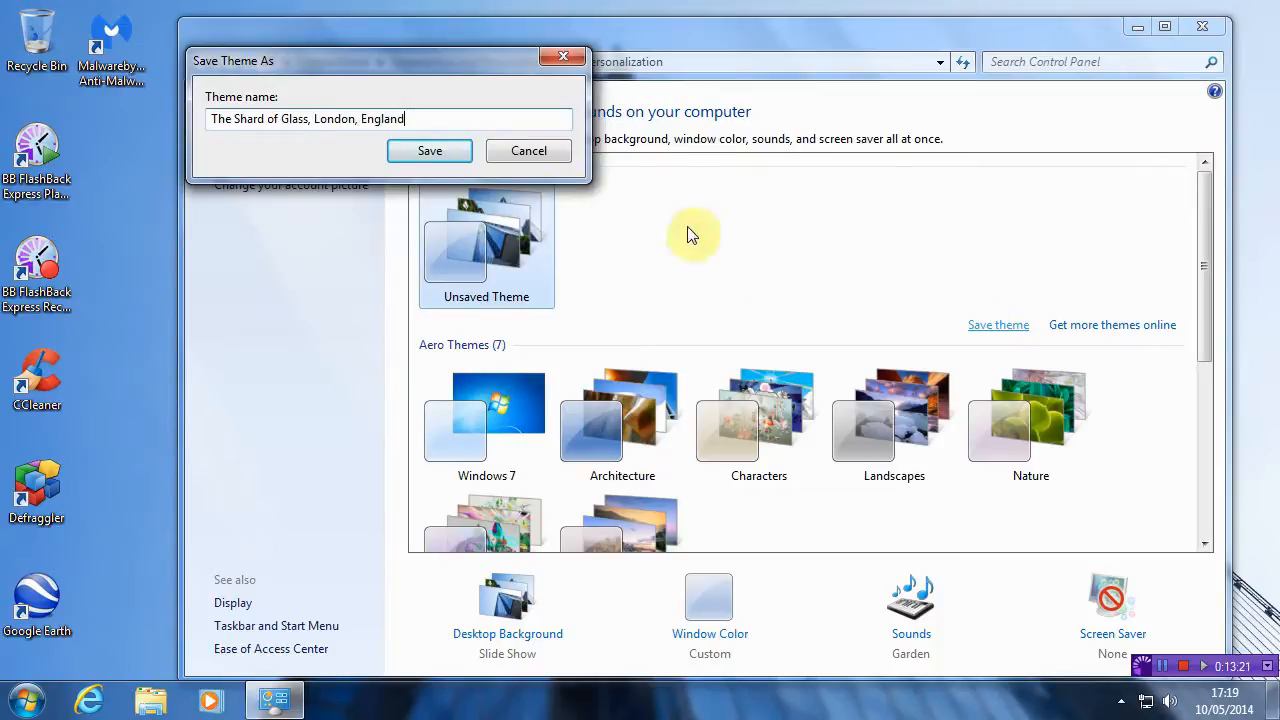
left_click(428, 150)
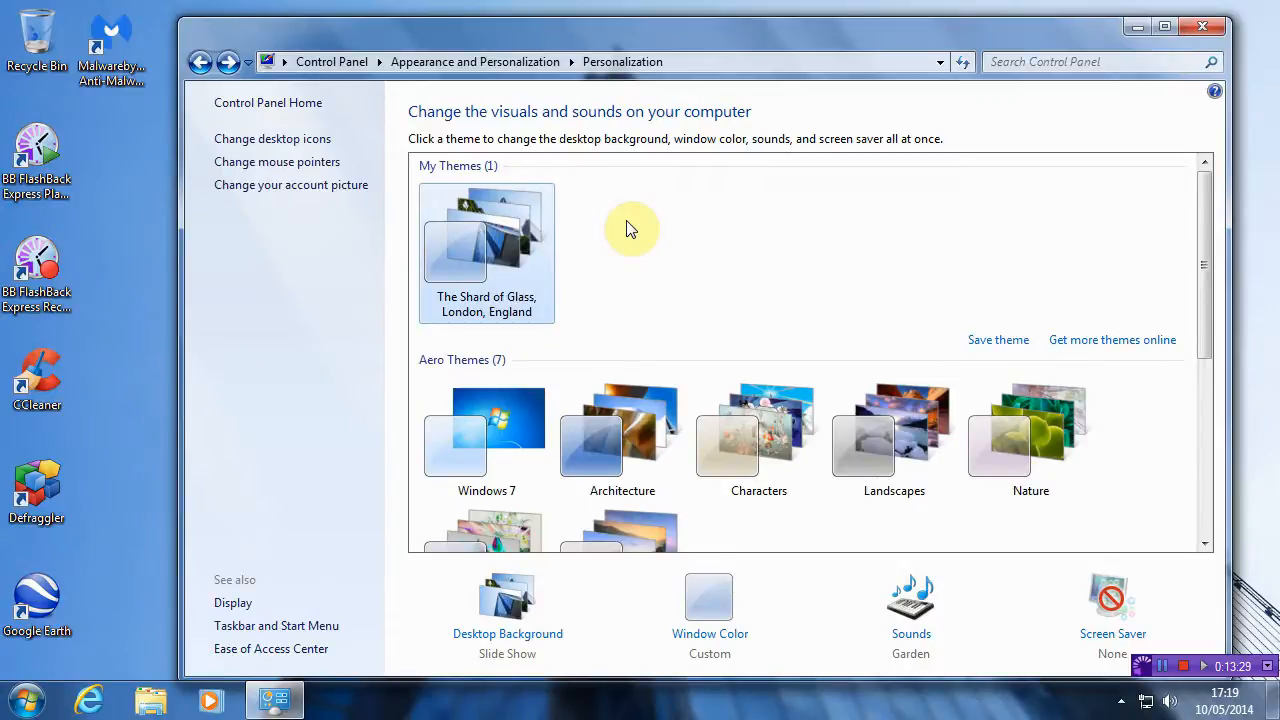
mouse_move(672, 310)
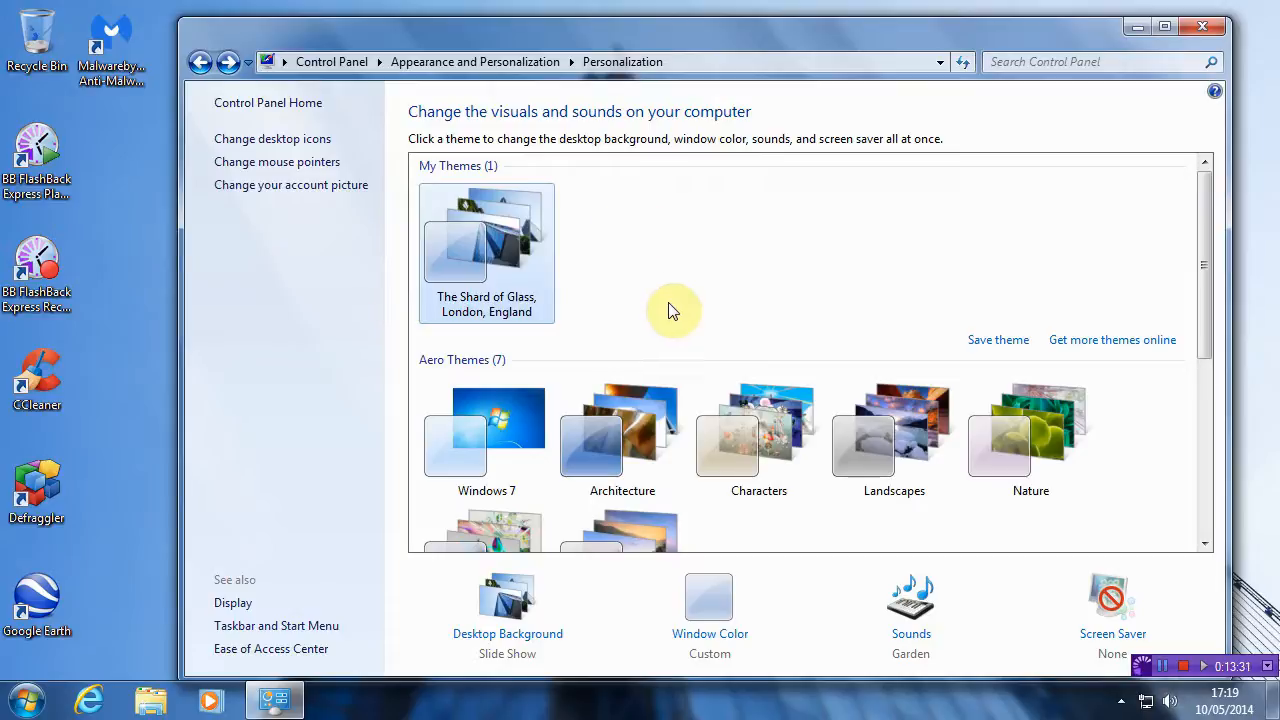
mouse_move(708, 290)
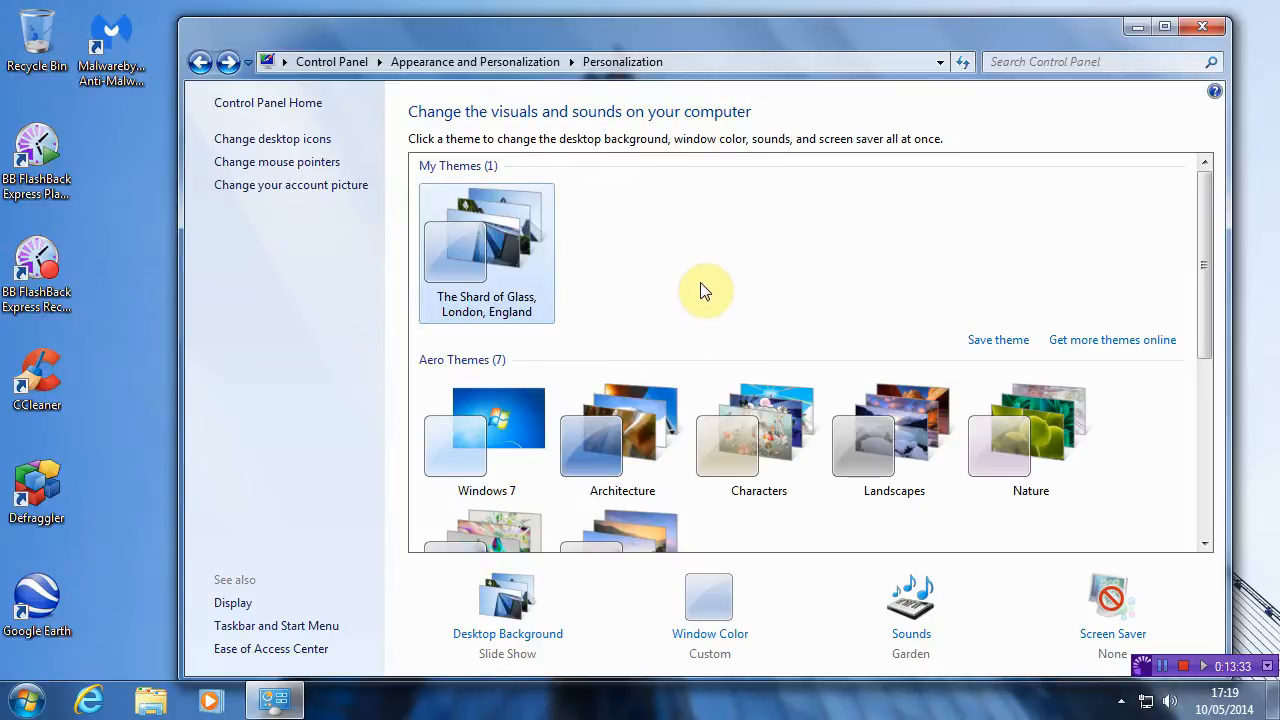
mouse_move(840, 320)
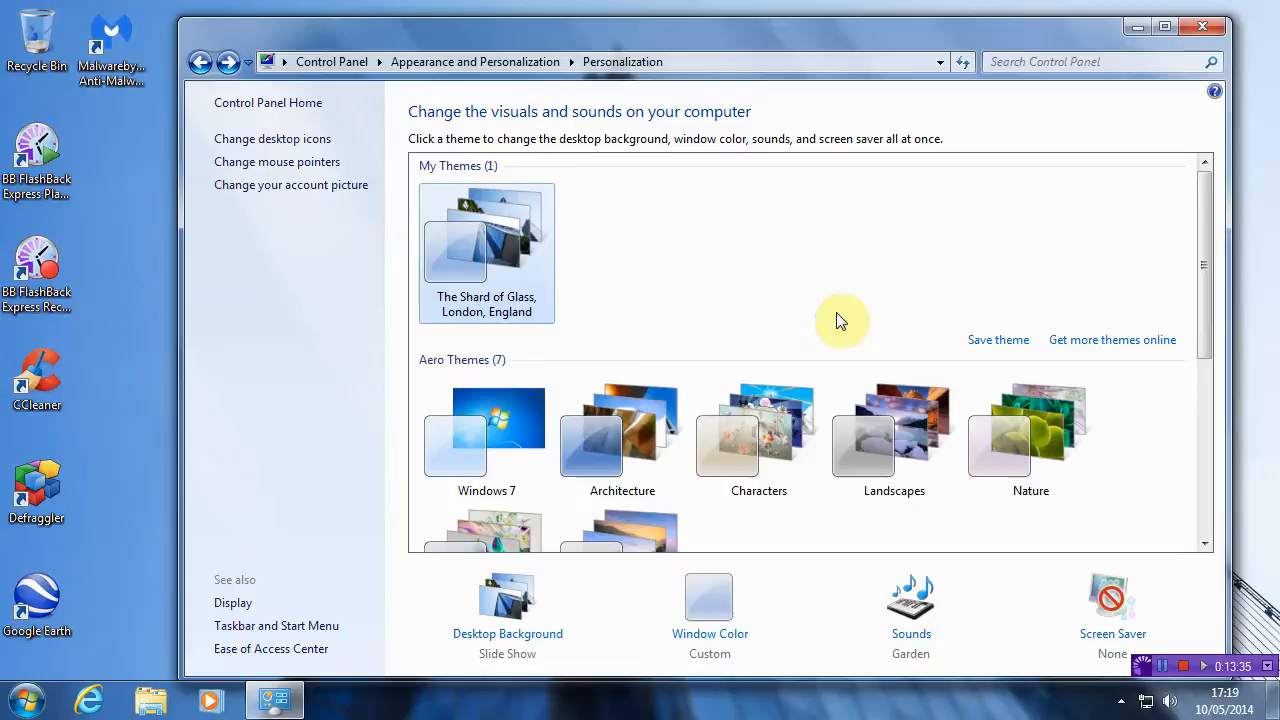
Save the theme for sharing as 'The Shard of Glass London England' themepack on the Desktop.
right_click(486, 240)
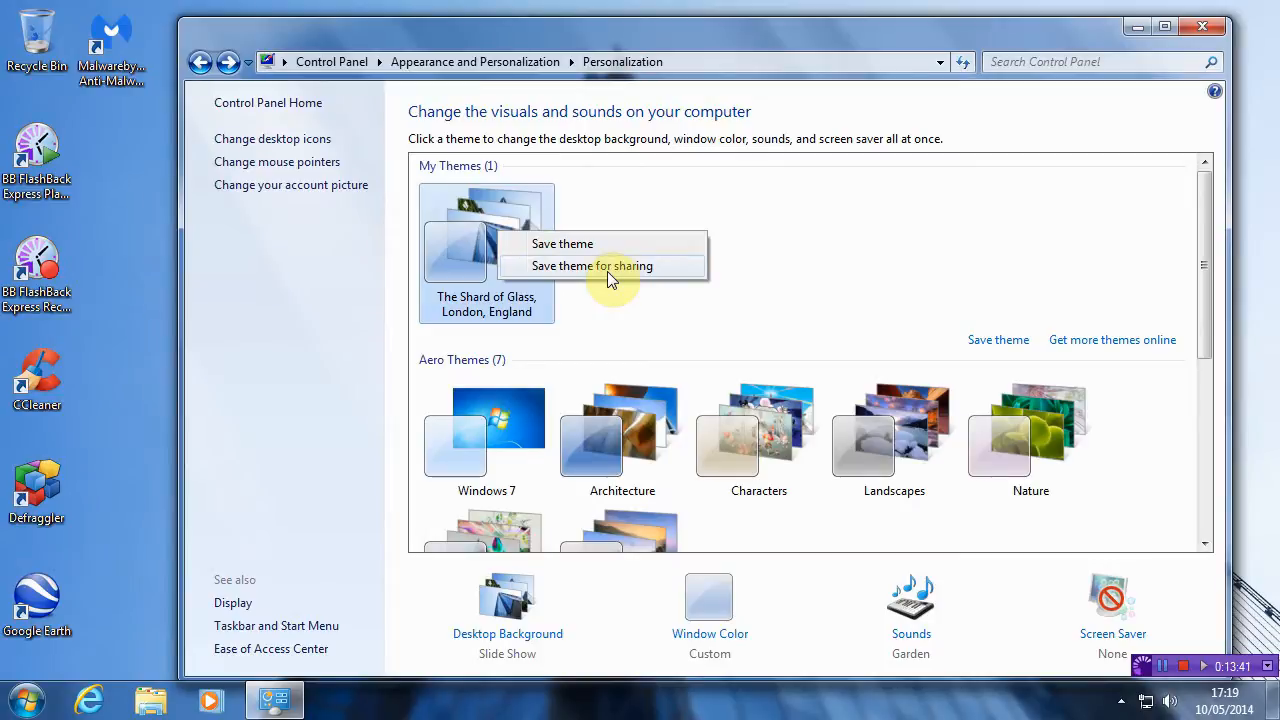
left_click(590, 264)
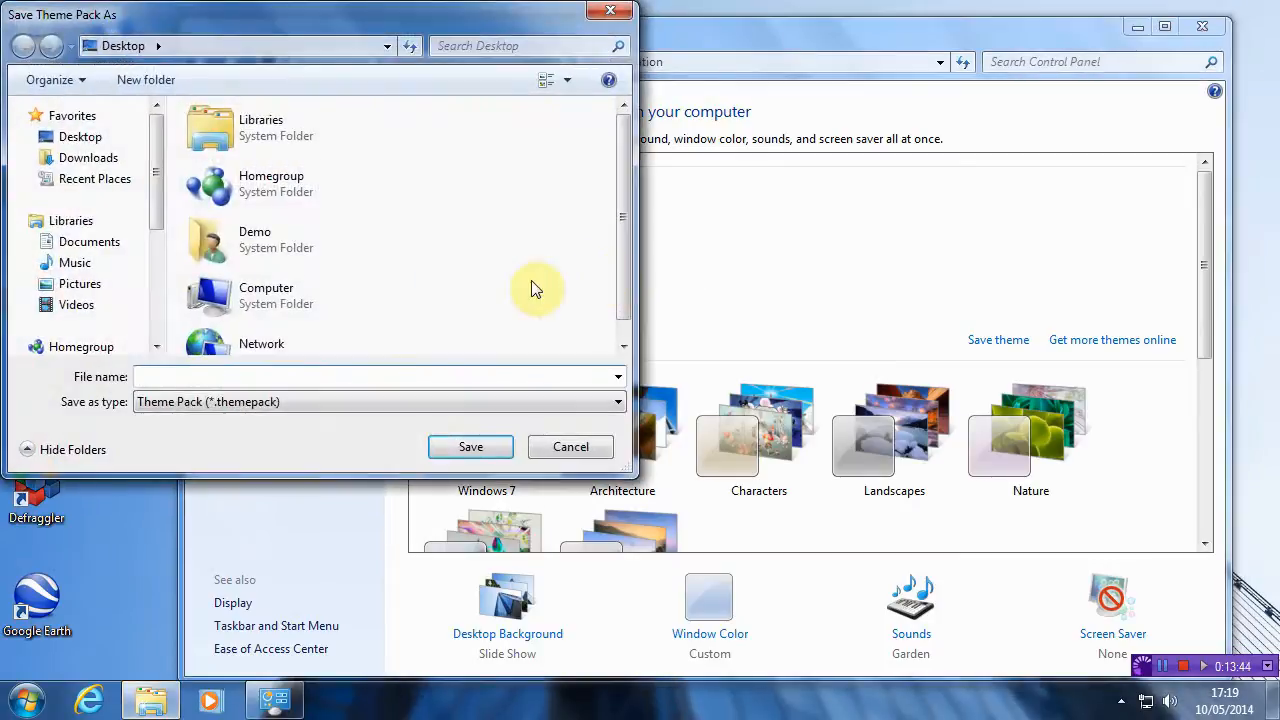
mouse_move(556, 312)
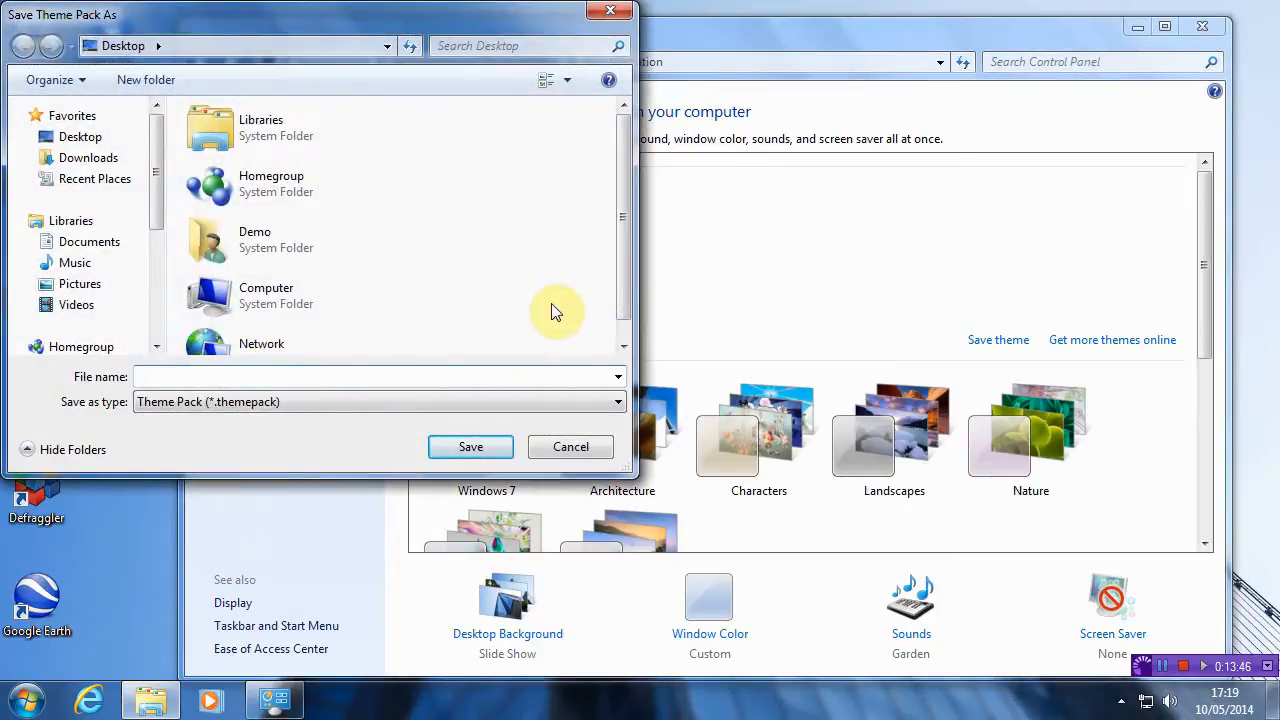
type("The Shard o")
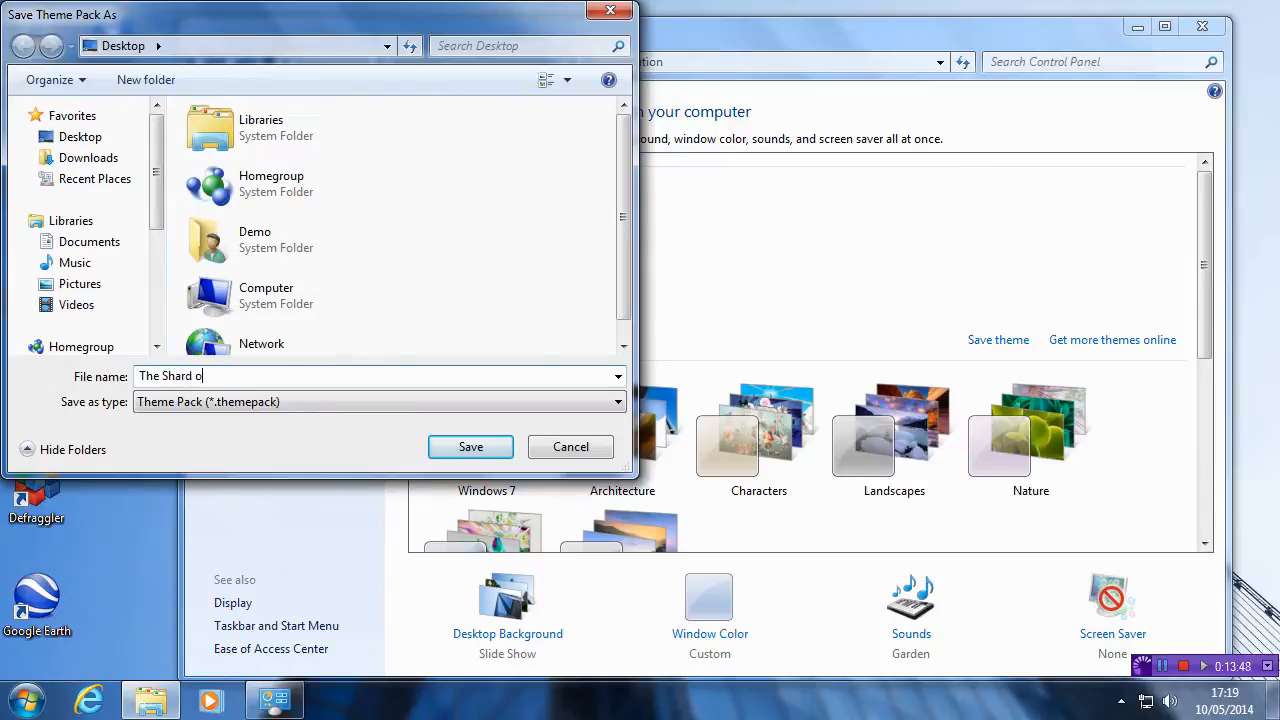
type("f Glass London England")
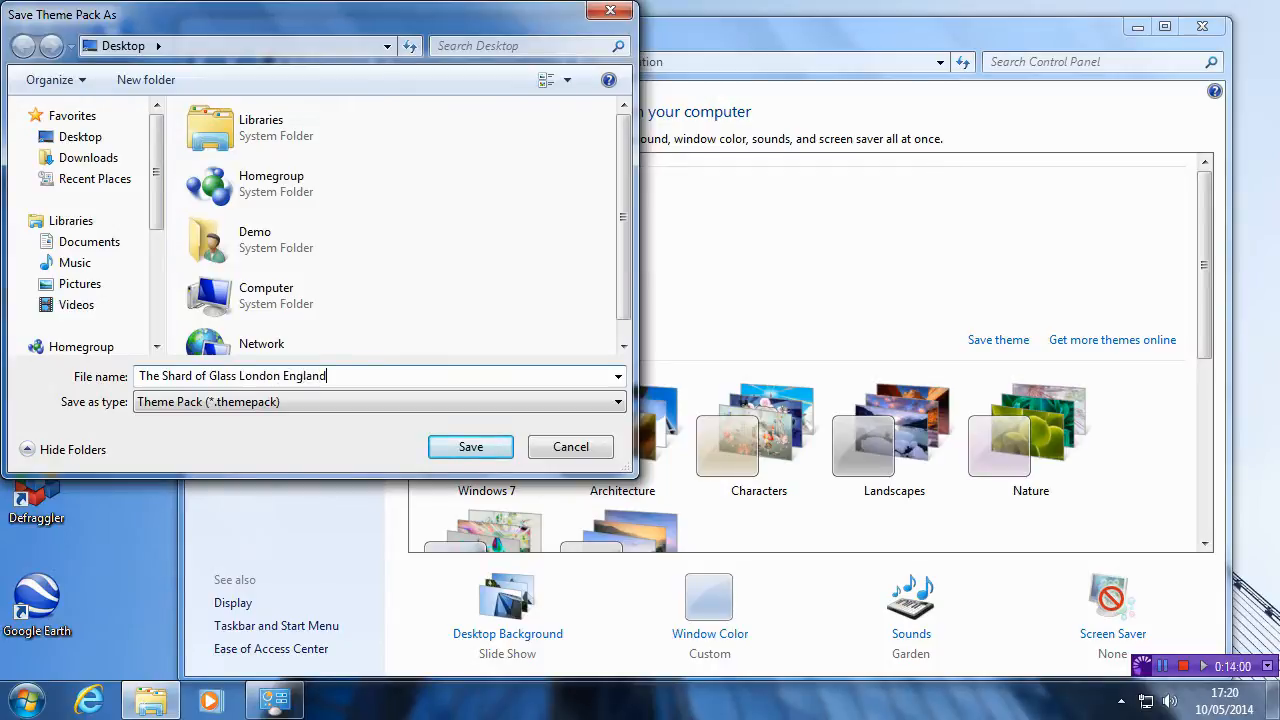
left_click(470, 444)
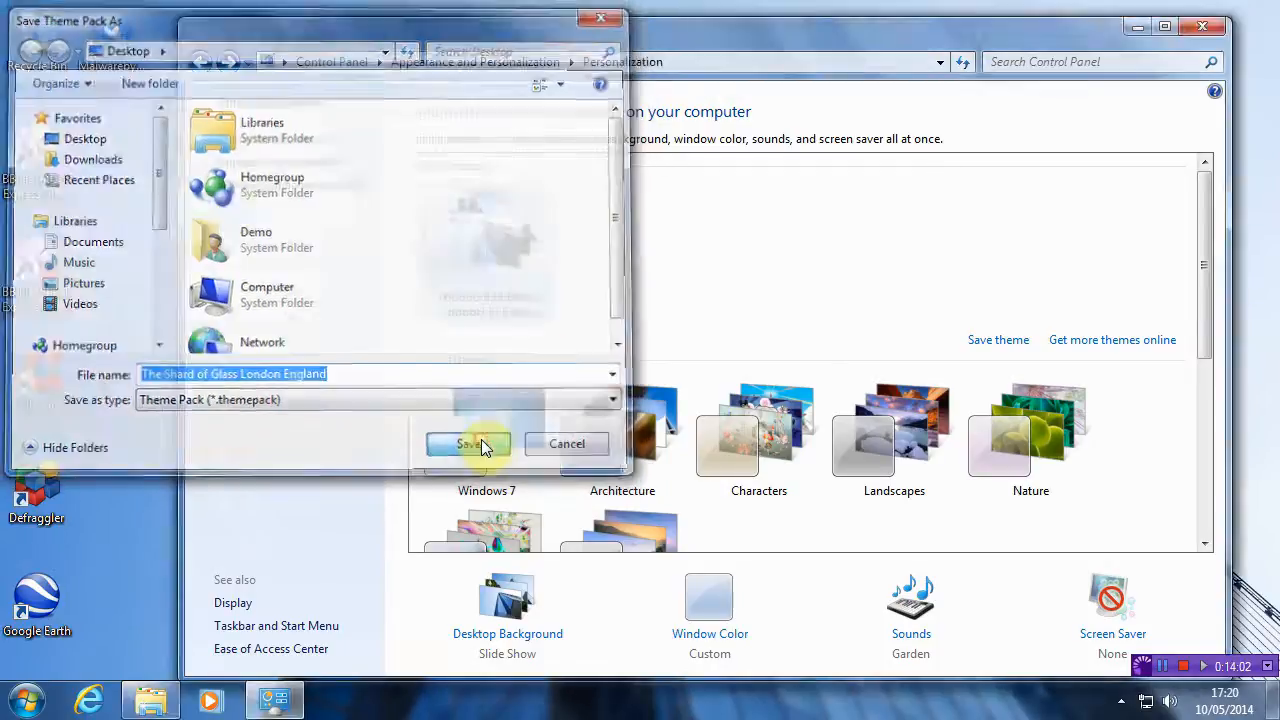
left_click(468, 444)
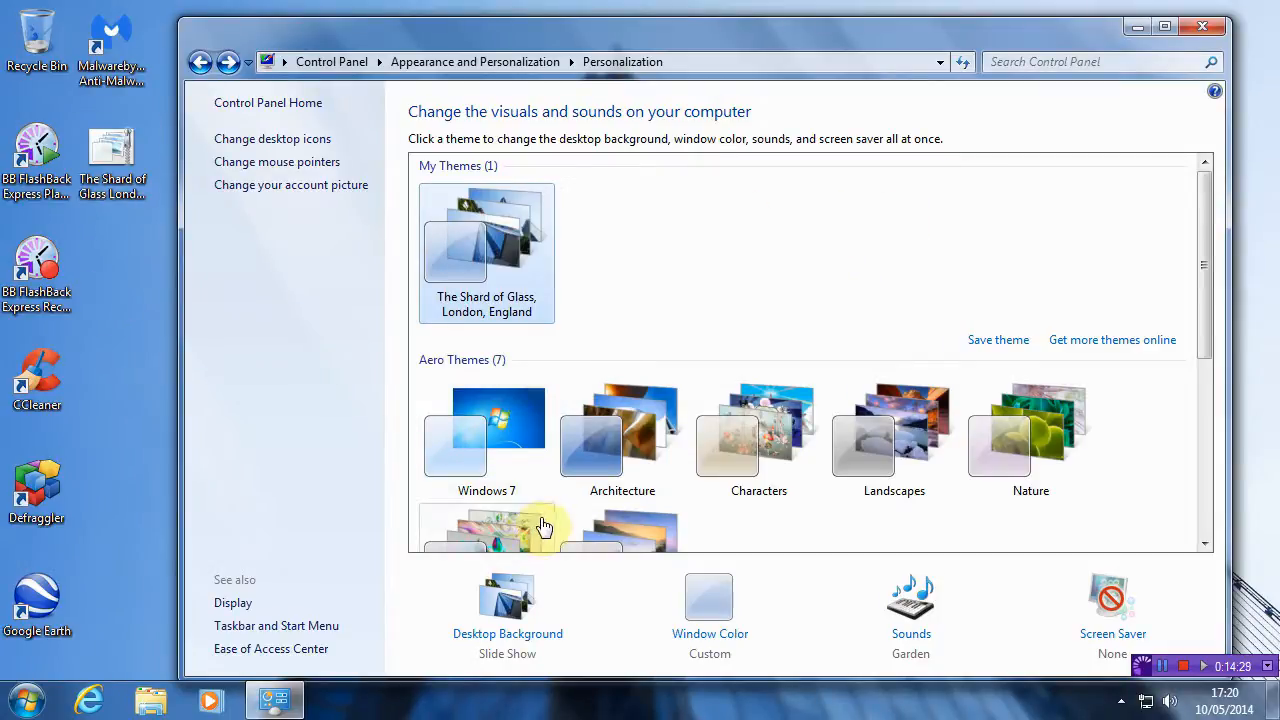
mouse_move(532, 616)
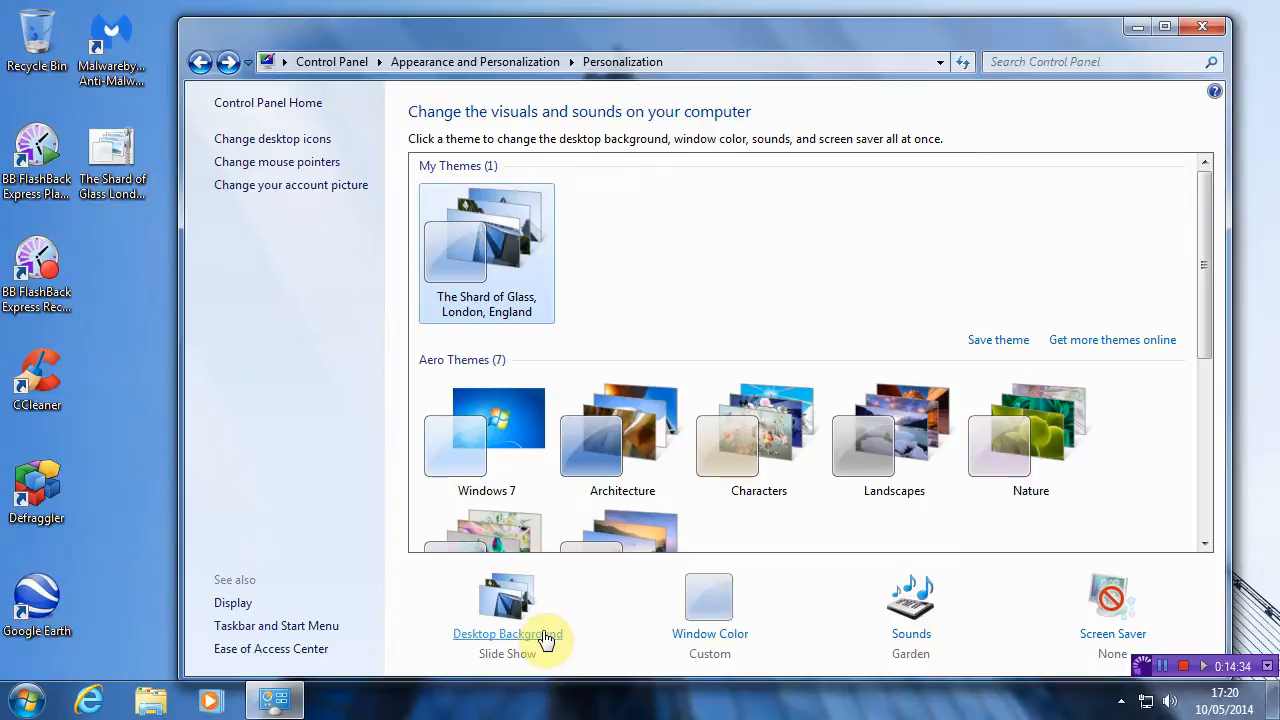
left_click(506, 634)
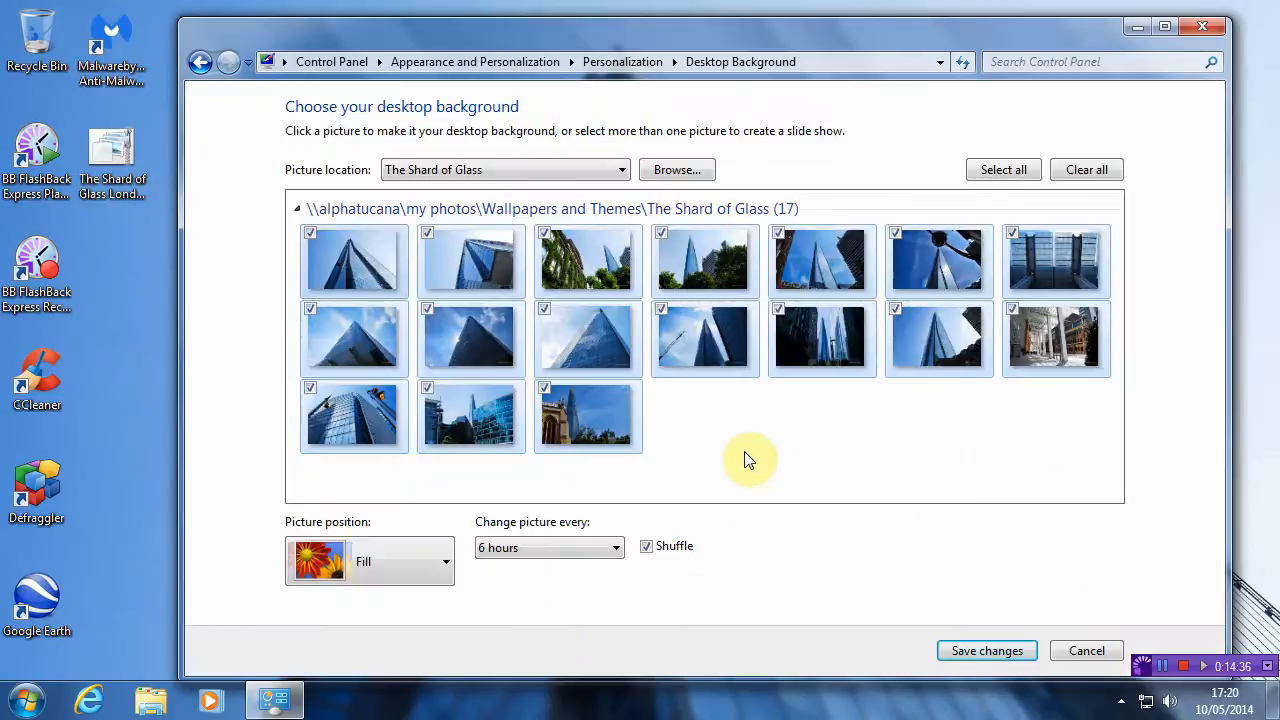
mouse_move(956, 456)
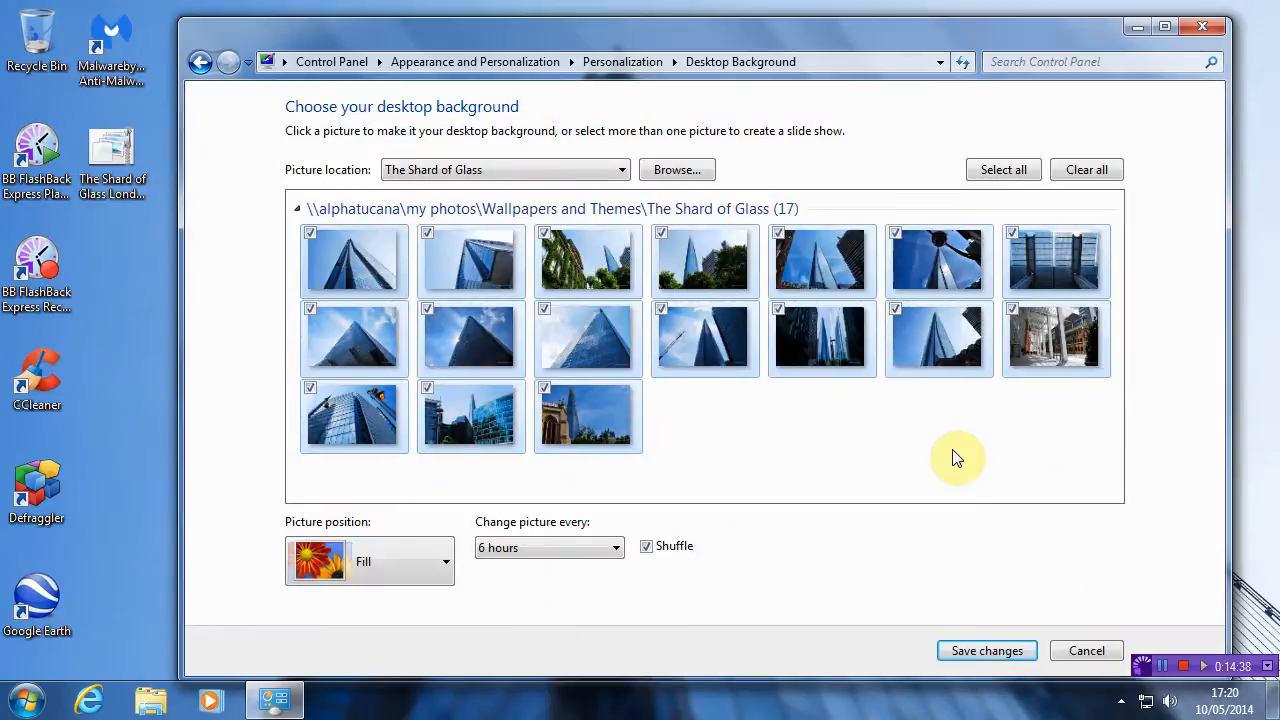
mouse_move(710, 498)
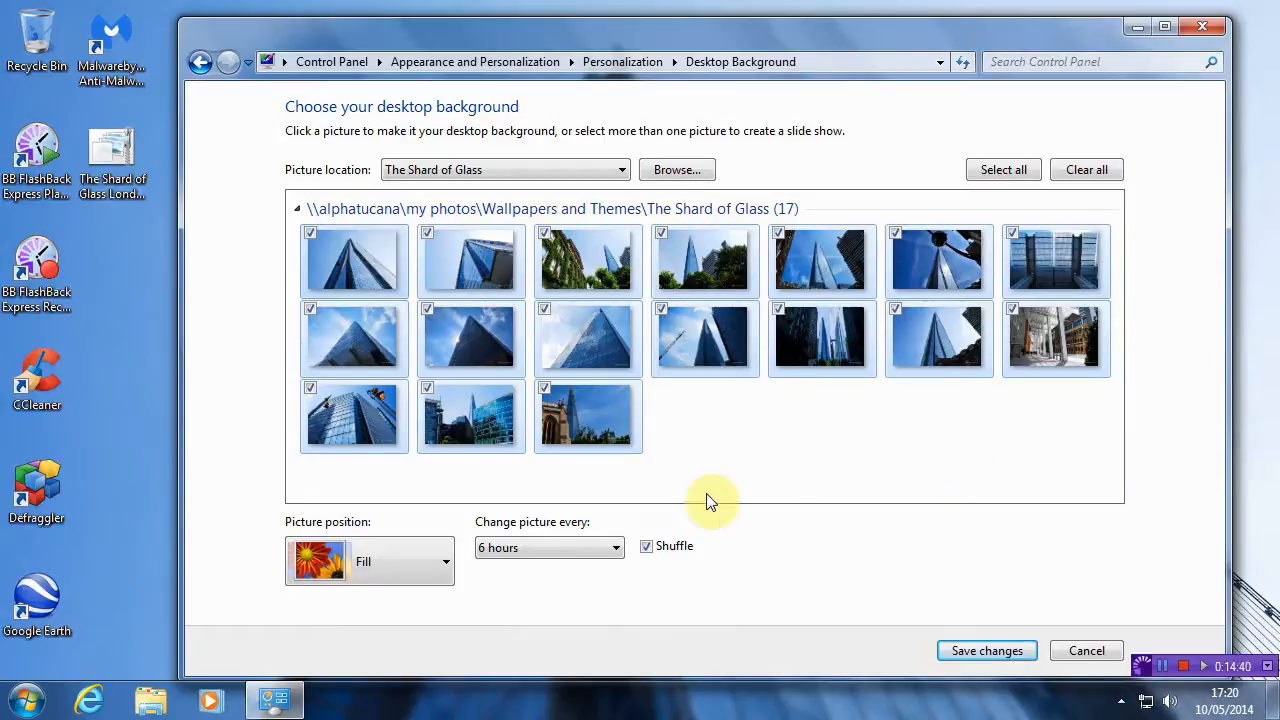
mouse_move(1040, 468)
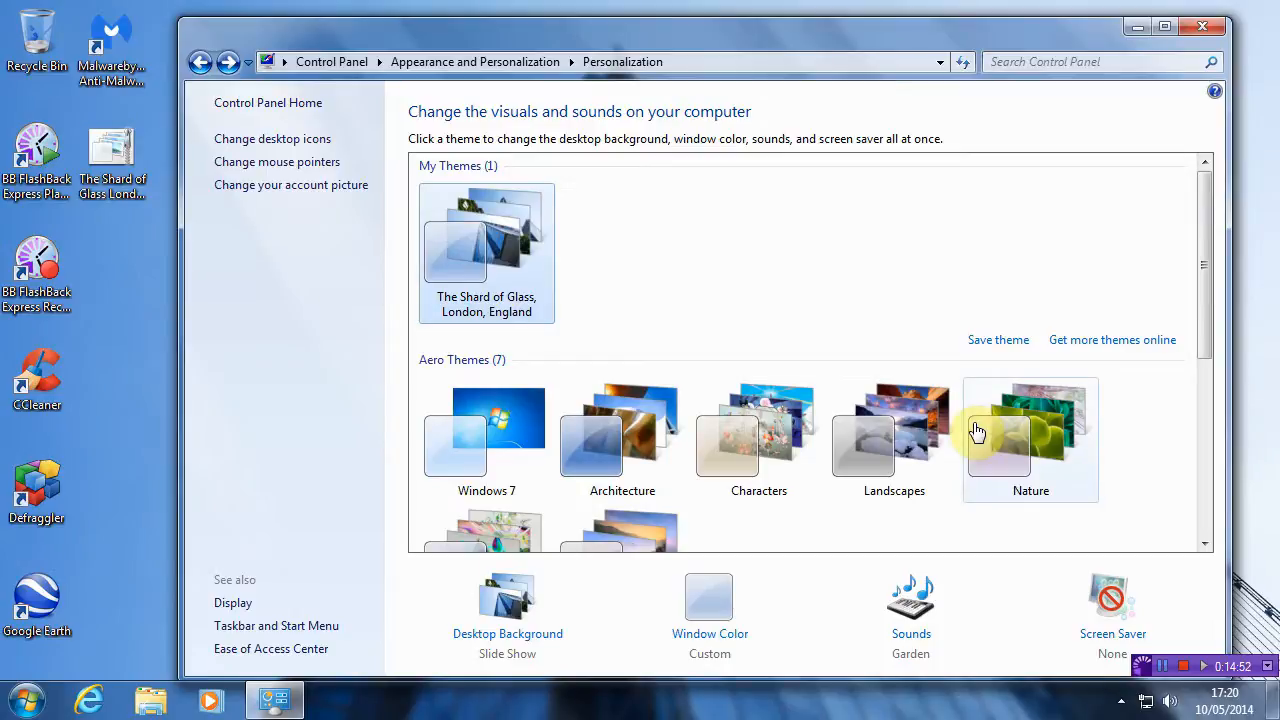
mouse_move(1044, 136)
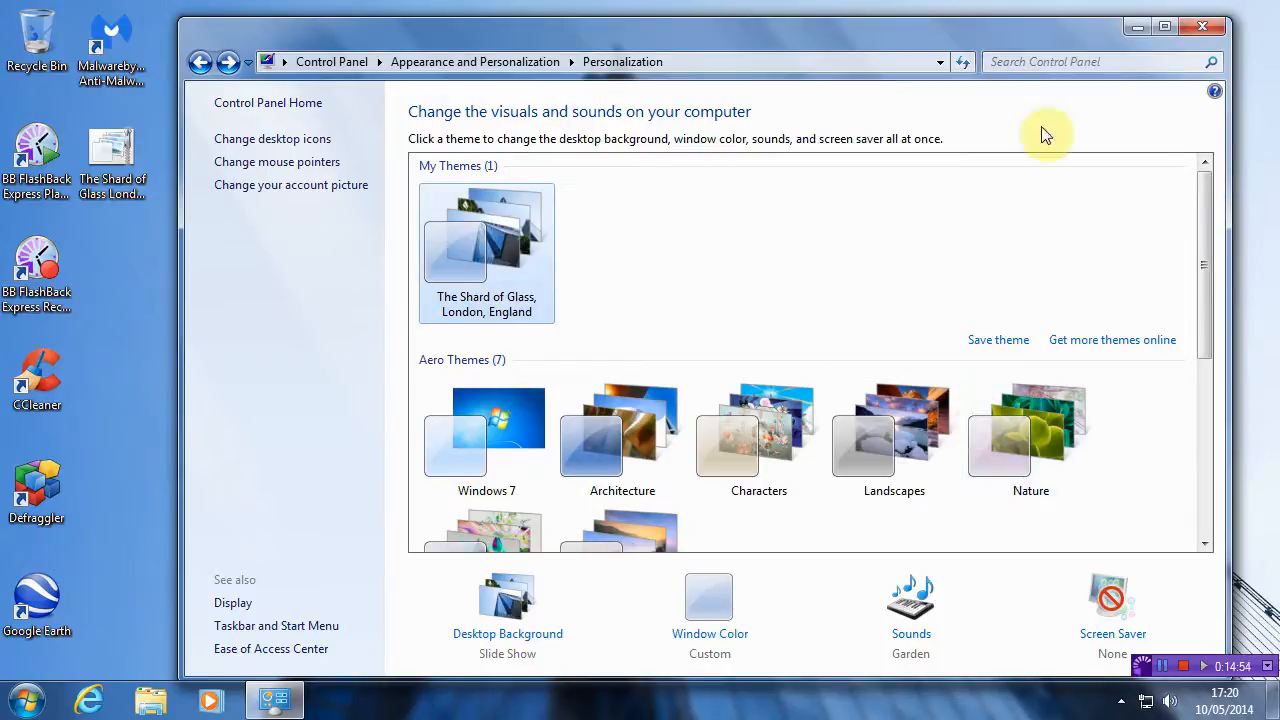
mouse_move(1198, 26)
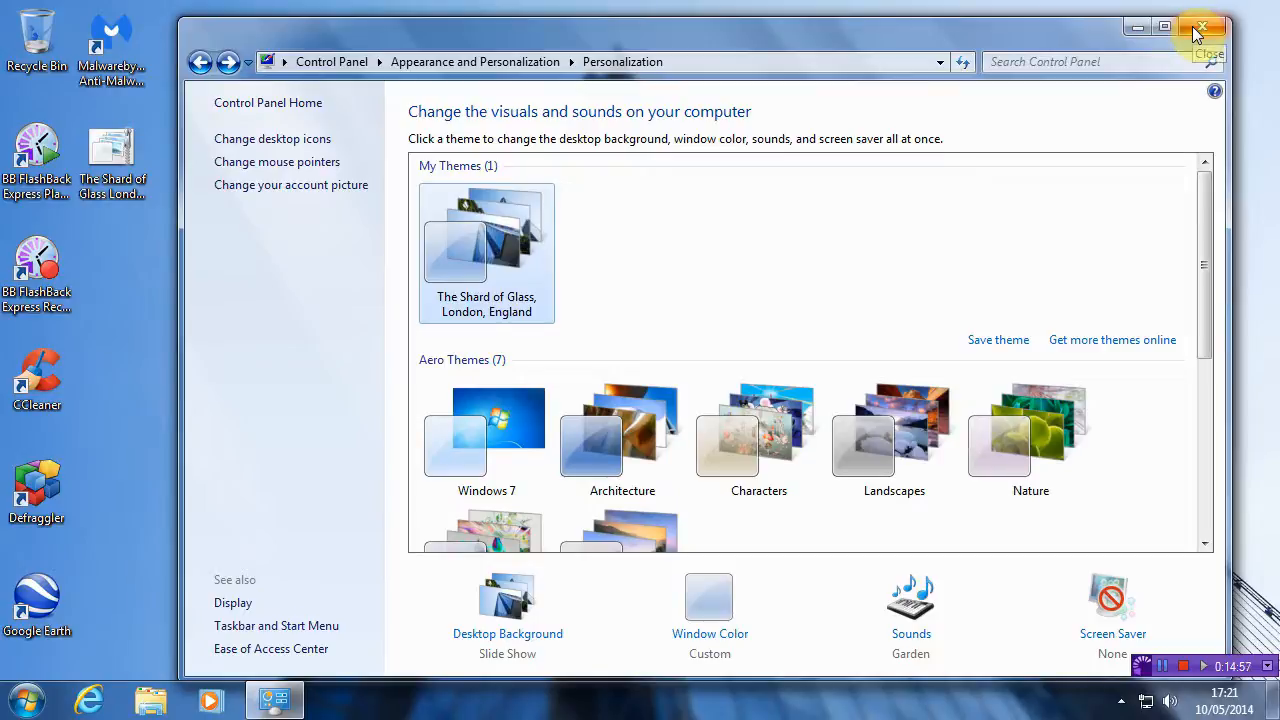
mouse_move(148, 658)
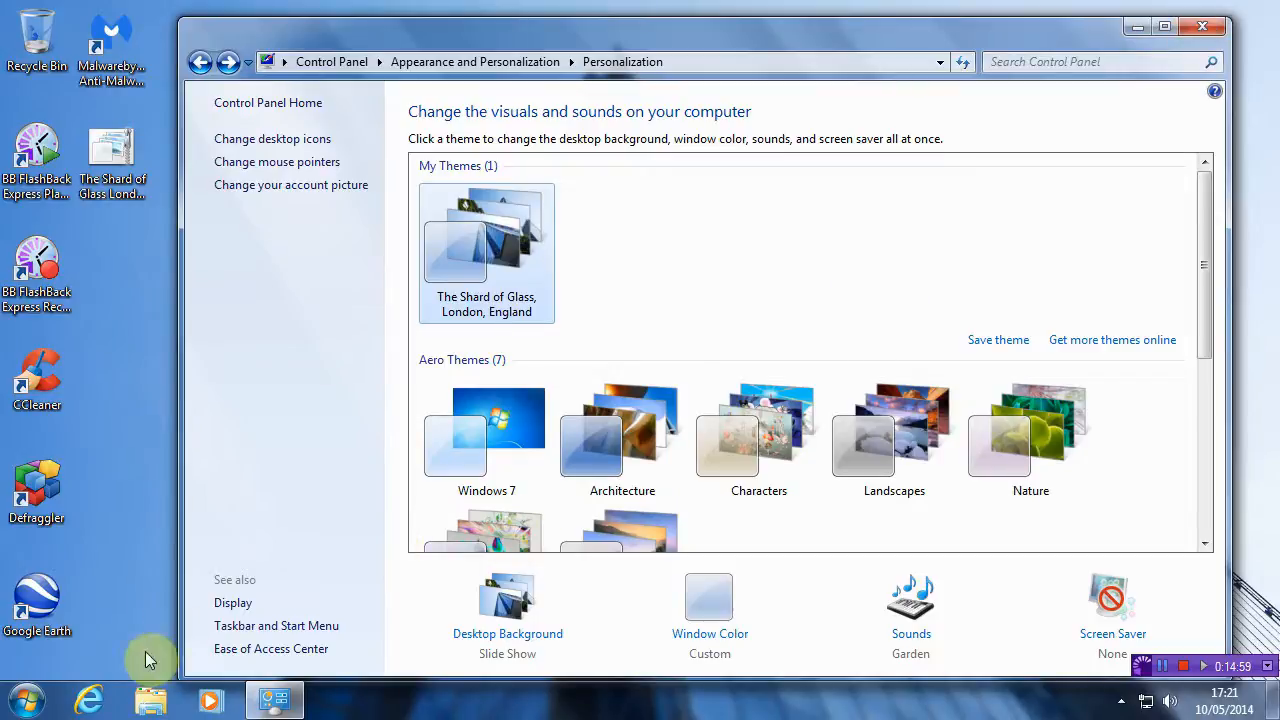
mouse_move(90, 700)
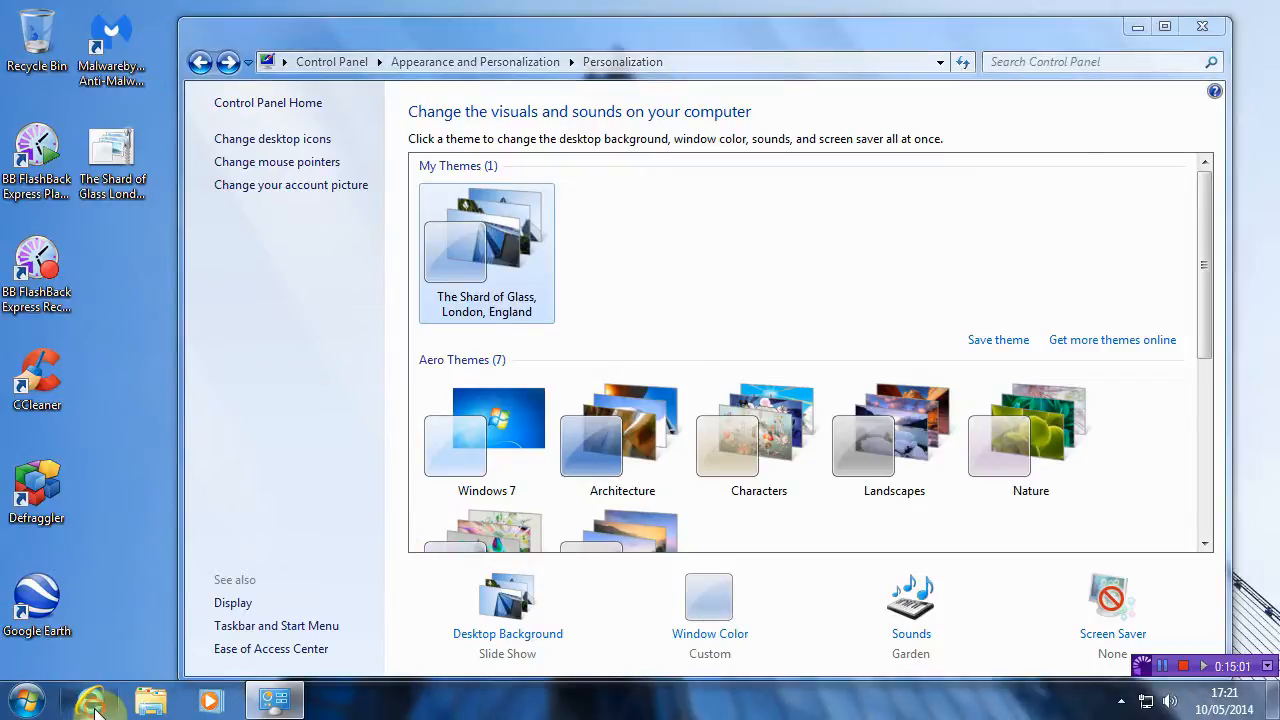
left_click(98, 698)
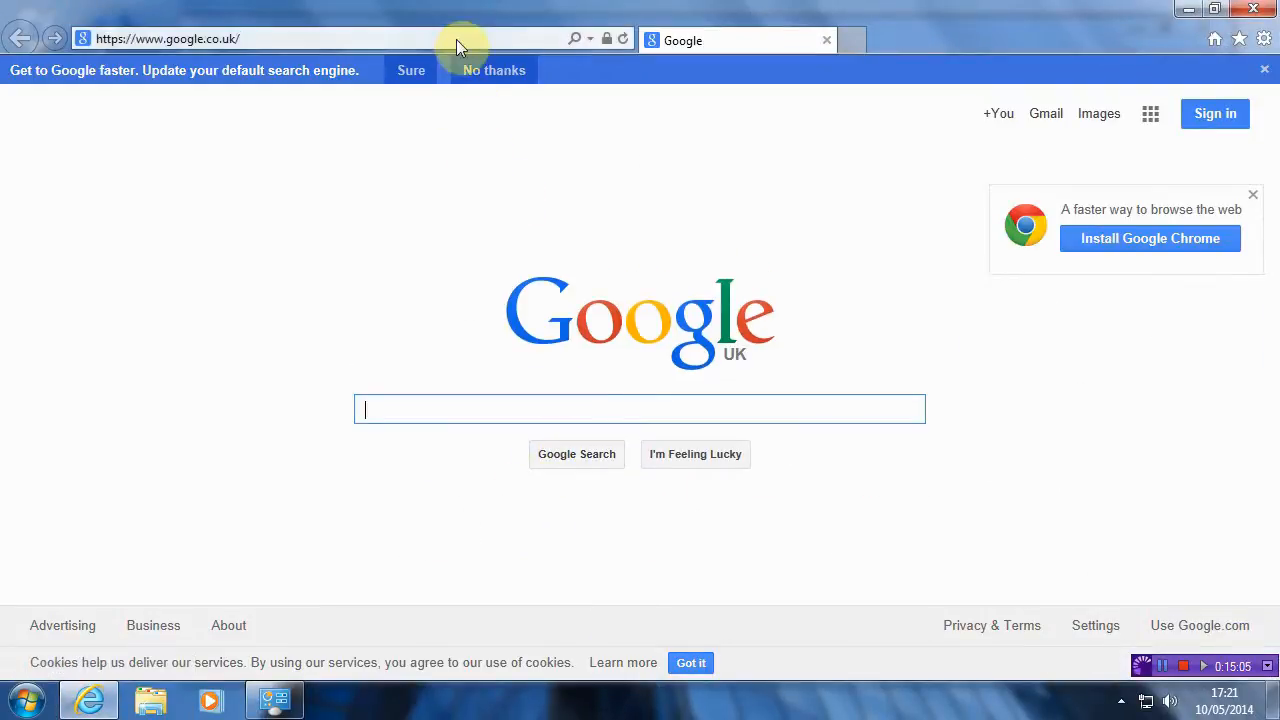
type("www.alphatucana")
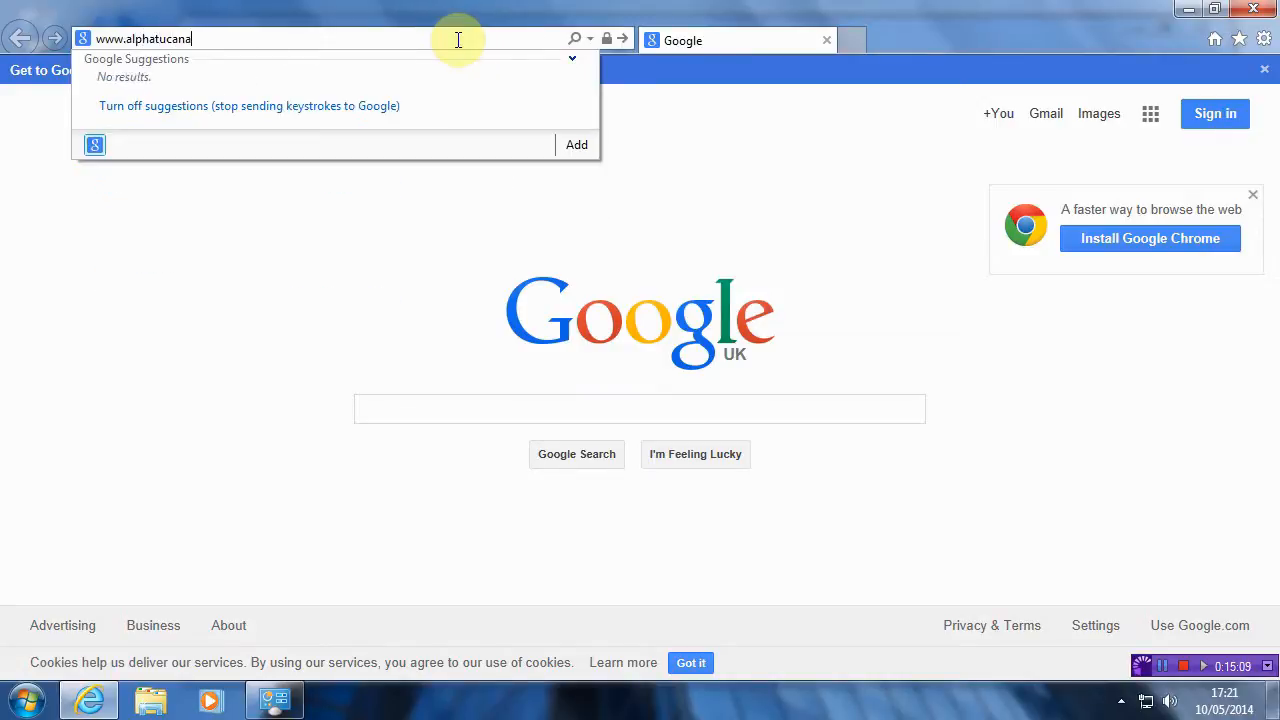
type(".co.uk/")
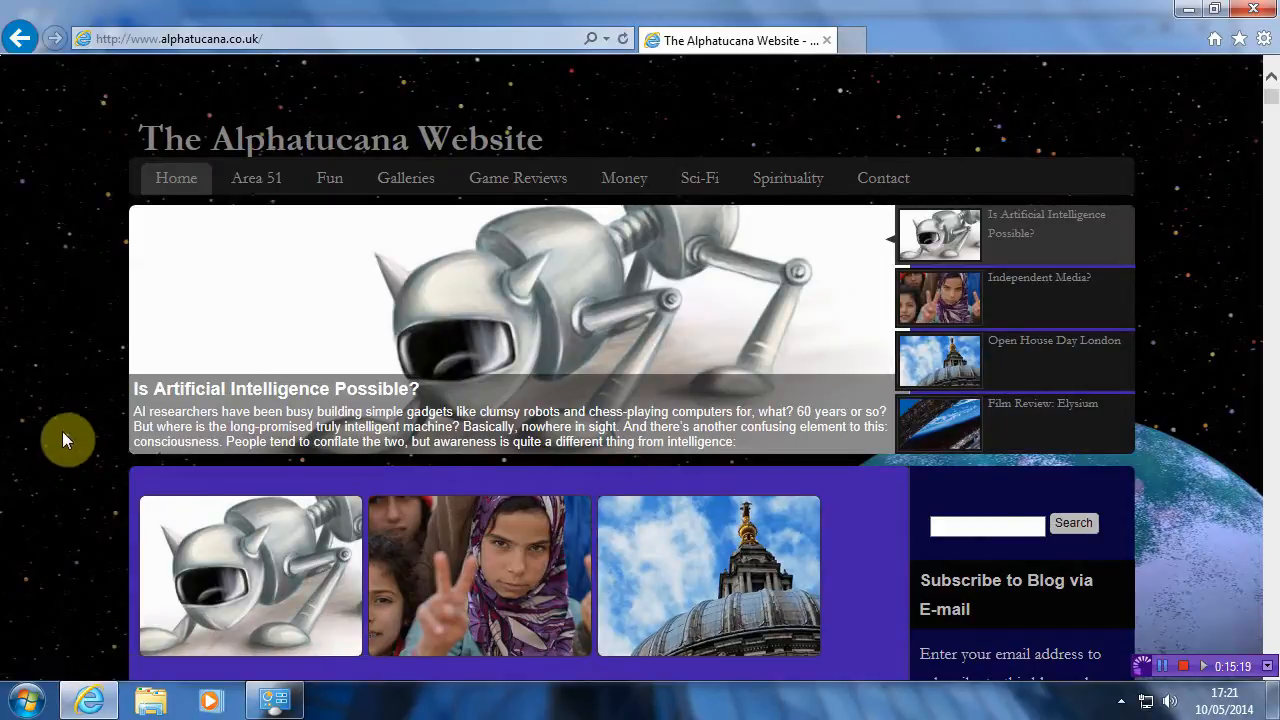
scroll("down", 3)
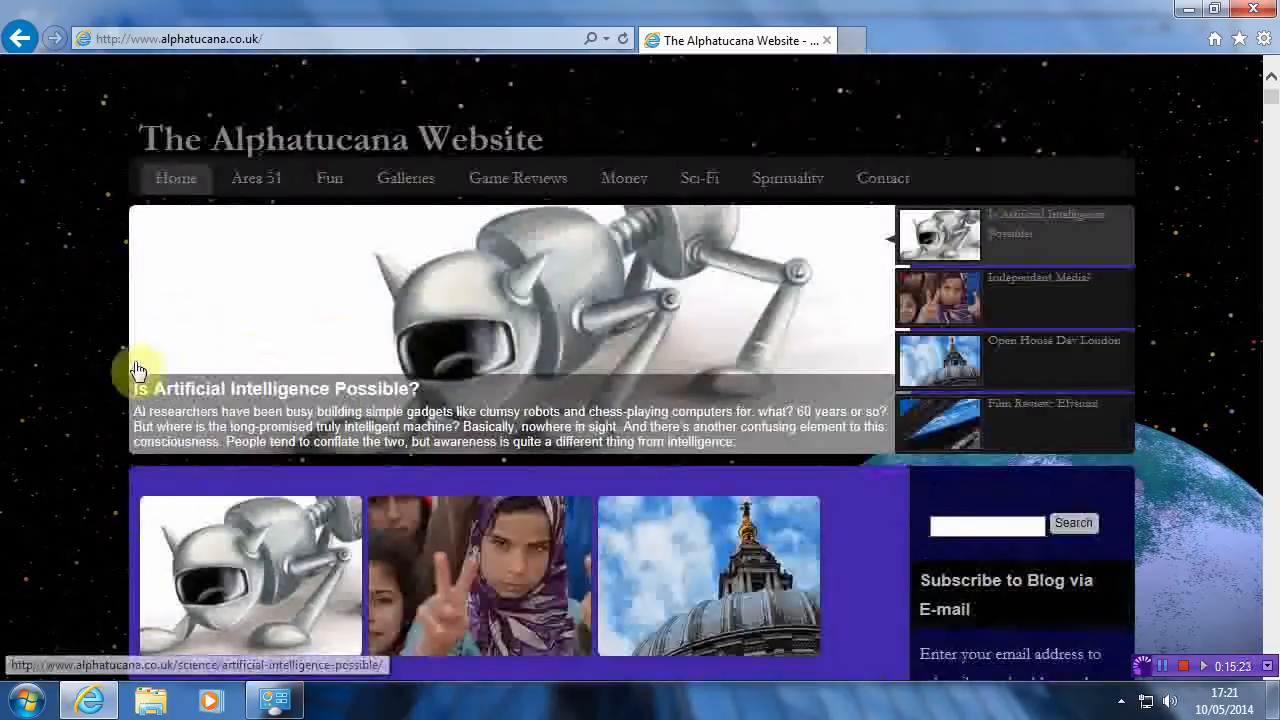
mouse_move(404, 272)
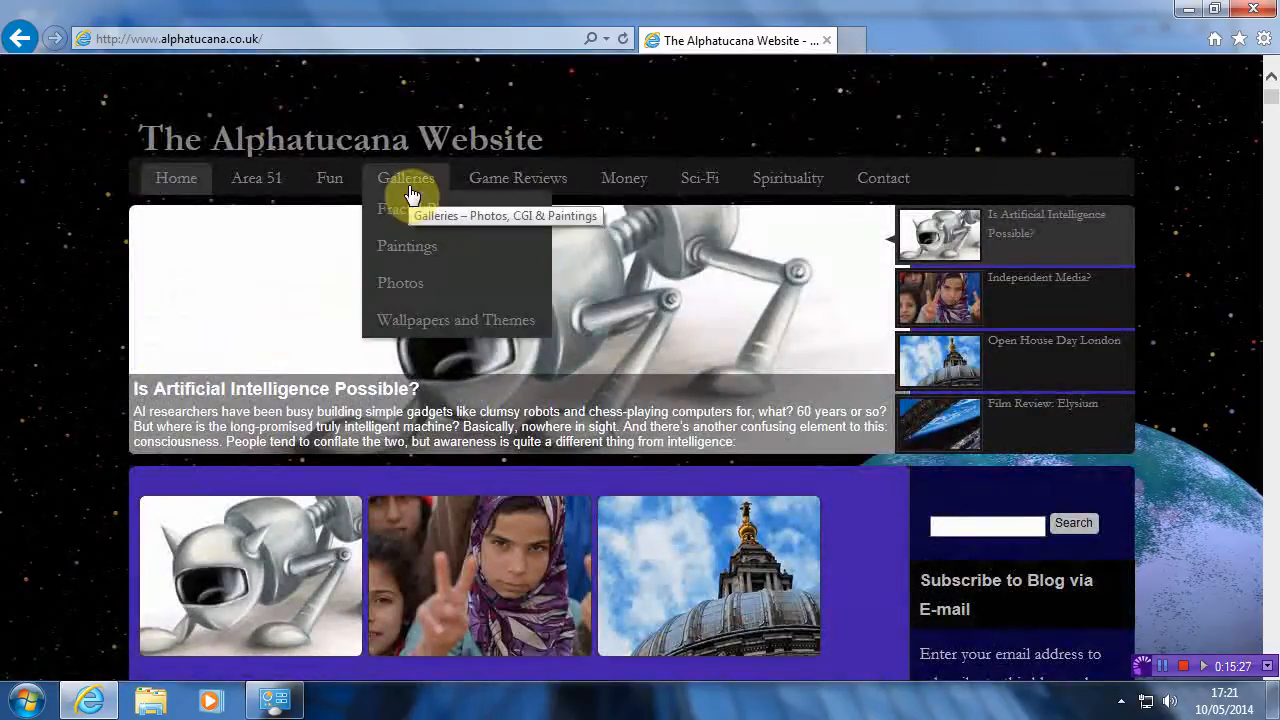
mouse_move(424, 324)
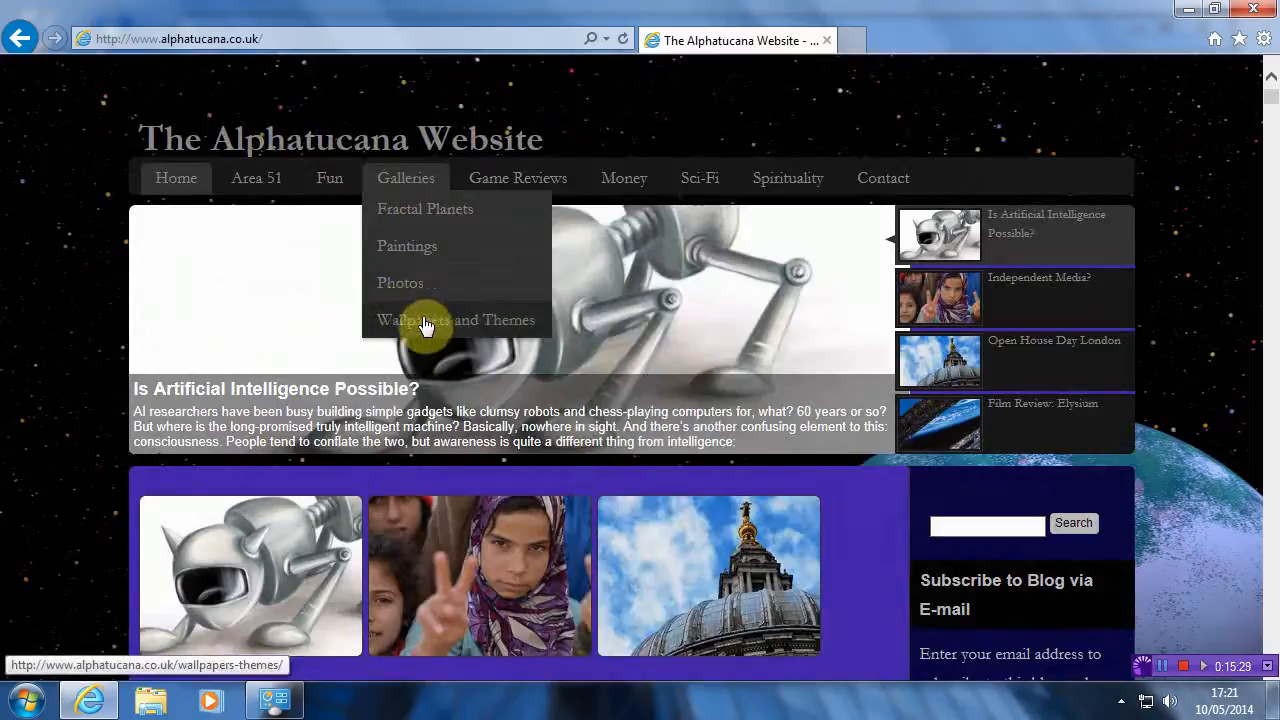
Go to the Wallpapers and Themes page and scroll to the Shard of Glass themepack link.
left_click(456, 320)
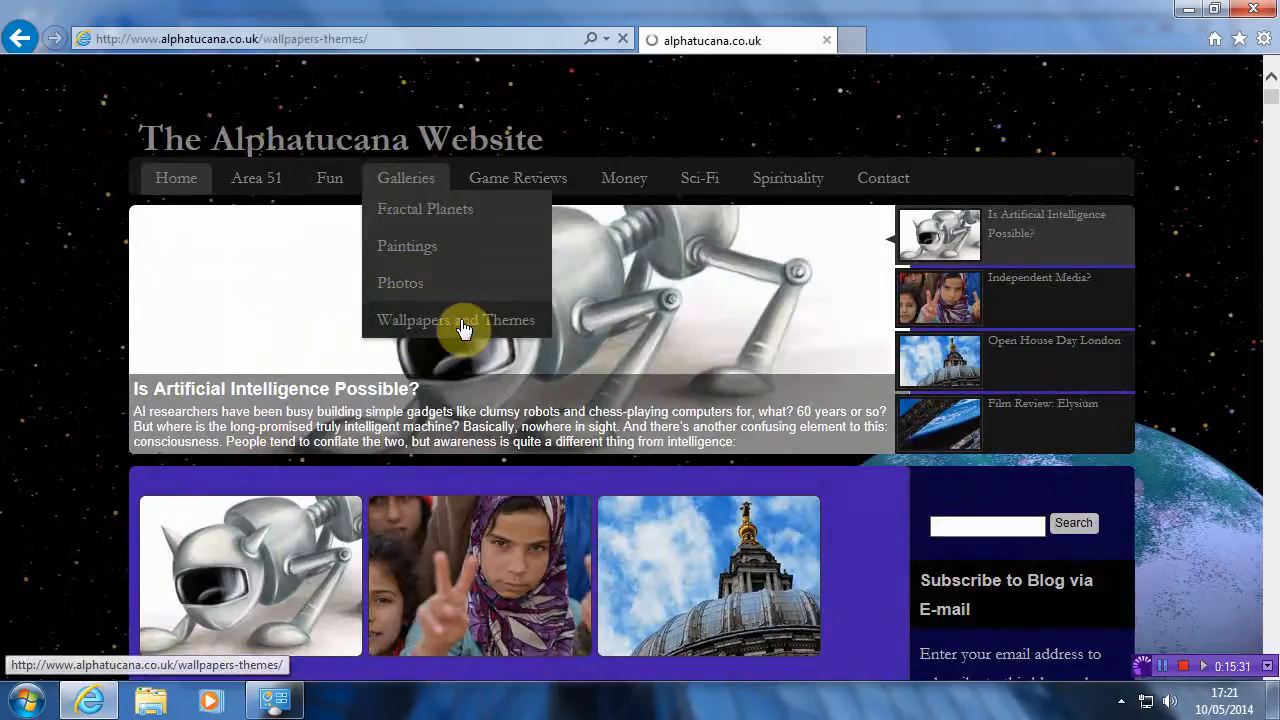
left_click(454, 320)
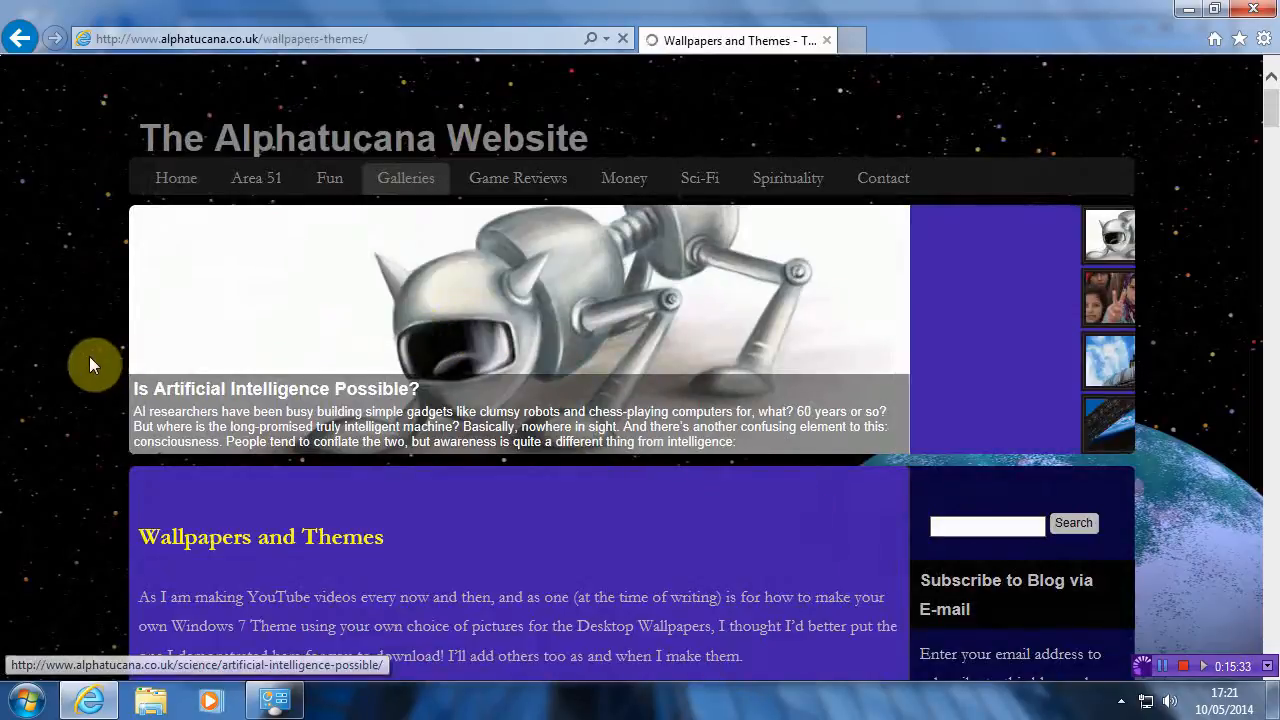
scroll("down", 3)
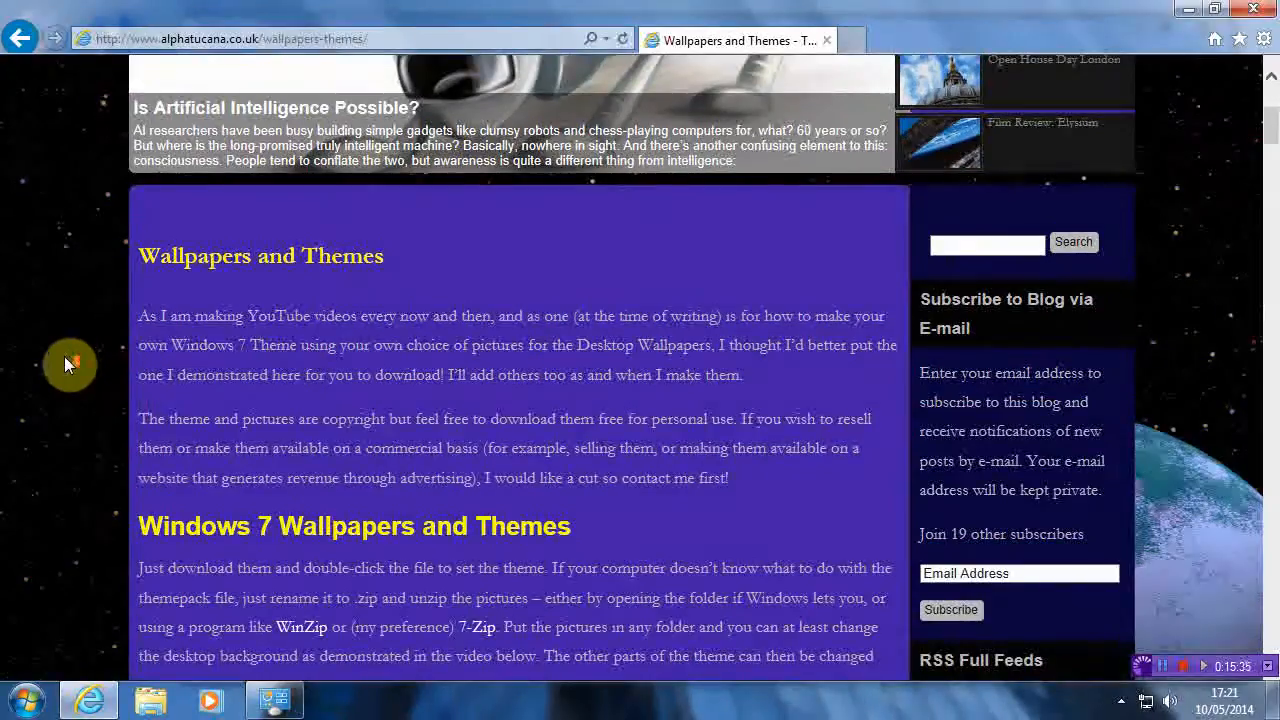
scroll("down", 3)
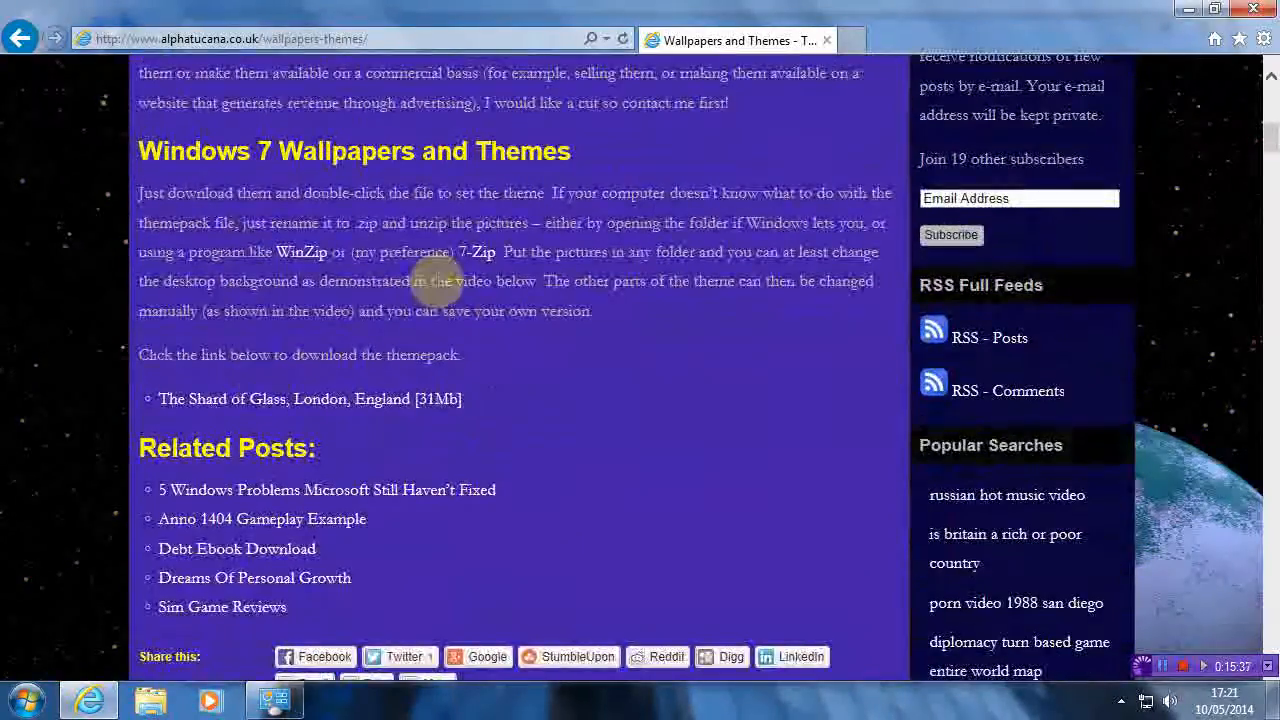
mouse_move(312, 400)
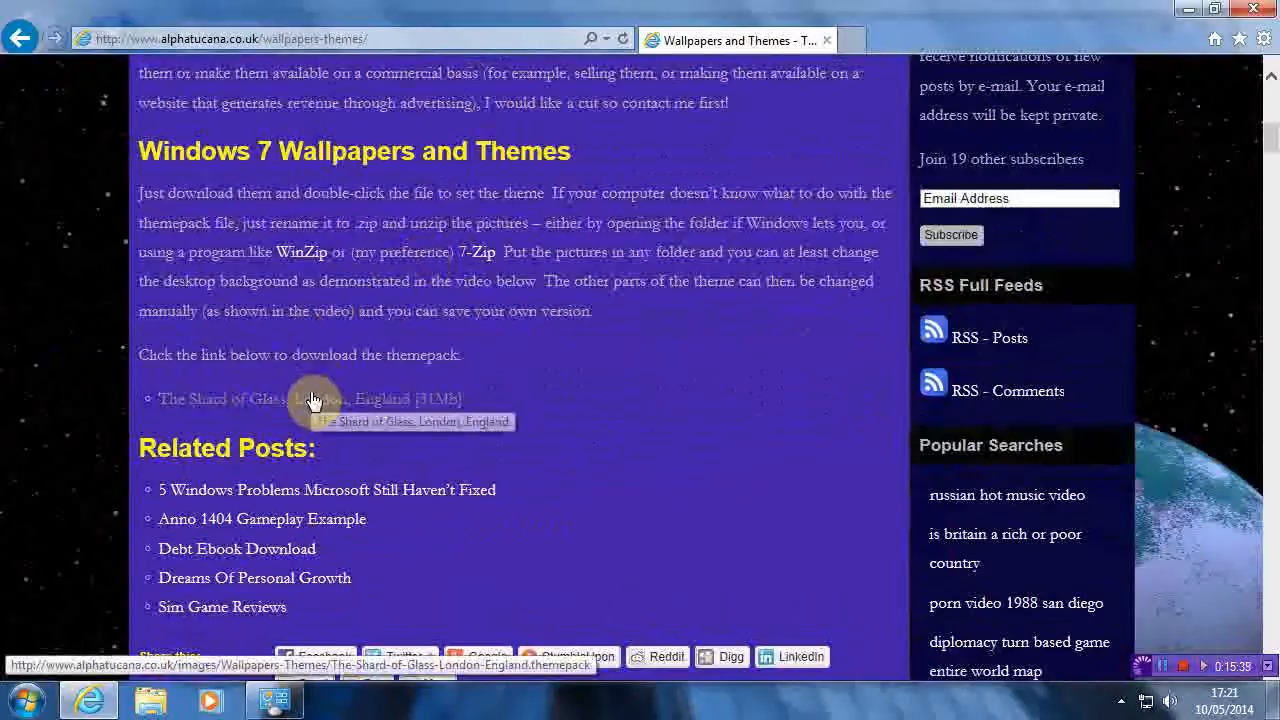
mouse_move(336, 392)
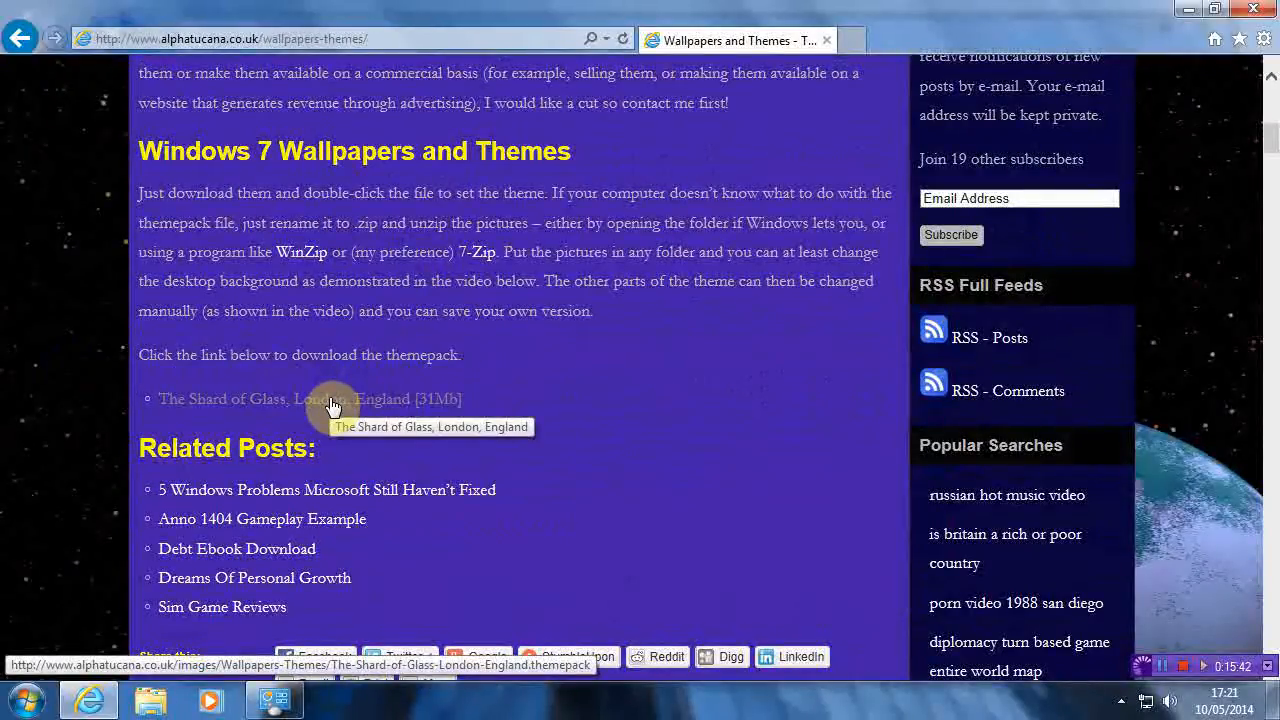
Start the Shard of Glass themepack download, choose Save as, then cancel the save location.
left_click(310, 400)
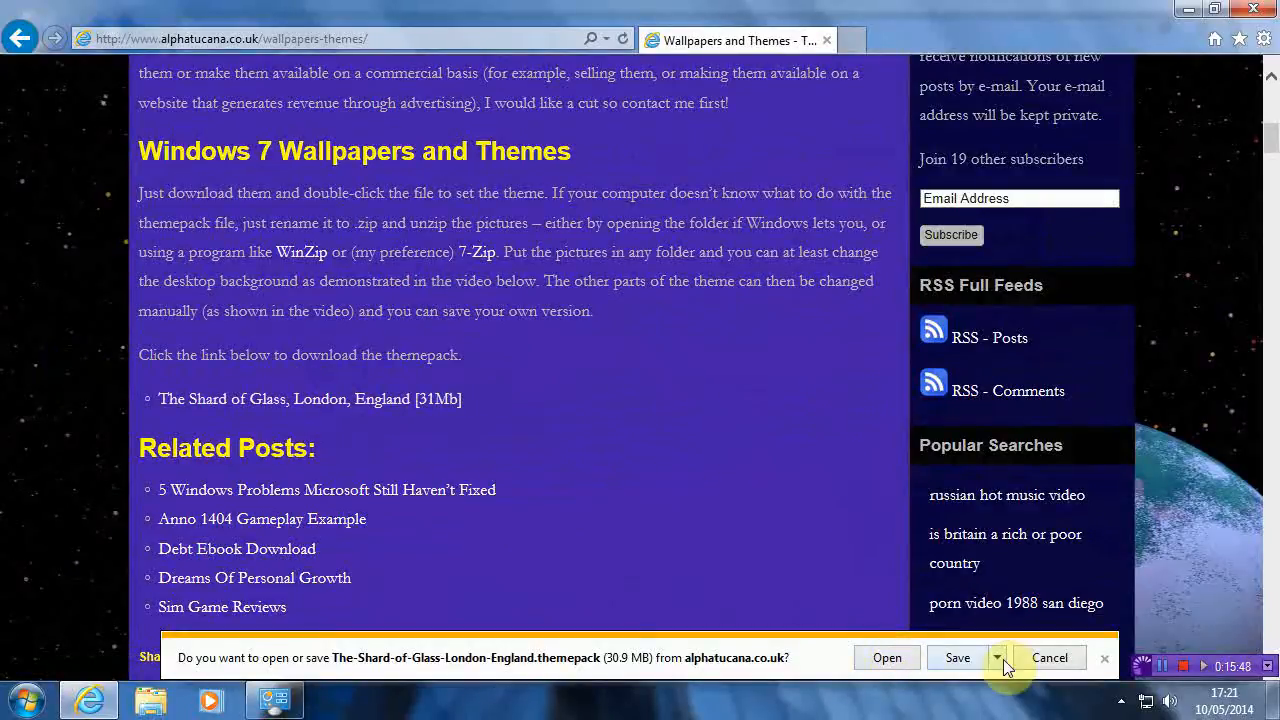
left_click(998, 656)
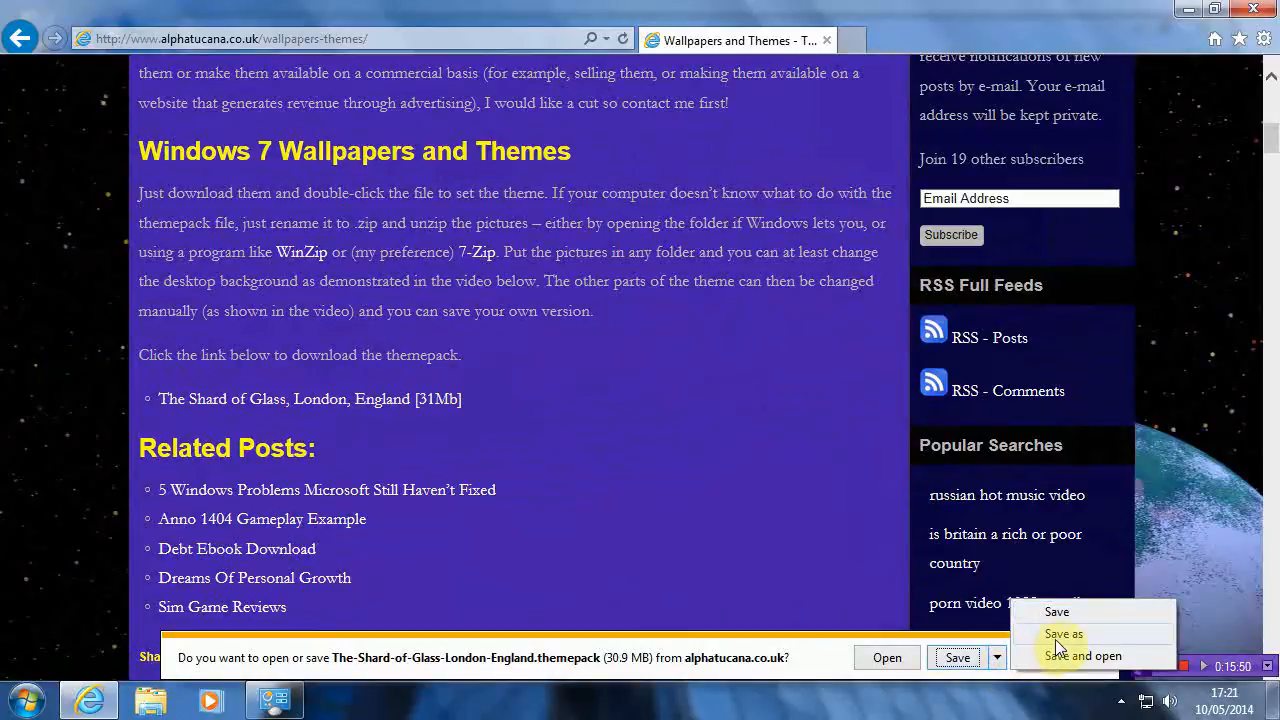
left_click(1068, 632)
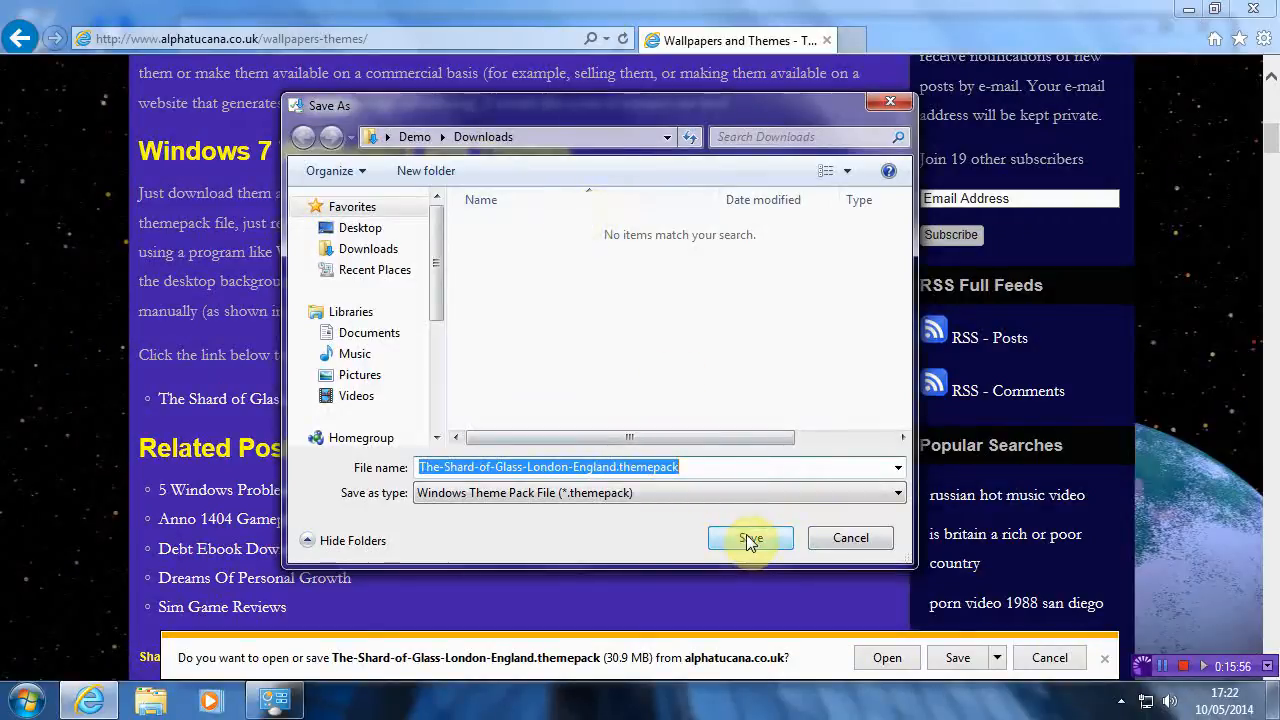
mouse_move(852, 544)
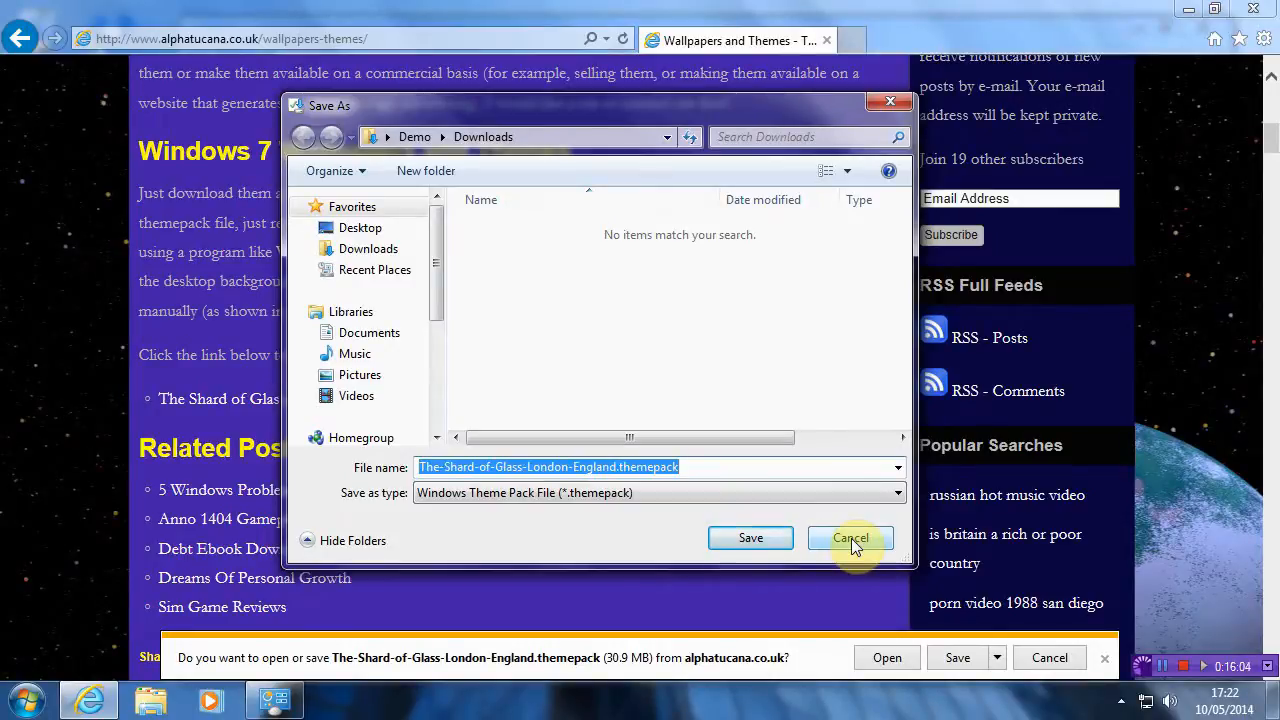
left_click(850, 536)
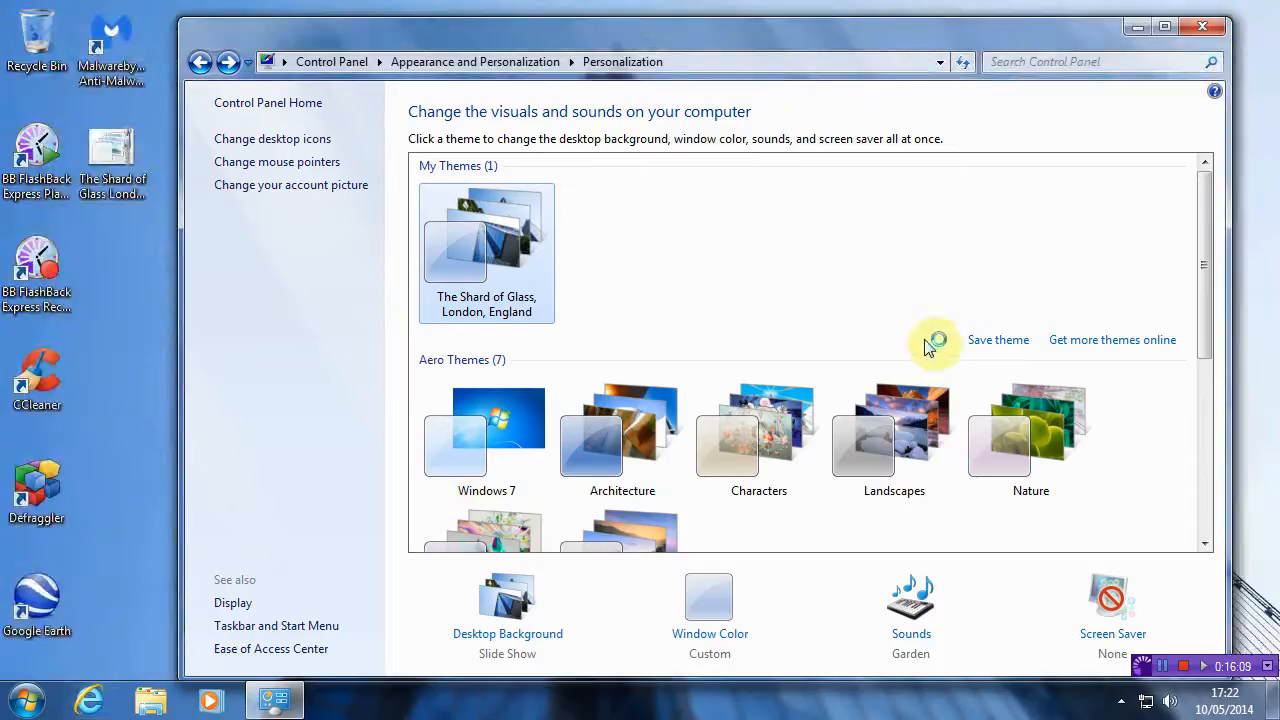
Apply the Landscapes theme, close Personalization and launch the themepack from the desktop.
left_click(888, 430)
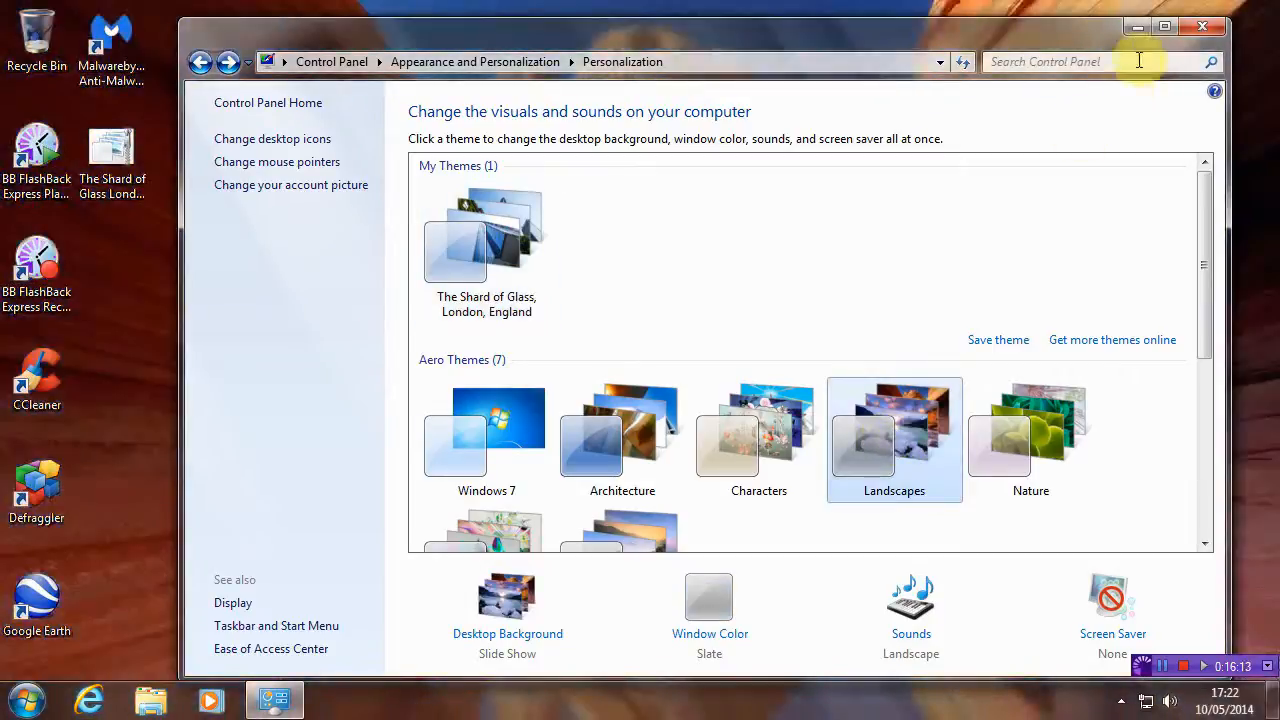
left_click(1200, 32)
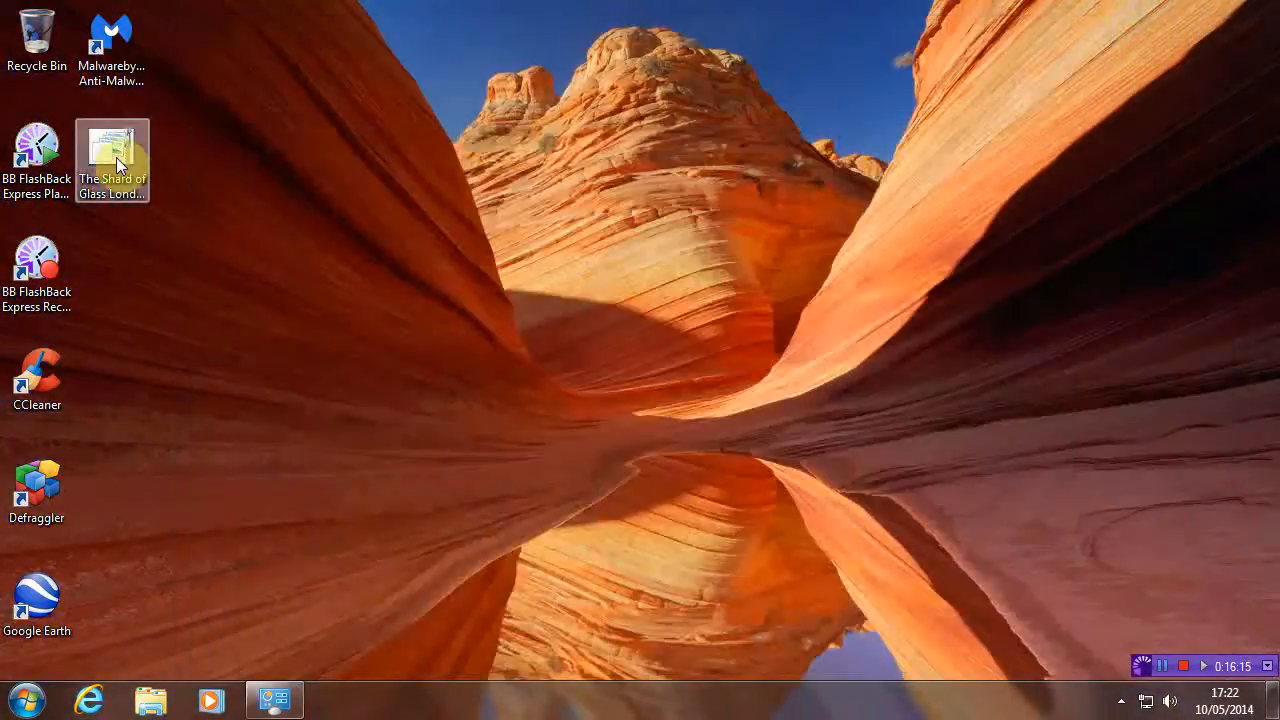
double_click(112, 148)
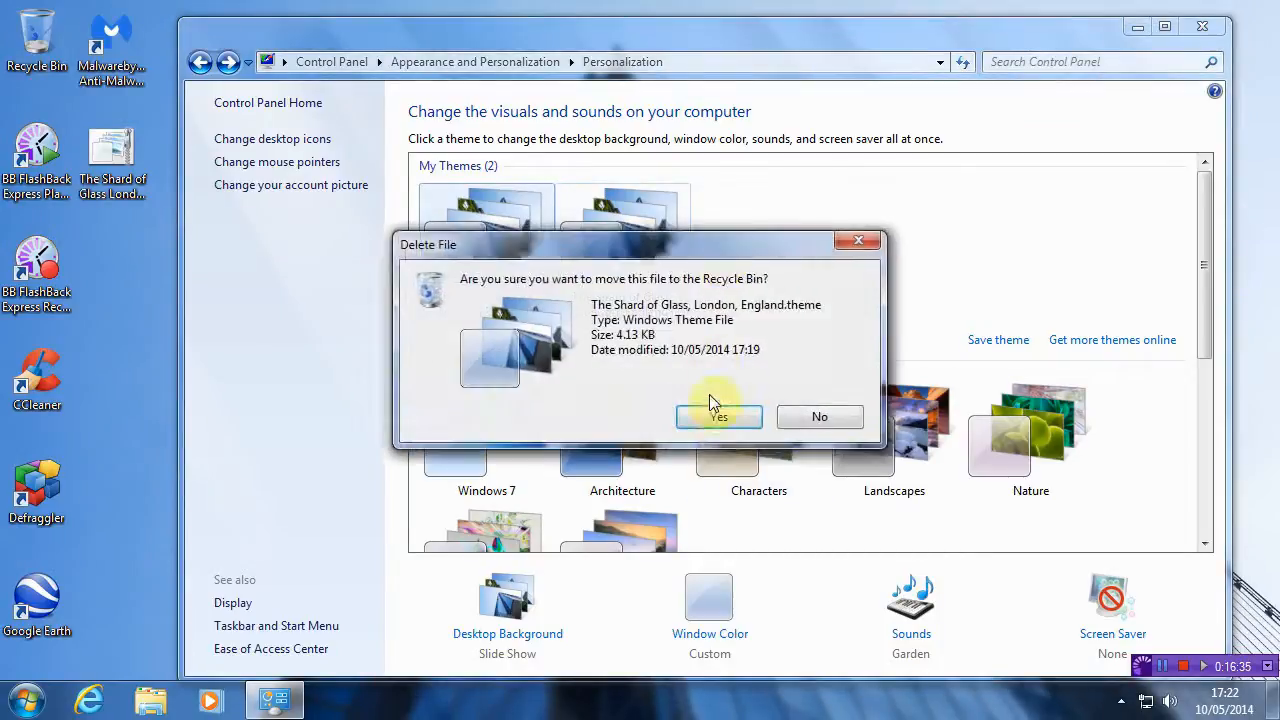
Confirm deleting the duplicate Shard of Glass theme and close Personalization.
left_click(720, 416)
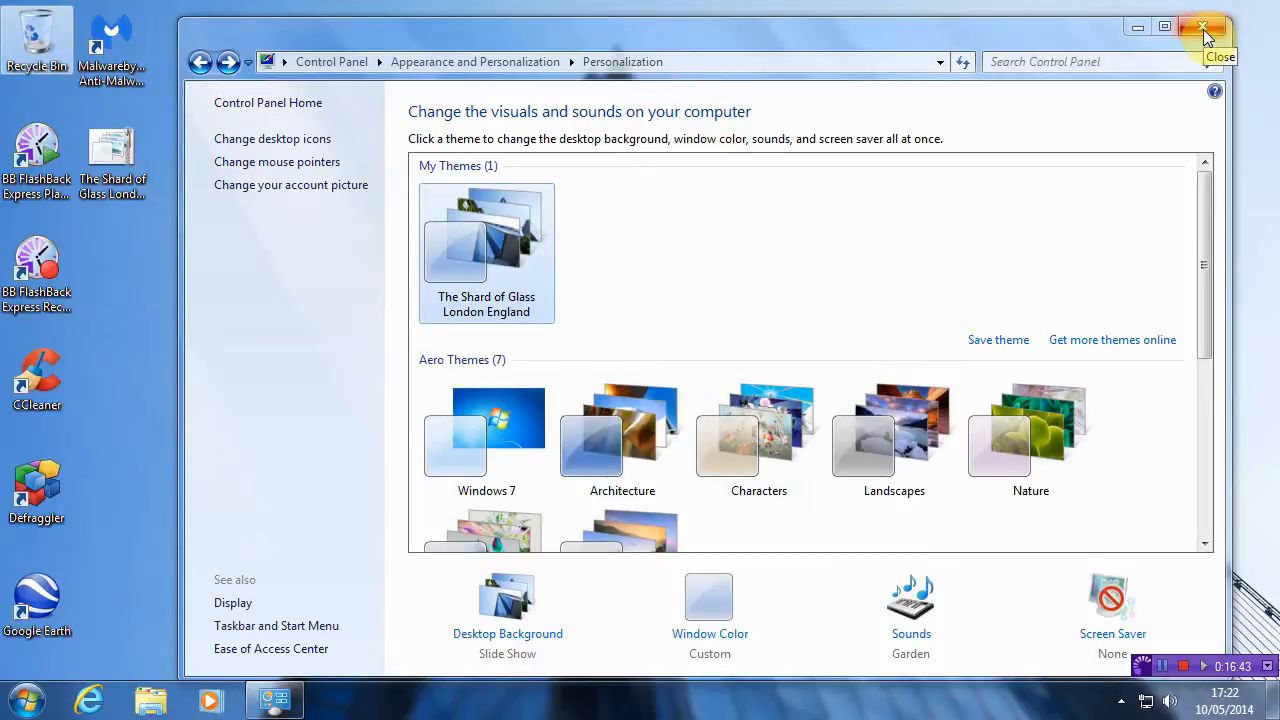
left_click(1198, 28)
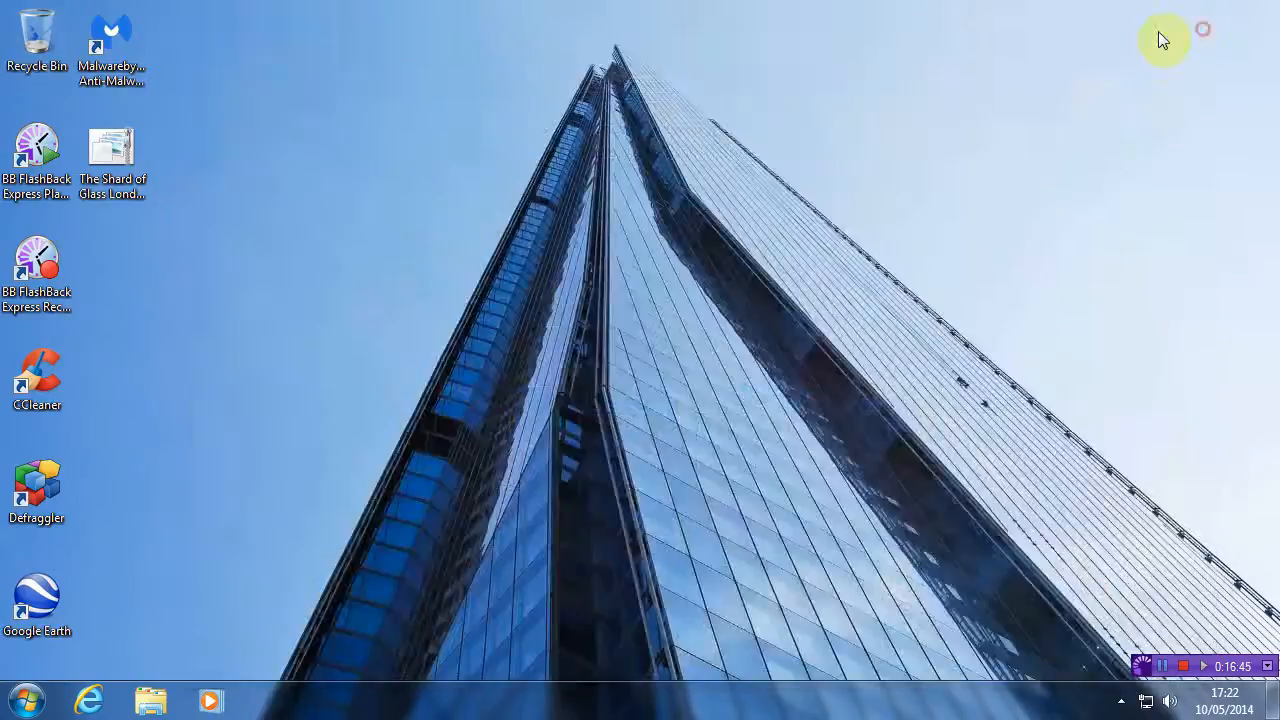
mouse_move(112, 164)
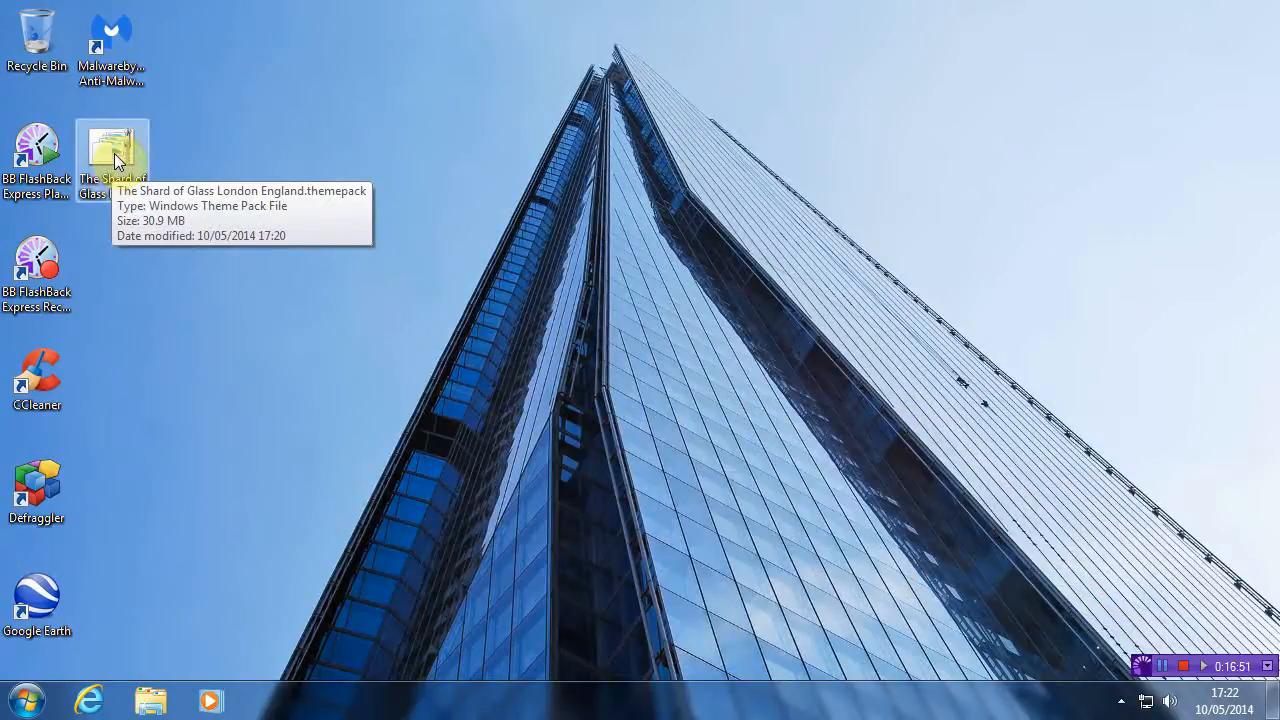
Show the desktop context menu with 7-Zip options for the themepack file.
right_click(112, 156)
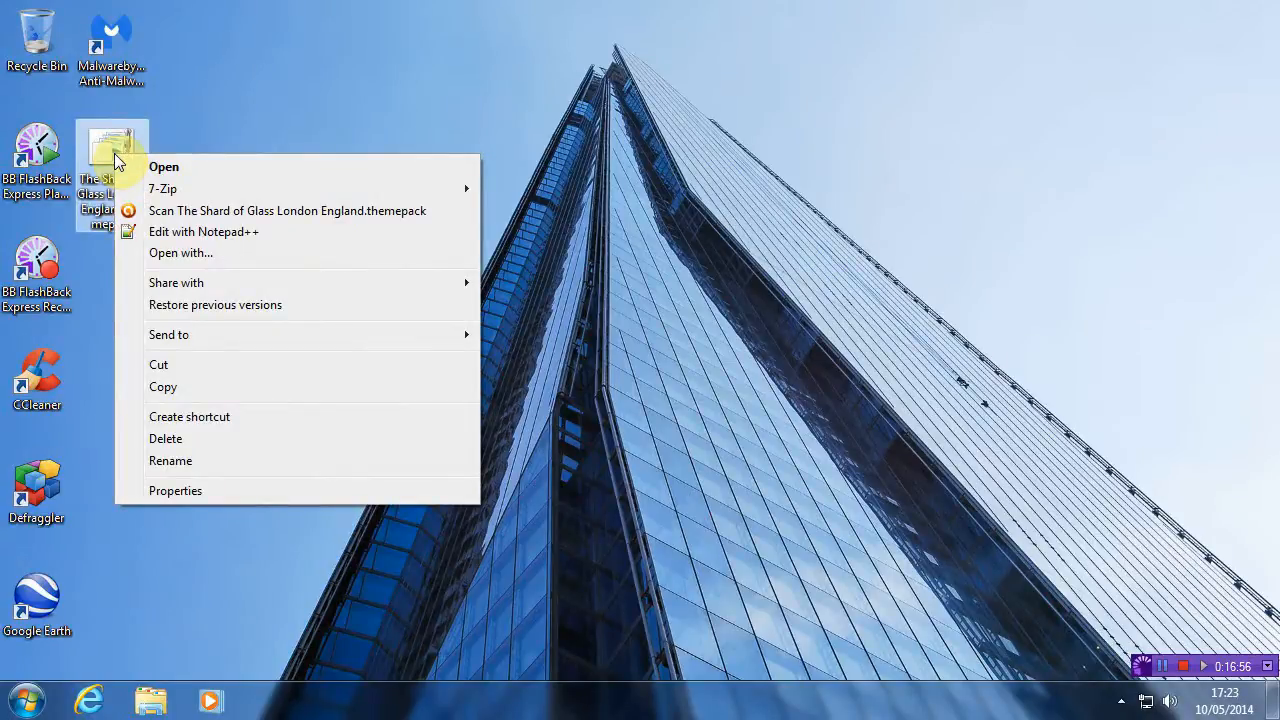
mouse_move(166, 190)
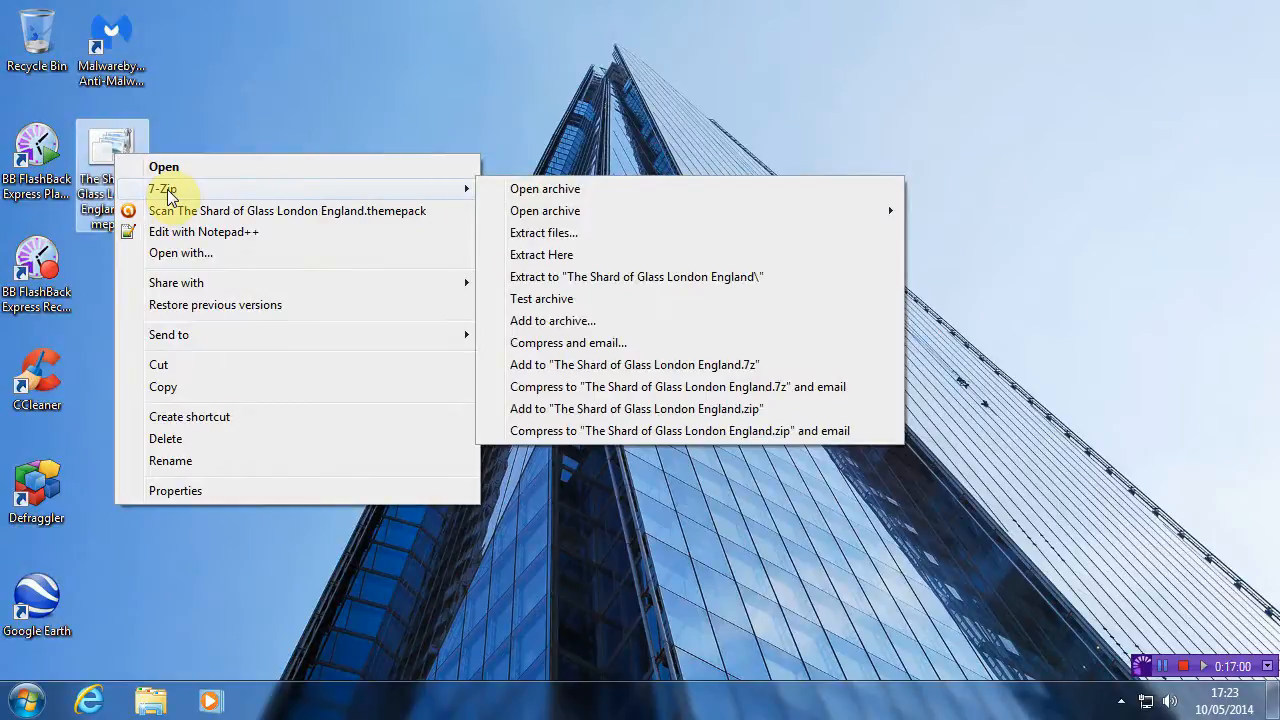
mouse_move(546, 204)
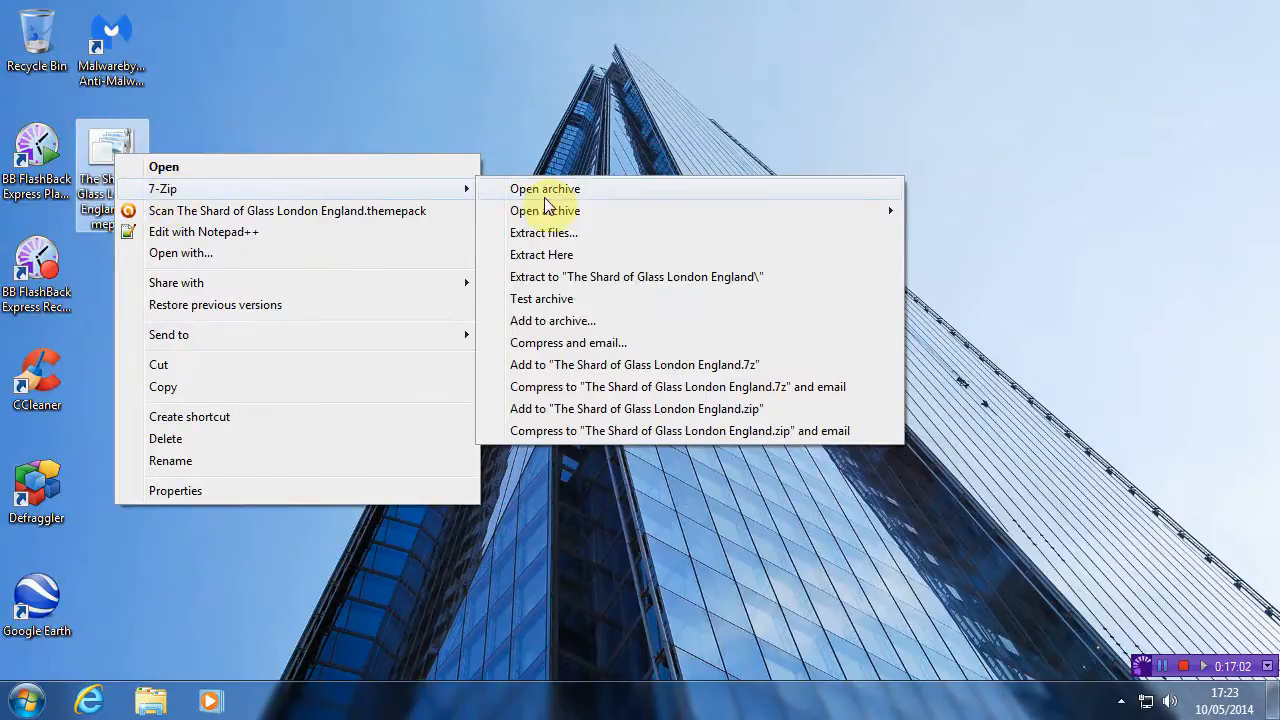
mouse_move(550, 234)
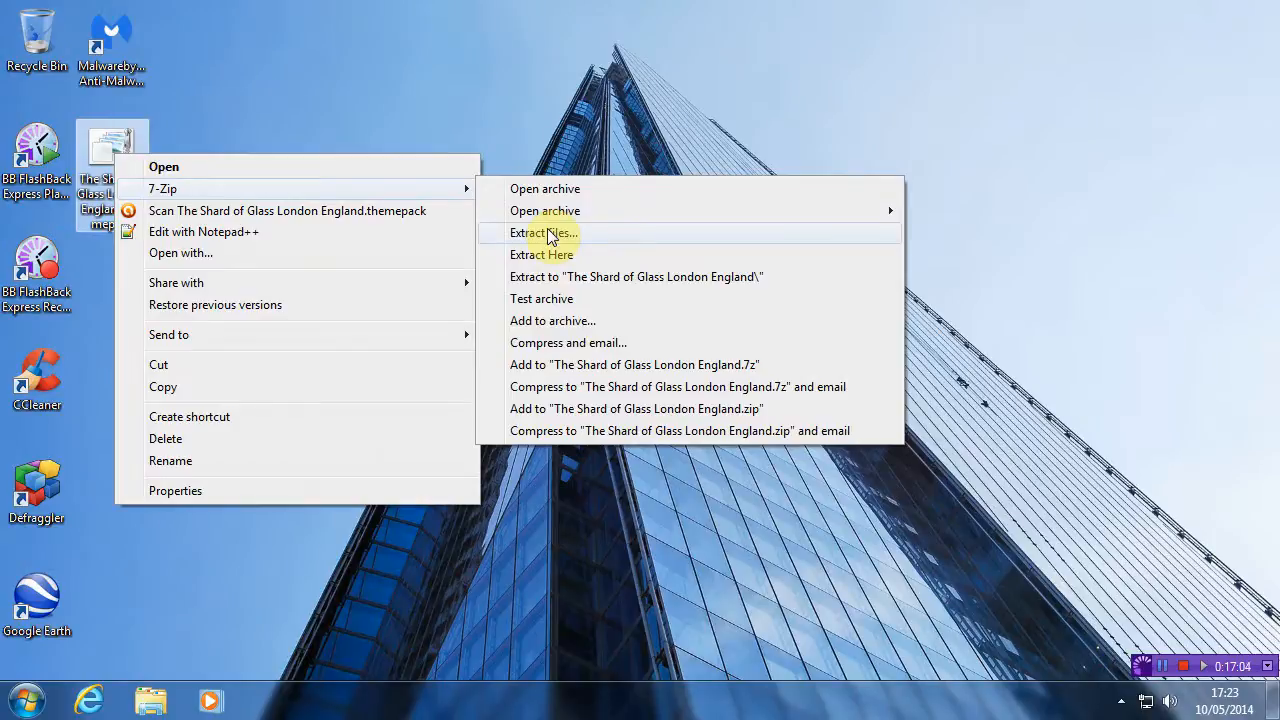
mouse_move(560, 192)
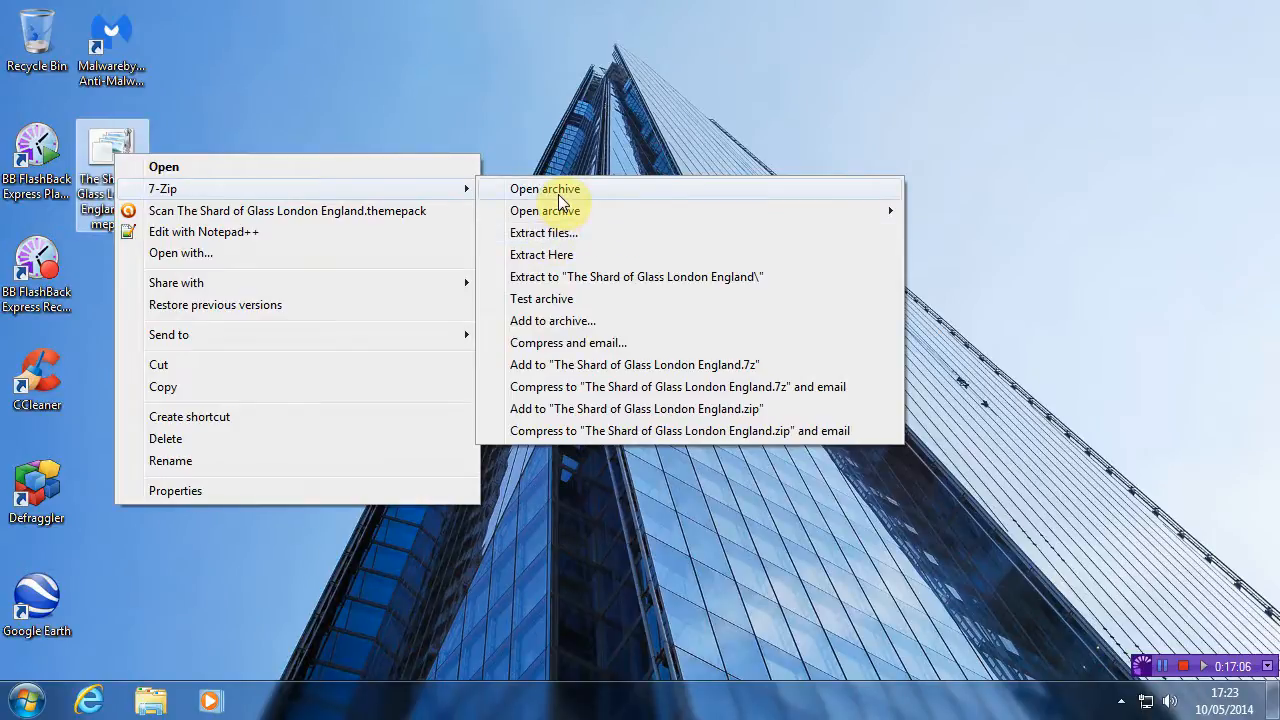
Extract the themepack with 7-Zip into a 'The Shard of Glass London England' desktop folder.
left_click(544, 188)
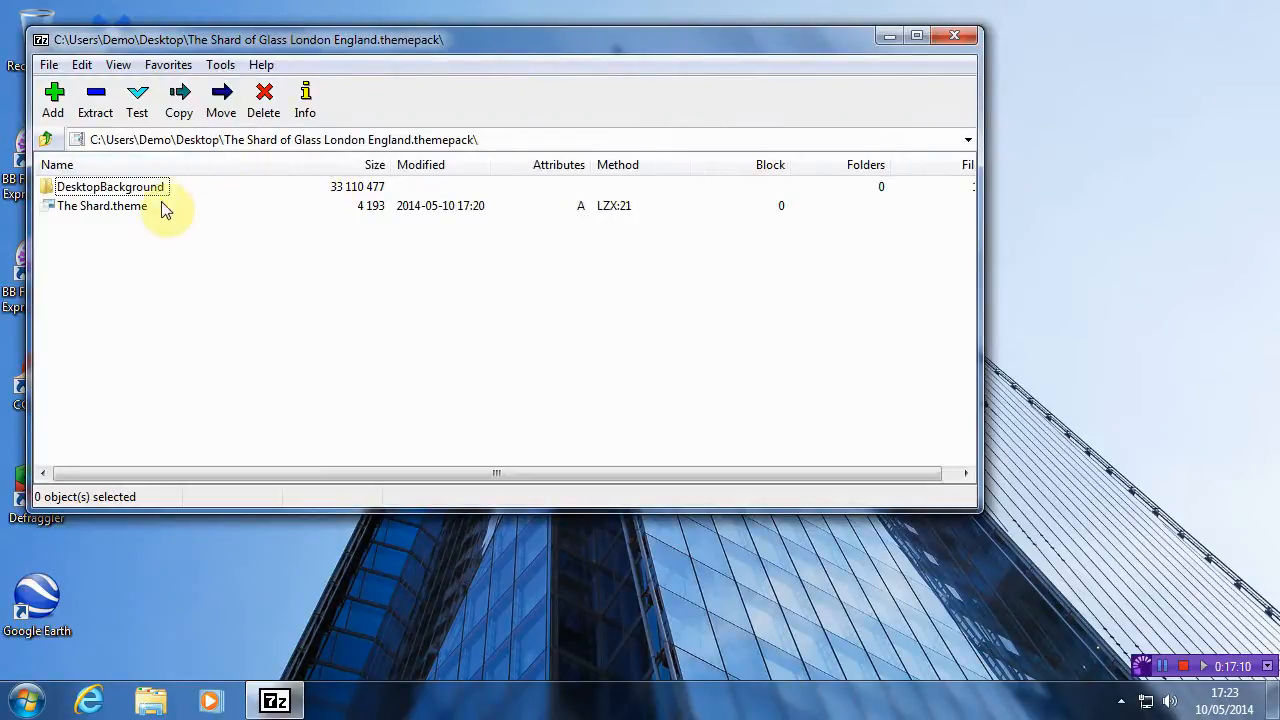
double_click(110, 186)
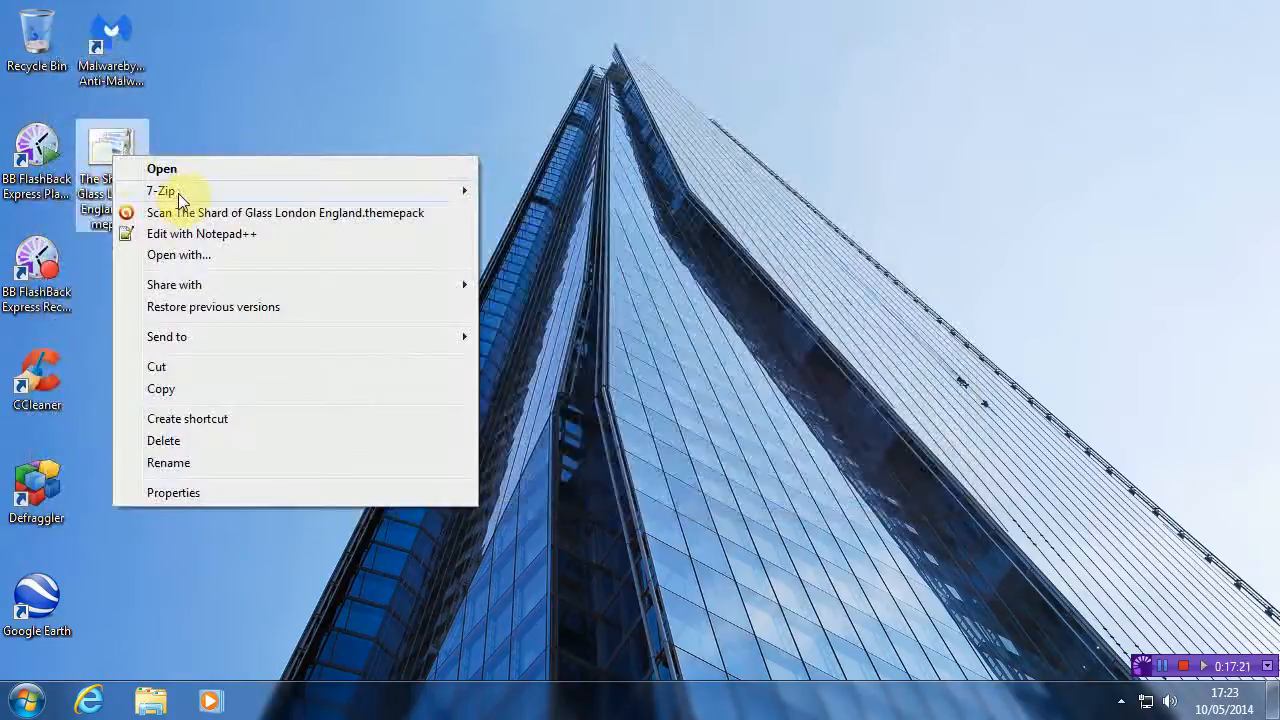
mouse_move(164, 192)
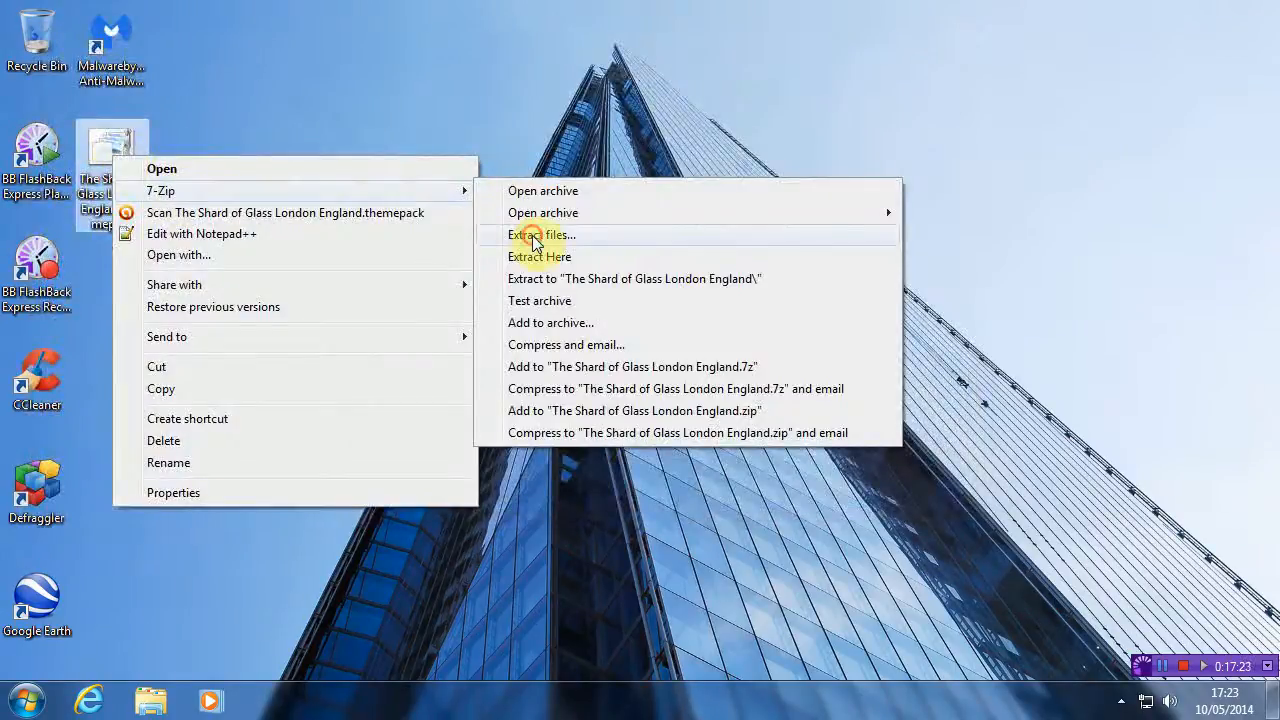
left_click(540, 234)
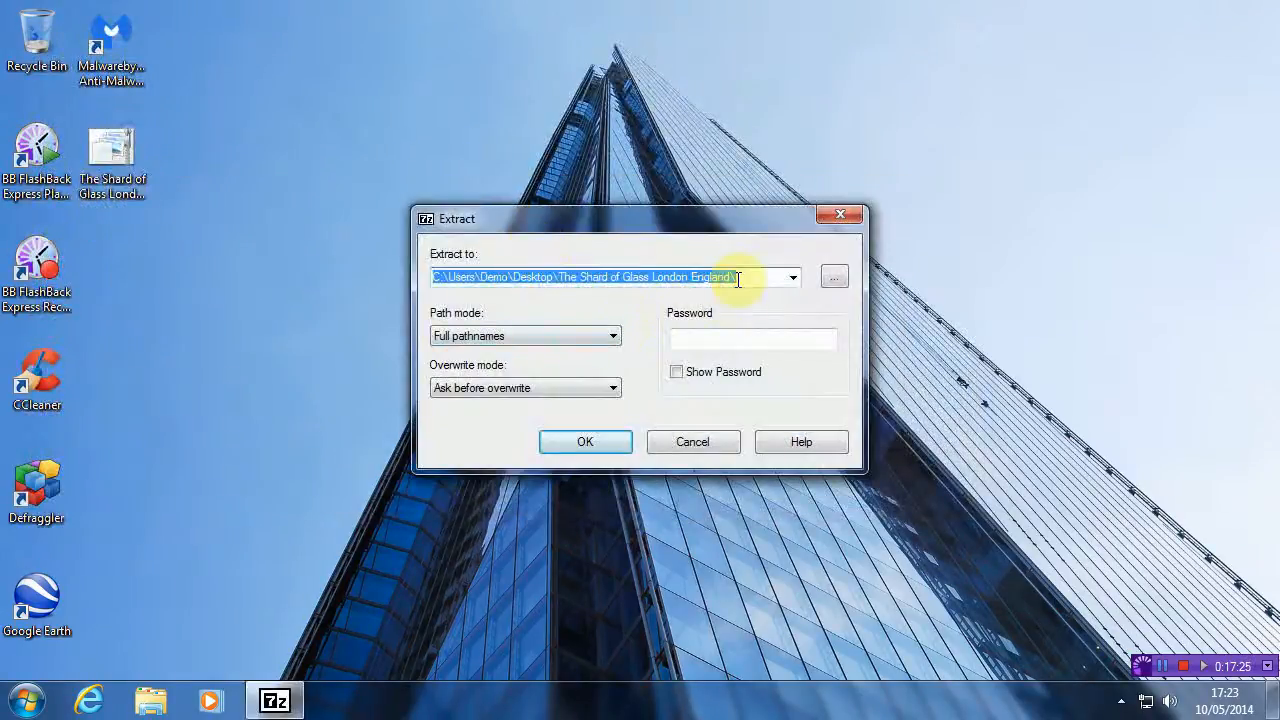
left_click(584, 442)
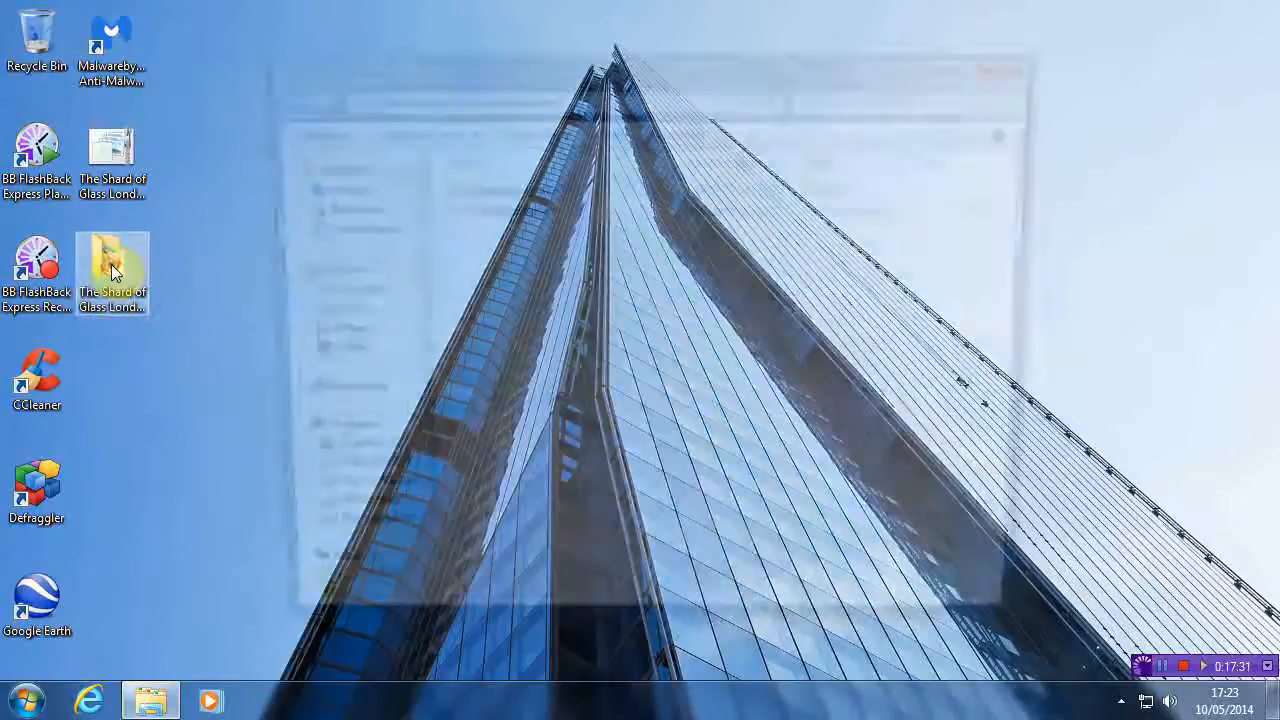
double_click(112, 258)
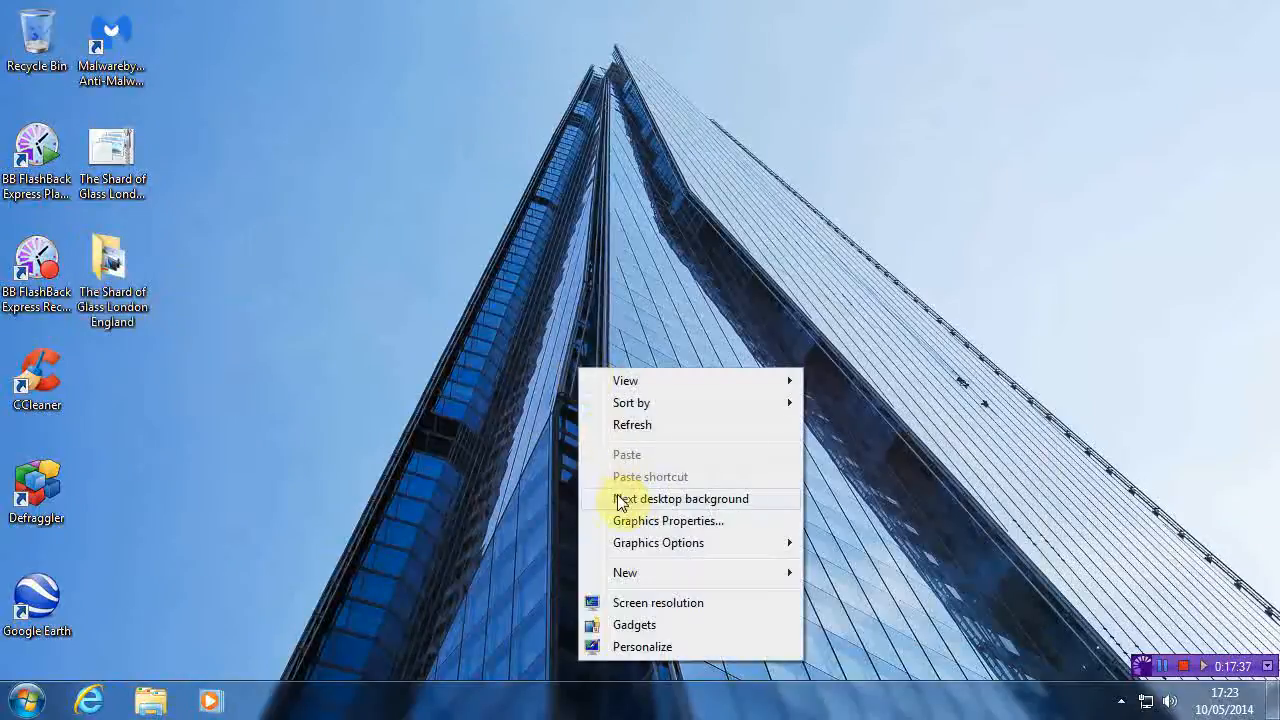
Reopen Personalization, apply the Architecture theme and go to Desktop Background.
left_click(644, 646)
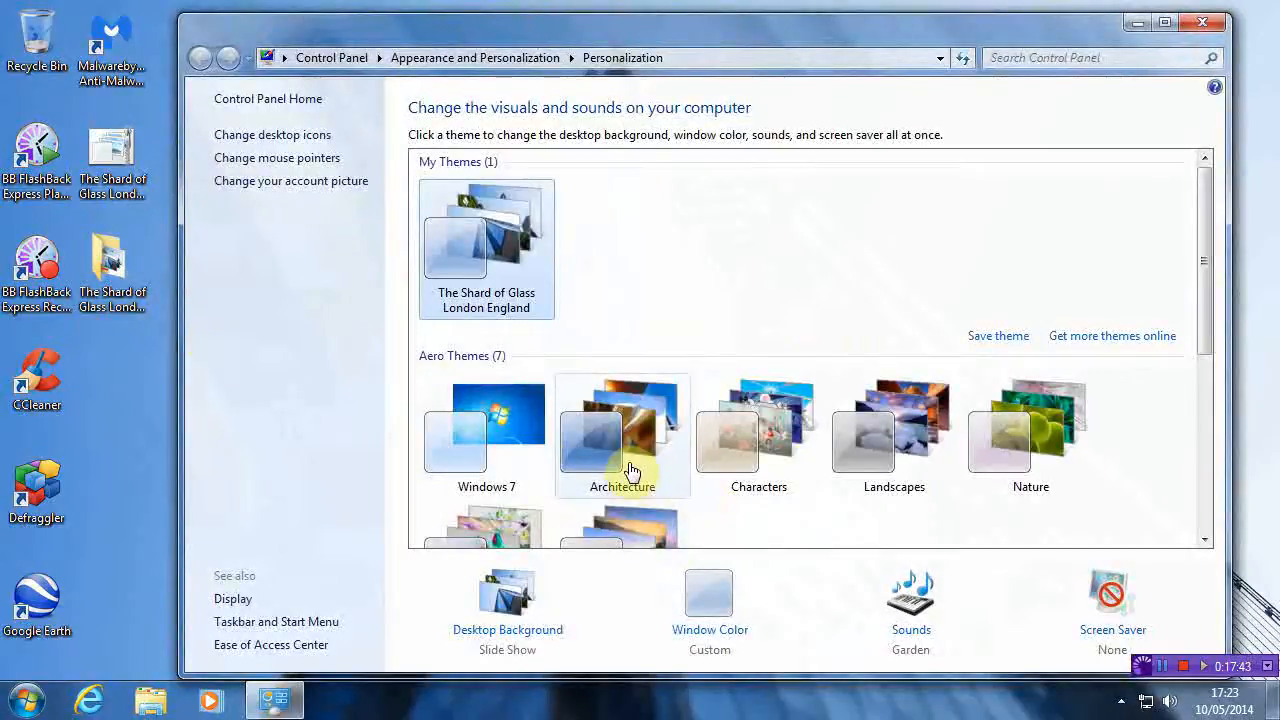
left_click(622, 436)
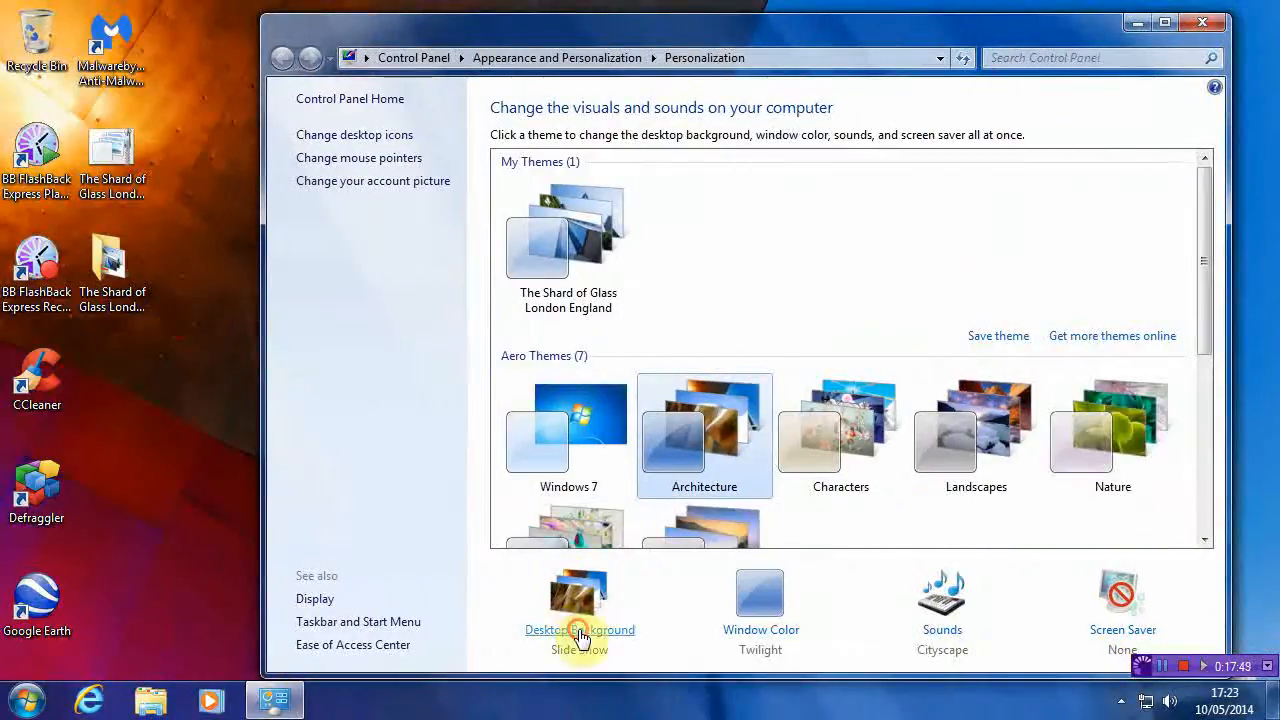
left_click(580, 630)
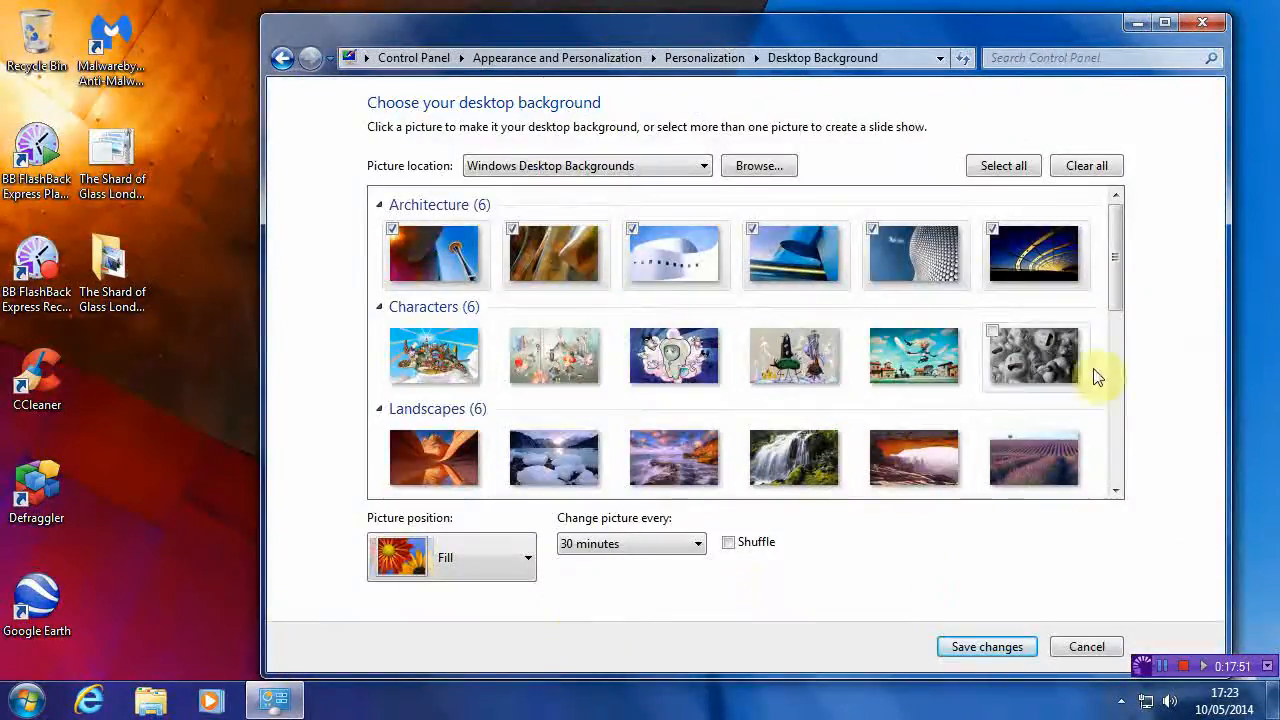
Browse to the extracted theme's DesktopBackground folder as the slideshow picture source.
left_click(760, 164)
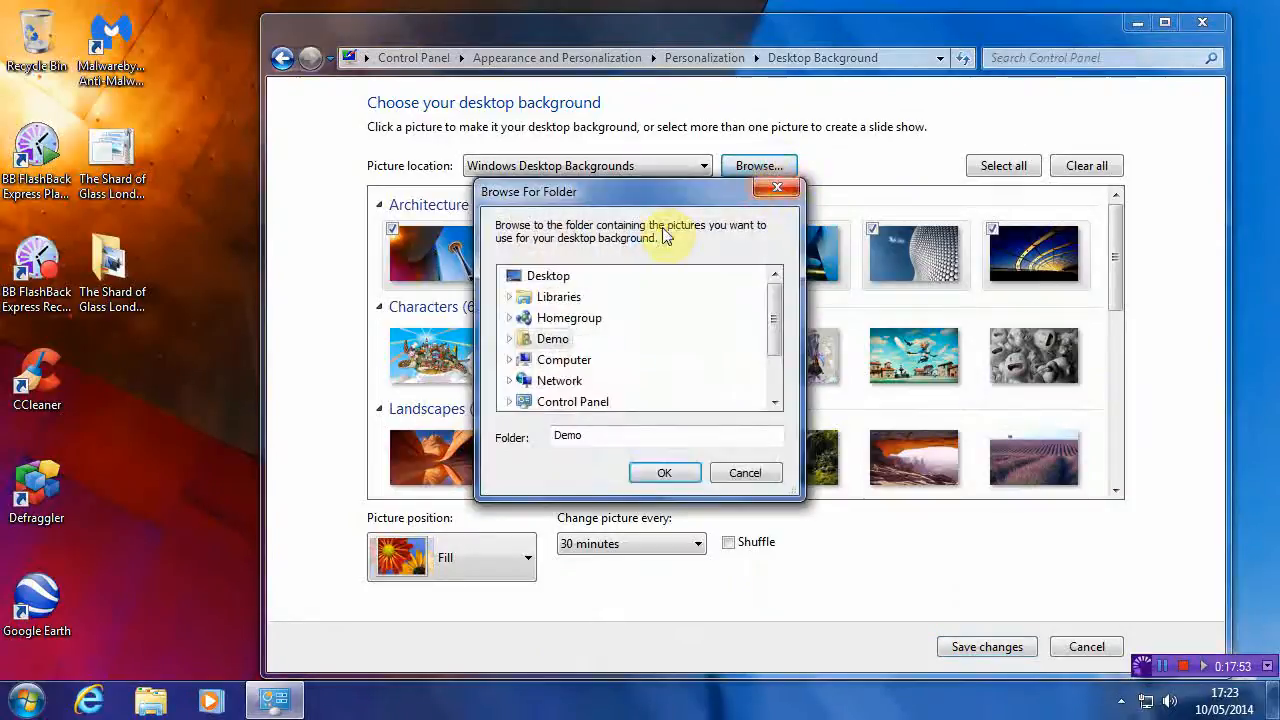
left_click(548, 276)
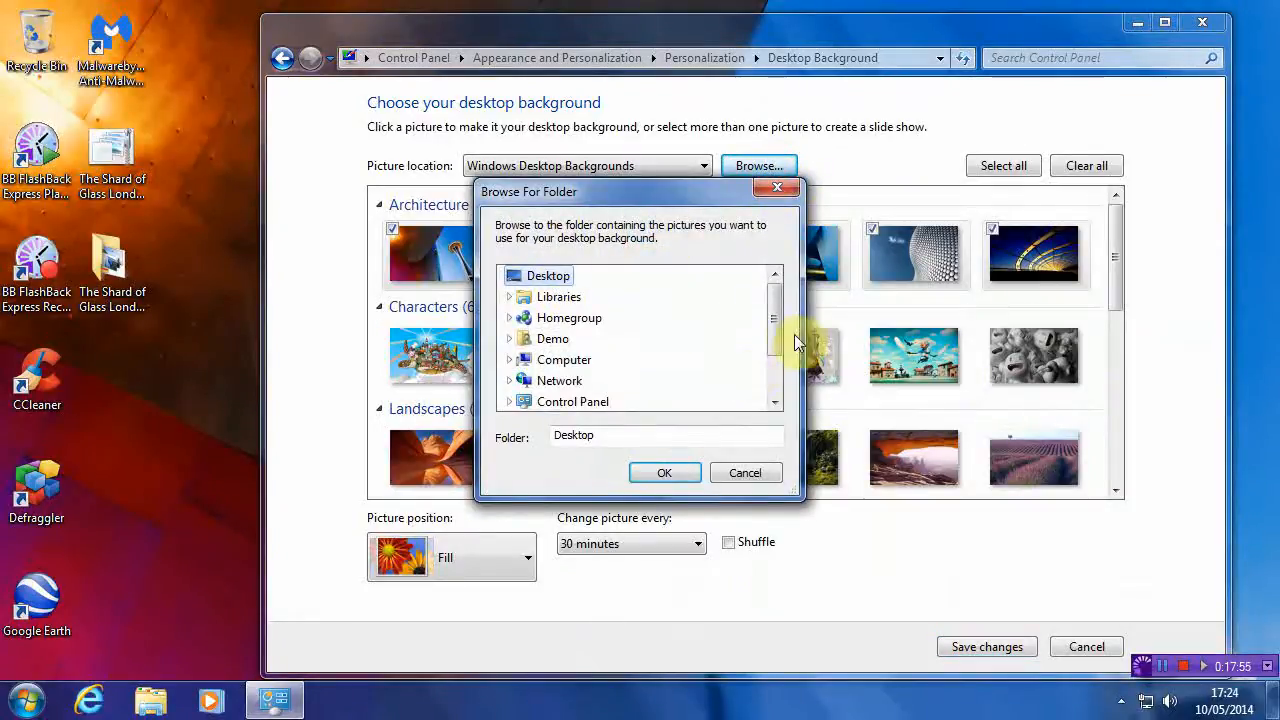
scroll("down", 3)
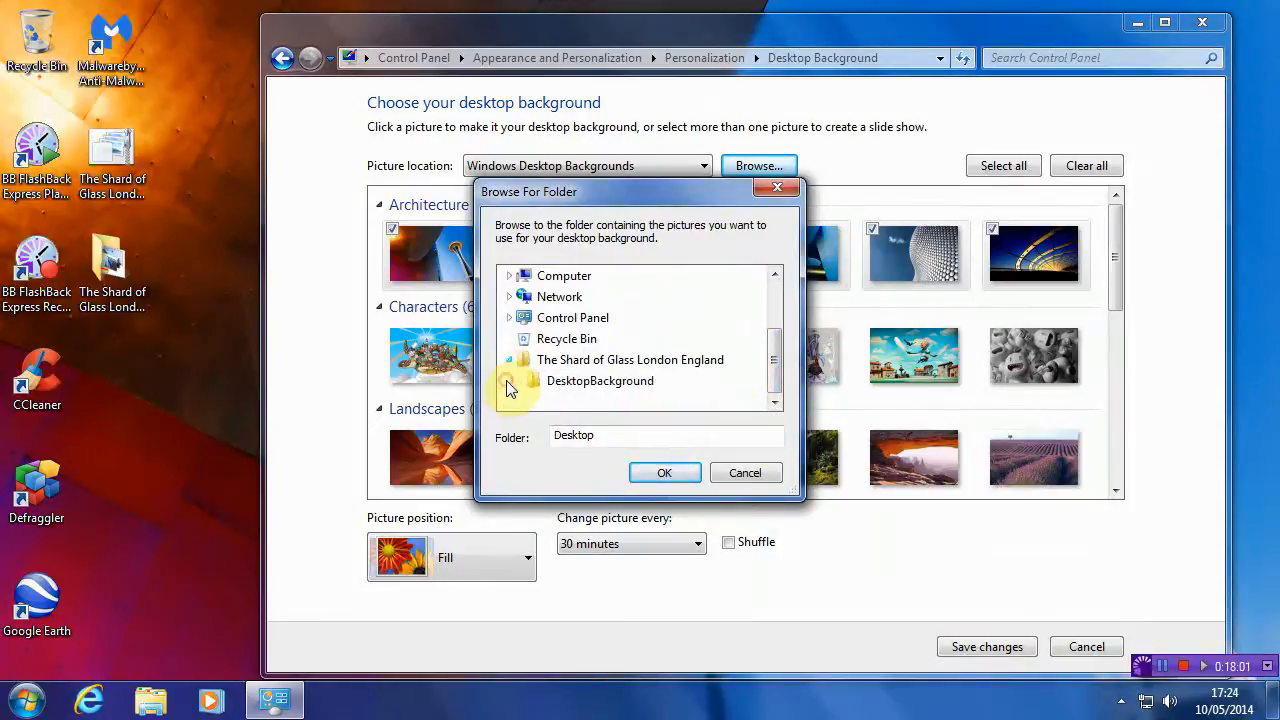
left_click(664, 472)
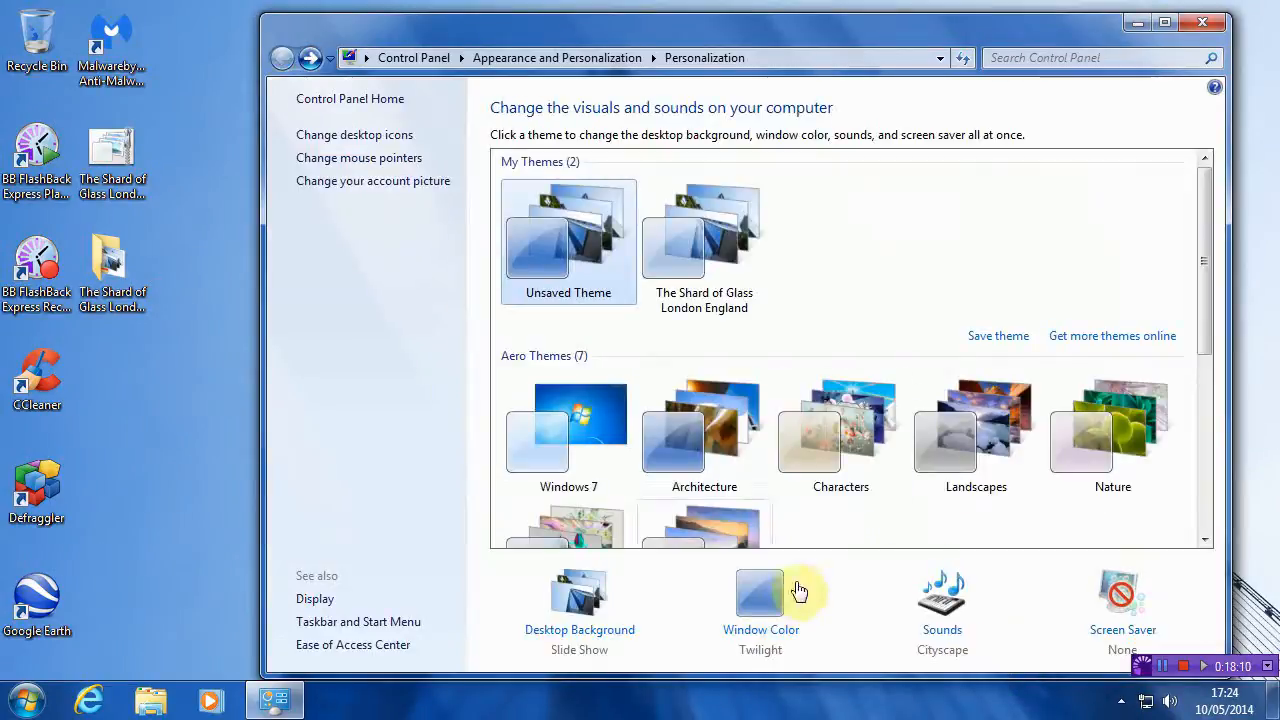
mouse_move(772, 604)
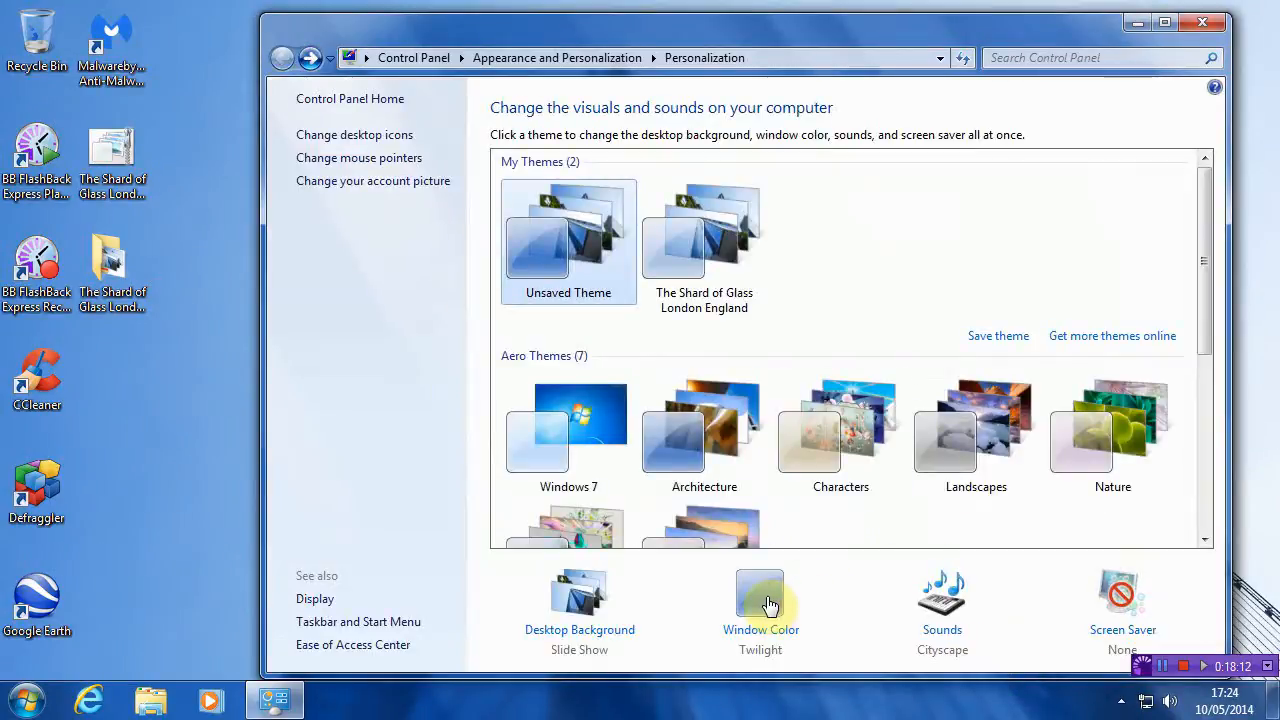
Pick the Ruby window colour, reapply The Shard of Glass theme and delete the Unsaved Theme.
left_click(760, 594)
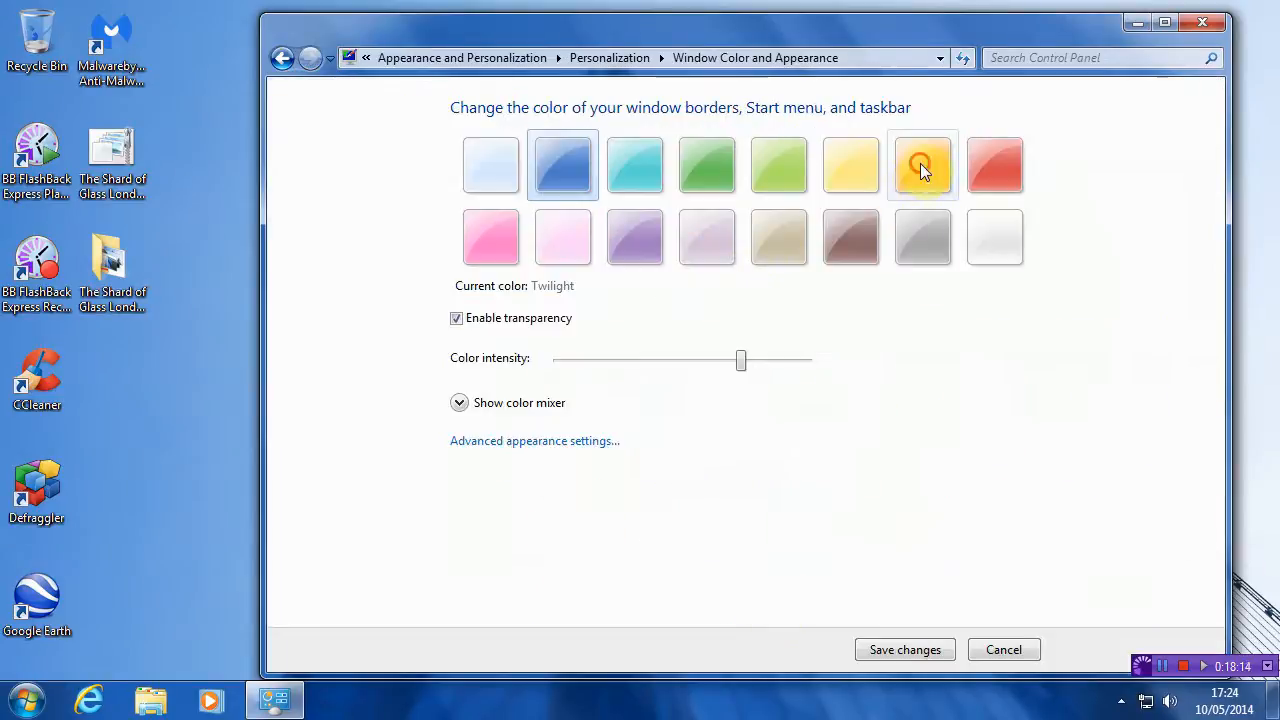
left_click(994, 164)
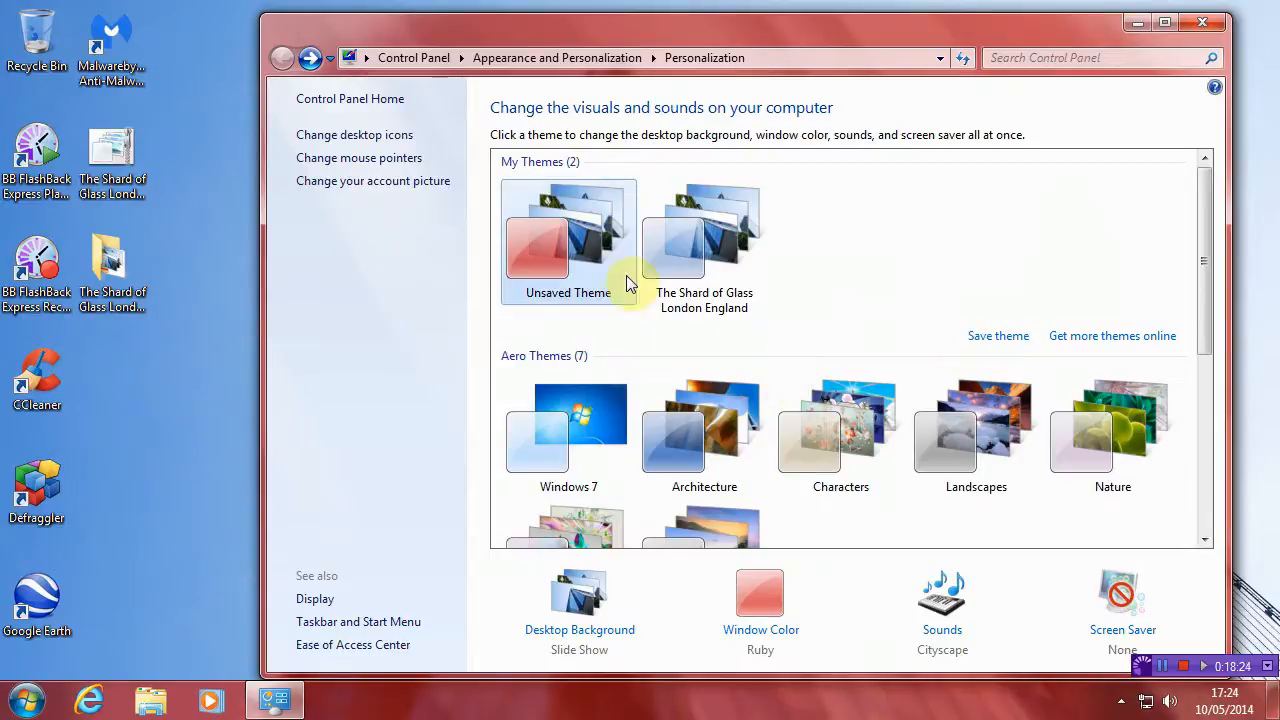
left_click(568, 240)
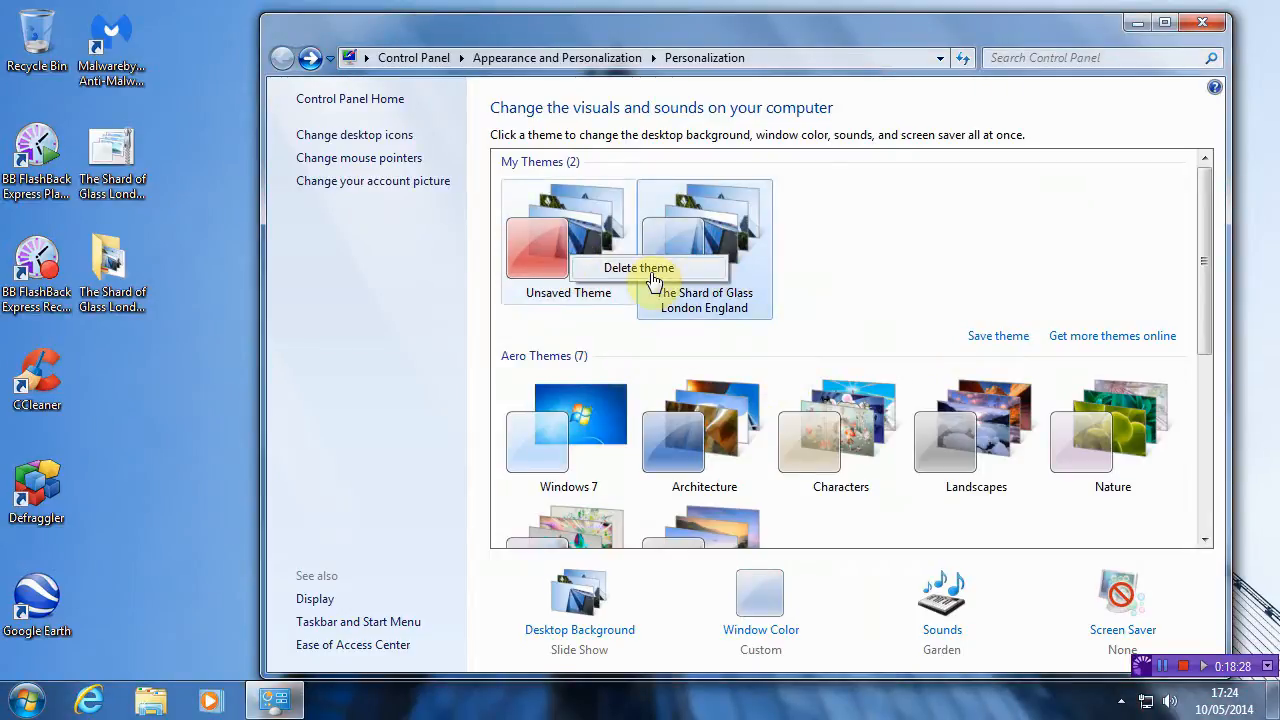
left_click(640, 268)
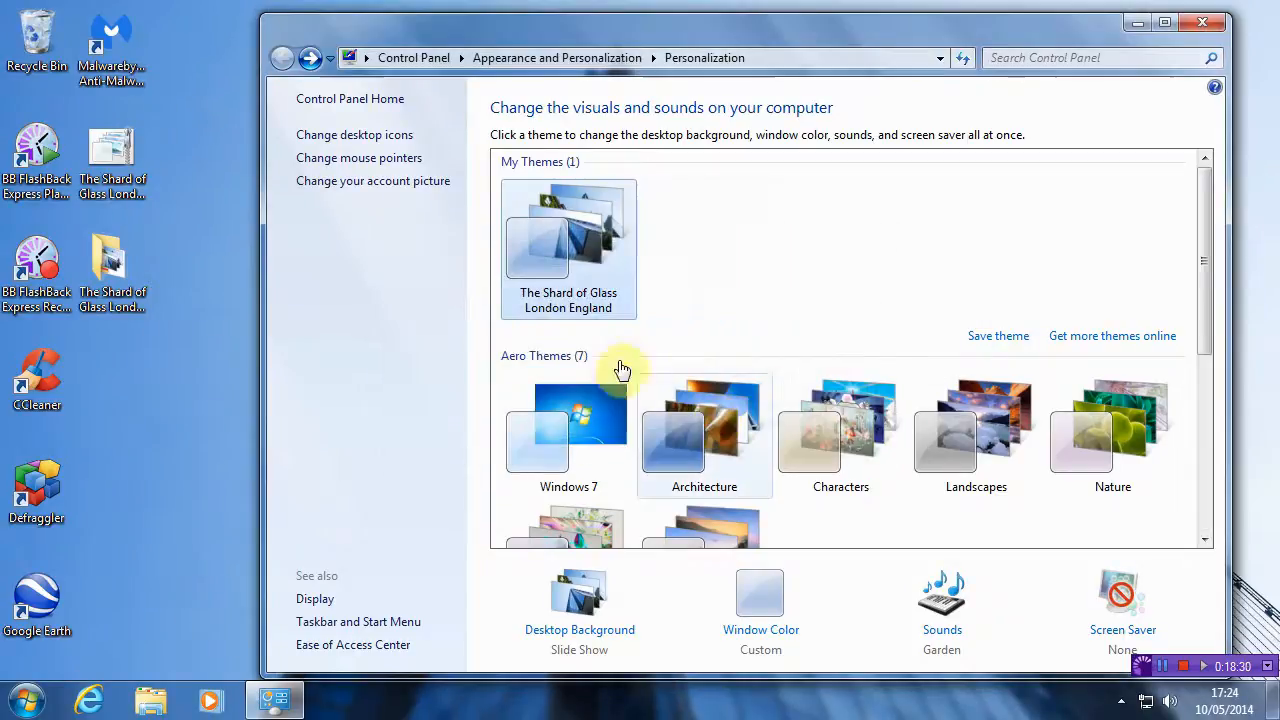
right_click(40, 38)
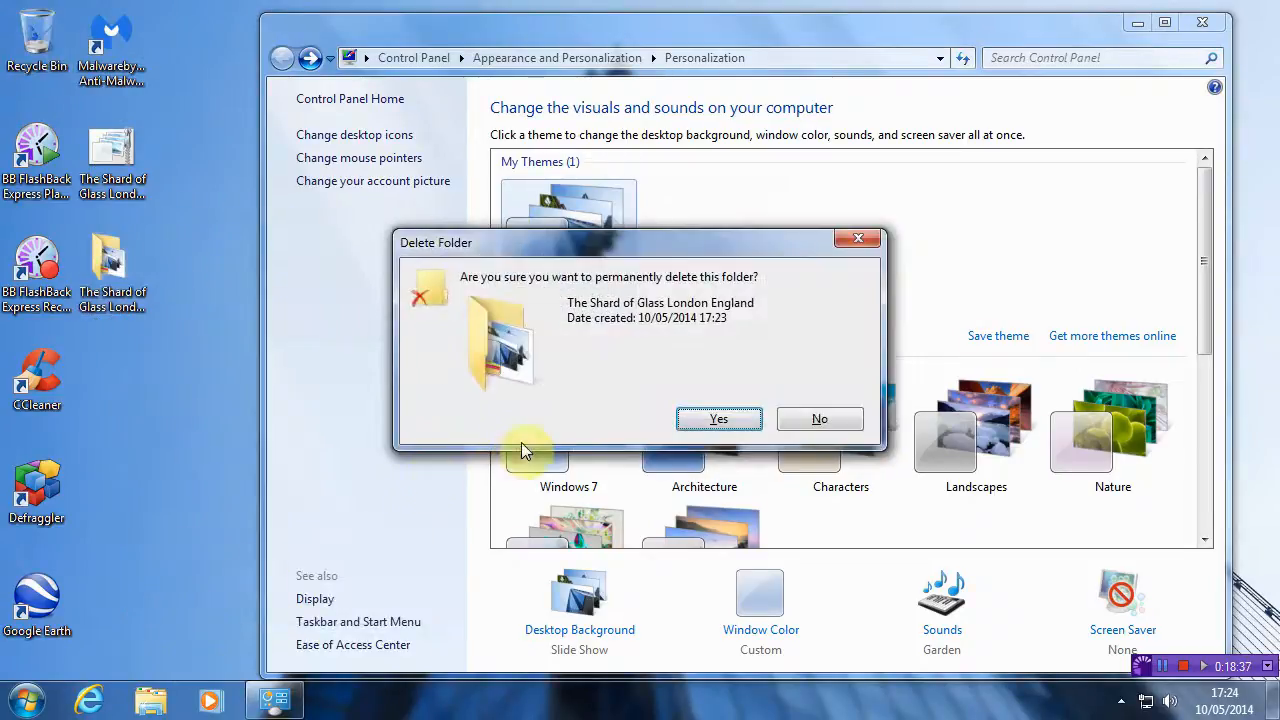
left_click(720, 418)
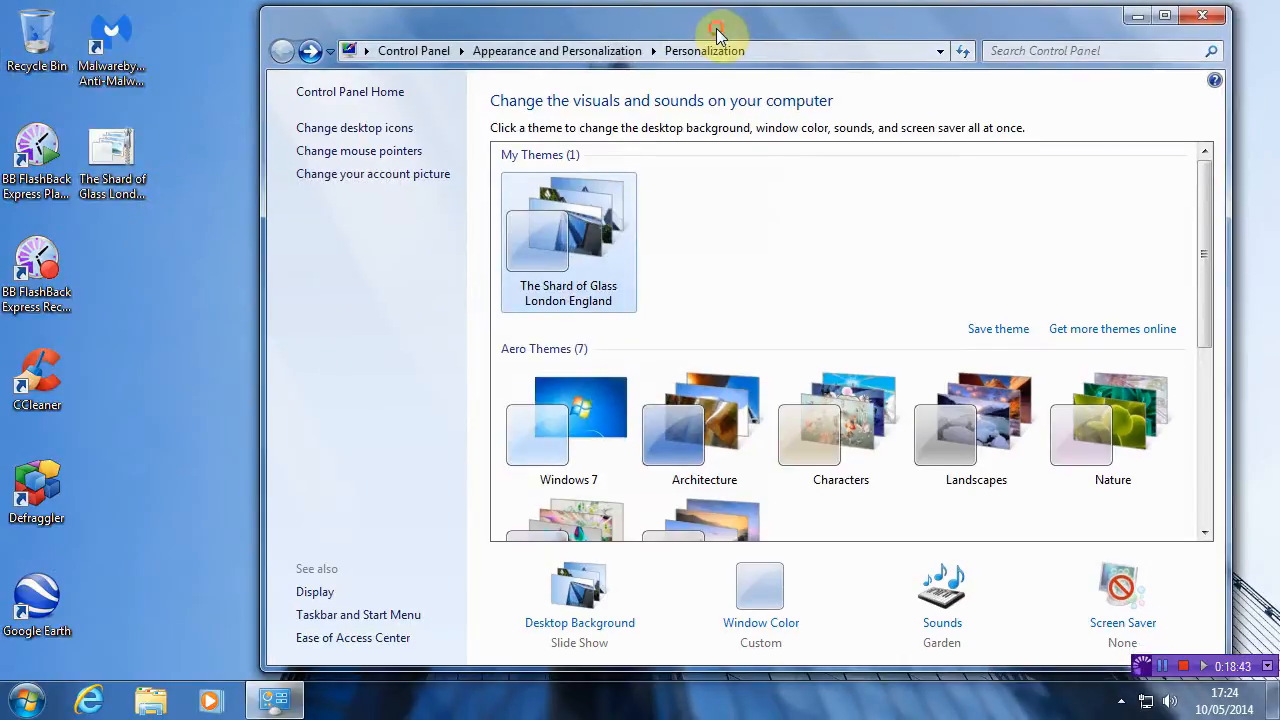
mouse_move(780, 272)
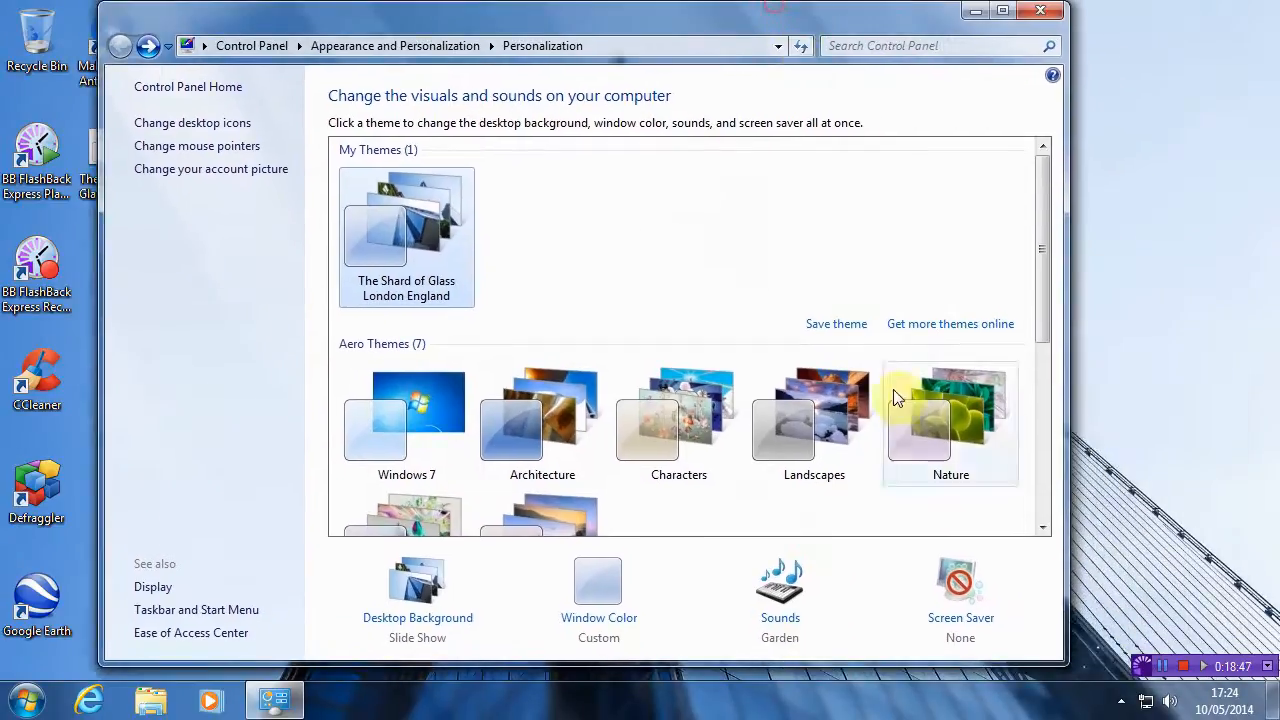
mouse_move(1080, 686)
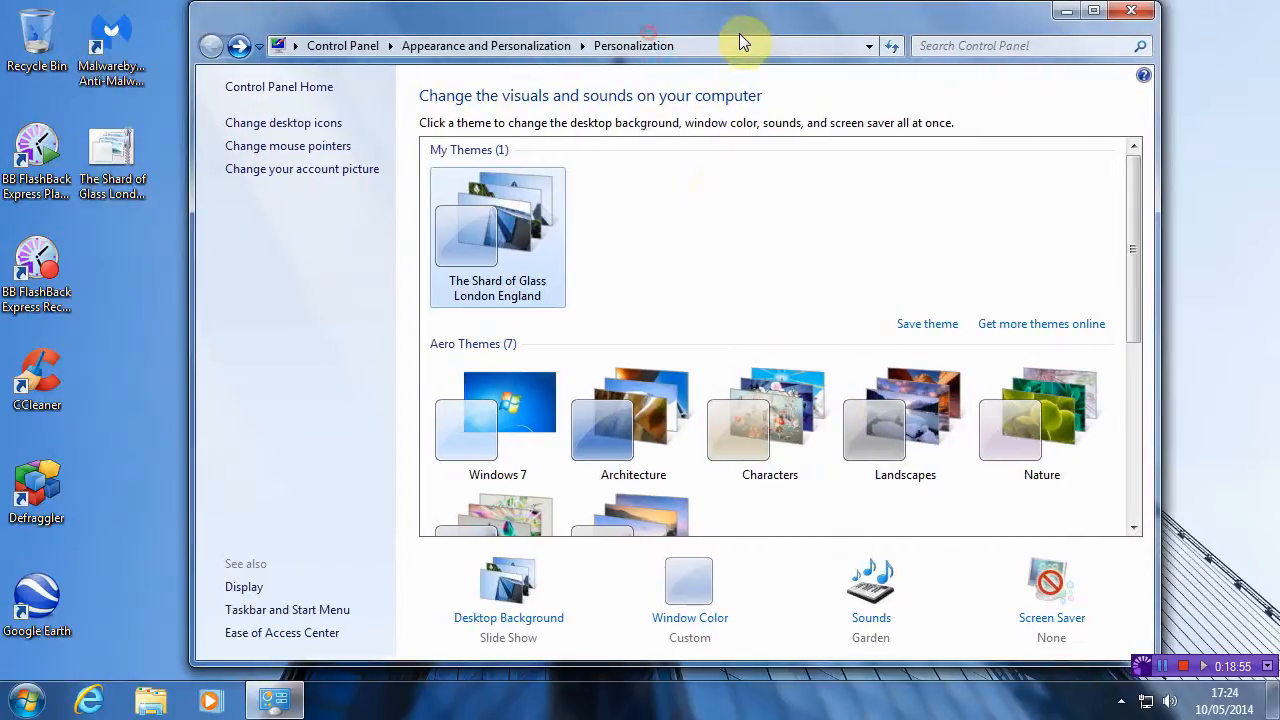
mouse_move(696, 276)
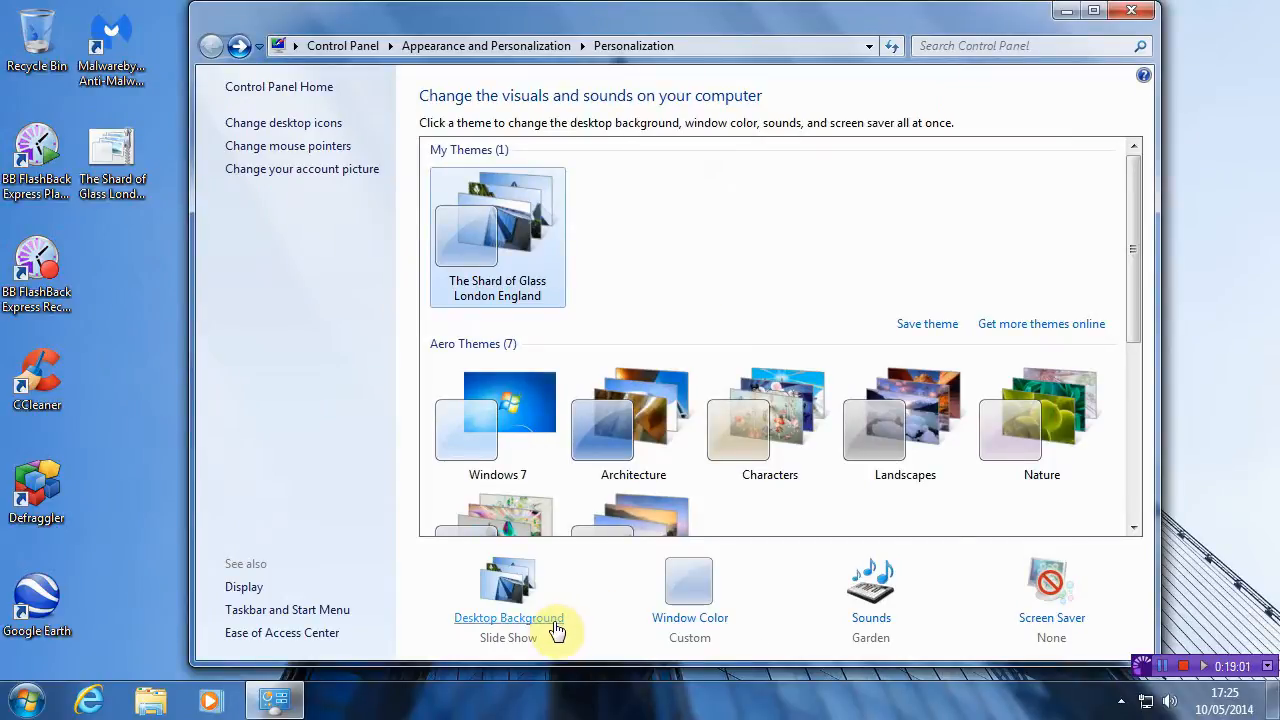
Set the Shard slideshow pictures to Fit and enable Auto-hide the taskbar via Taskbar Properties.
left_click(508, 618)
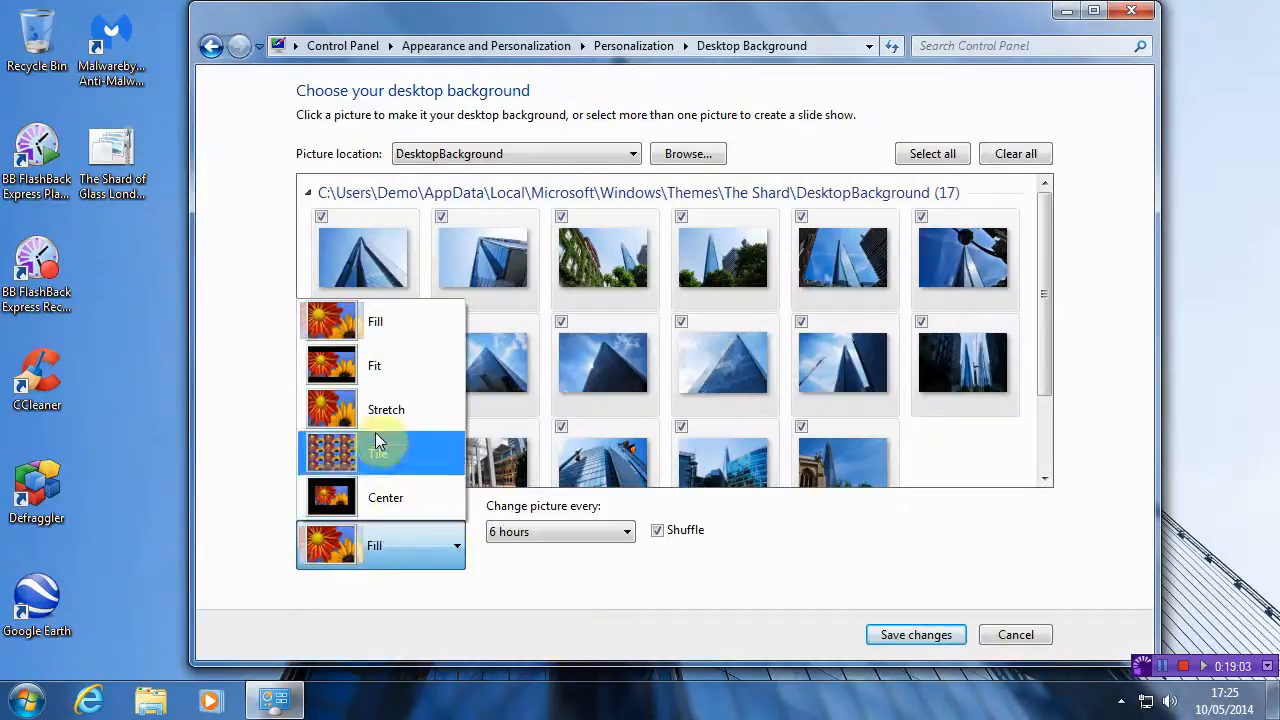
left_click(374, 364)
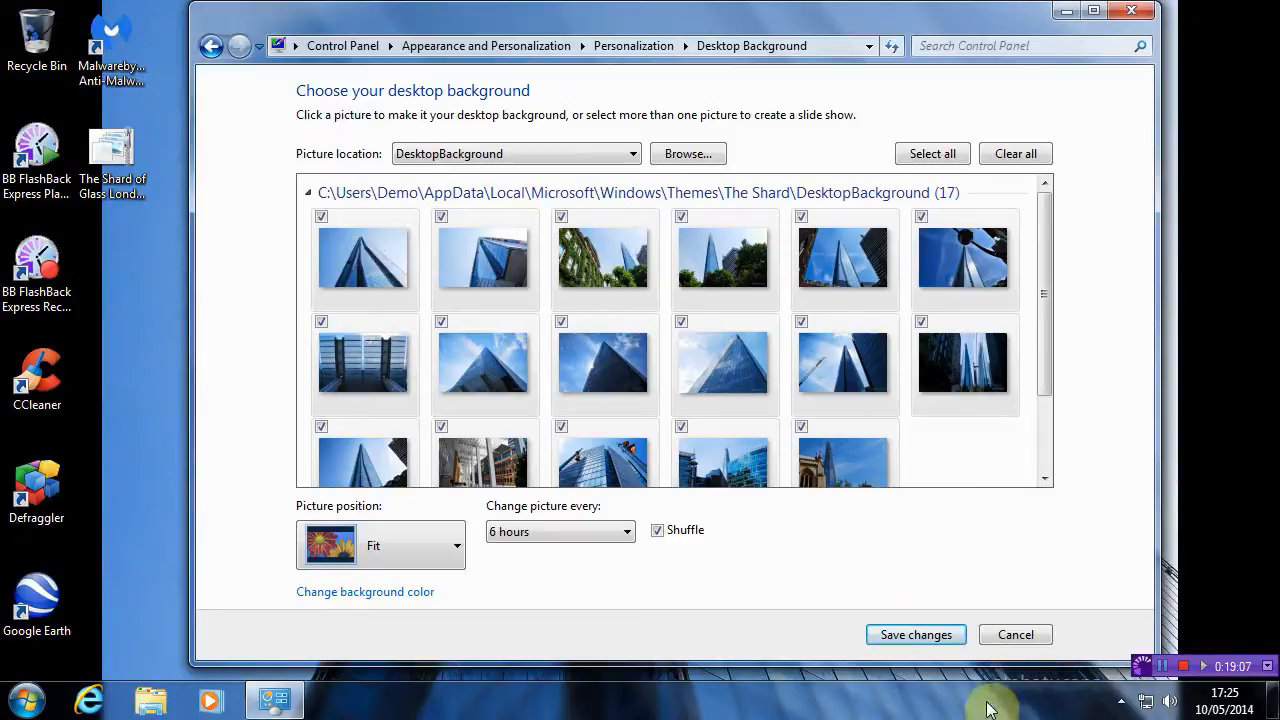
right_click(990, 708)
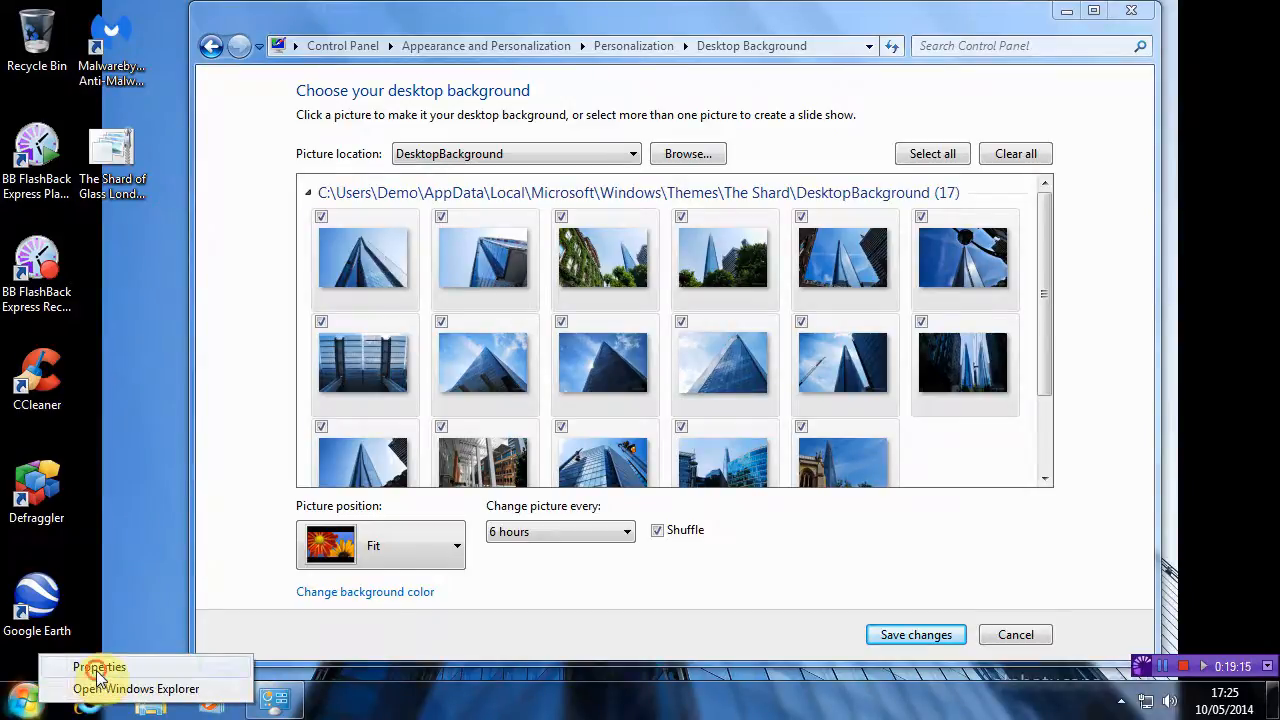
left_click(96, 668)
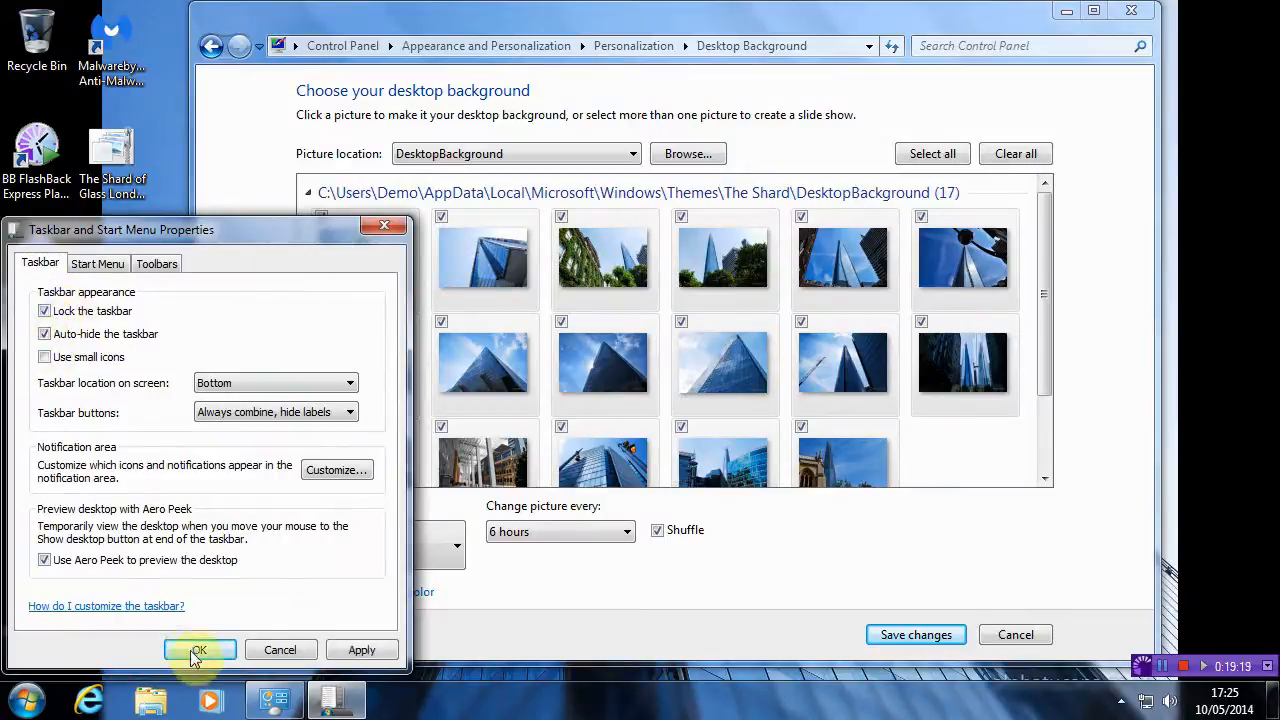
left_click(200, 648)
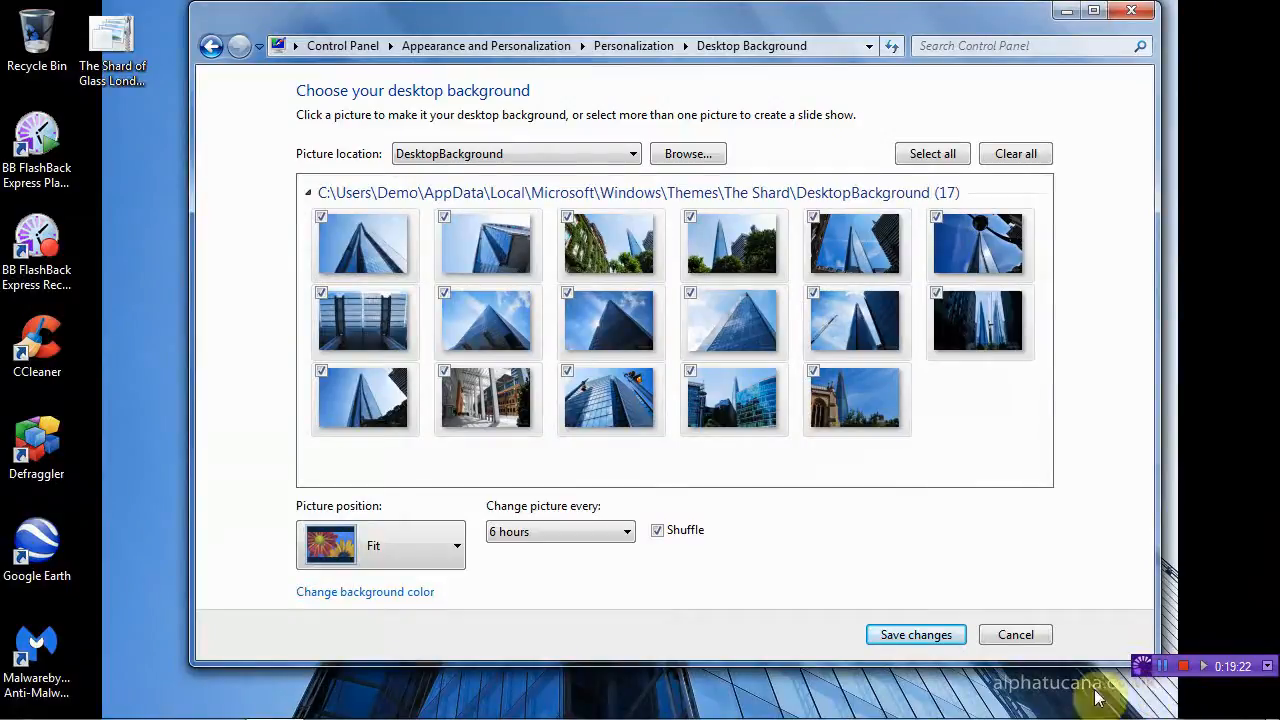
mouse_move(1206, 552)
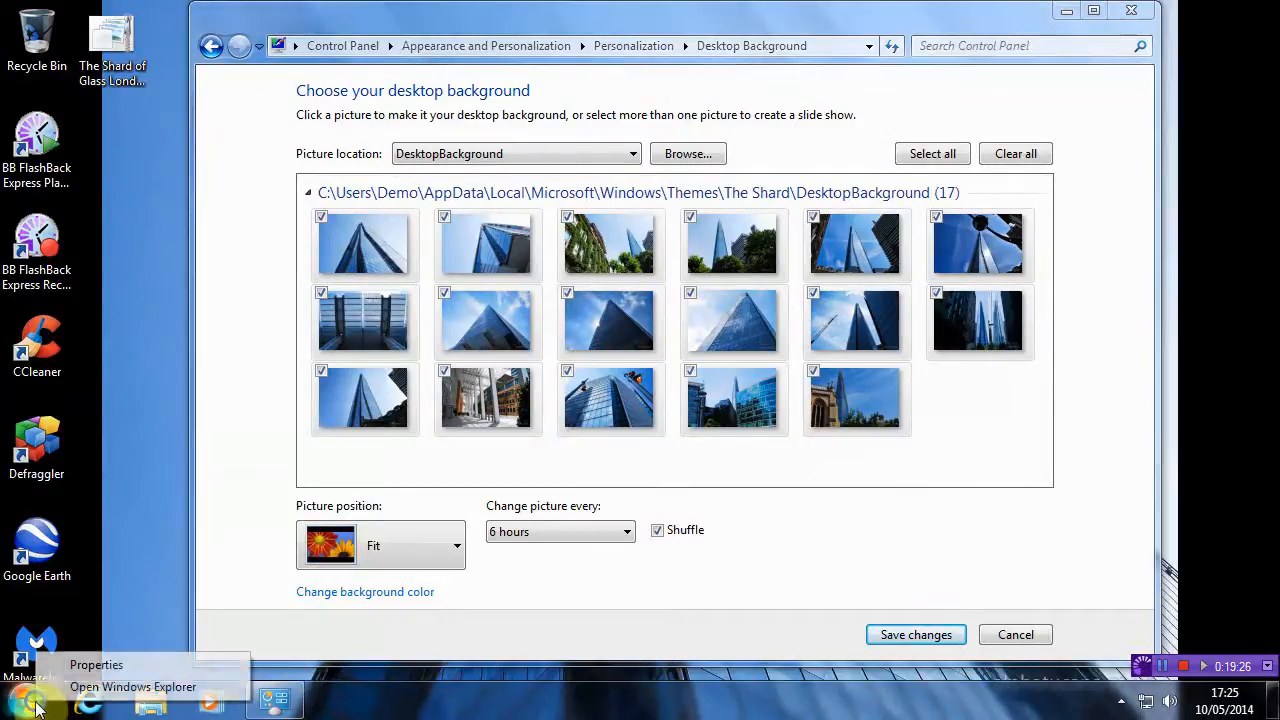
Turn off Auto-hide the taskbar again and close the Desktop Background page.
left_click(96, 664)
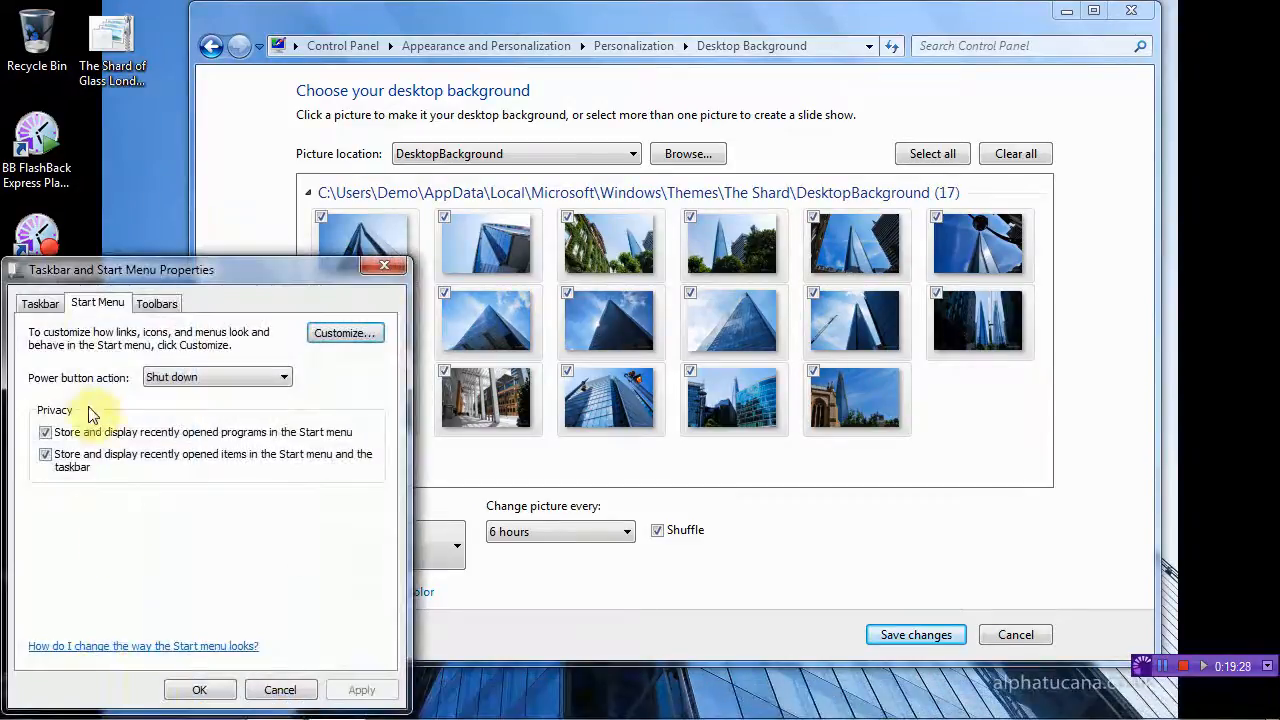
left_click(40, 304)
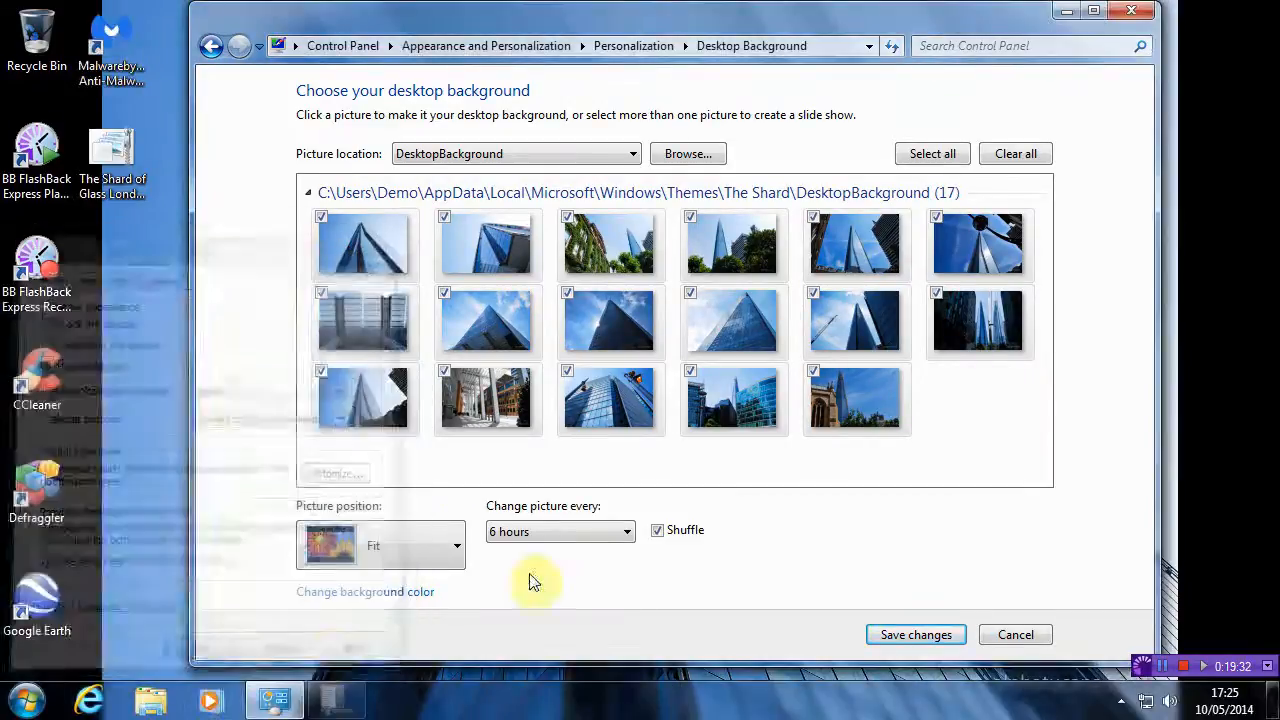
mouse_move(888, 412)
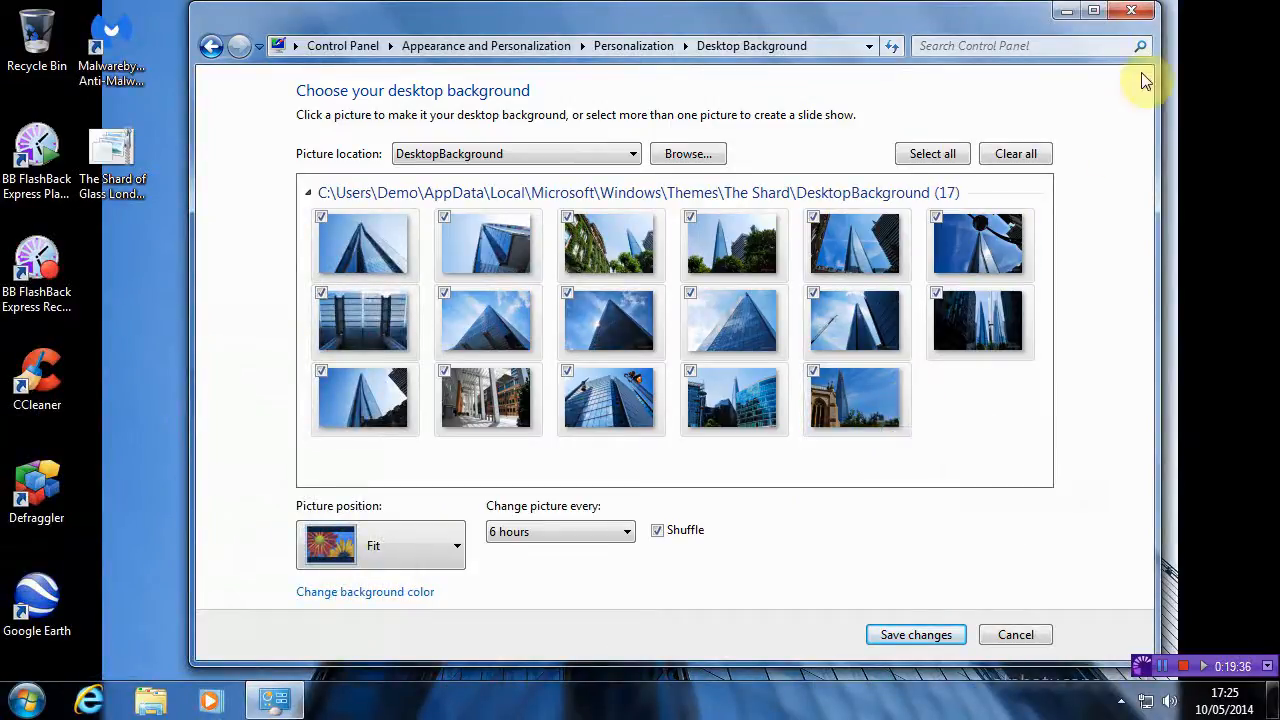
left_click(916, 634)
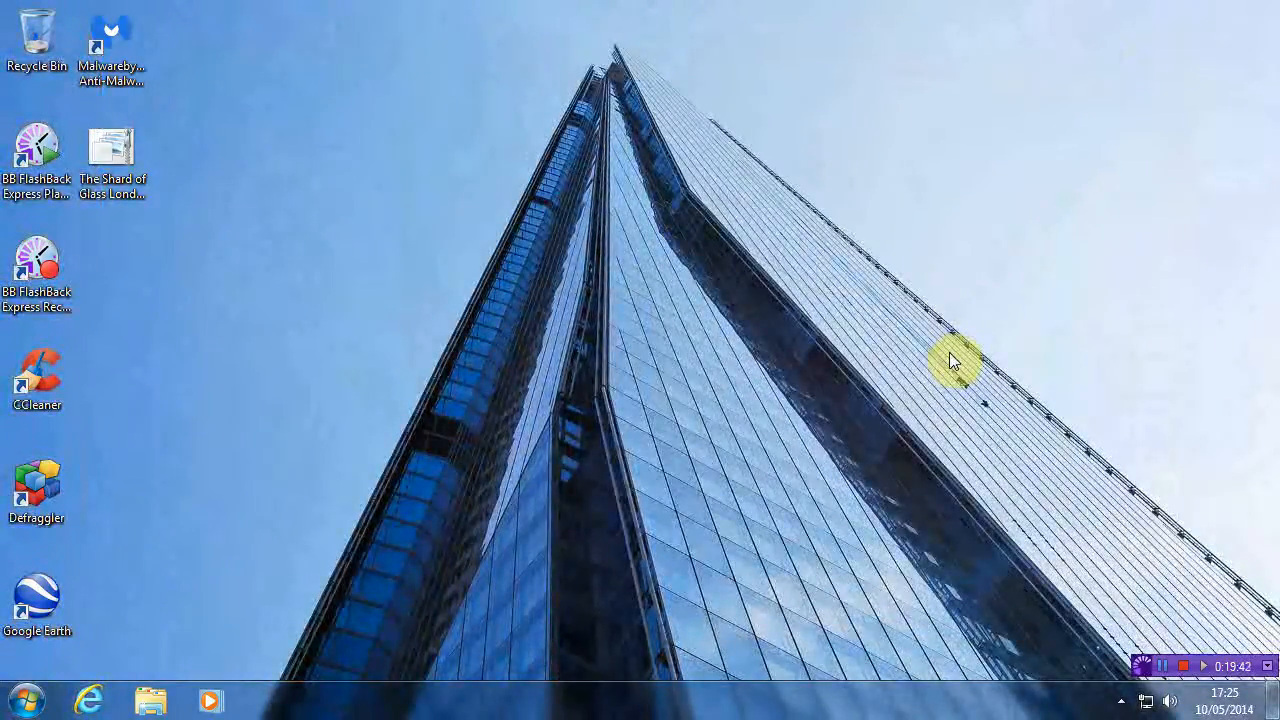
mouse_move(1044, 578)
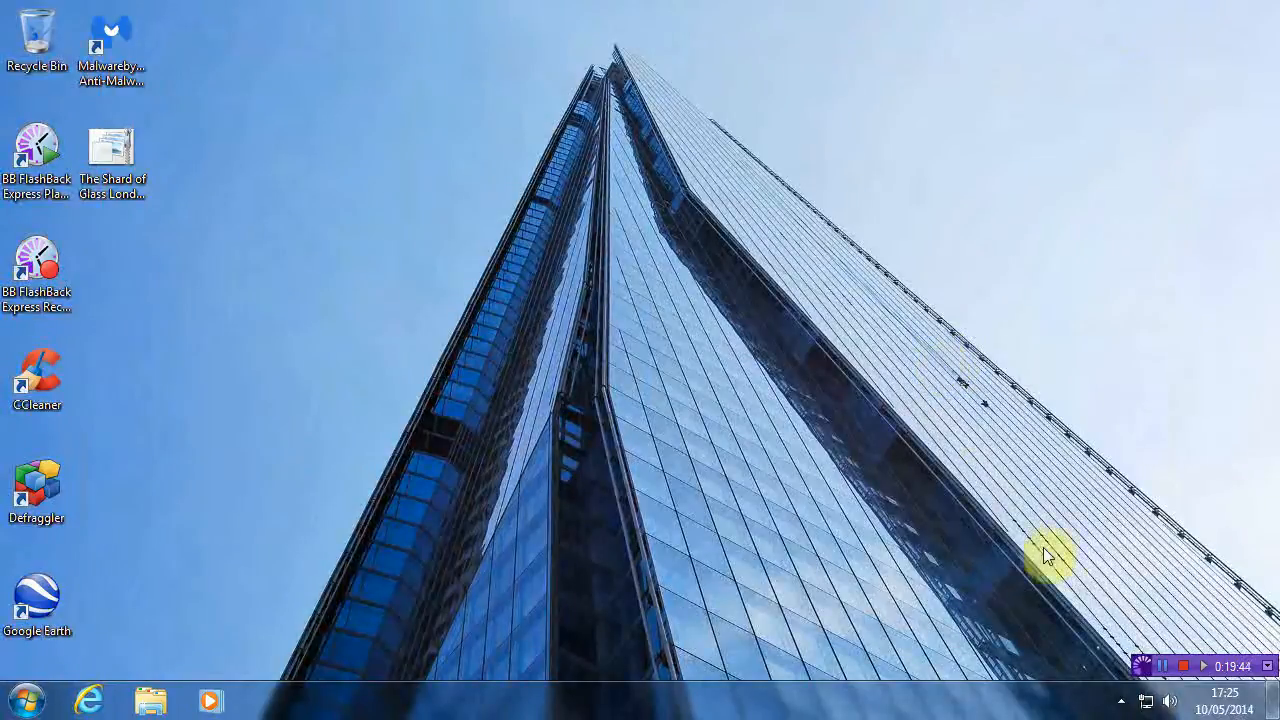
mouse_move(1122, 574)
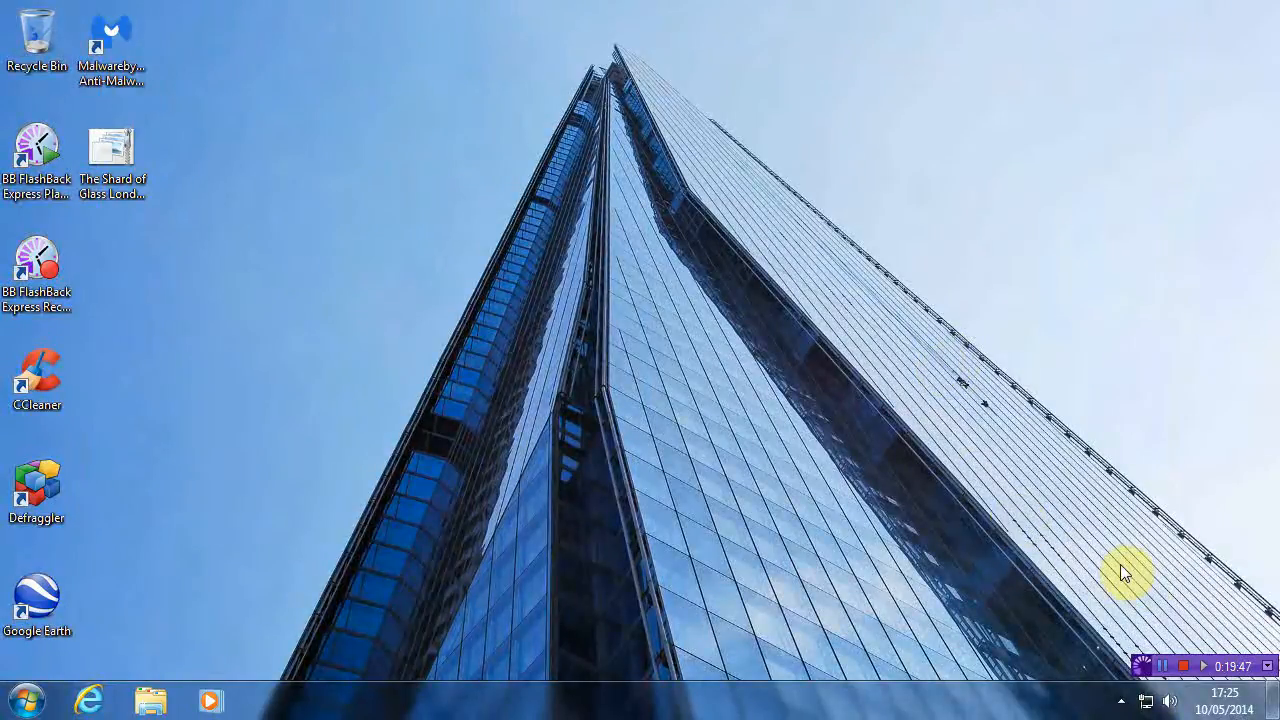